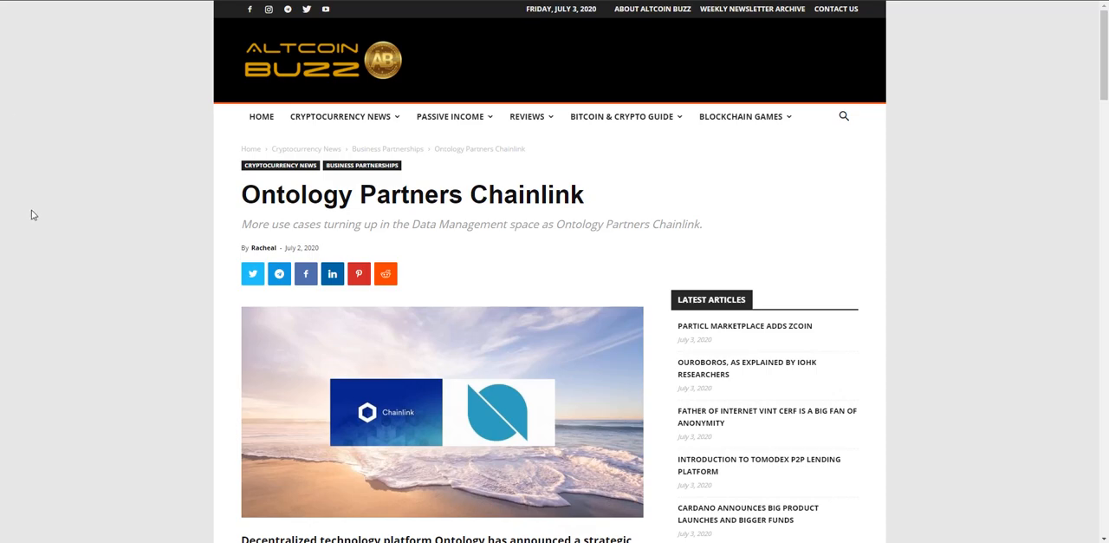
# Read down the Ontology Partners Chainlink opening paragraphs to the 'Benefits of Chainlink oracle to Ontology' heading
pyautogui.scroll(-3)
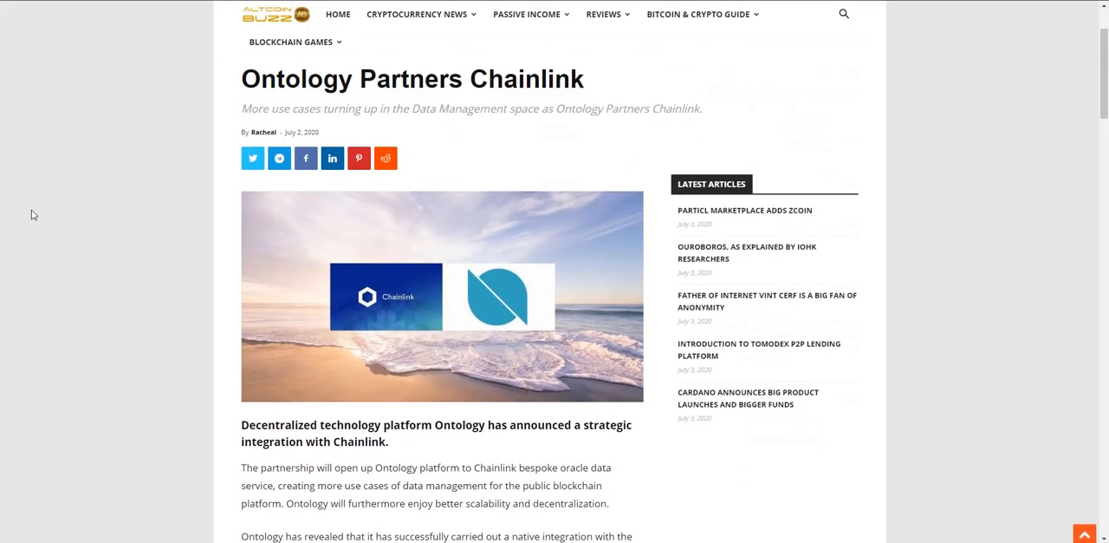
pyautogui.scroll(-3)
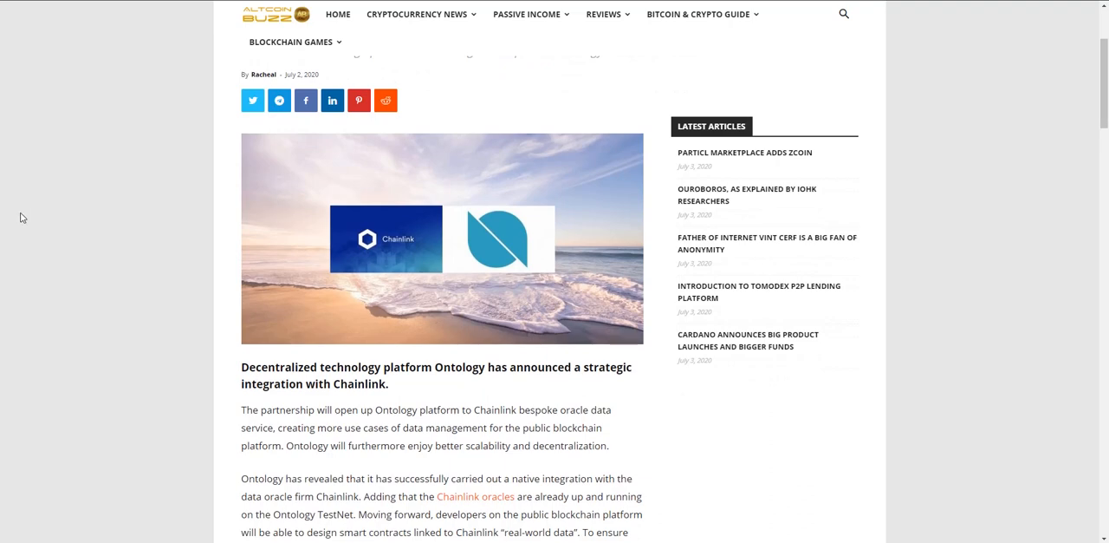
pyautogui.scroll(-3)
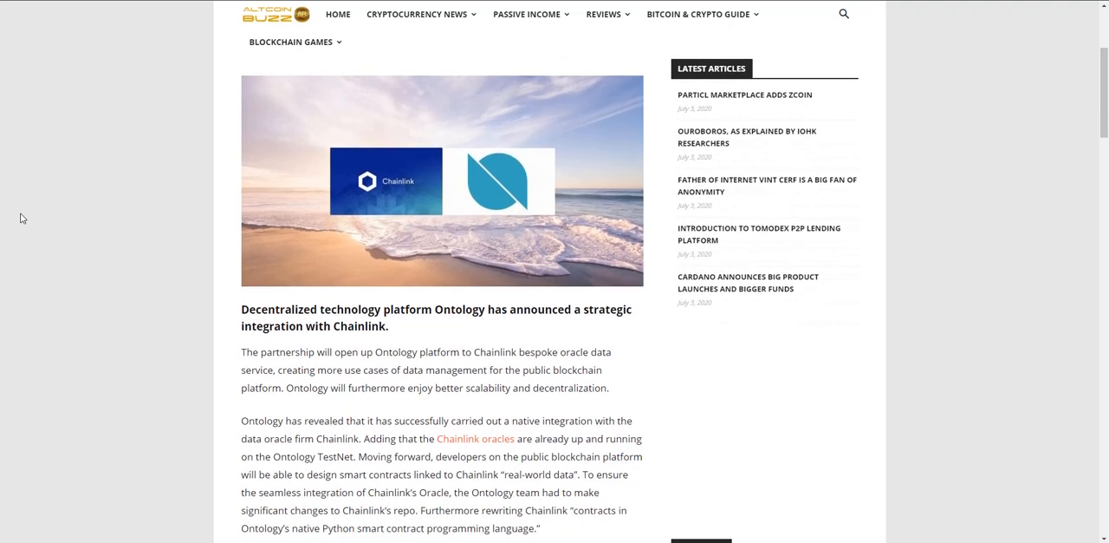
pyautogui.scroll(-3)
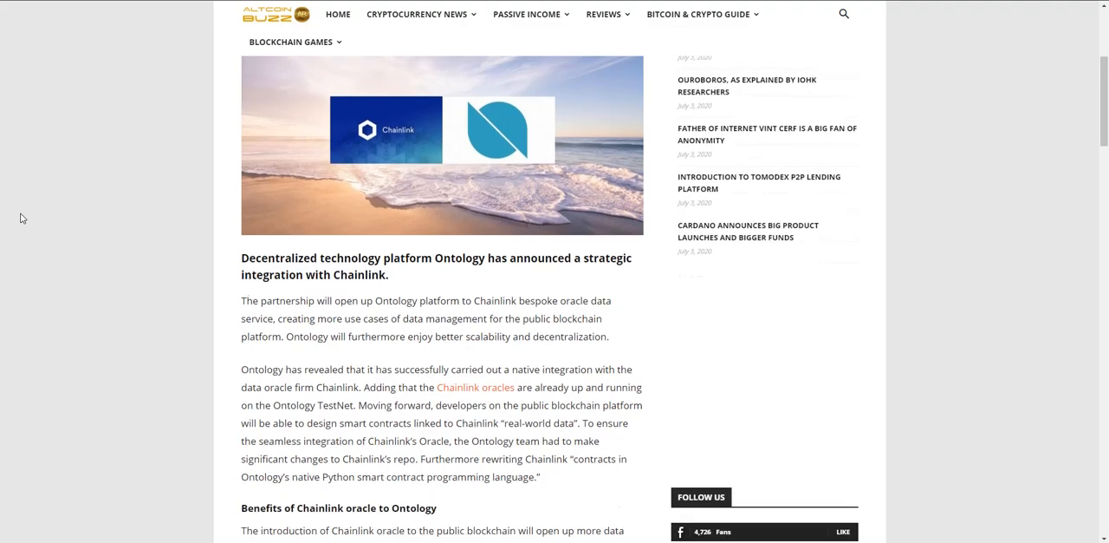
pyautogui.scroll(-3)
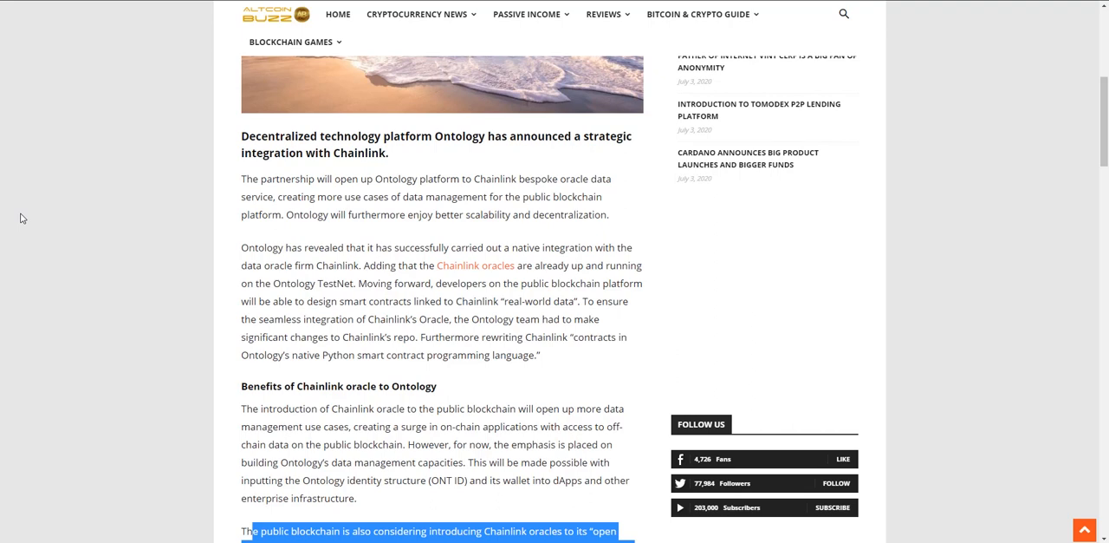
pyautogui.moveTo(83, 302)
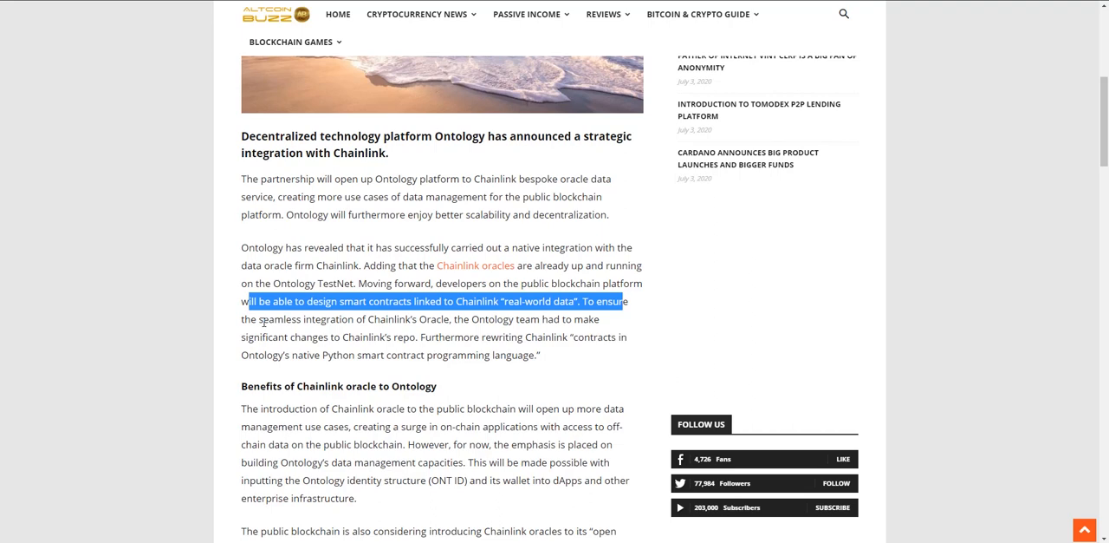
pyautogui.moveTo(264, 328)
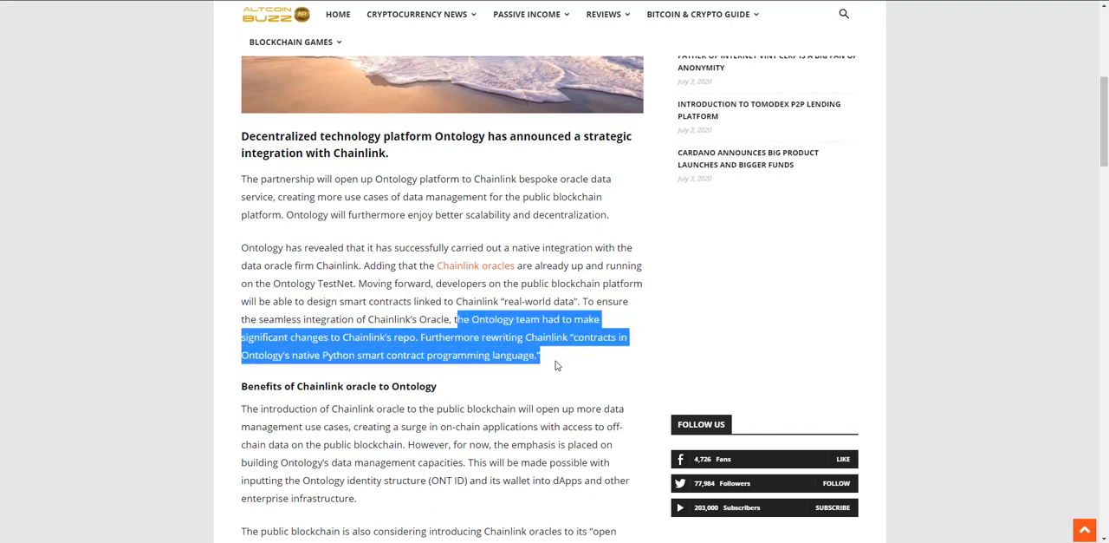
pyautogui.moveTo(475, 381)
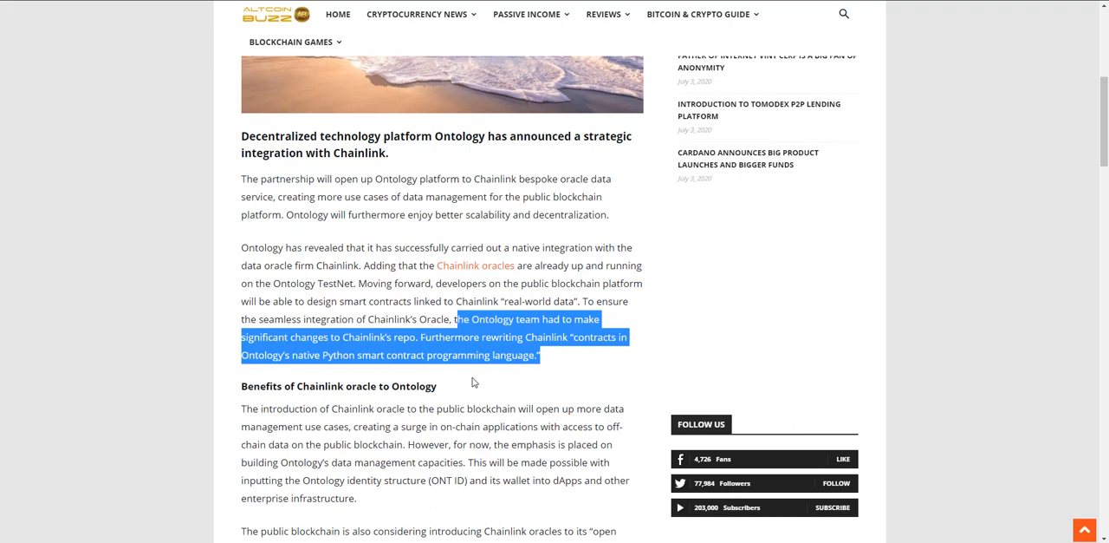
# Highlight the Benefits paragraph on Chainlink oracles coming to Ontology
pyautogui.scroll(-3)
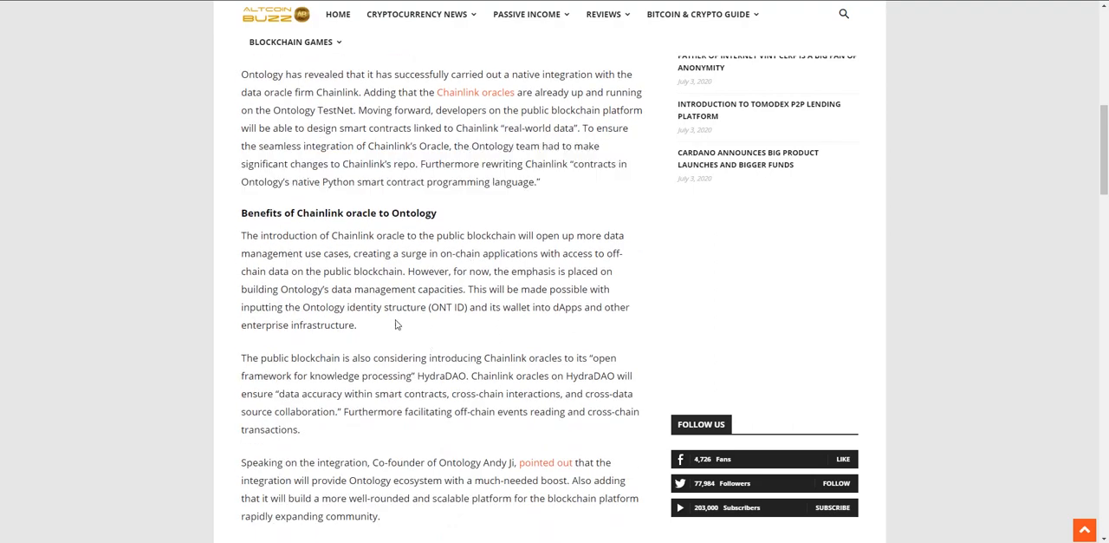
pyautogui.moveTo(242, 230)
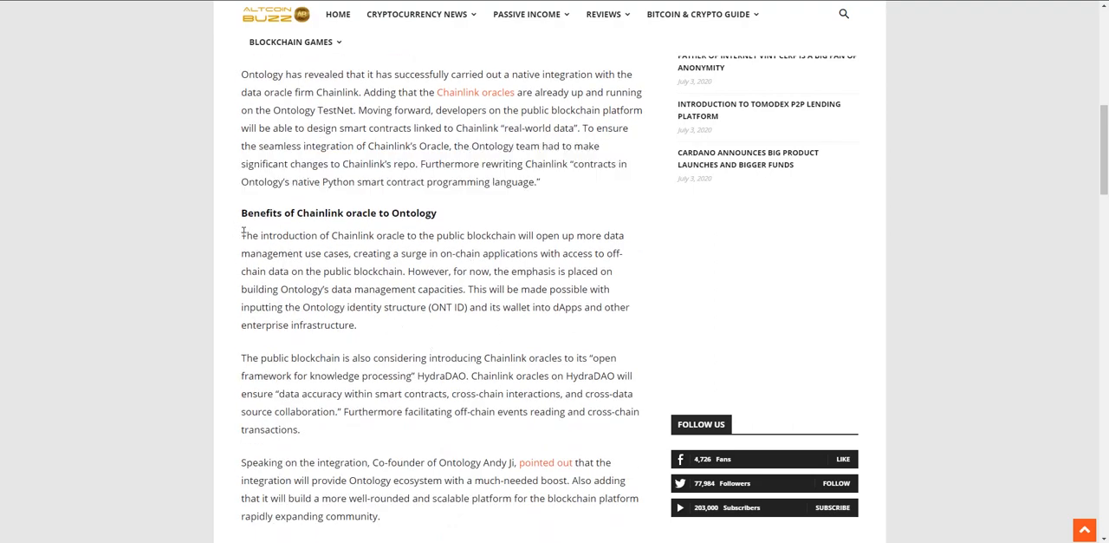
pyautogui.moveTo(243, 236); pyautogui.dragTo(357, 324)
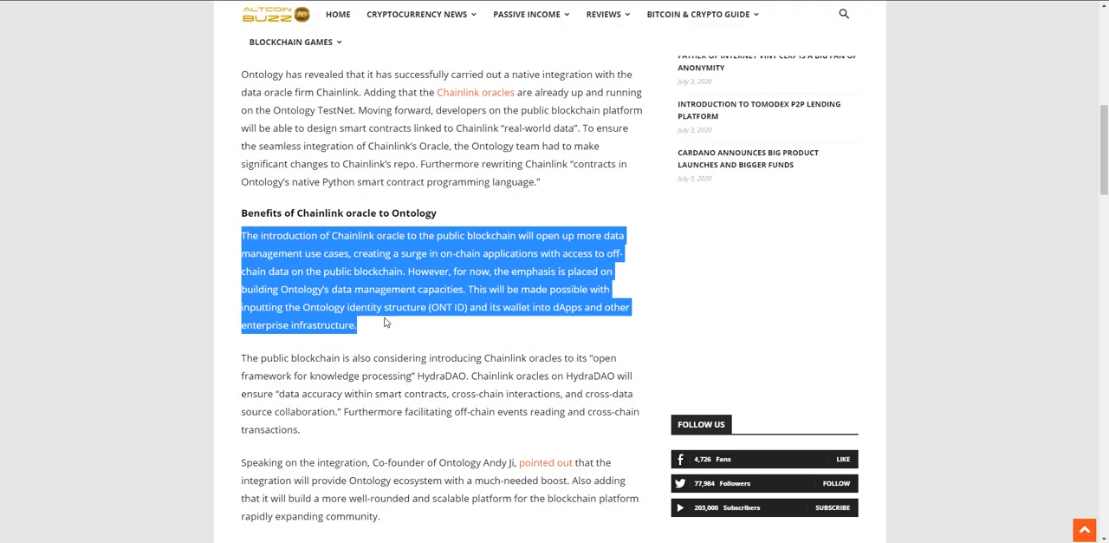
# Highlight co-founder Andy Ji's remarks beginning 'Speaking on the integration'
pyautogui.scroll(-3)
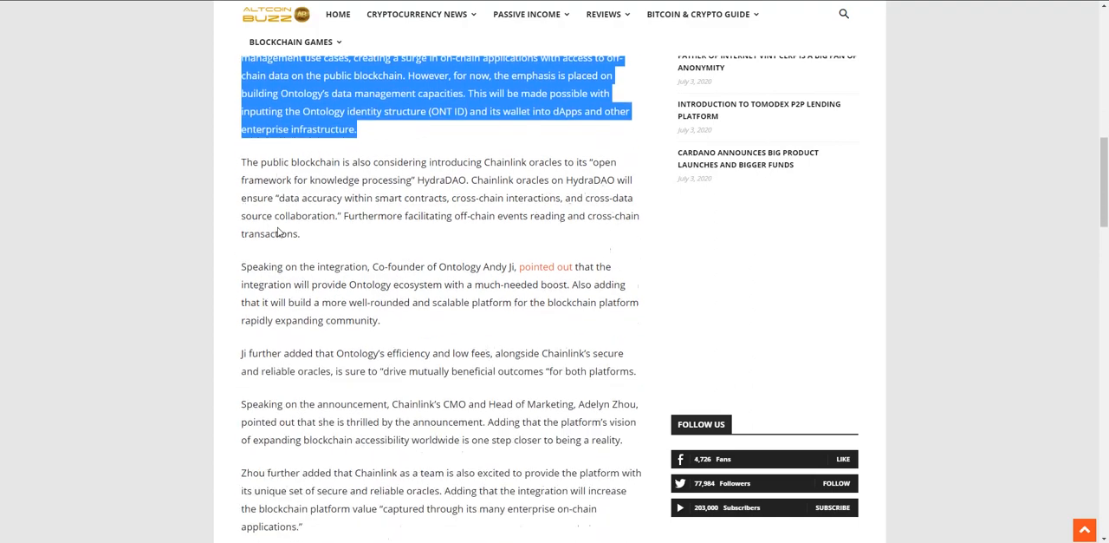
pyautogui.scroll(-3)
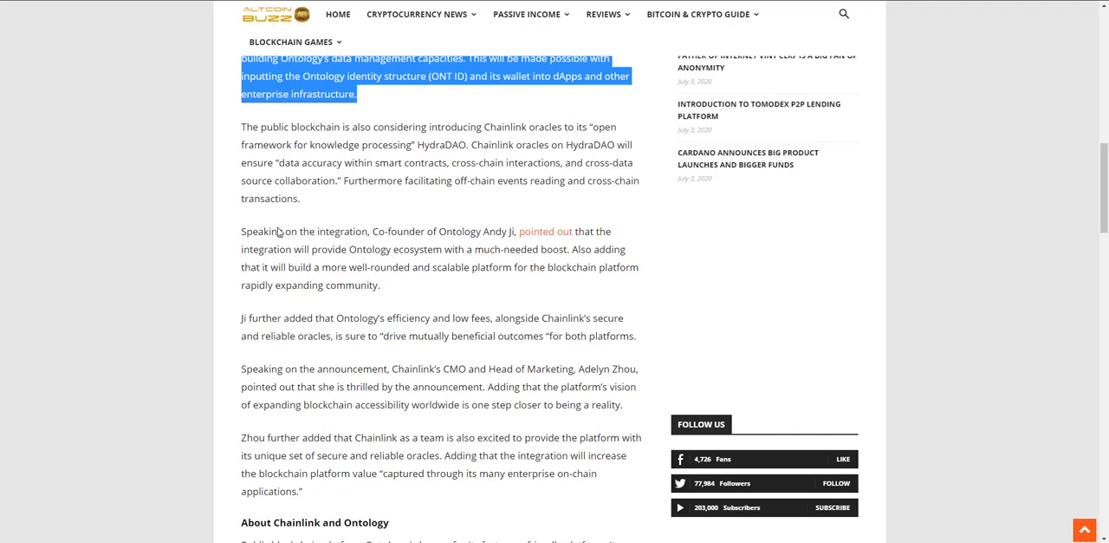
pyautogui.moveTo(243, 233); pyautogui.dragTo(324, 249)
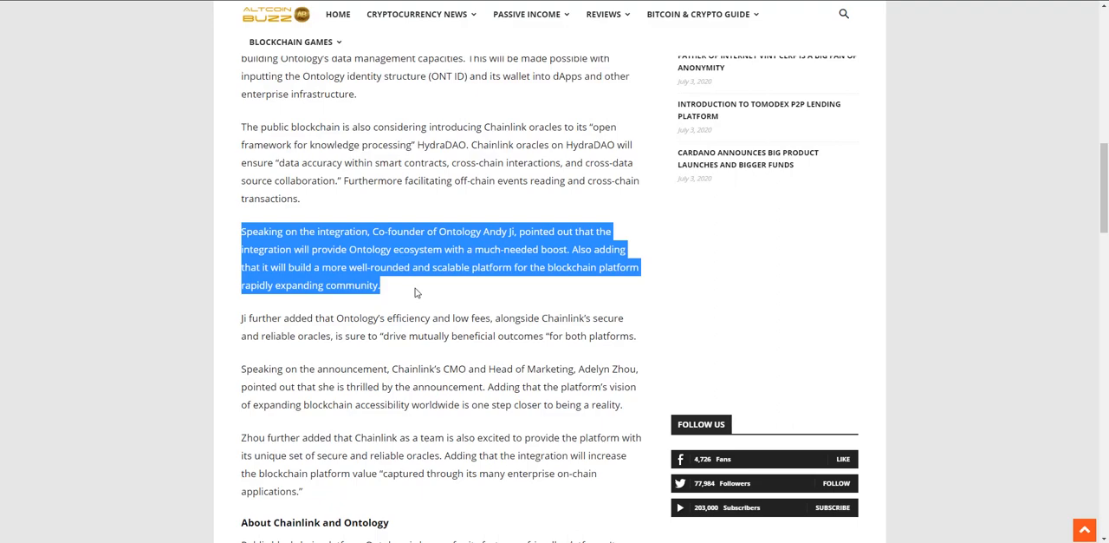
# Highlight the 'About Chainlink and Ontology' description of Ontology's platform and token
pyautogui.scroll(-3)
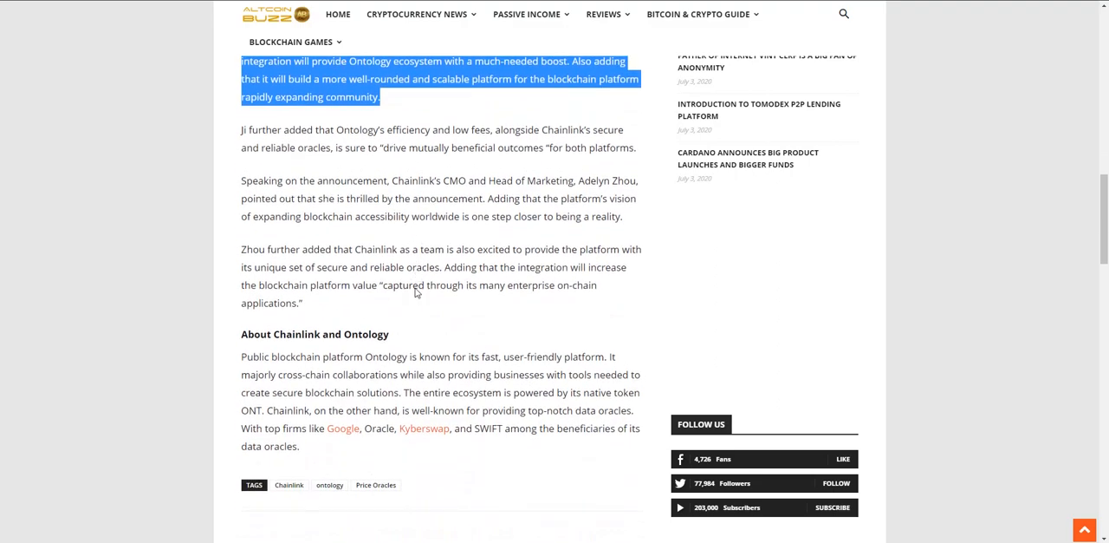
pyautogui.scroll(-3)
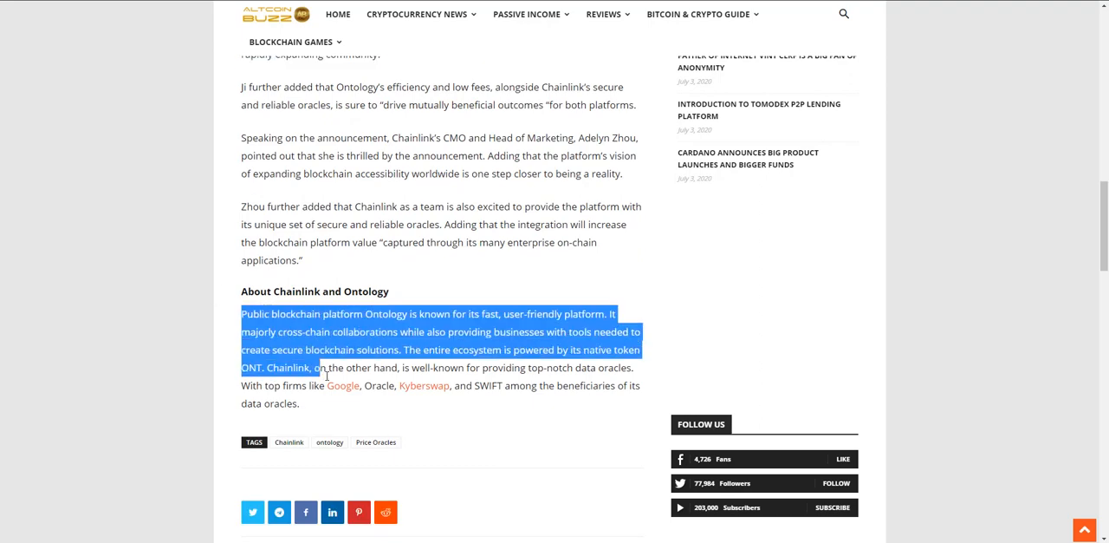
pyautogui.moveTo(326, 366); pyautogui.dragTo(298, 402)
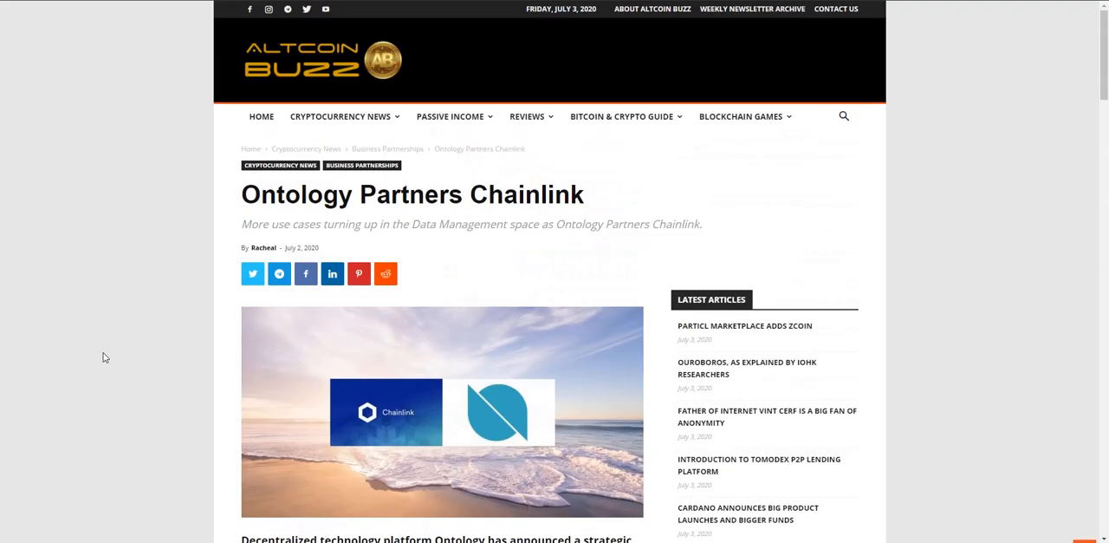
pyautogui.scroll(-3)
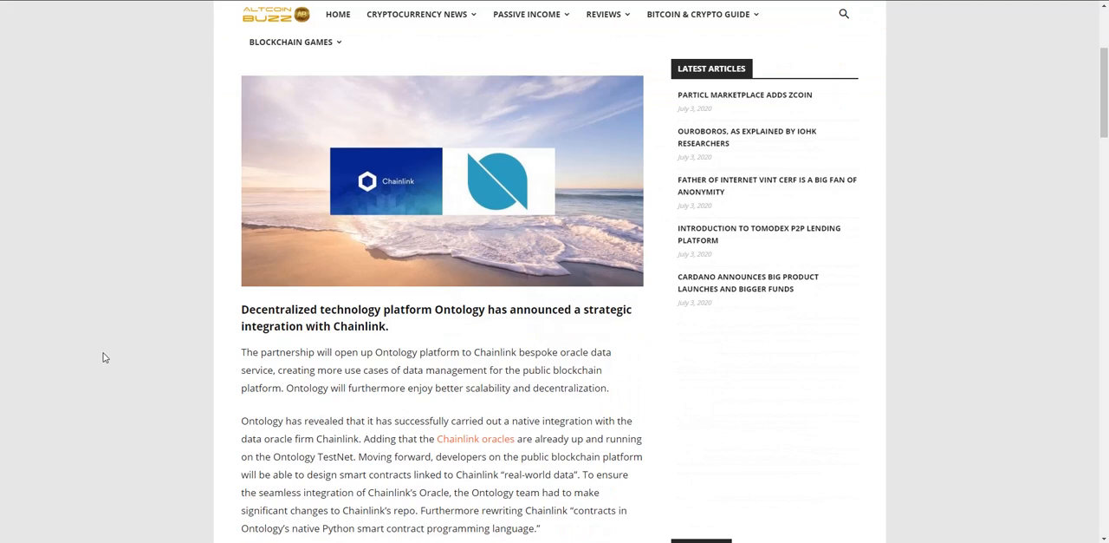
pyautogui.moveTo(111, 350)
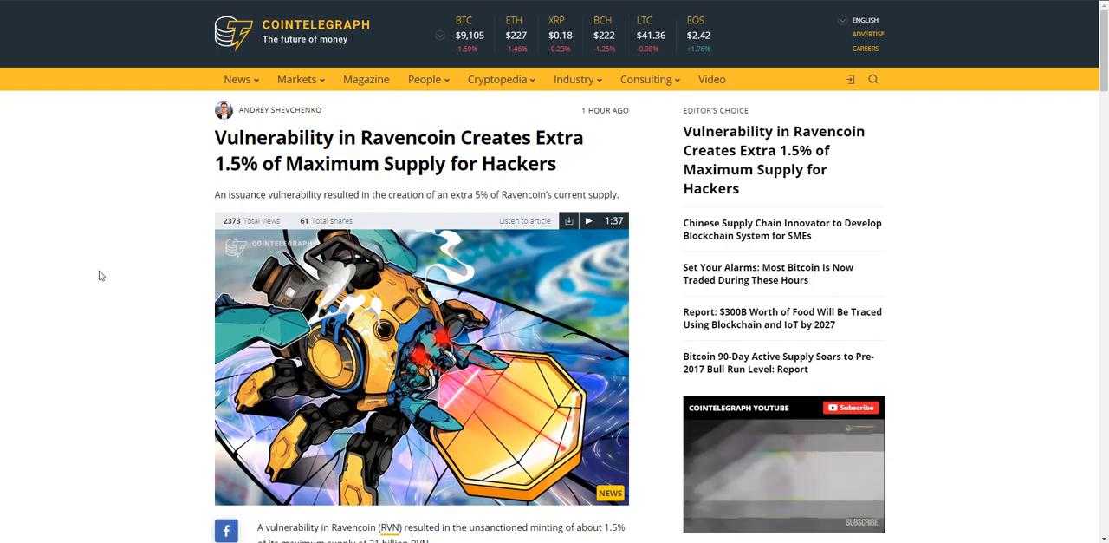
# Highlight the Ravencoin passage on remediation difficulty and miners and nodes needing to upgrade
pyautogui.scroll(-3)
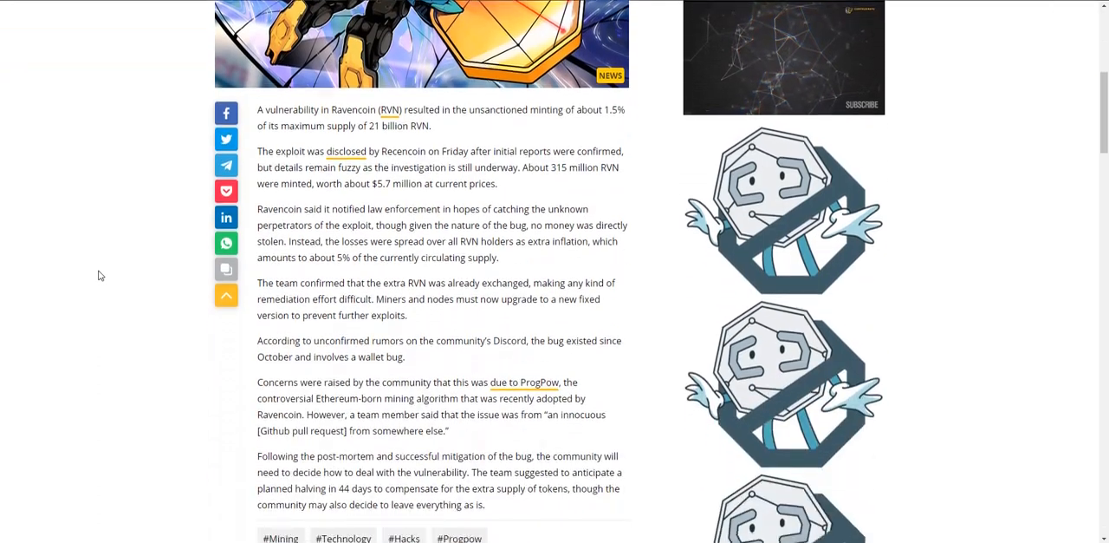
pyautogui.scroll(-3)
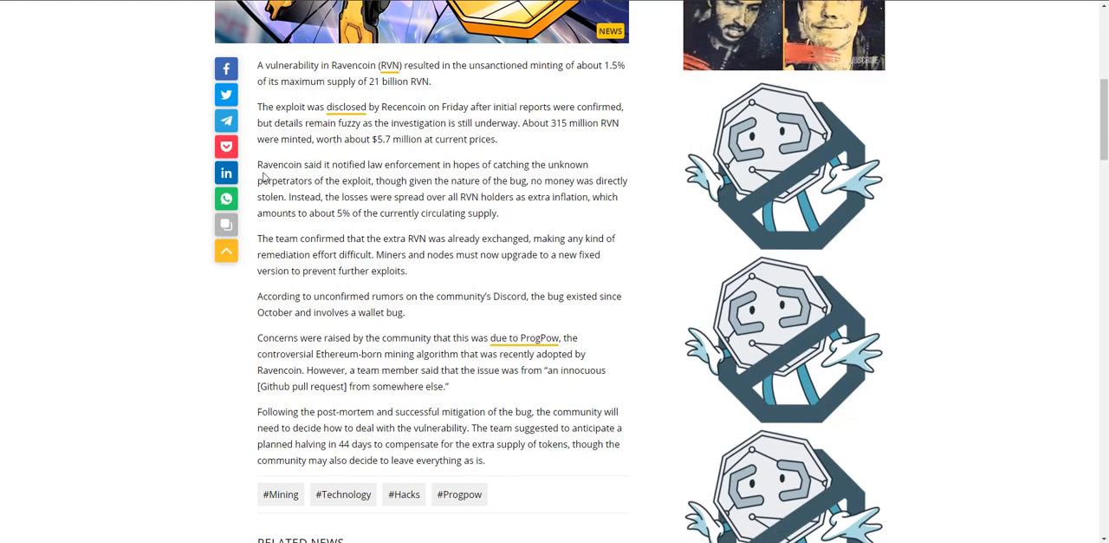
pyautogui.moveTo(257, 163); pyautogui.dragTo(499, 213)
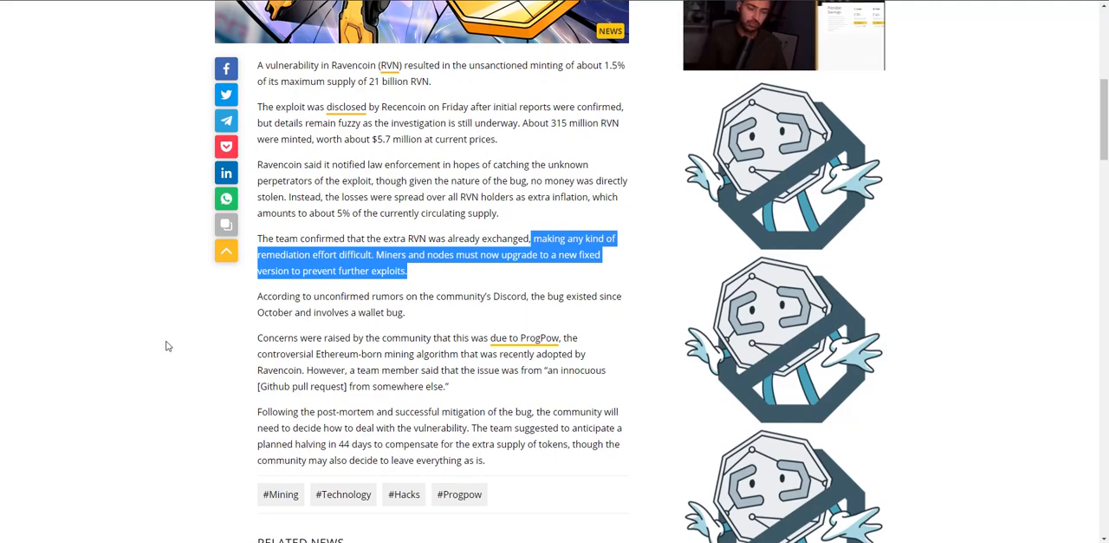
pyautogui.scroll(-3)
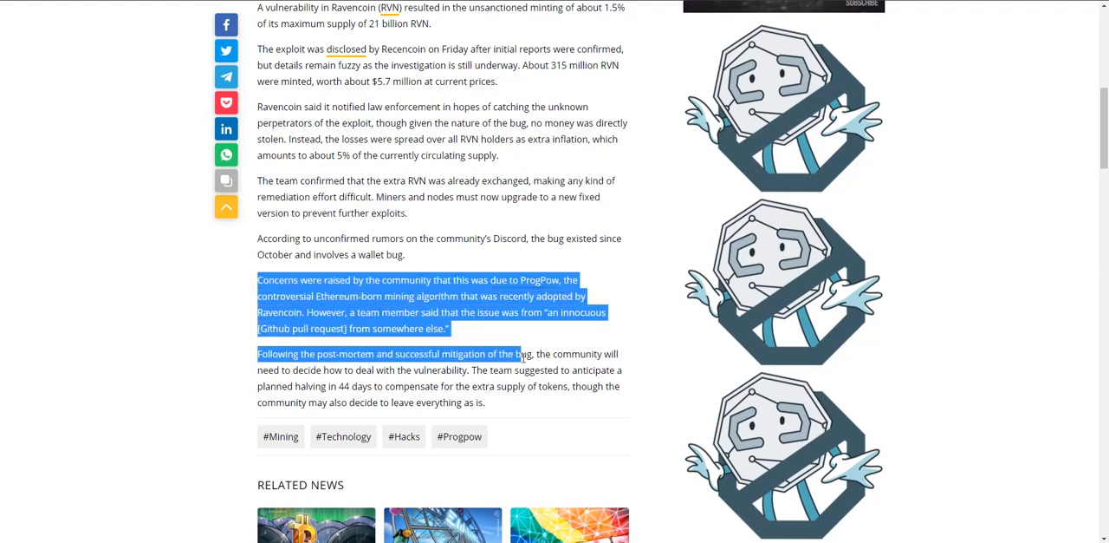
pyautogui.moveTo(520, 353); pyautogui.dragTo(485, 402)
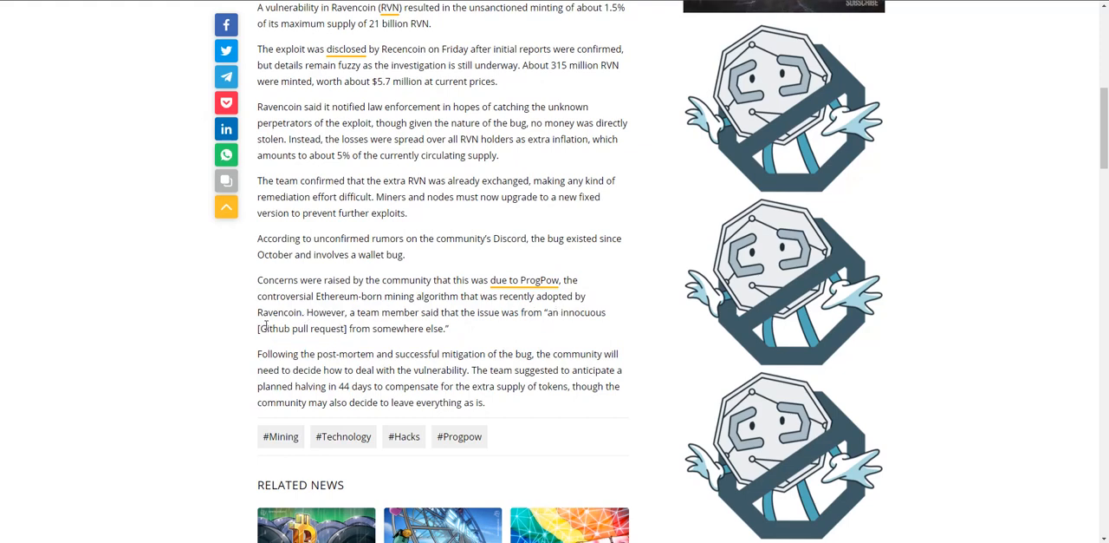
pyautogui.moveTo(182, 329)
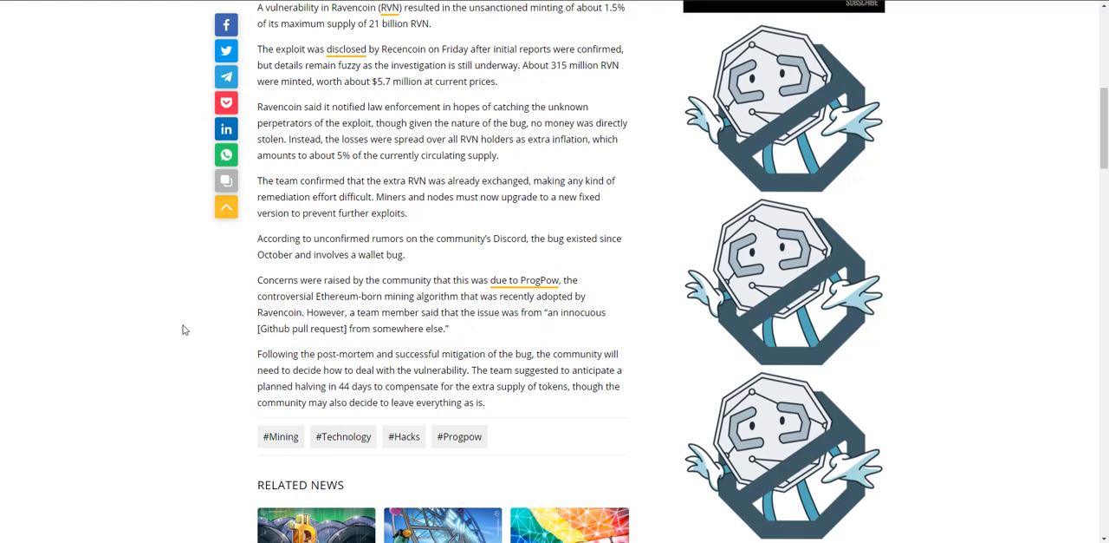
pyautogui.scroll(-3)
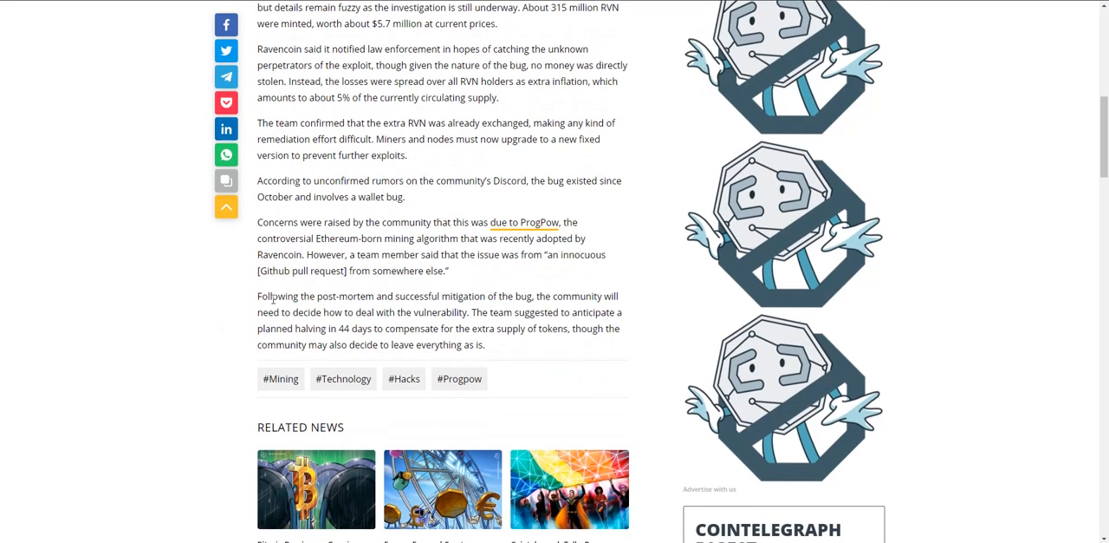
pyautogui.moveTo(256, 295); pyautogui.dragTo(485, 344)
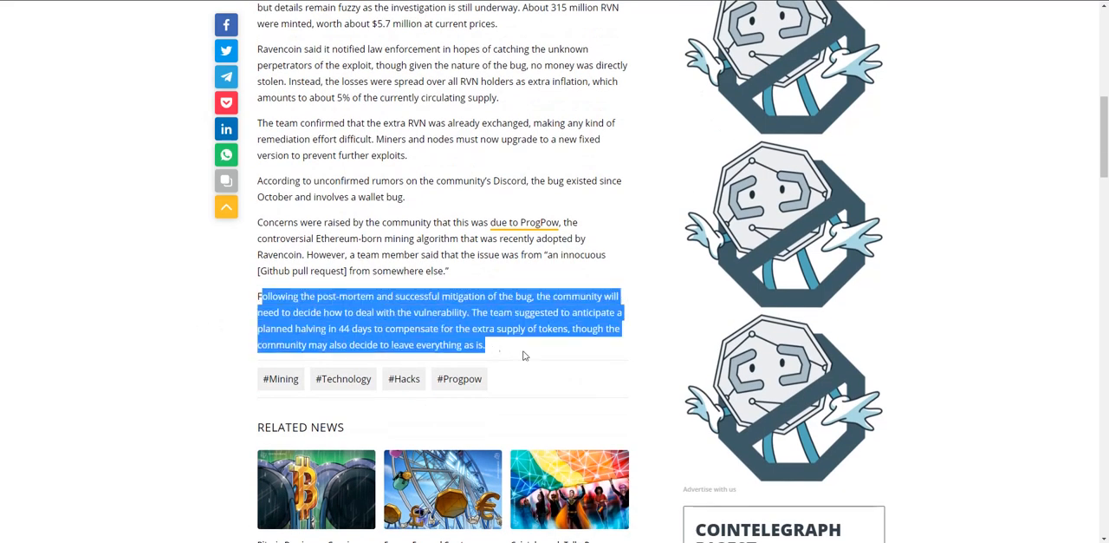
pyautogui.moveTo(532, 350)
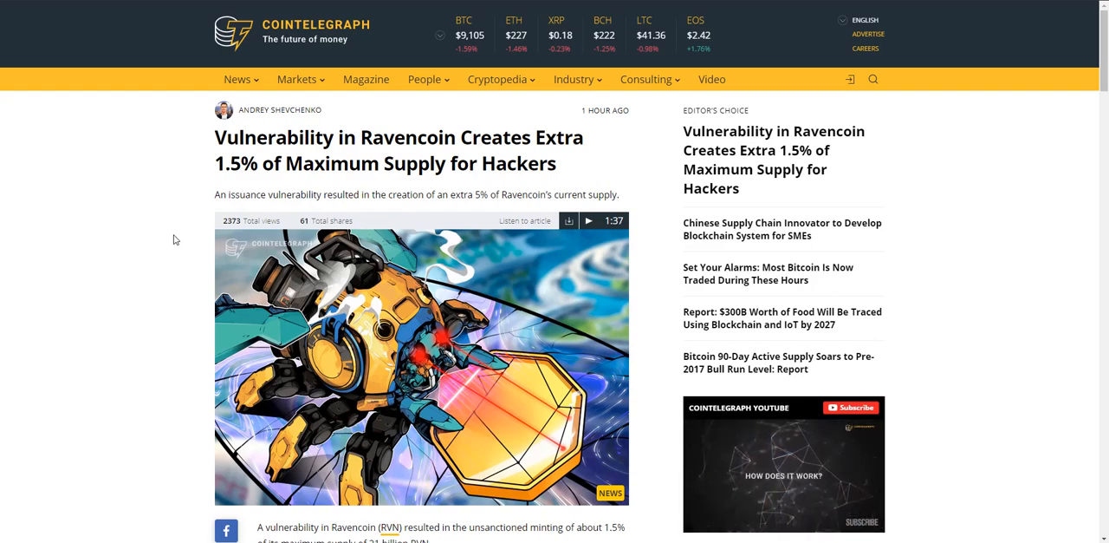
pyautogui.click(783, 475)
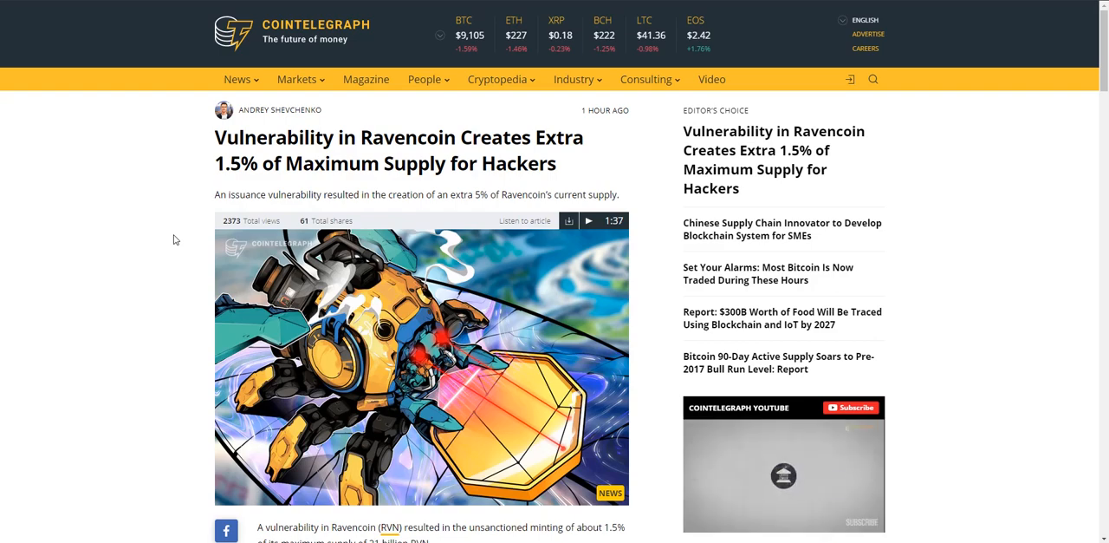
pyautogui.scroll(-3)
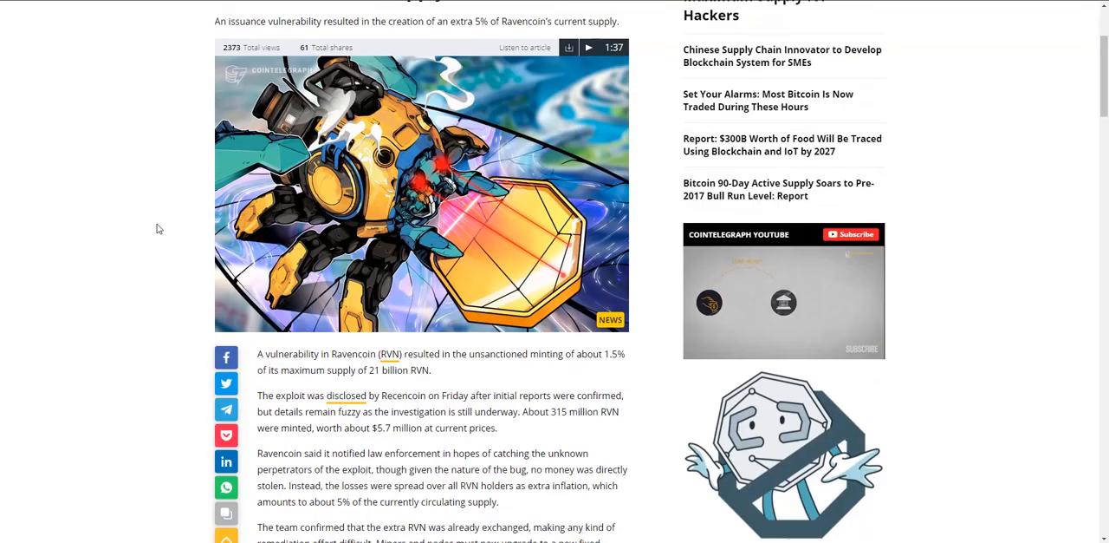
pyautogui.scroll(-3)
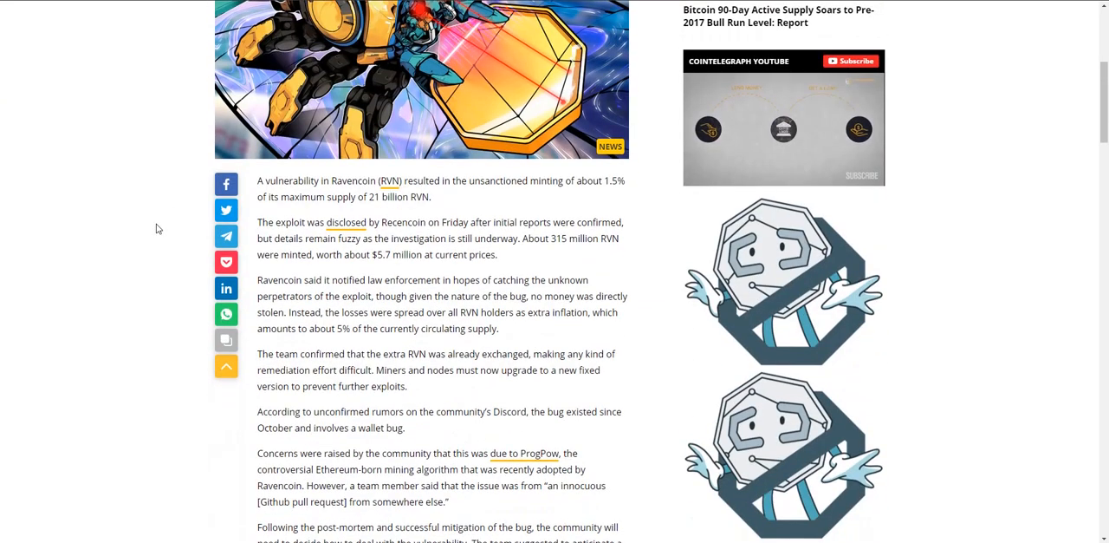
pyautogui.scroll(-3)
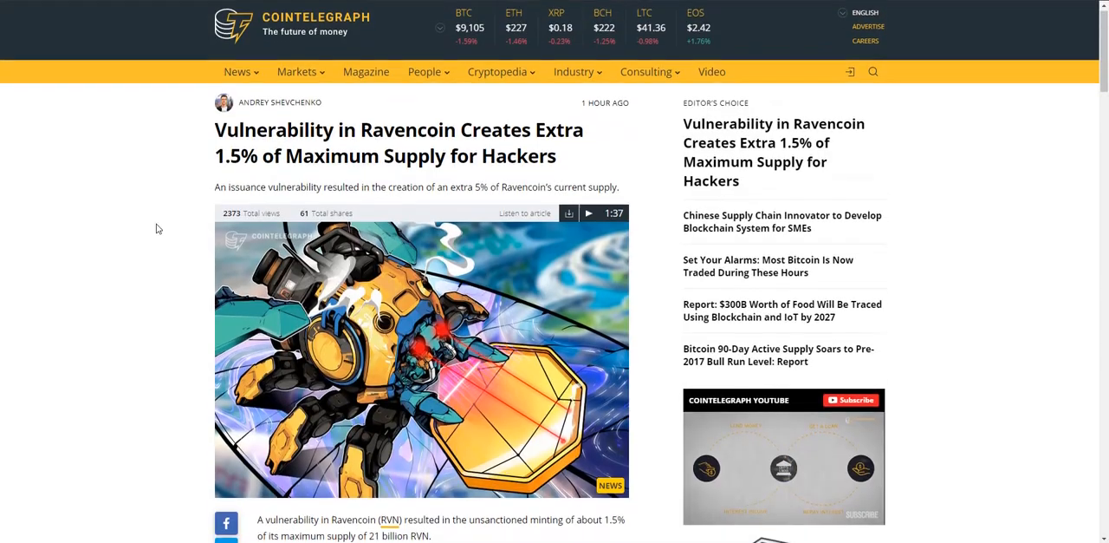
pyautogui.scroll(-3)
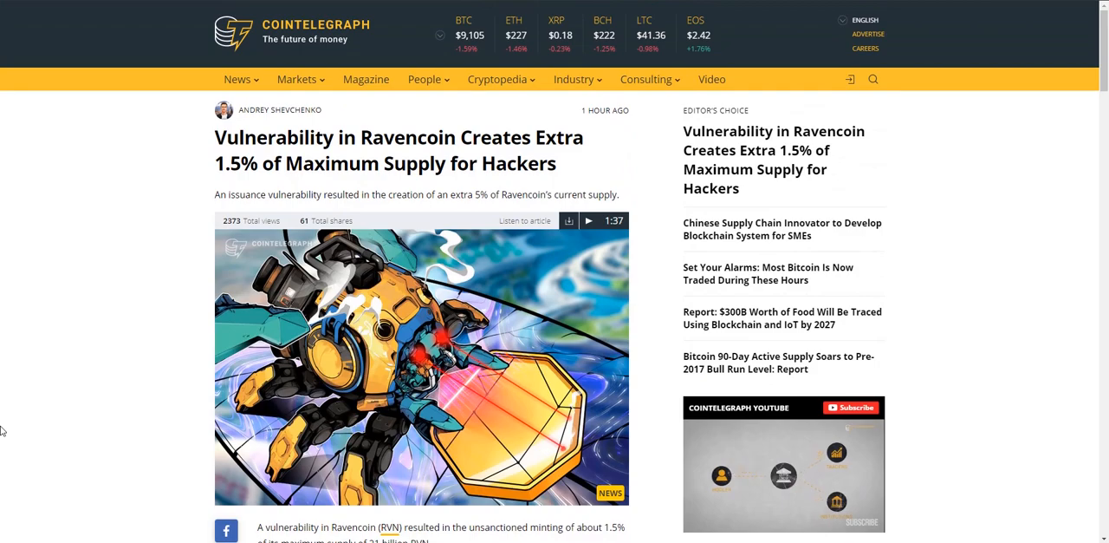
pyautogui.scroll(-3)
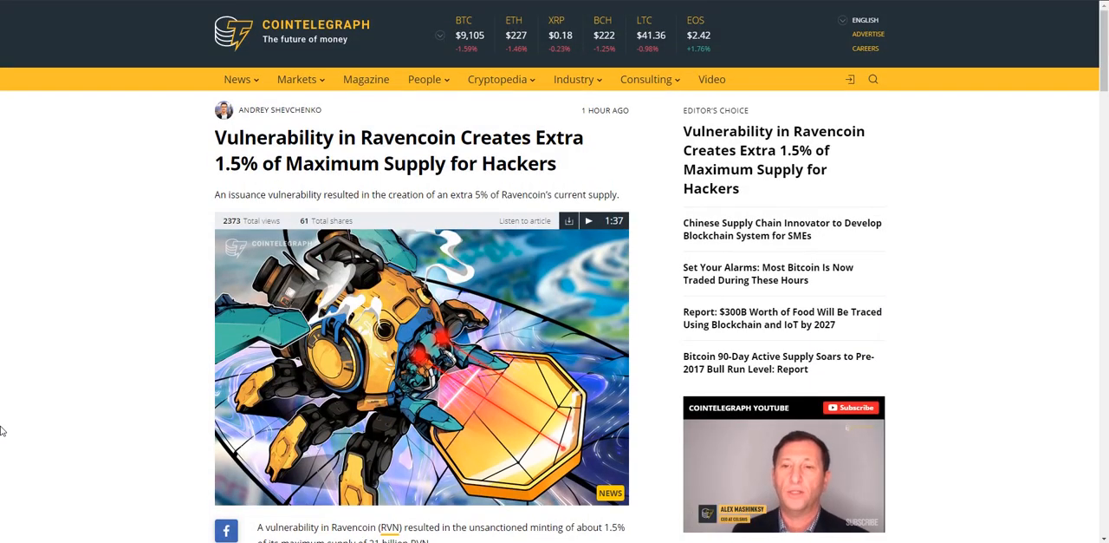
pyautogui.moveTo(194, 386)
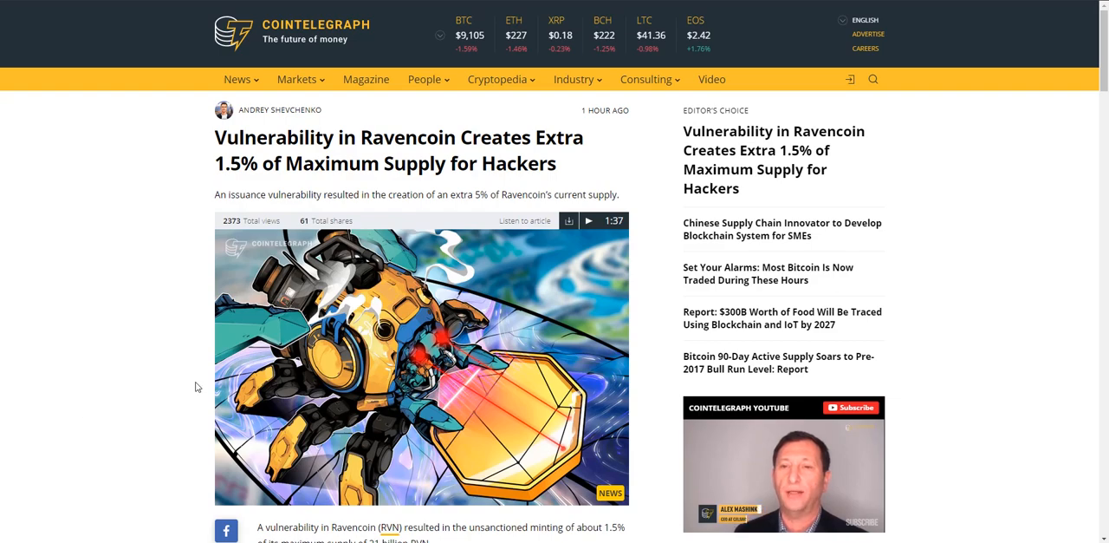
# Read into the MetaMask article and briefly highlight the passage on browsers MetaMask supports
pyautogui.rightClick(194, 387)
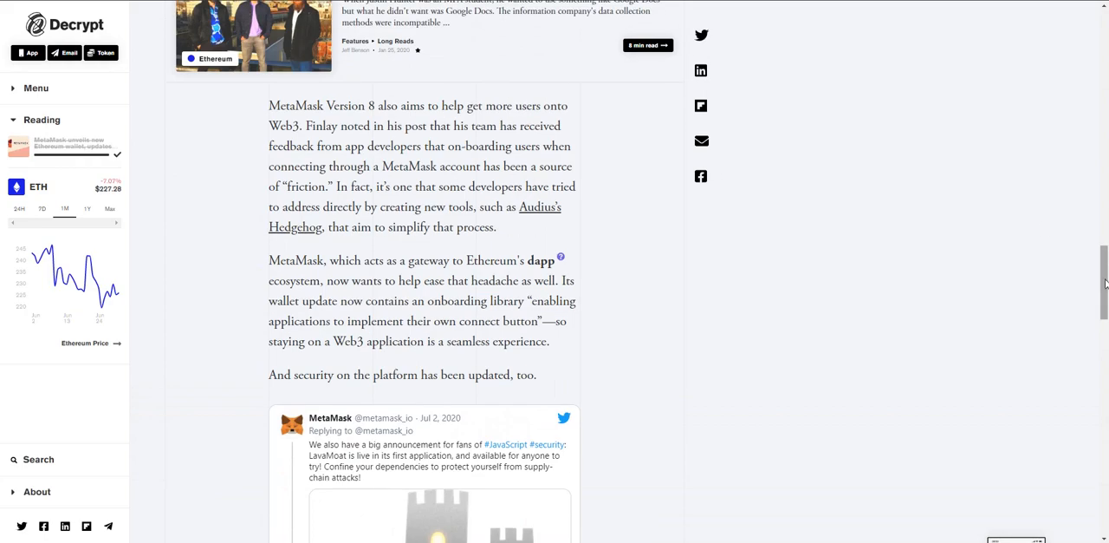
pyautogui.scroll(3)
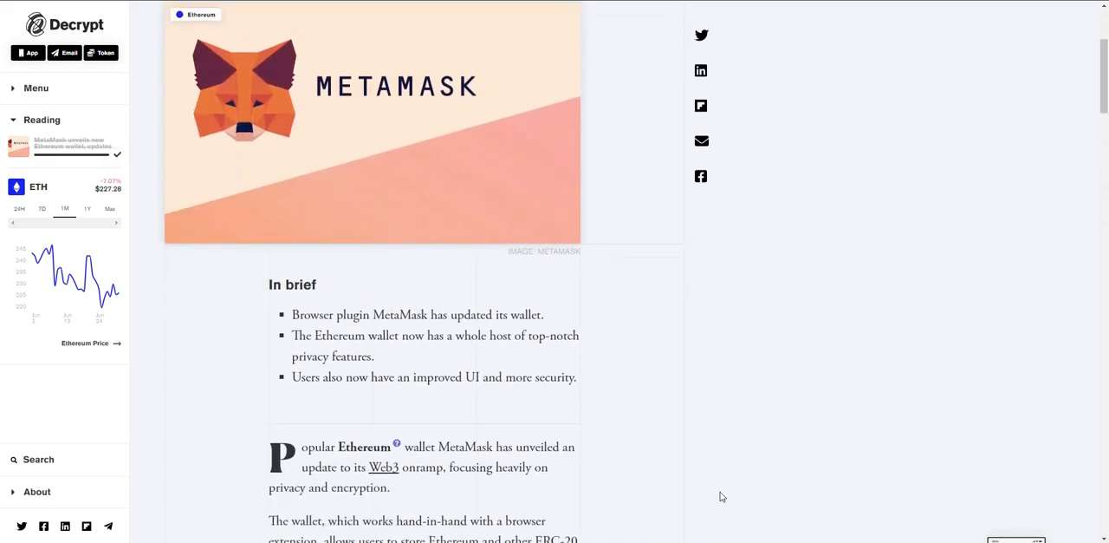
pyautogui.scroll(-3)
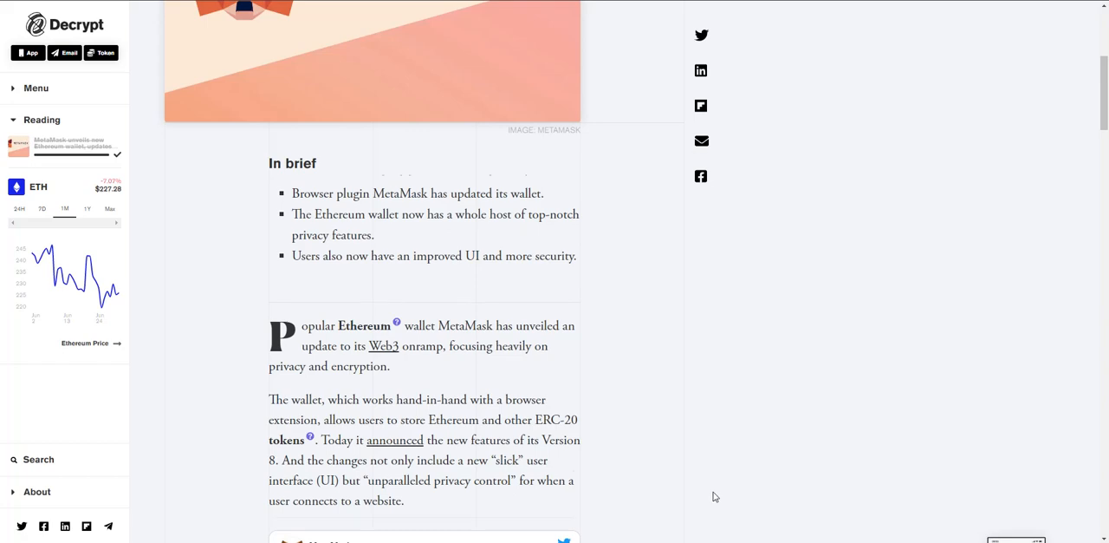
pyautogui.scroll(-3)
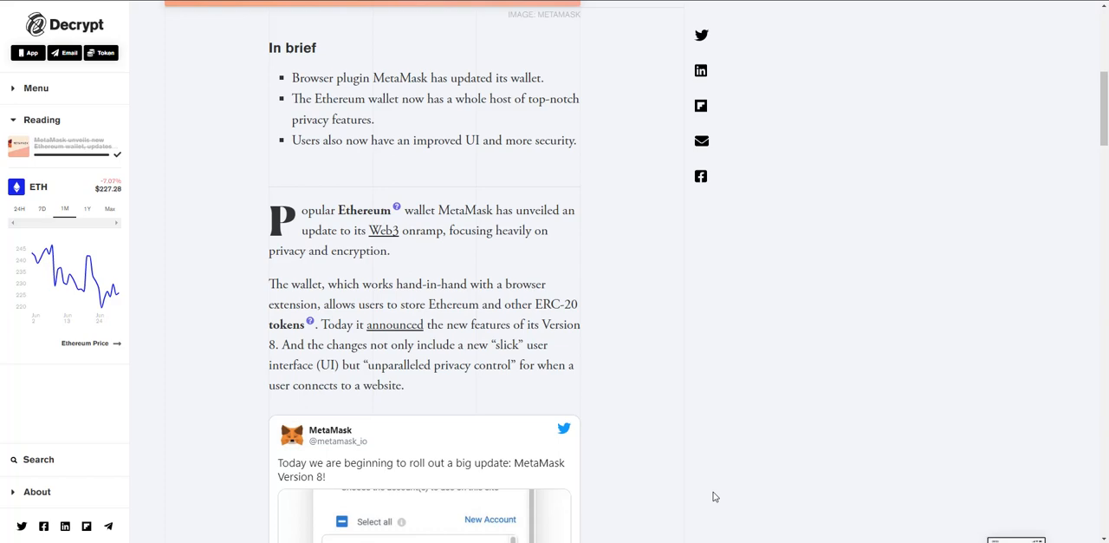
pyautogui.moveTo(714, 493)
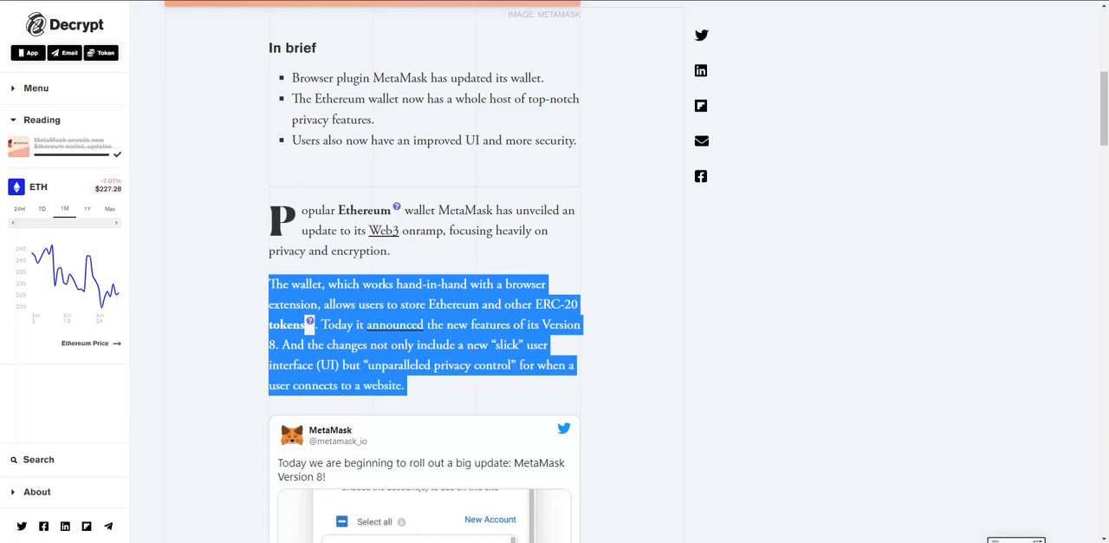
pyautogui.scroll(-3)
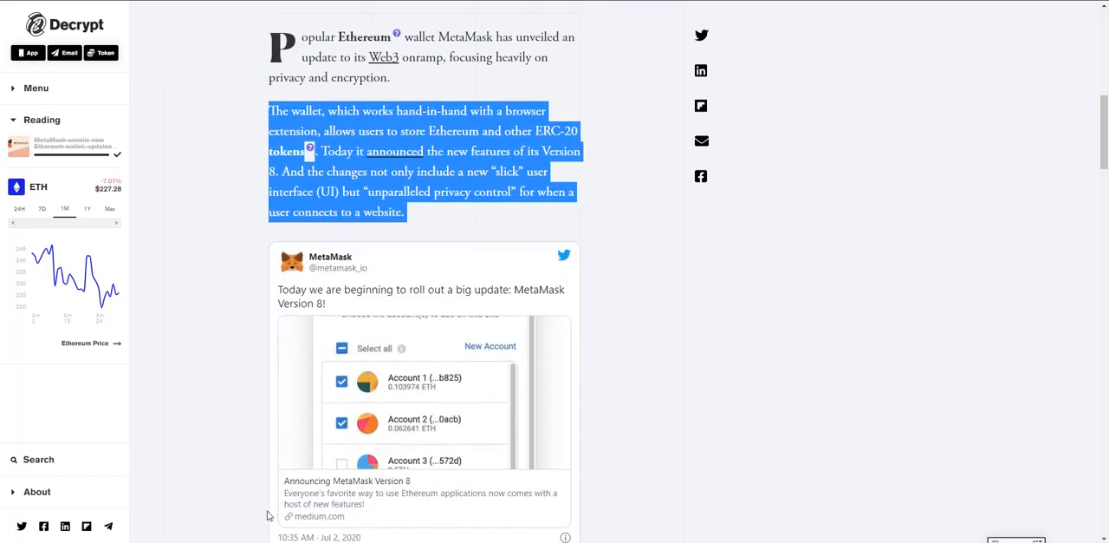
pyautogui.moveTo(216, 251)
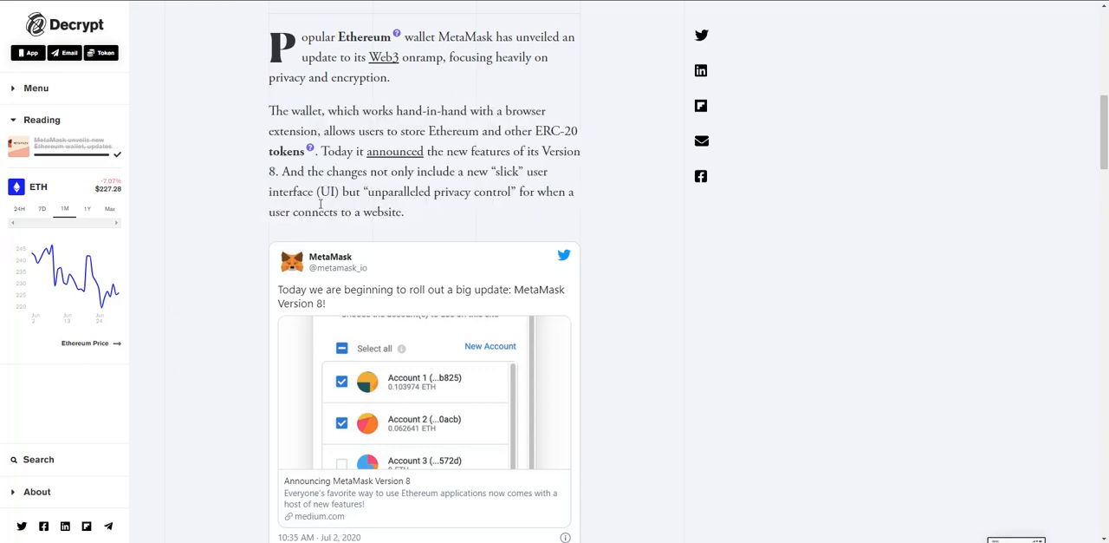
pyautogui.moveTo(246, 184)
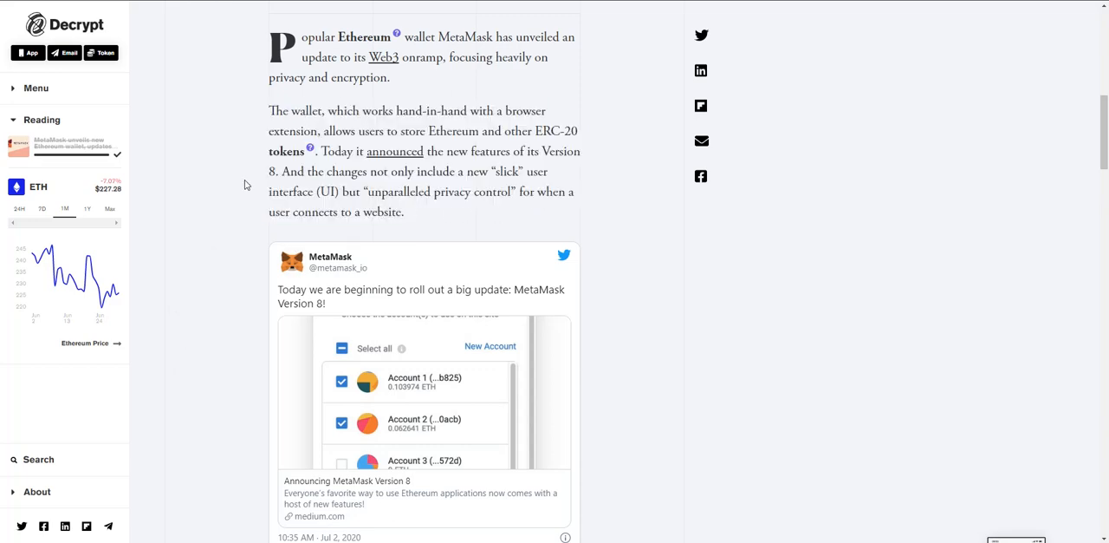
pyautogui.moveTo(257, 177)
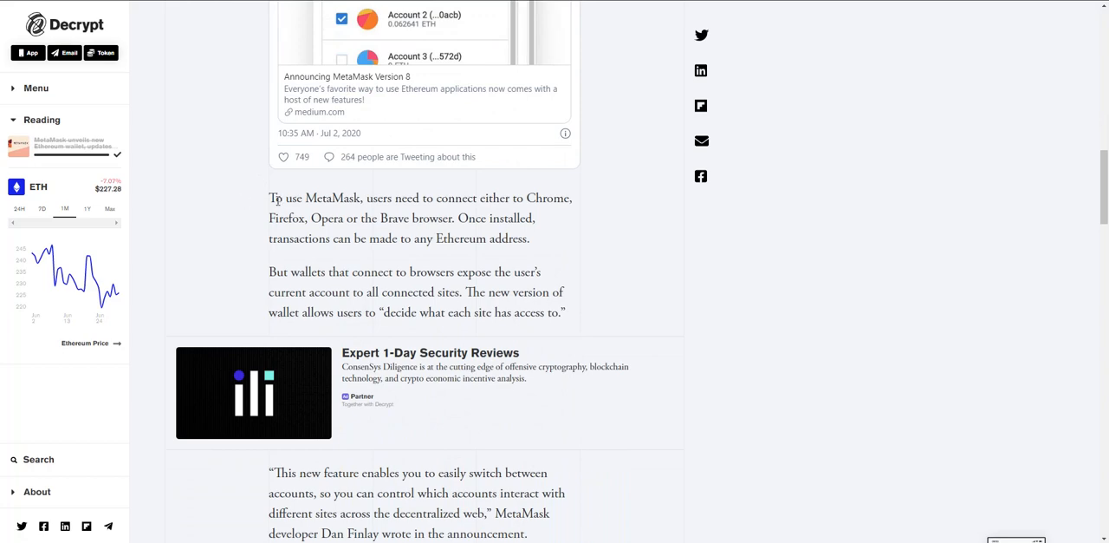
pyautogui.moveTo(269, 198); pyautogui.dragTo(539, 271)
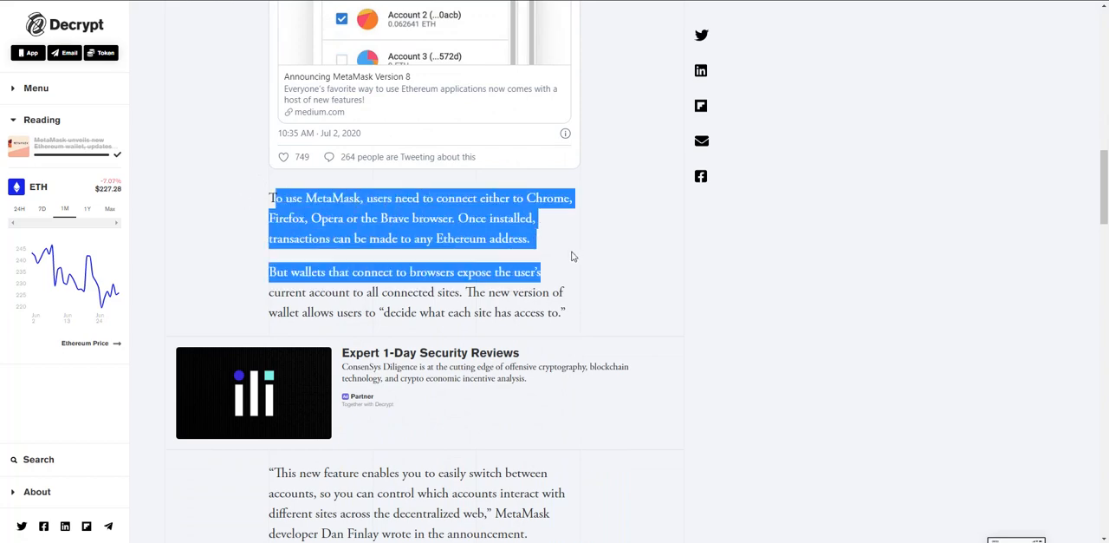
pyautogui.click(572, 256)
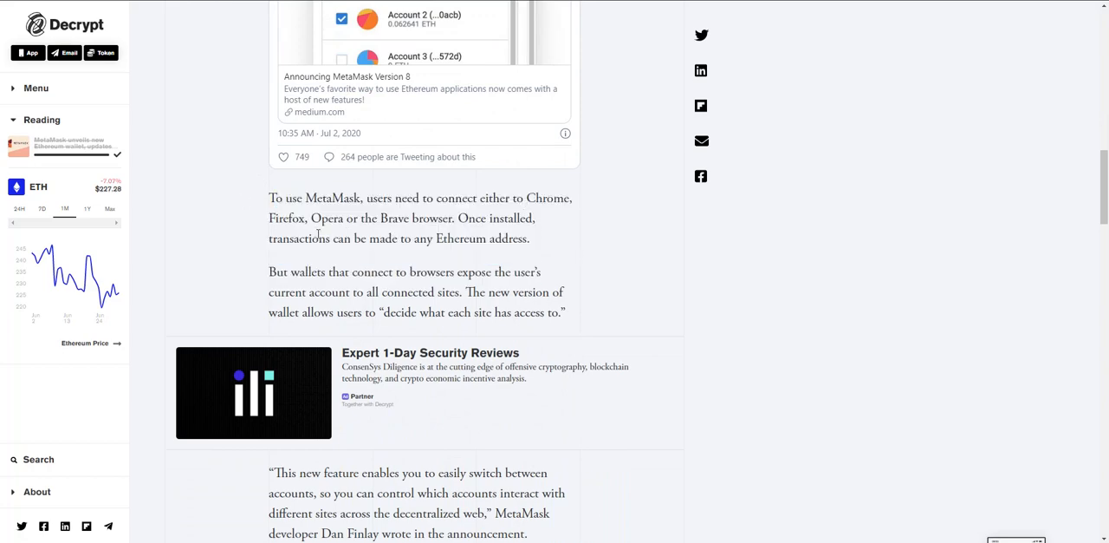
pyautogui.moveTo(288, 270)
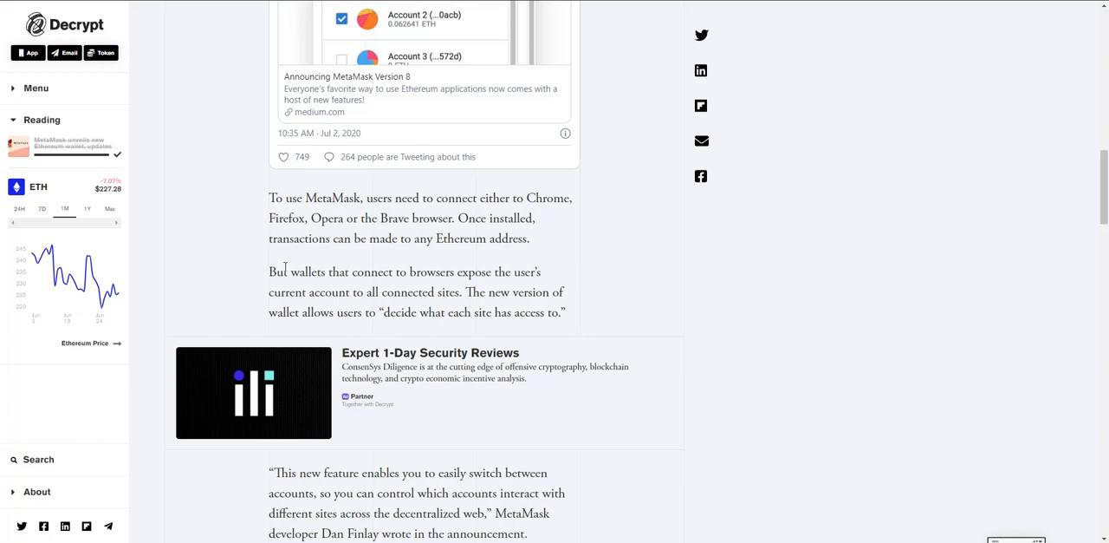
# Highlight the paragraph on wallets exposing user accounts, then the quote about switching between accounts
pyautogui.scroll(-3)
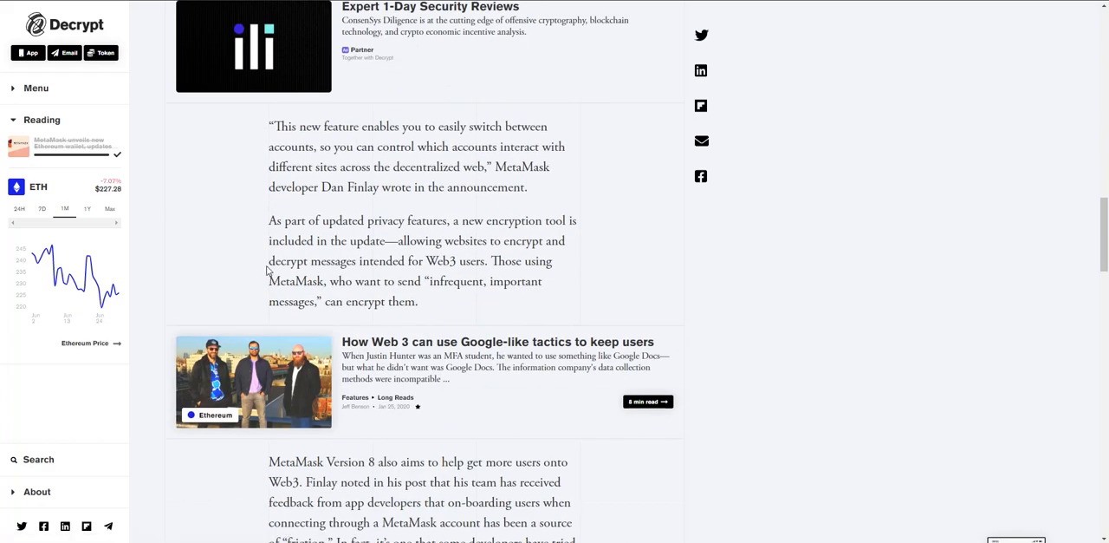
pyautogui.moveTo(267, 135)
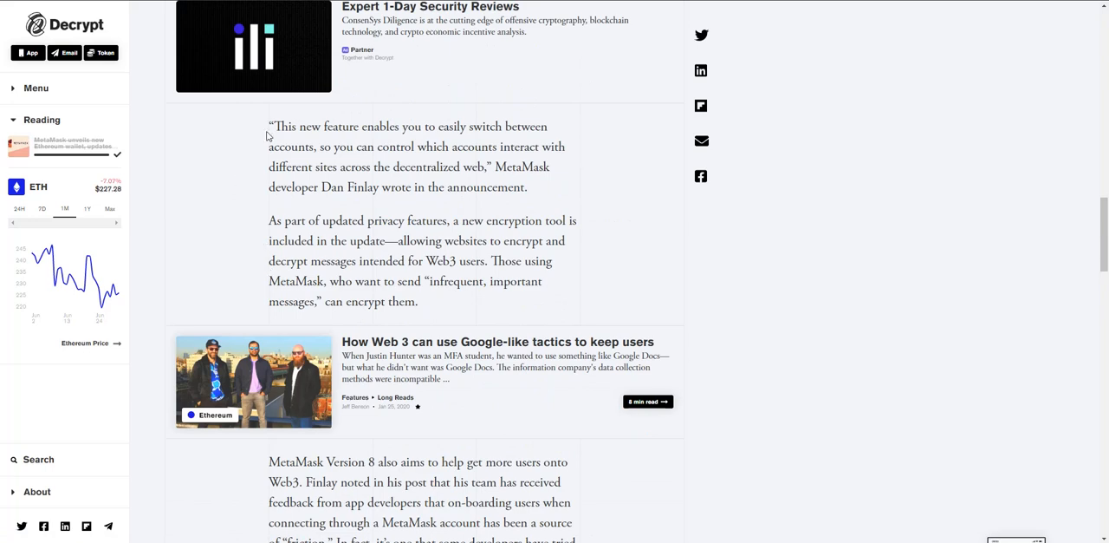
pyautogui.scroll(3)
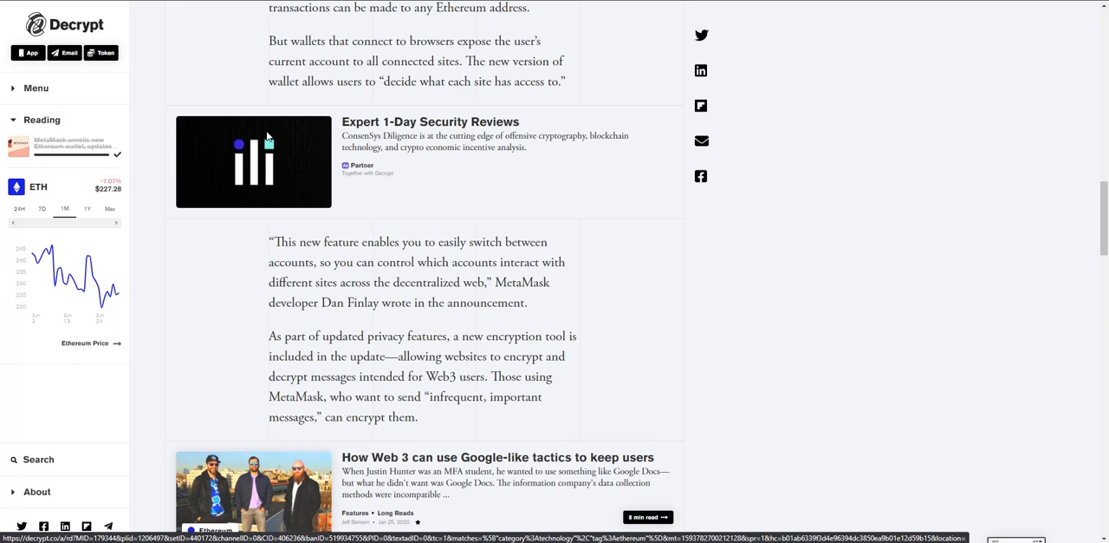
pyautogui.moveTo(321, 106)
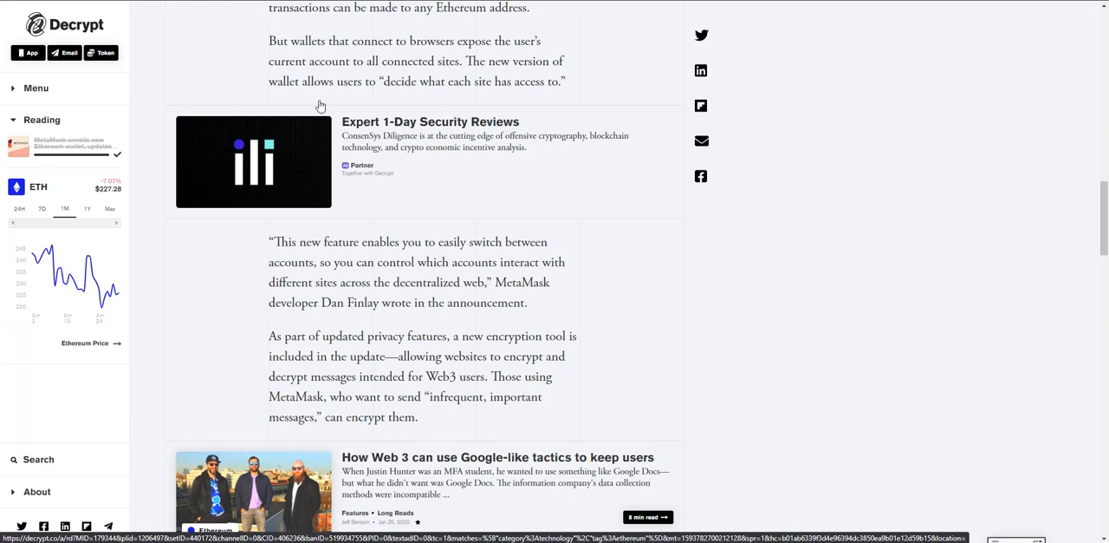
pyautogui.moveTo(269, 41); pyautogui.dragTo(565, 80)
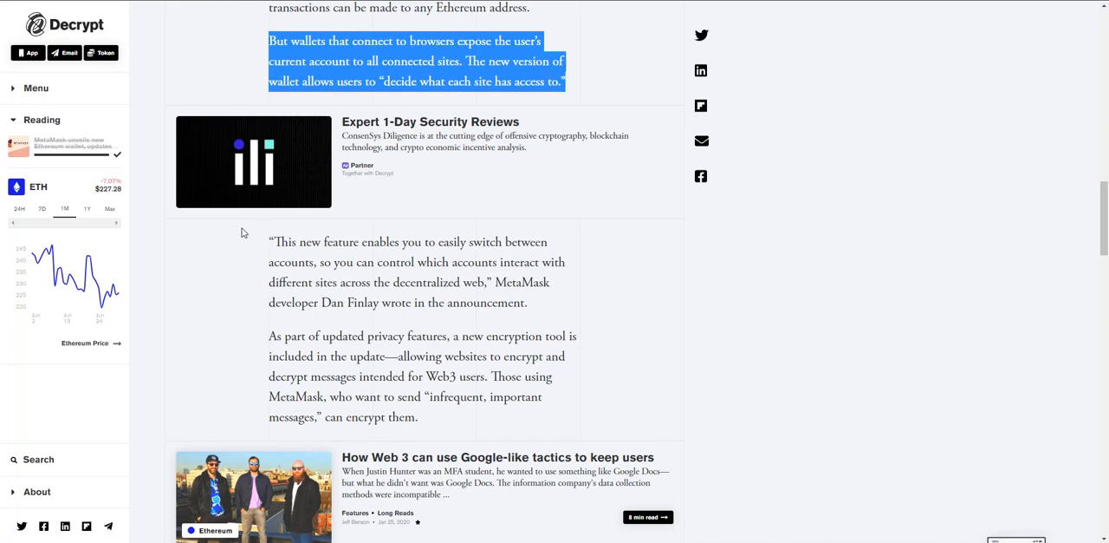
pyautogui.scroll(-3)
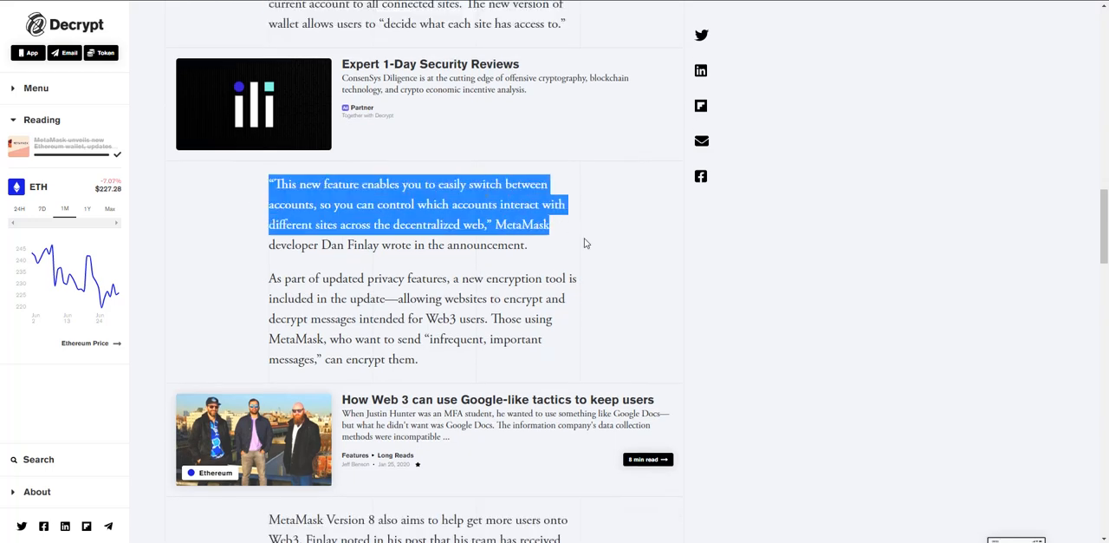
pyautogui.moveTo(551, 224); pyautogui.dragTo(579, 279)
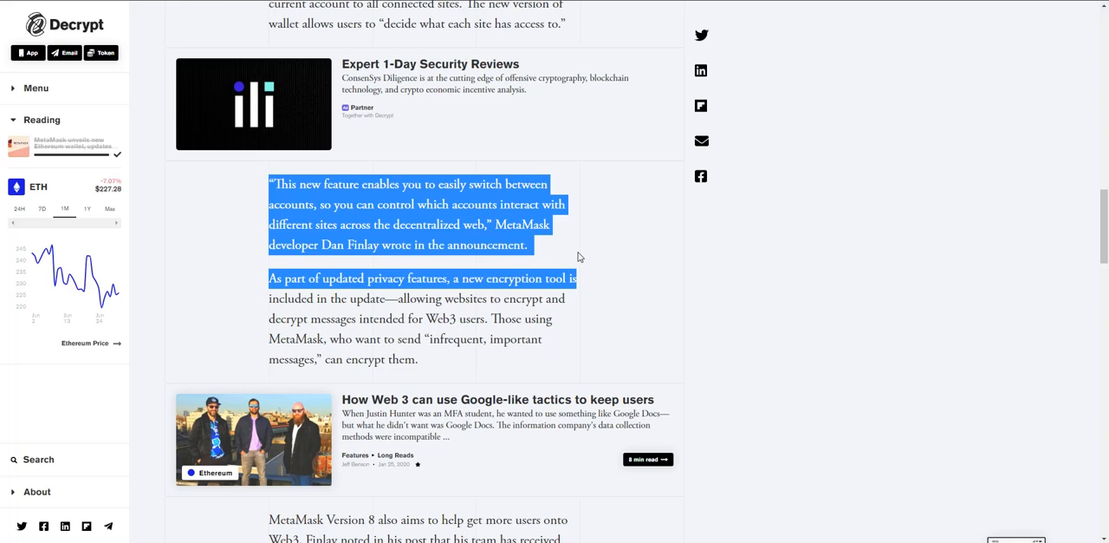
# Highlight the paragraph on MetaMask Version 8 reducing onboarding friction for Web3 apps
pyautogui.scroll(-3)
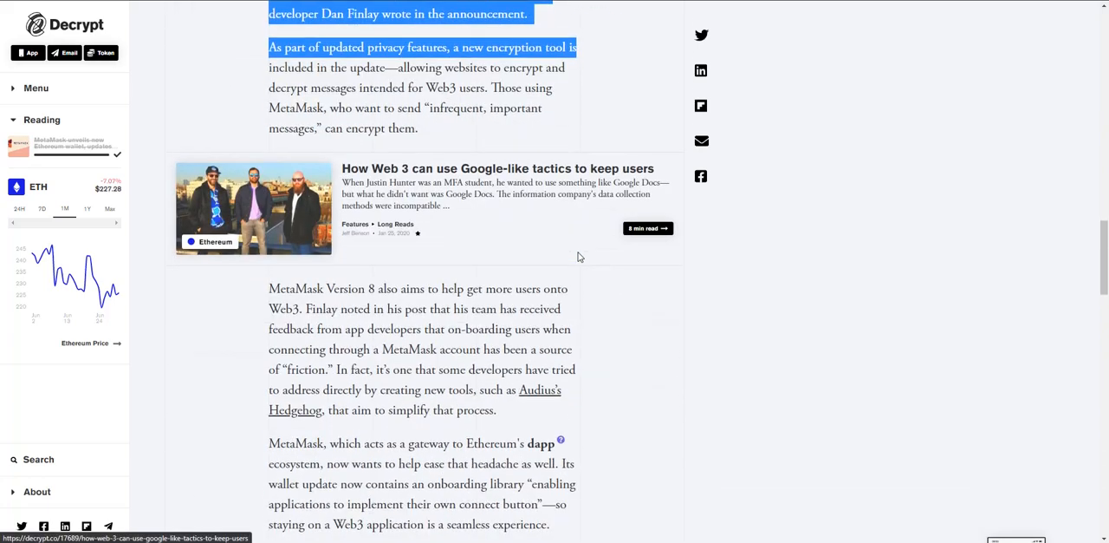
pyautogui.scroll(-3)
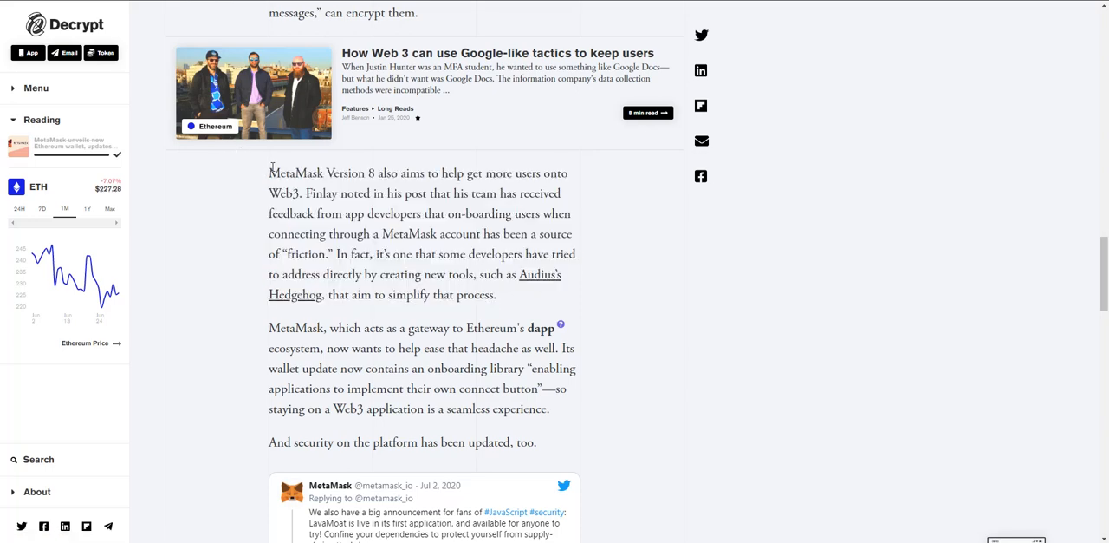
pyautogui.moveTo(268, 173); pyautogui.dragTo(496, 295)
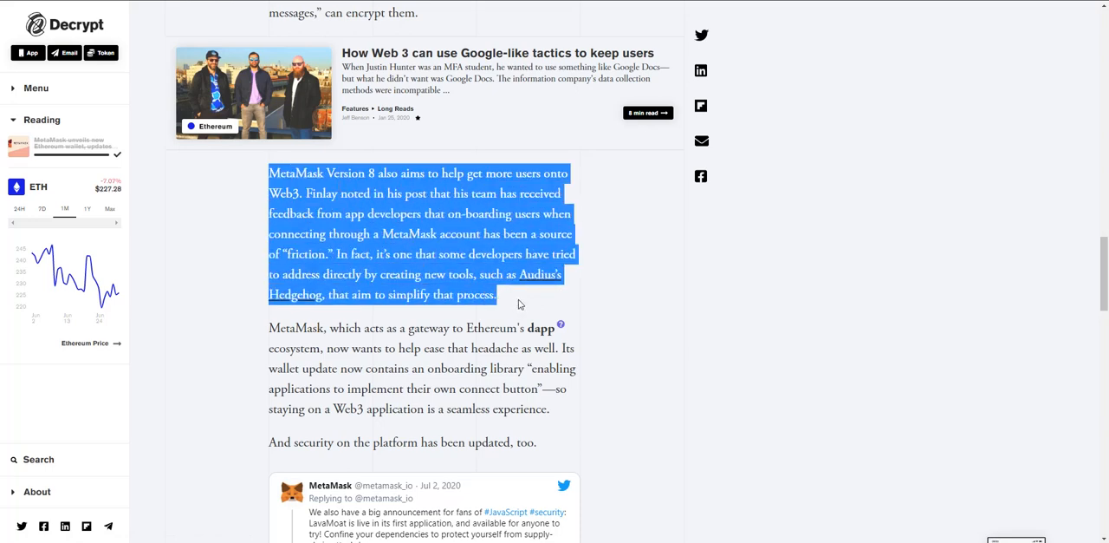
pyautogui.moveTo(475, 292)
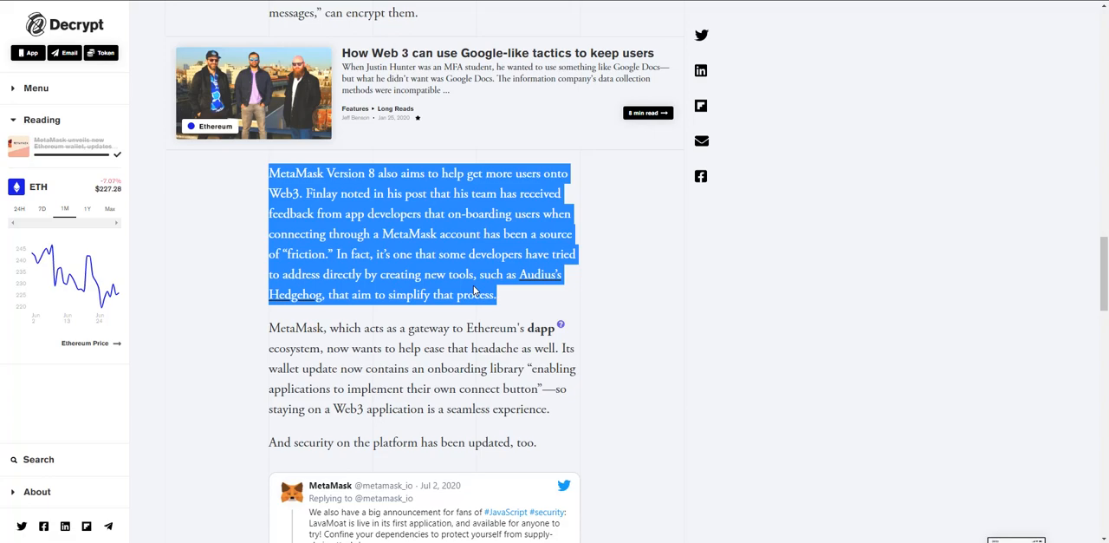
# Highlight the sentences below the tweet explaining what LavaMoat is in the new wallet
pyautogui.scroll(-3)
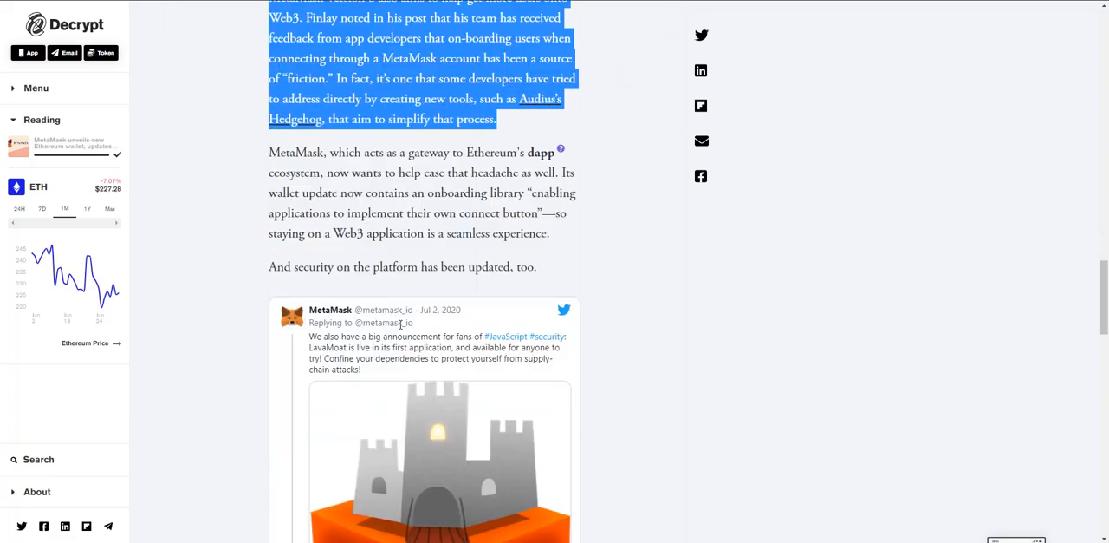
pyautogui.scroll(-3)
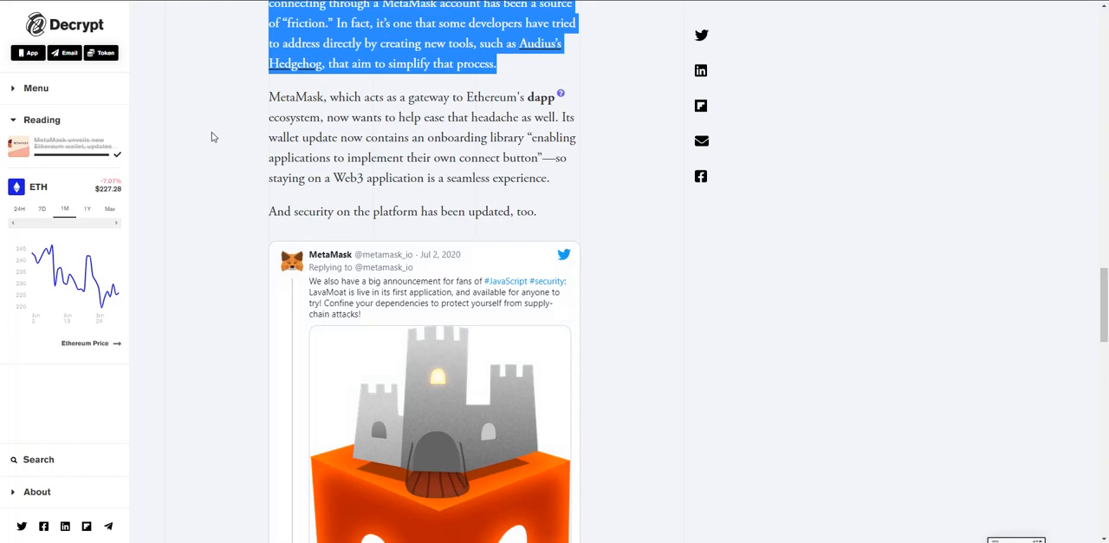
pyautogui.moveTo(250, 194)
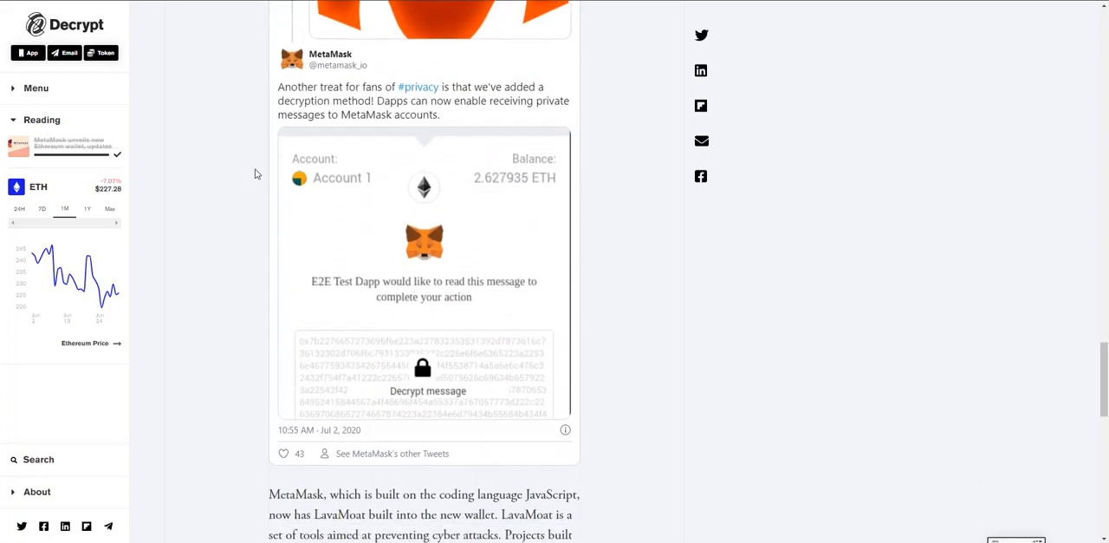
pyautogui.scroll(-3)
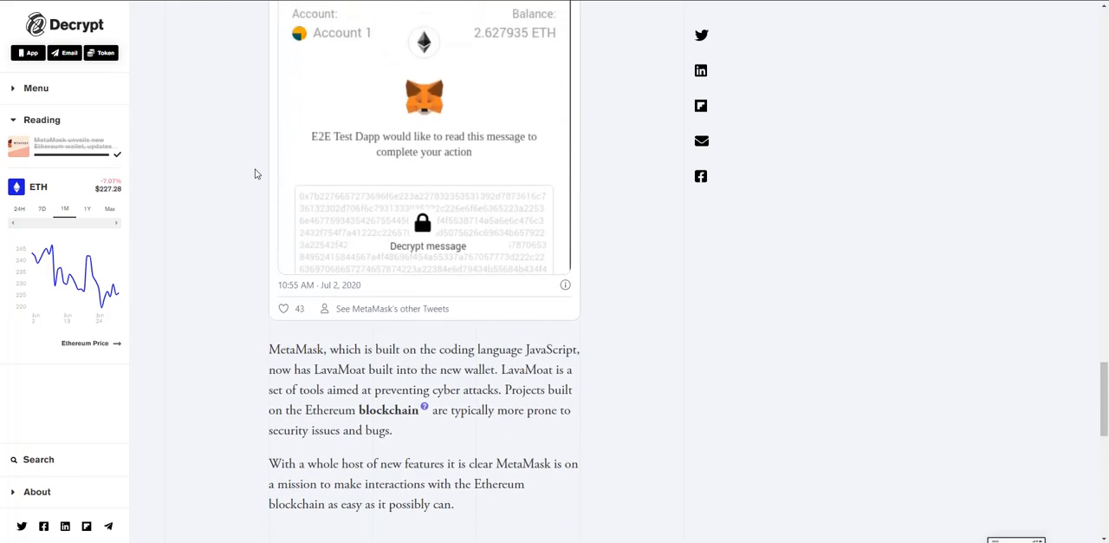
pyautogui.scroll(-3)
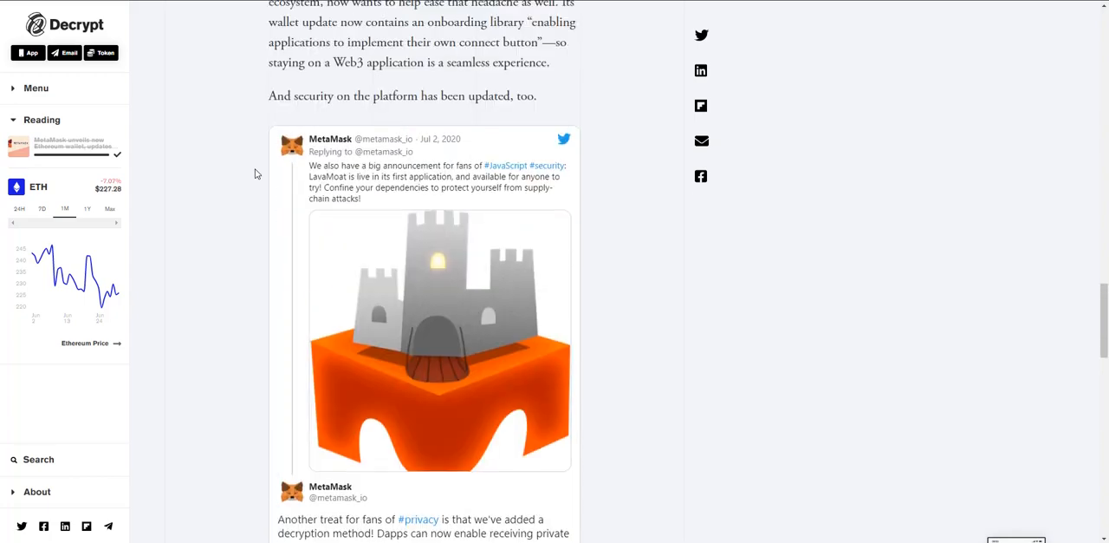
pyautogui.moveTo(288, 180)
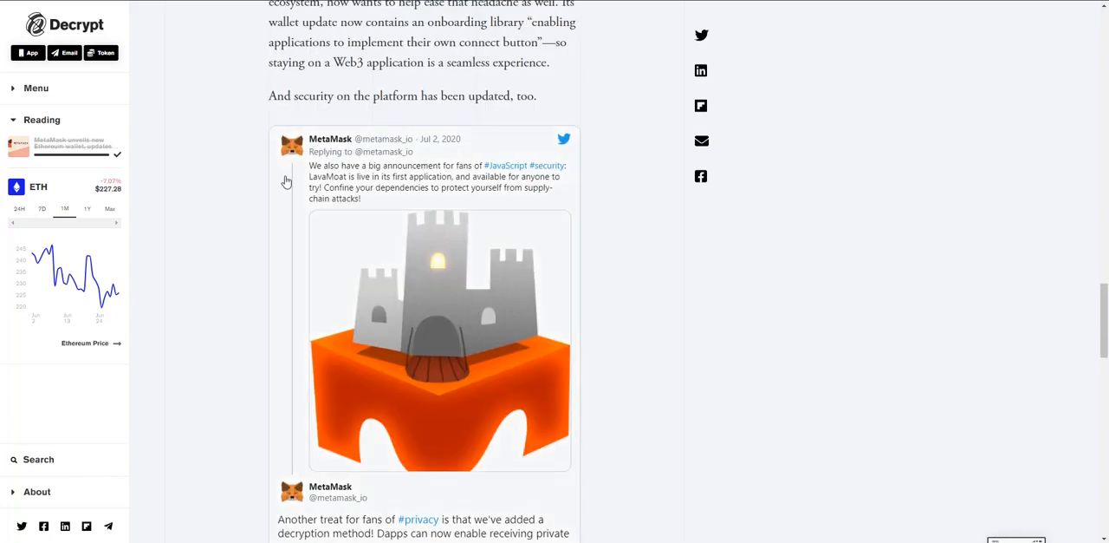
pyautogui.moveTo(330, 180)
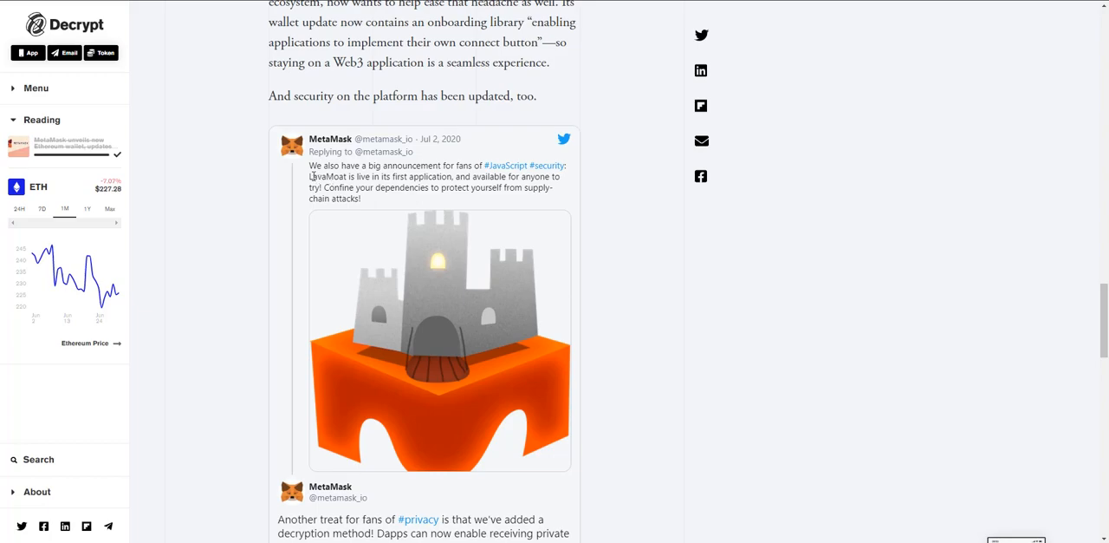
pyautogui.scroll(-3)
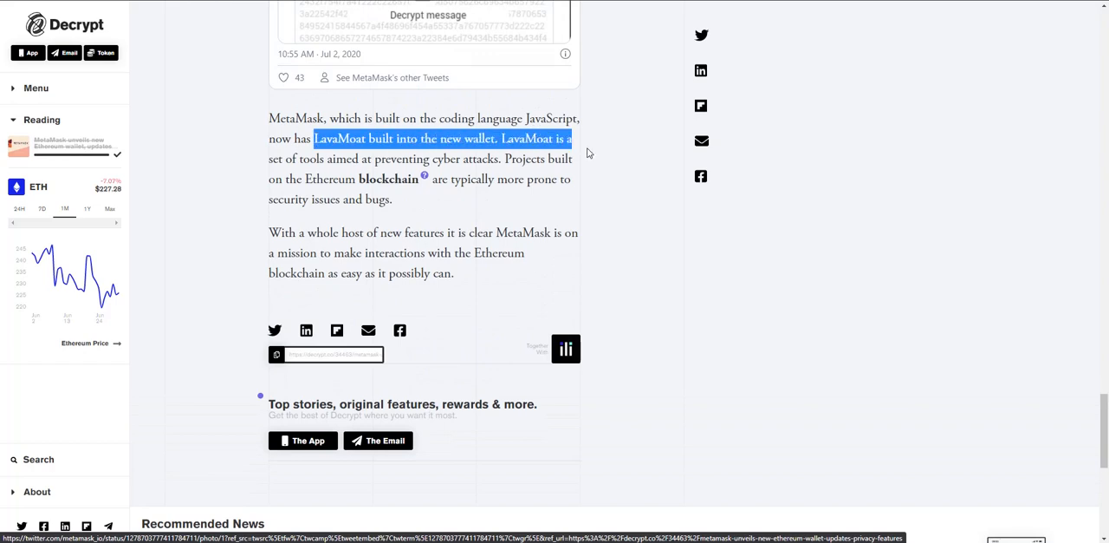
pyautogui.moveTo(589, 153); pyautogui.dragTo(433, 303)
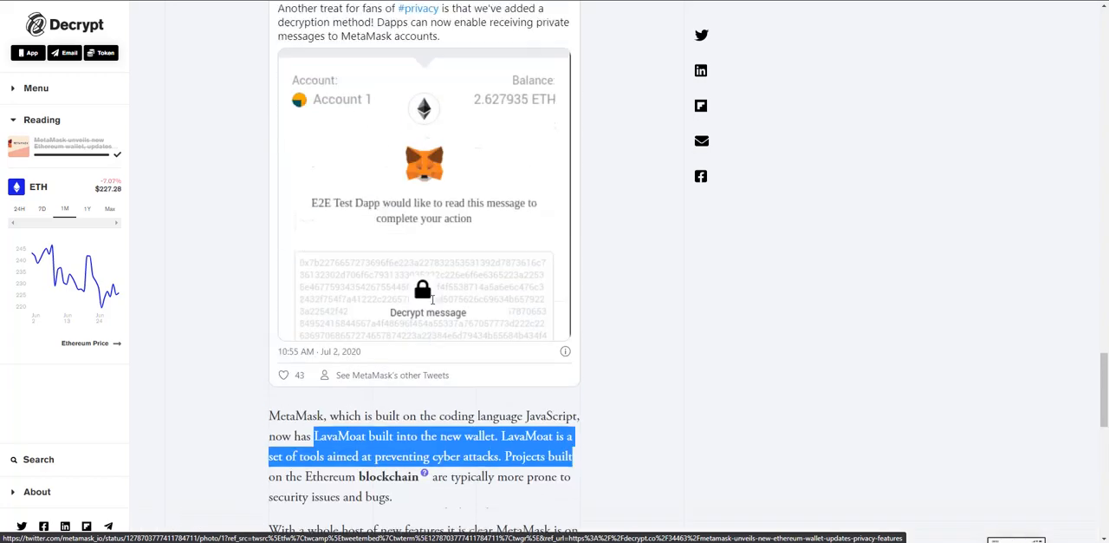
pyautogui.scroll(-3)
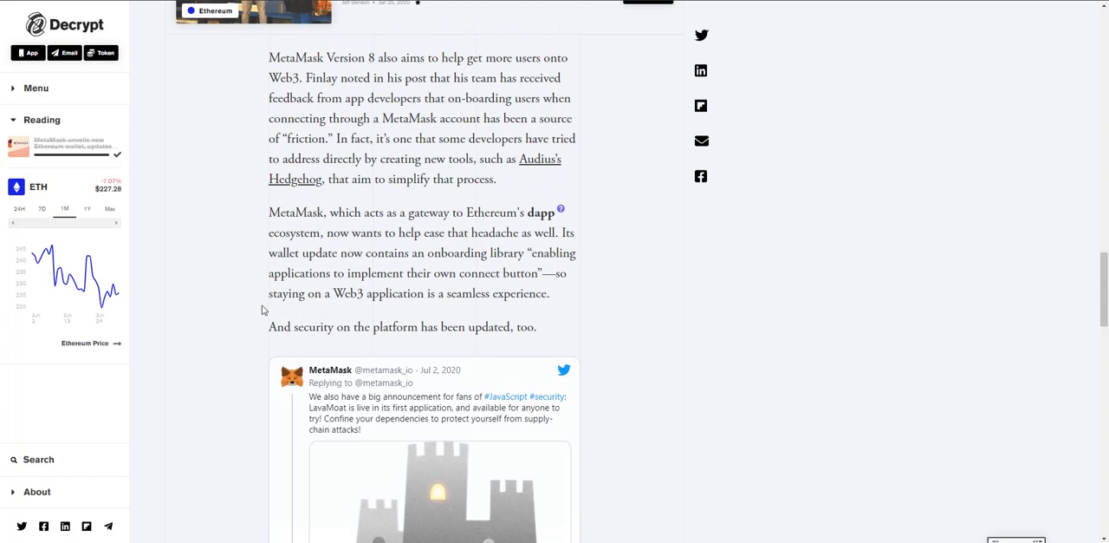
pyautogui.moveTo(262, 298)
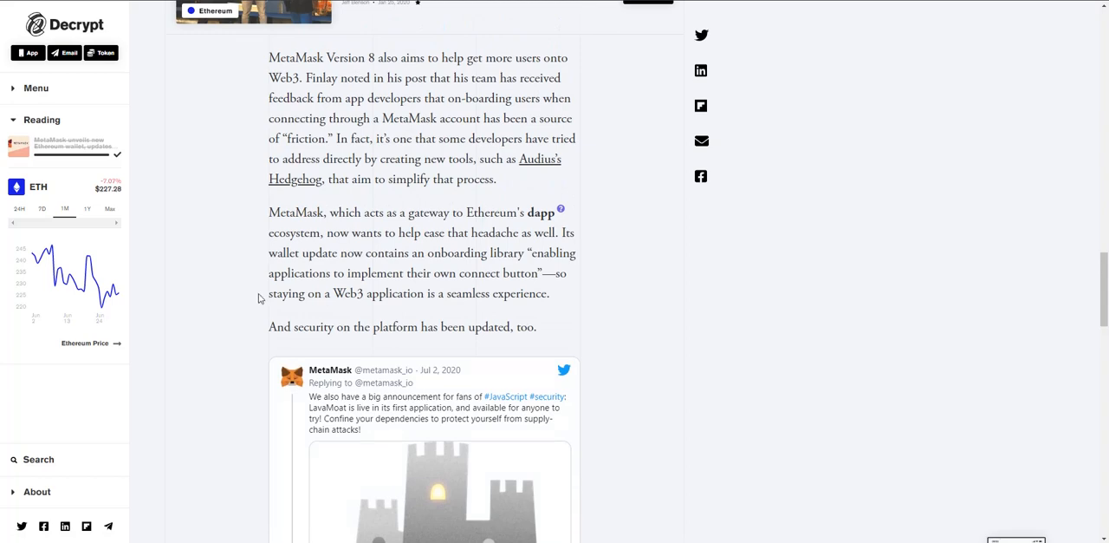
pyautogui.moveTo(977, 130)
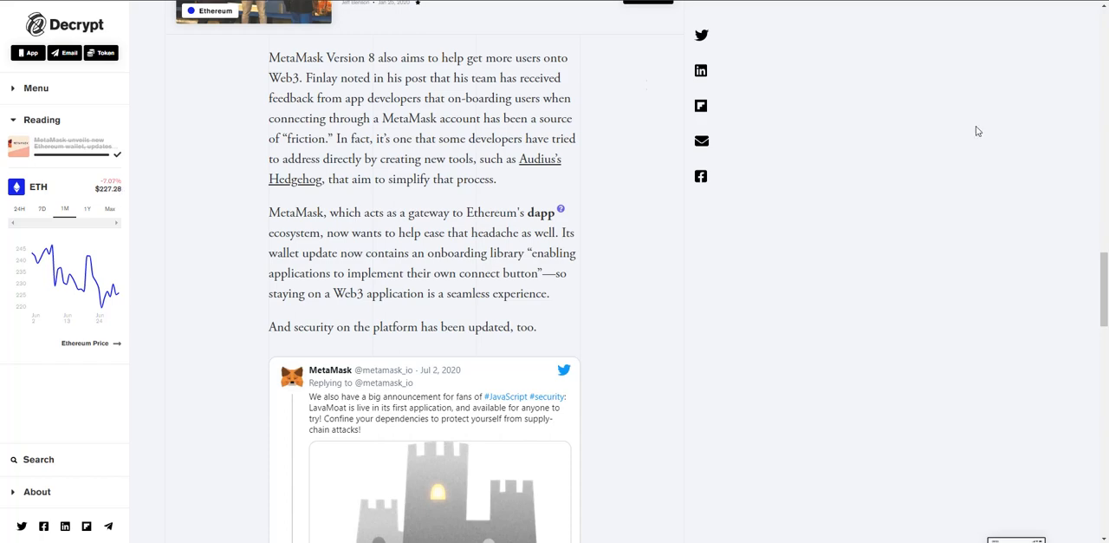
pyautogui.moveTo(711, 392)
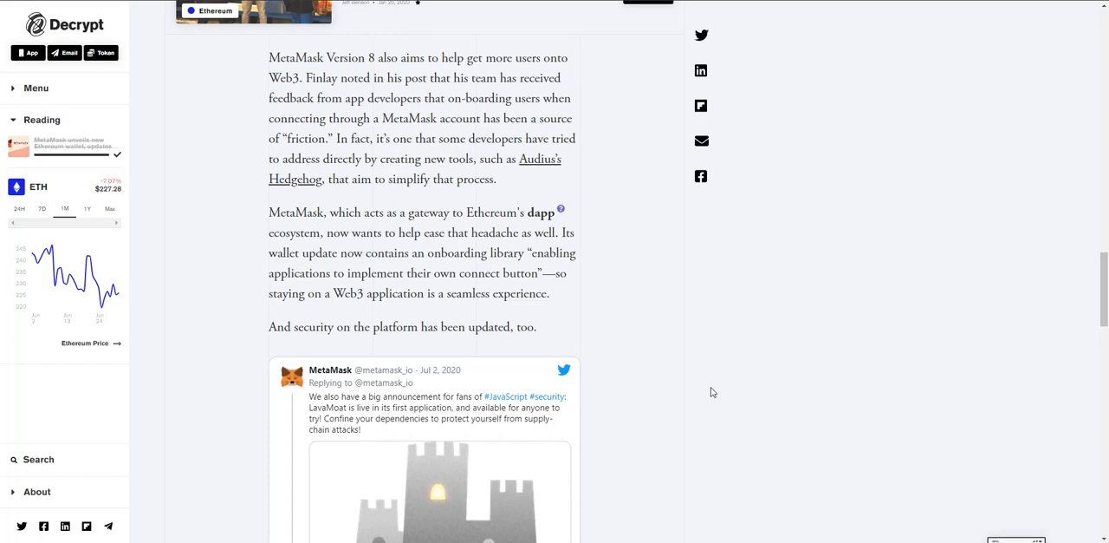
pyautogui.moveTo(693, 392)
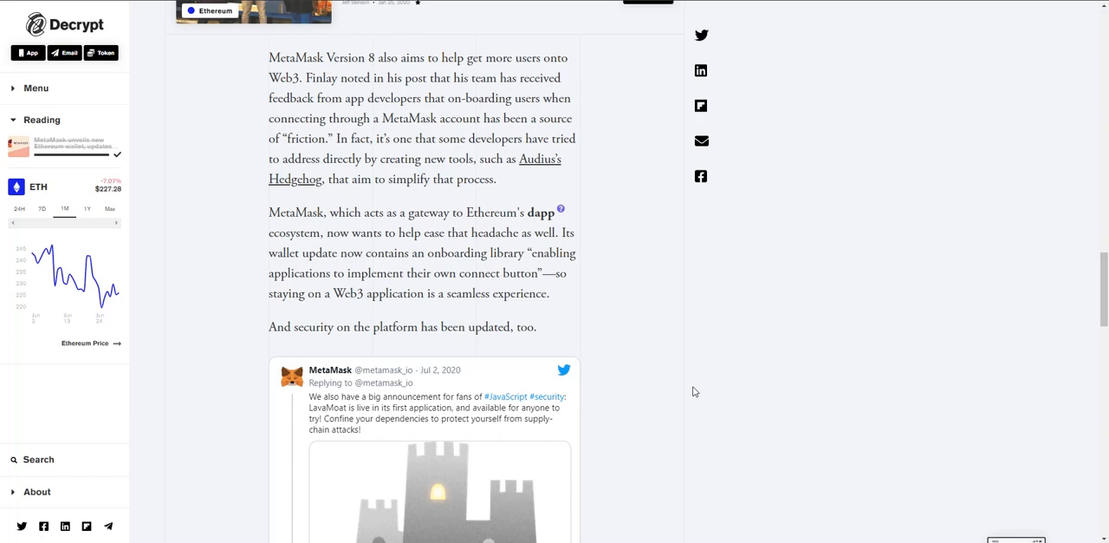
pyautogui.moveTo(271, 218)
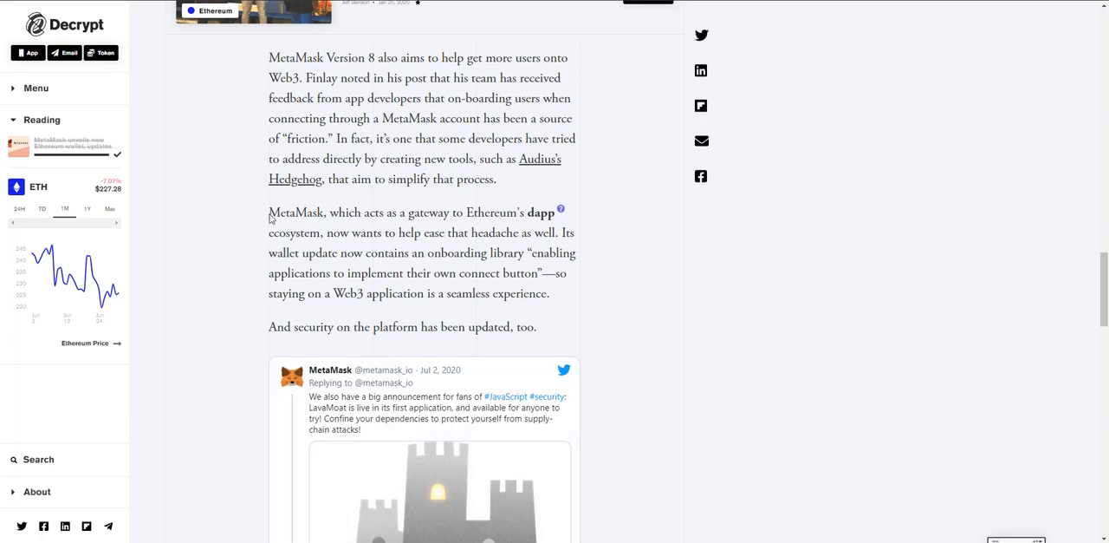
# Highlight the paragraph on MetaMask as a gateway to Ethereum's dapp ecosystem and its onboarding library
pyautogui.moveTo(268, 212); pyautogui.dragTo(551, 293)
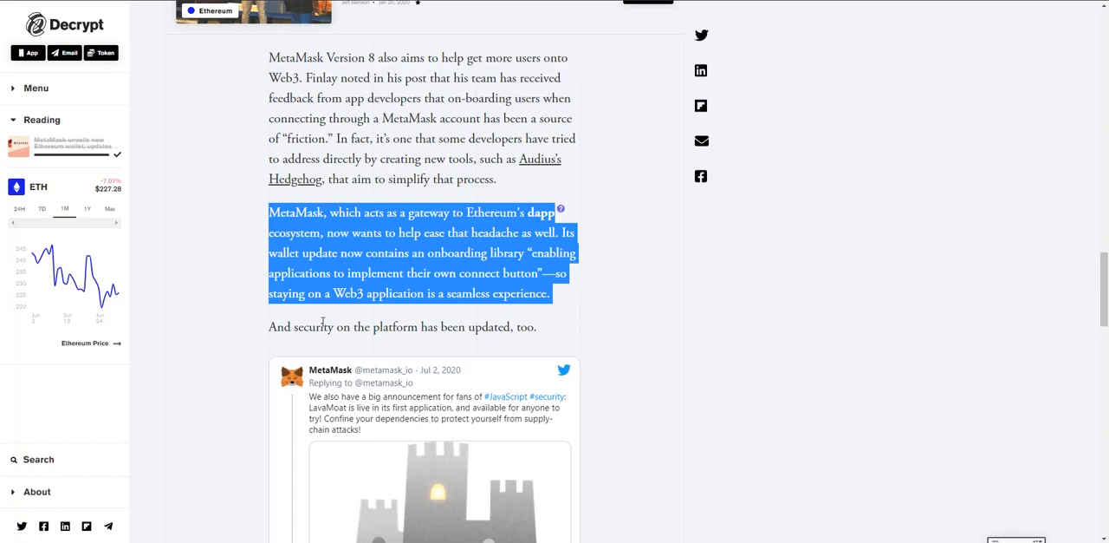
pyautogui.moveTo(322, 320)
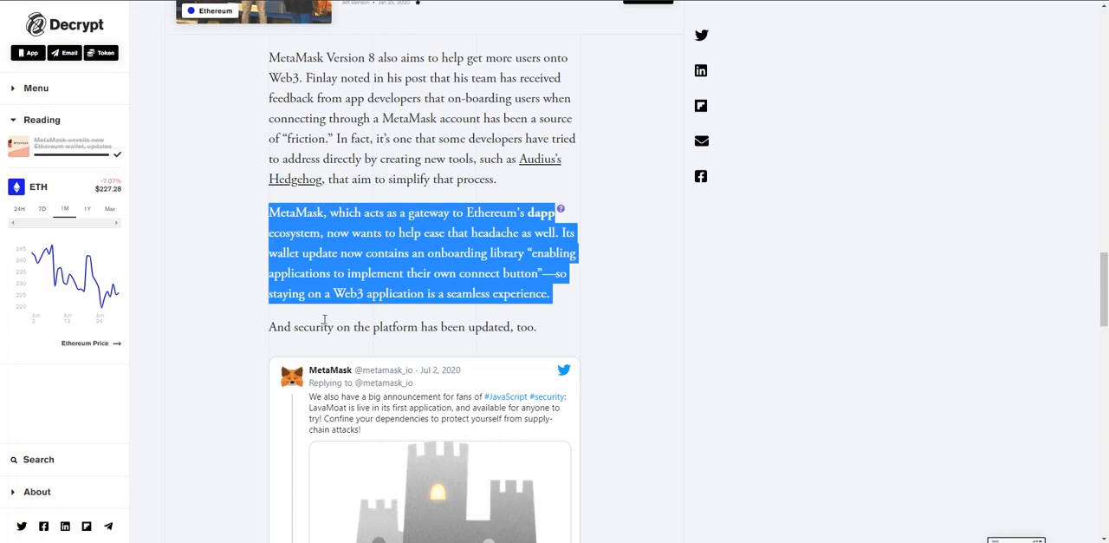
pyautogui.moveTo(461, 287)
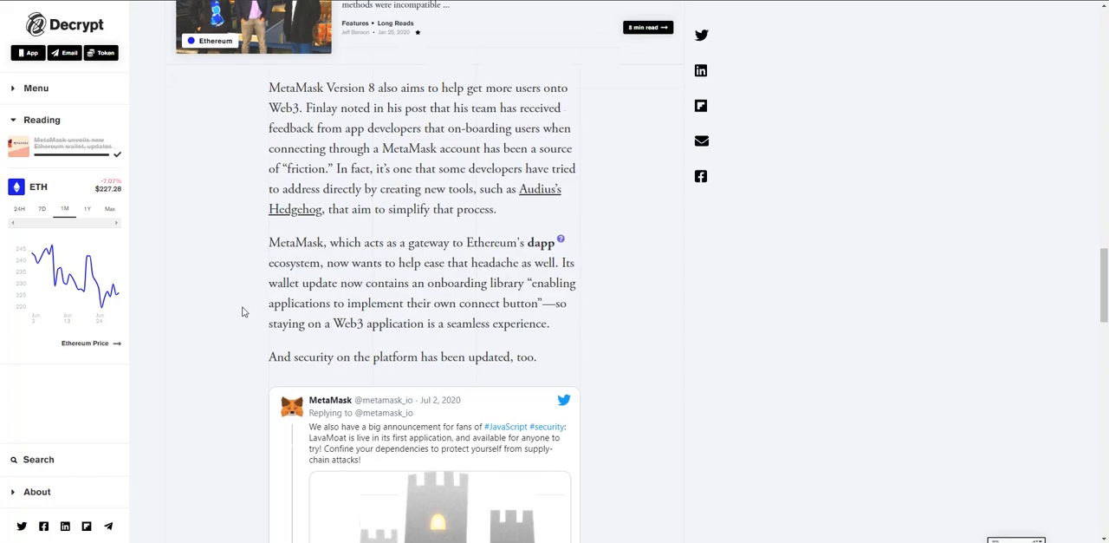
# Return to the headline 'MetaMask unveils new Ethereum wallet, updates privacy features' and its In brief section
pyautogui.scroll(3)
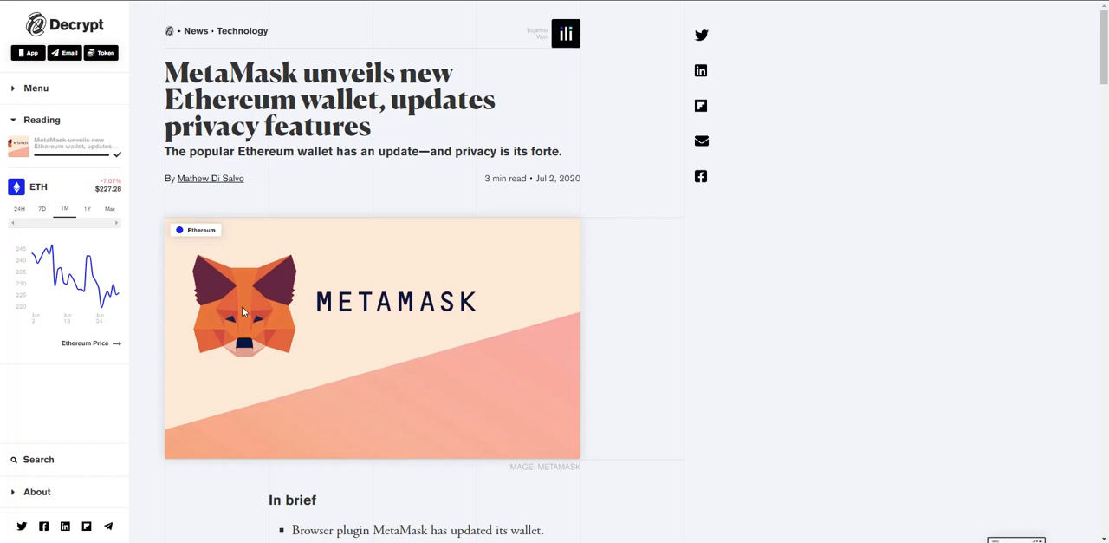
pyautogui.moveTo(57, 203)
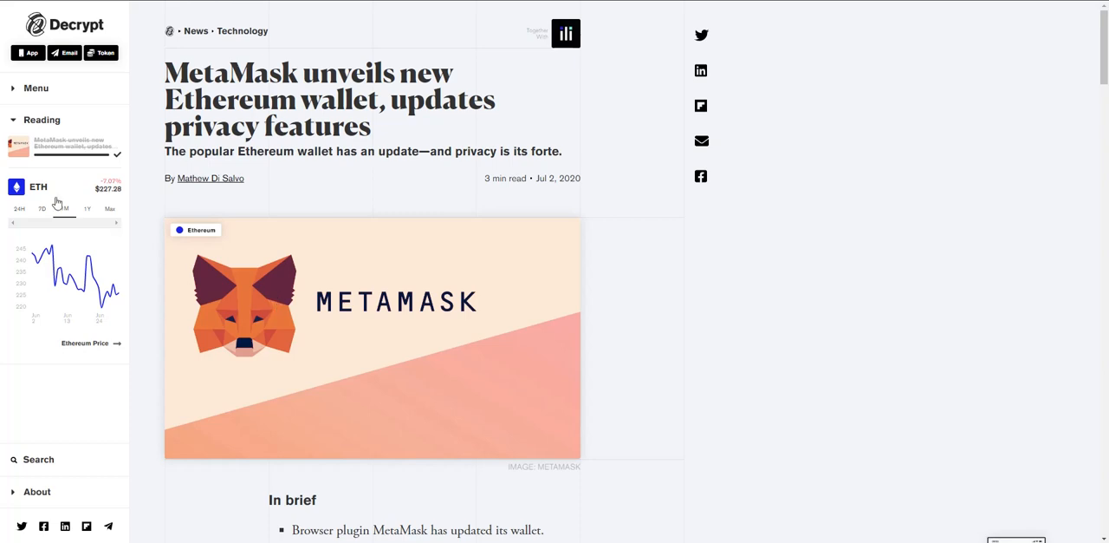
pyautogui.scroll(-3)
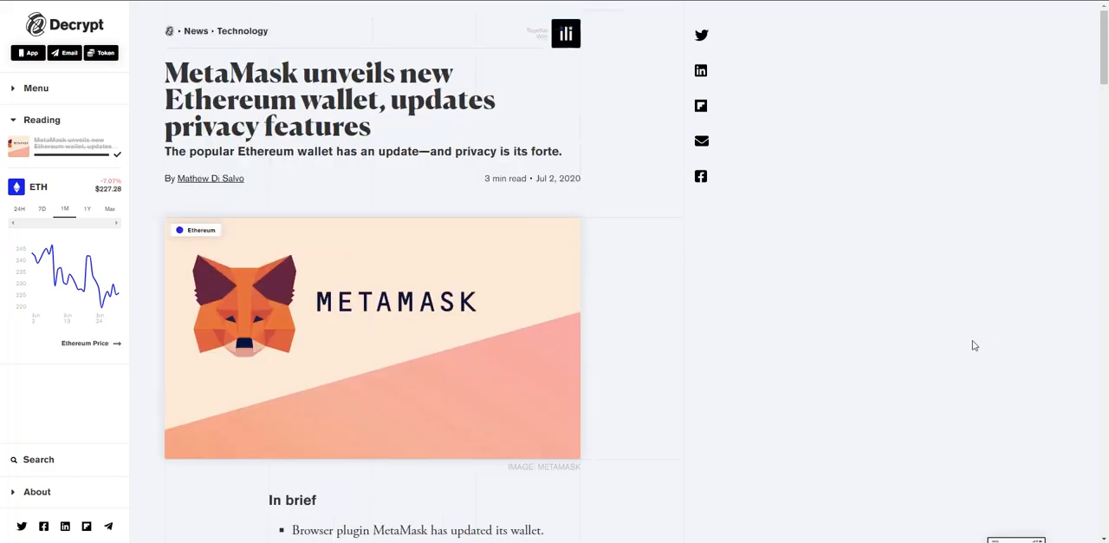
pyautogui.moveTo(813, 348)
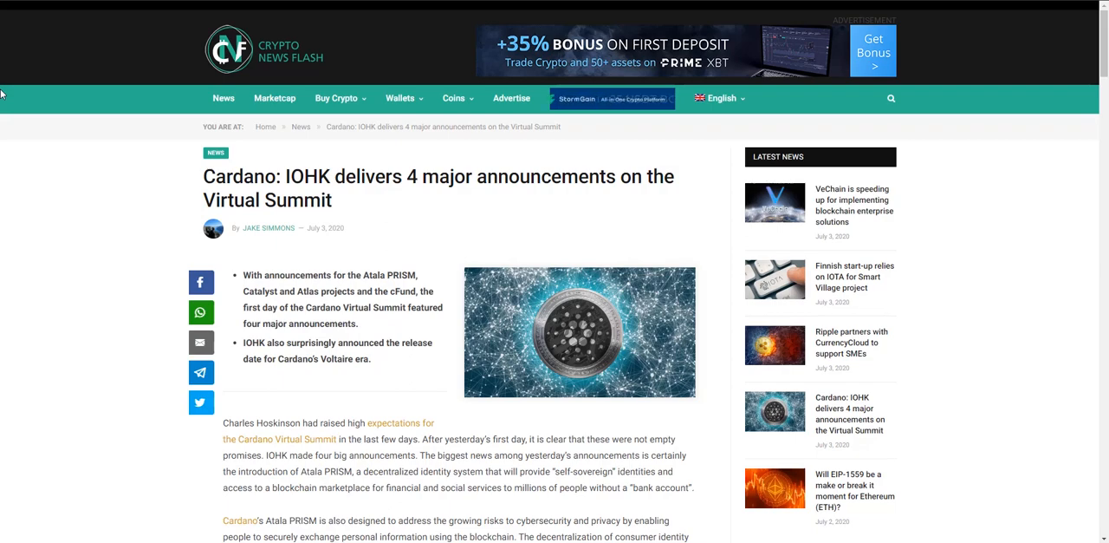
# Read the Cardano IOHK Virtual Summit article down past the PRISM quote to the Catalyst, Atlas and cFund section
pyautogui.scroll(-3)
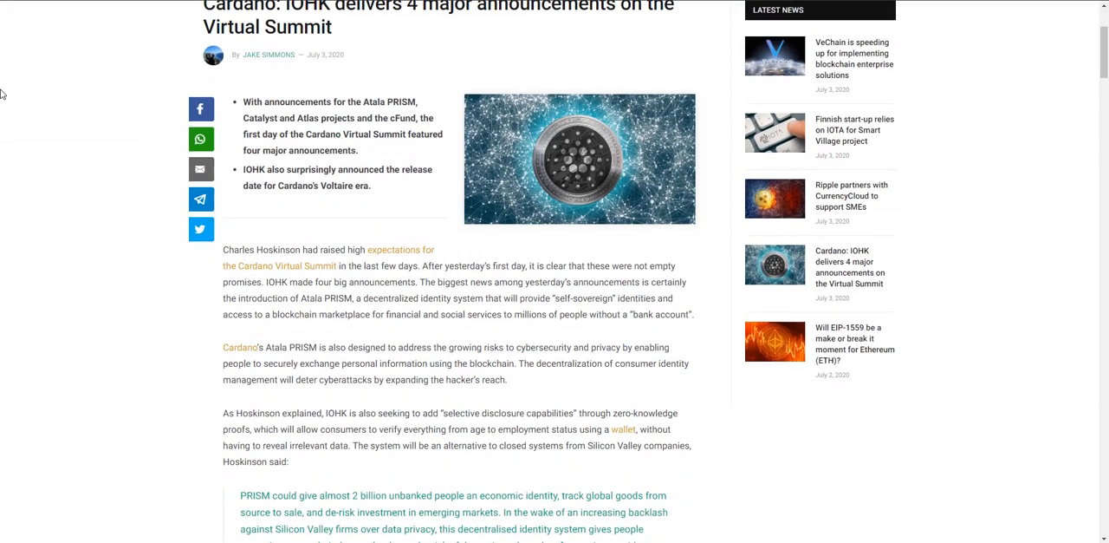
pyautogui.scroll(-3)
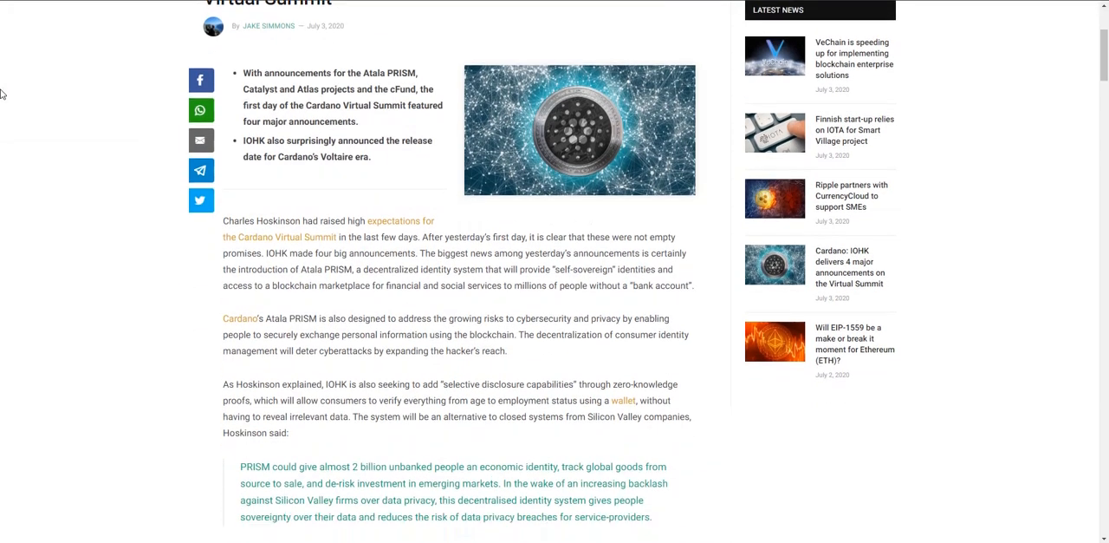
pyautogui.scroll(-3)
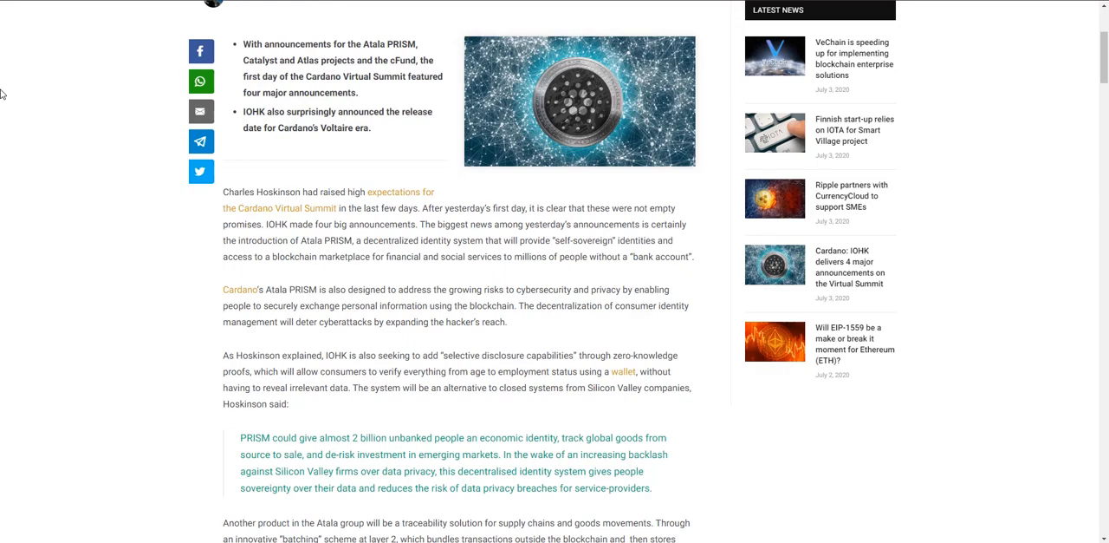
pyautogui.scroll(-3)
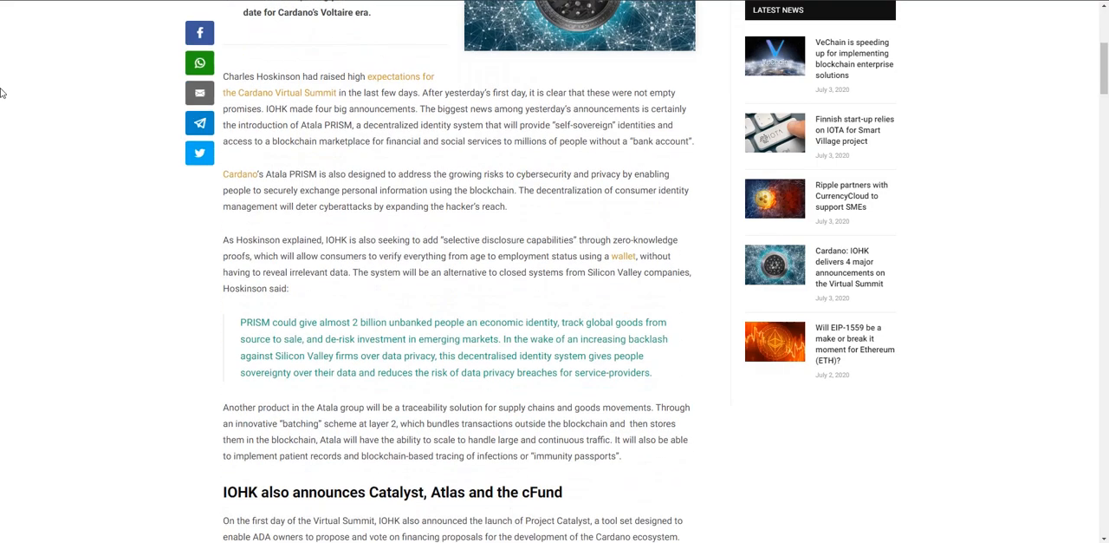
pyautogui.moveTo(68, 194)
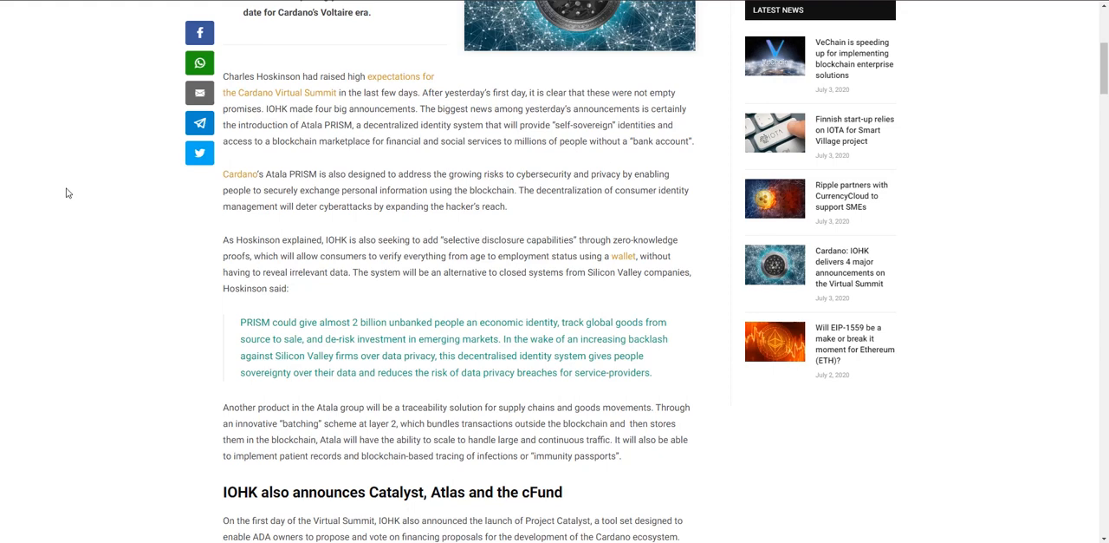
pyautogui.moveTo(239, 173)
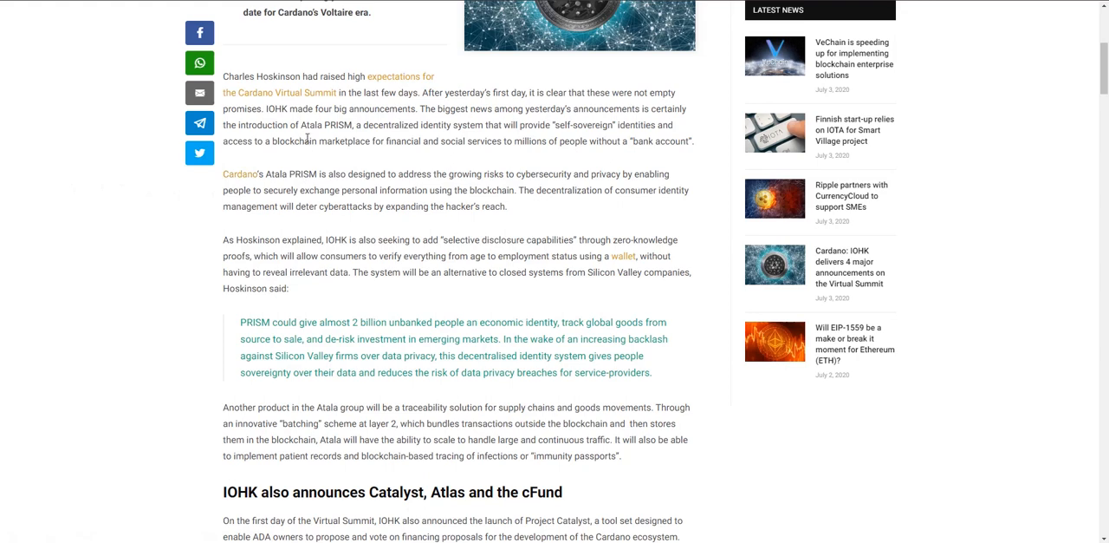
pyautogui.moveTo(274, 142)
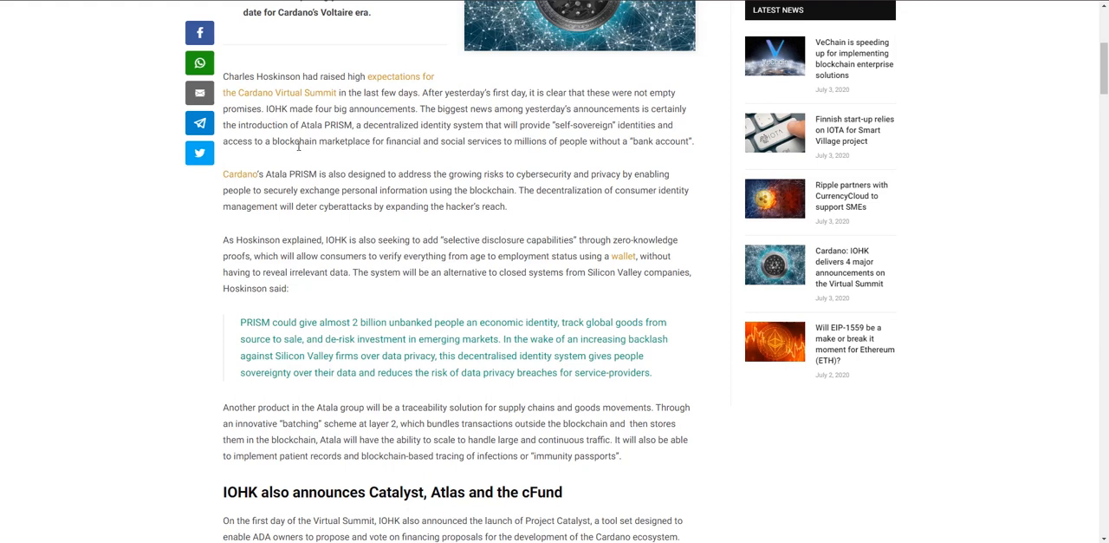
pyautogui.moveTo(291, 167)
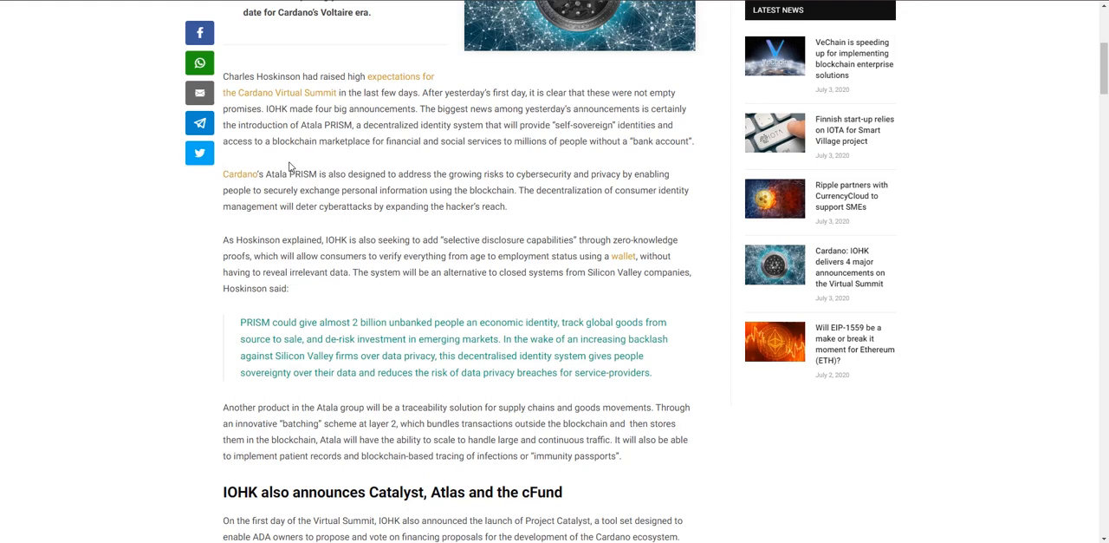
pyautogui.moveTo(204, 305)
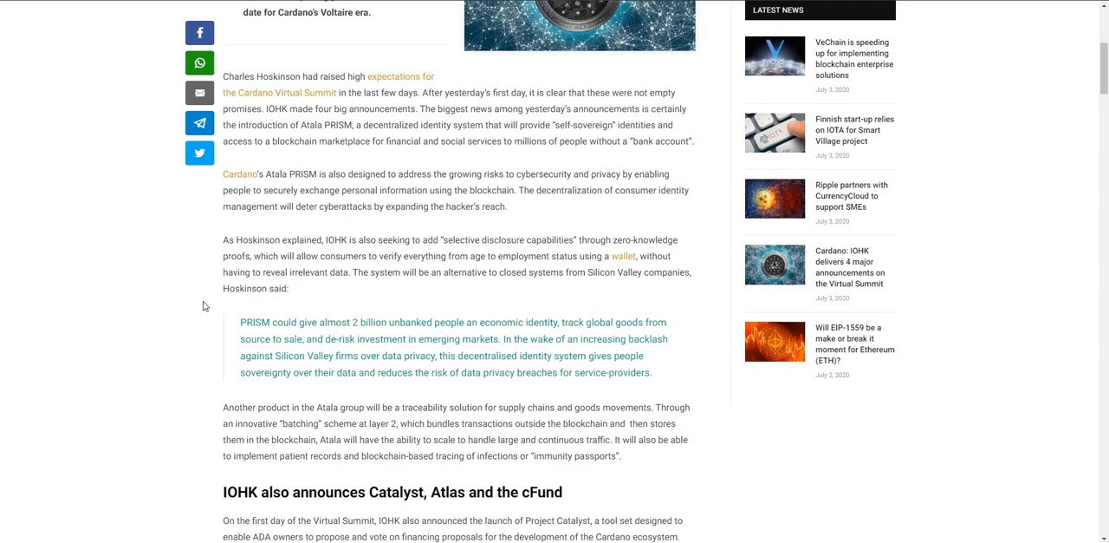
pyautogui.moveTo(135, 298)
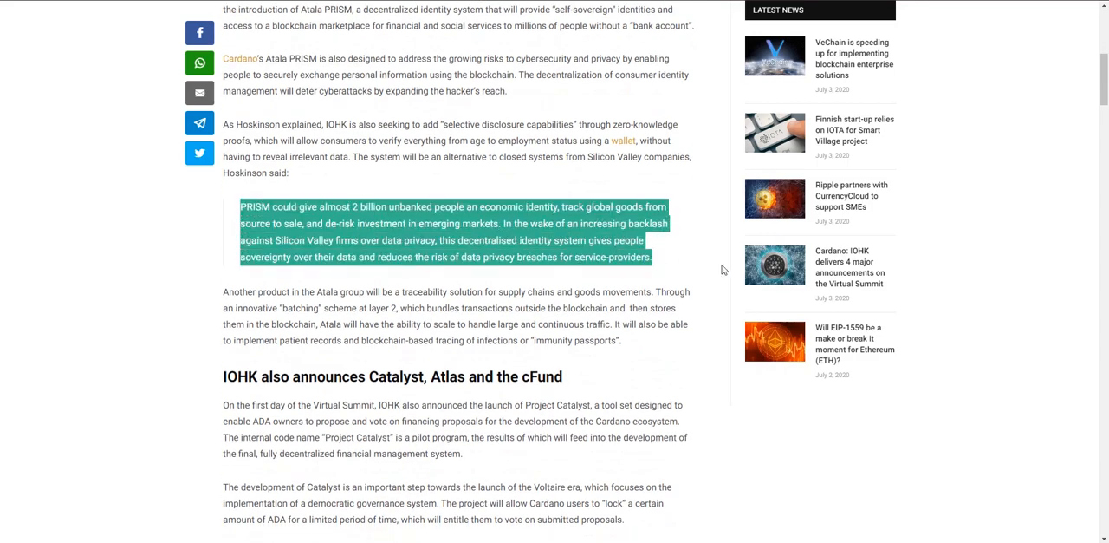
pyautogui.moveTo(690, 268)
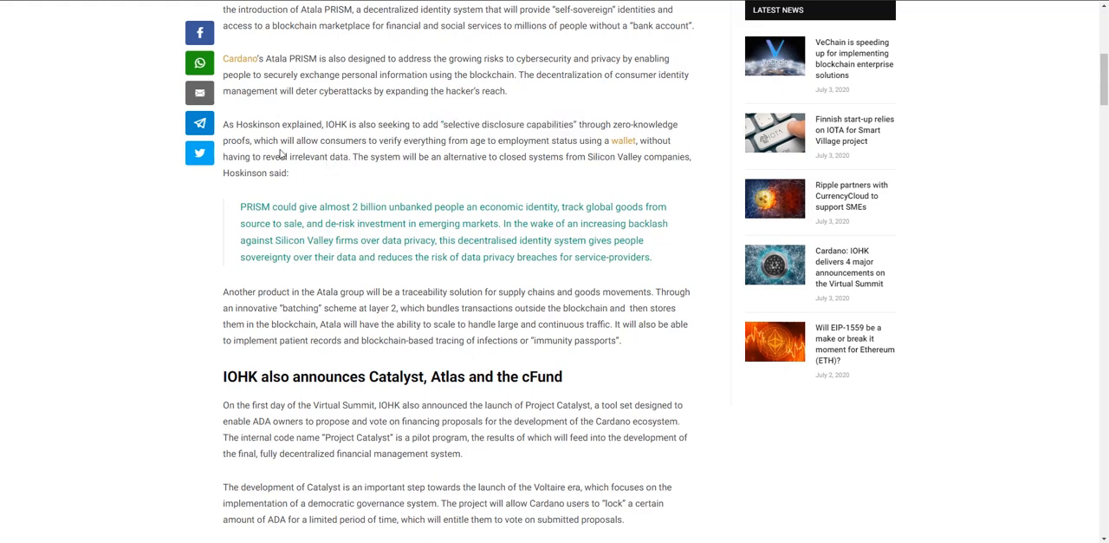
pyautogui.moveTo(413, 194)
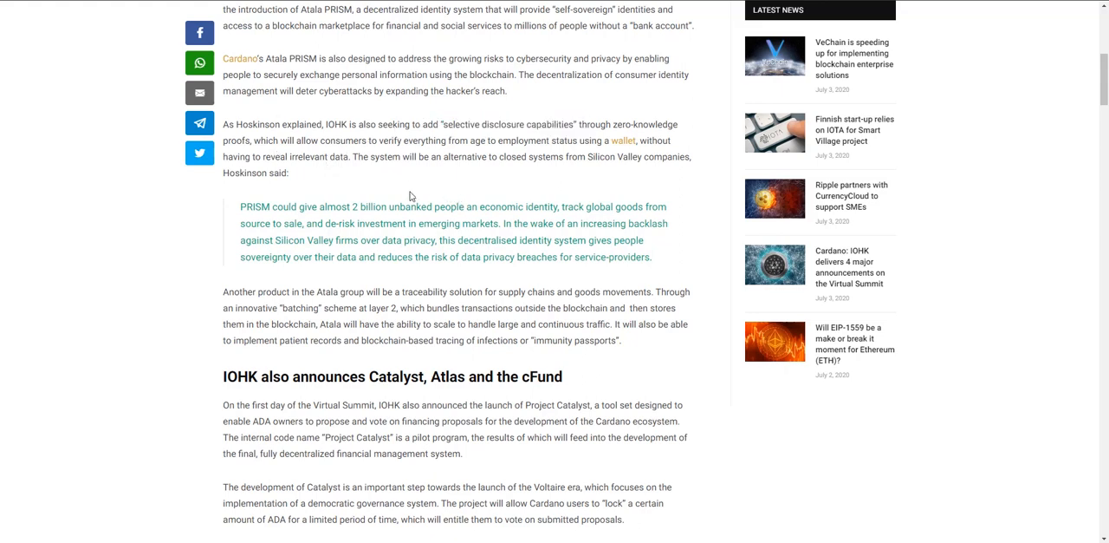
pyautogui.moveTo(323, 142)
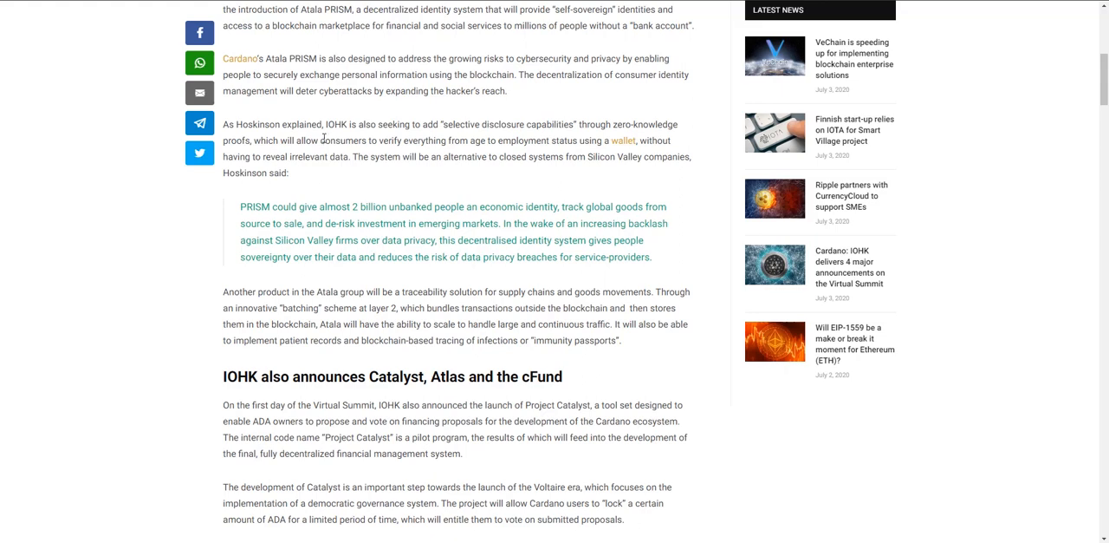
pyautogui.moveTo(307, 177)
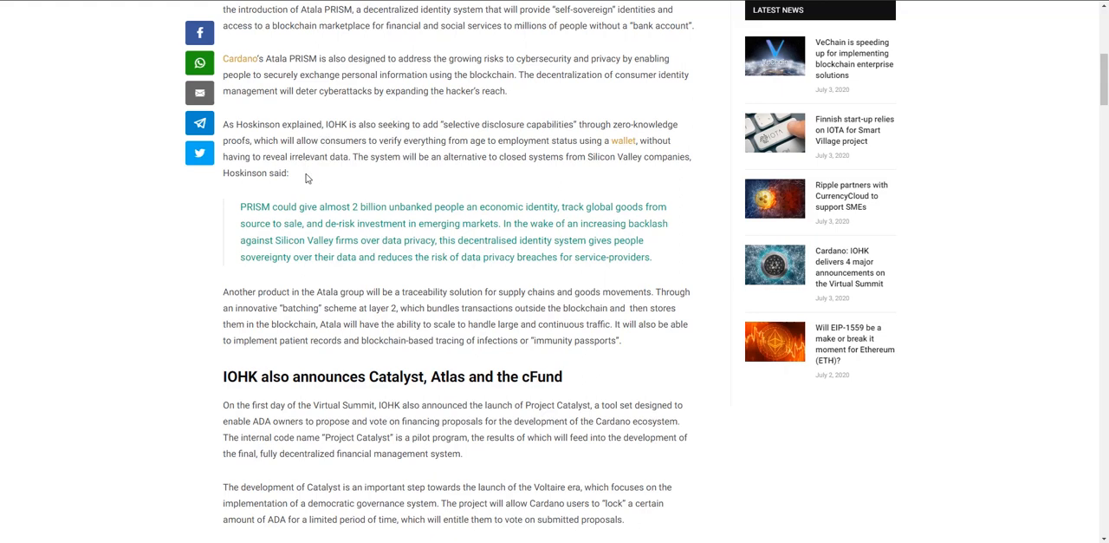
pyautogui.moveTo(305, 173)
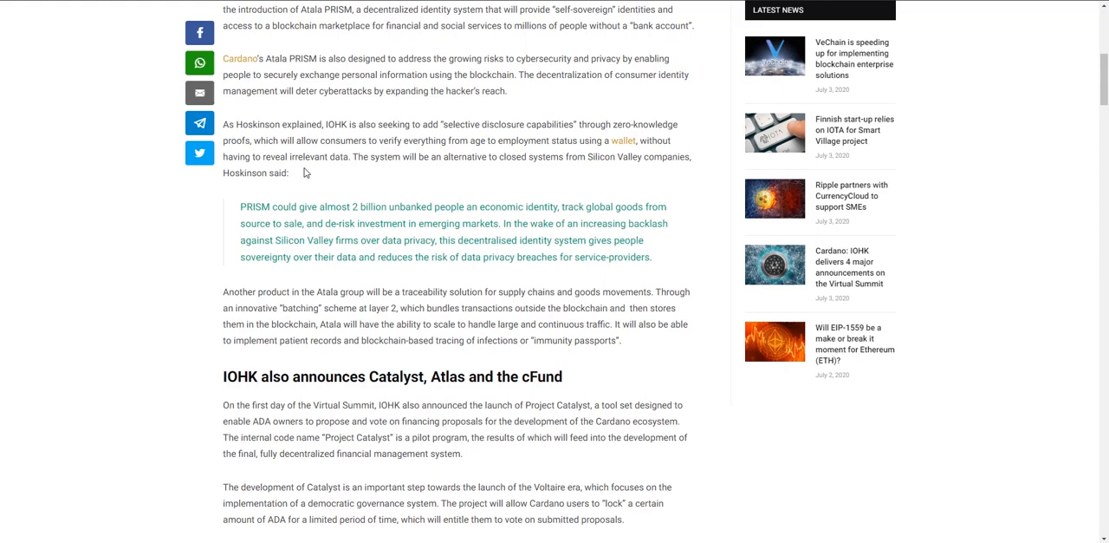
pyautogui.moveTo(224, 246)
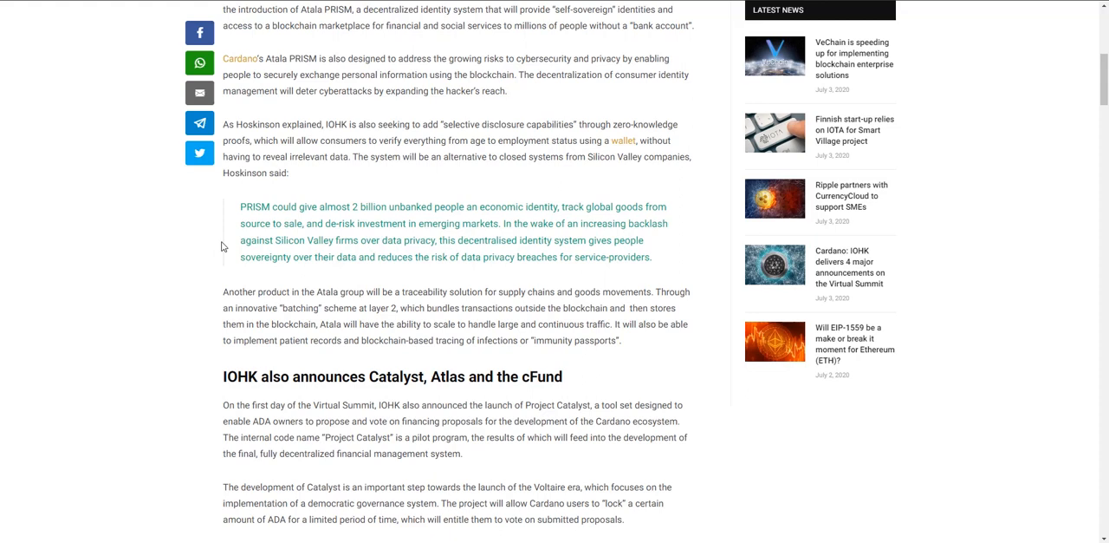
pyautogui.moveTo(225, 229)
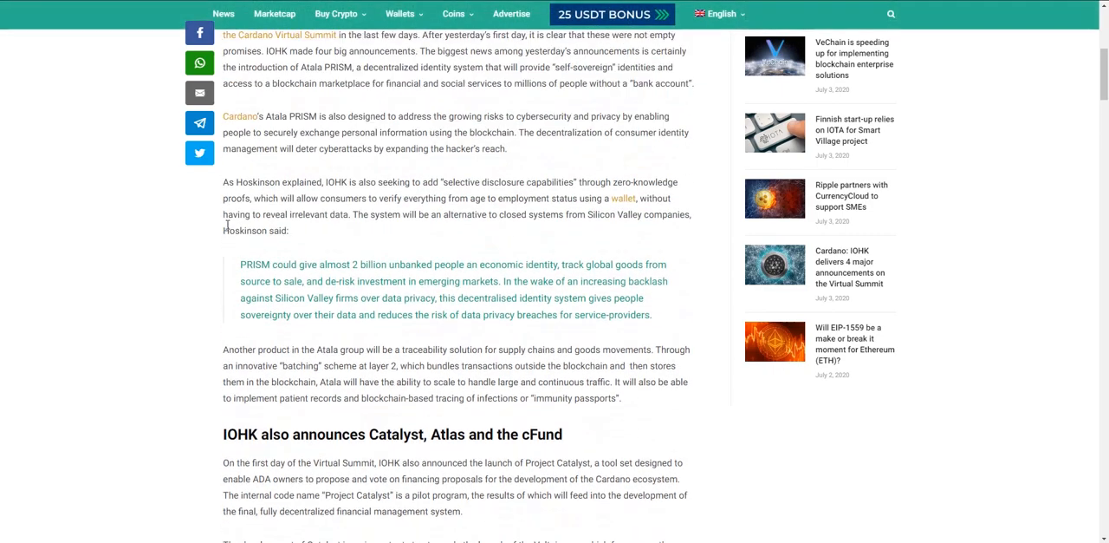
# Highlight the 'Another product in the Atala group' paragraph on batching-based supply chain traceability
pyautogui.scroll(-3)
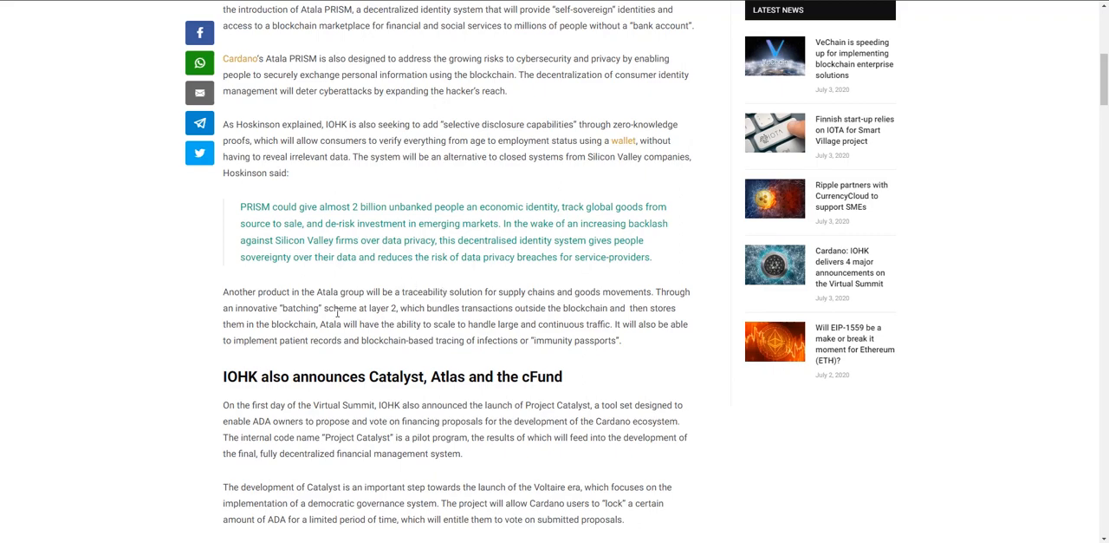
pyautogui.moveTo(223, 291); pyautogui.dragTo(619, 340)
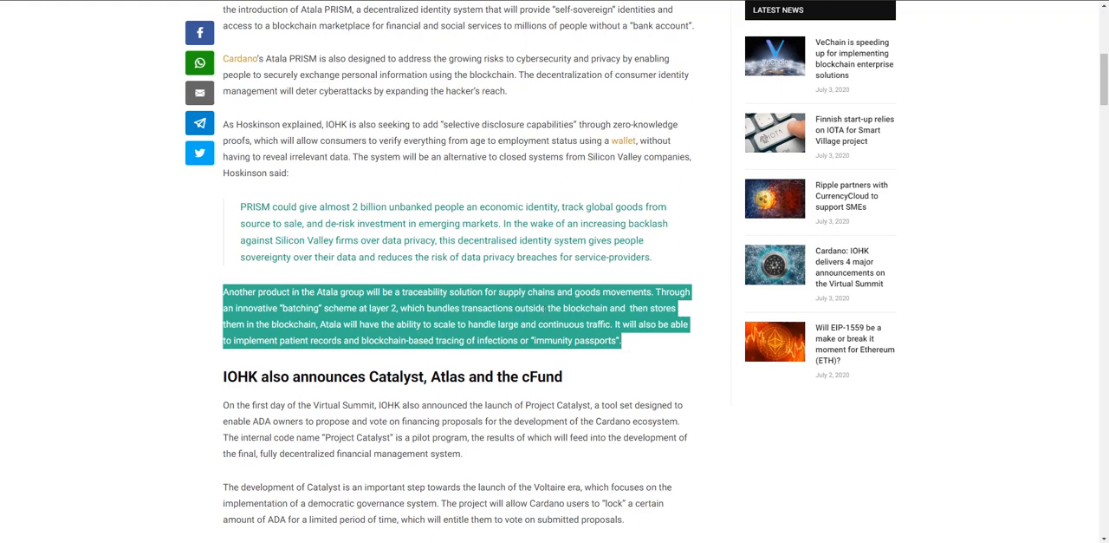
pyautogui.moveTo(353, 392)
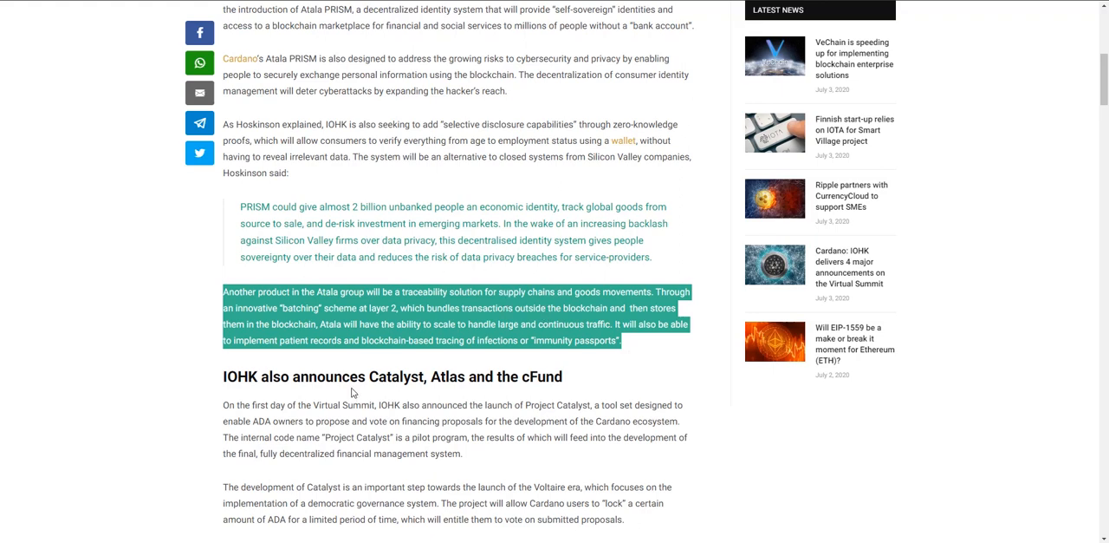
pyautogui.moveTo(197, 336)
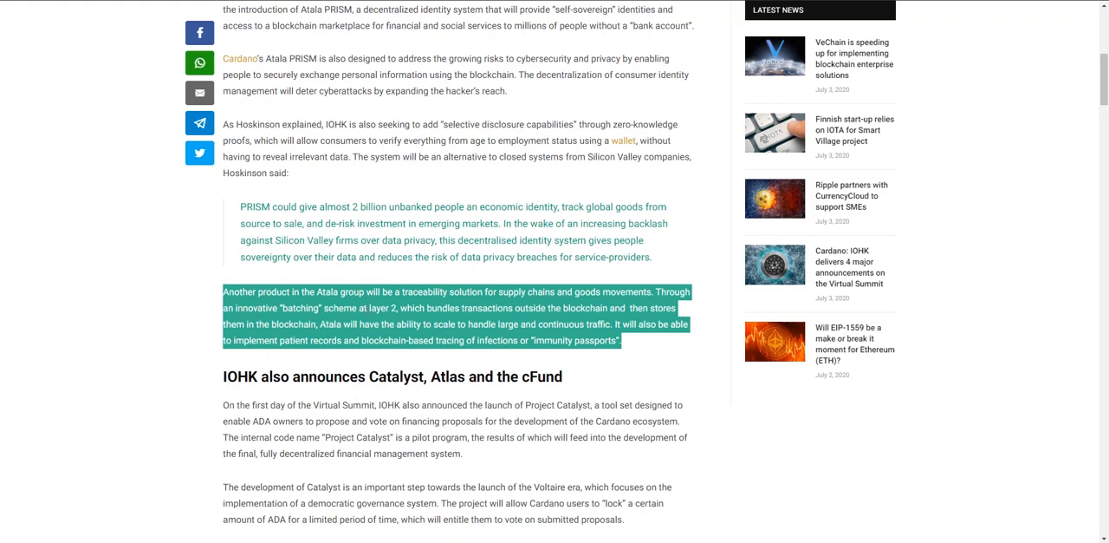
pyautogui.moveTo(466, 318)
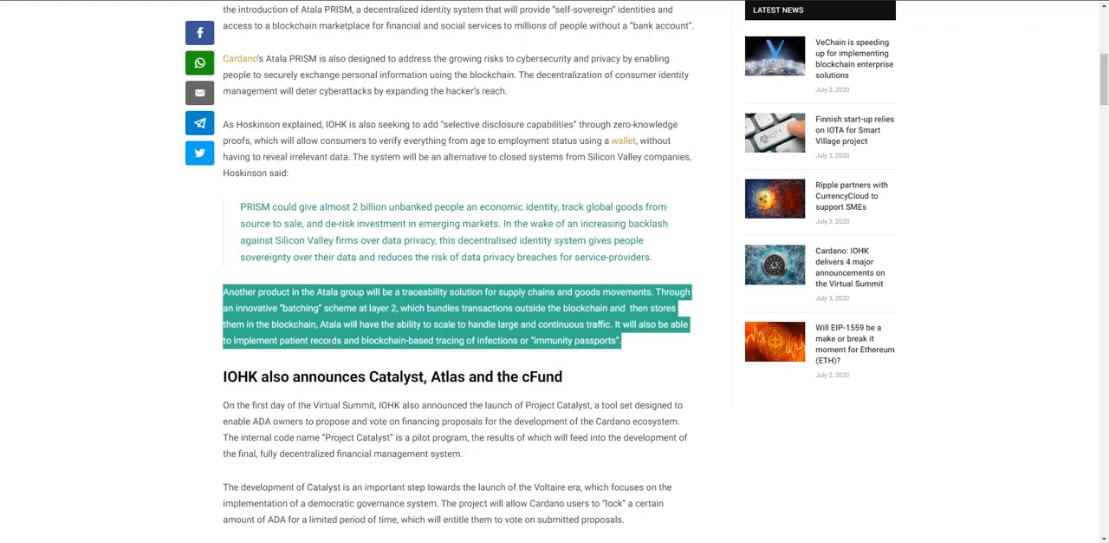
pyautogui.moveTo(208, 312)
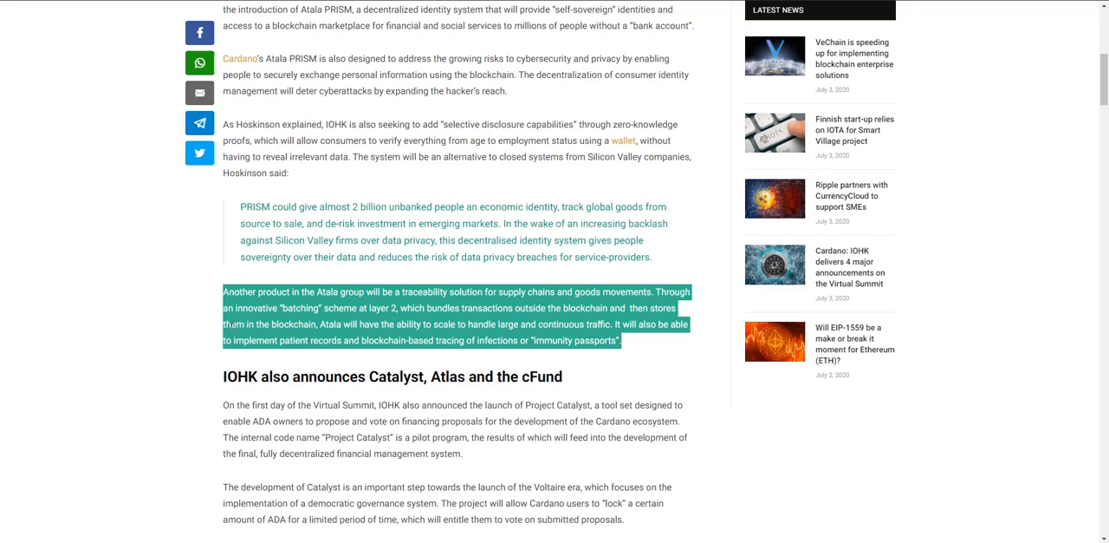
# Scroll past the Atala paragraph to the 'IOHK also announces Catalyst, Atlas and the cFund' section
pyautogui.scroll(-3)
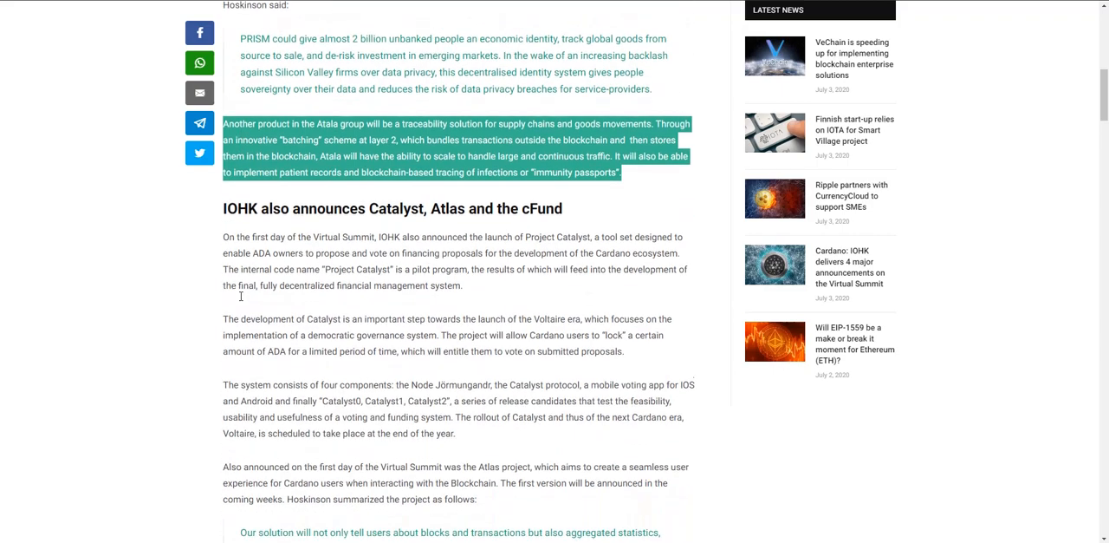
pyautogui.scroll(-3)
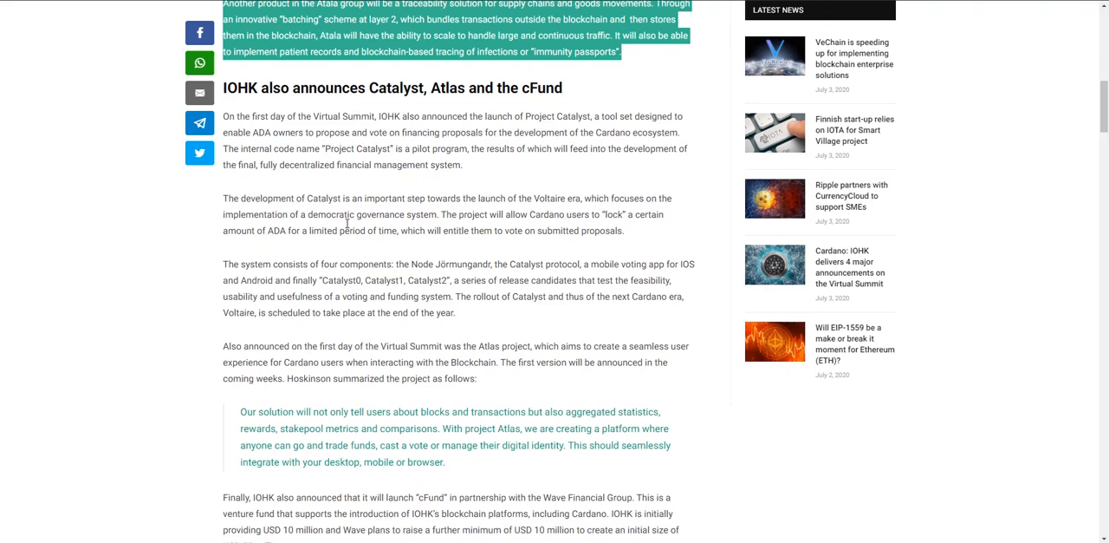
pyautogui.moveTo(356, 211)
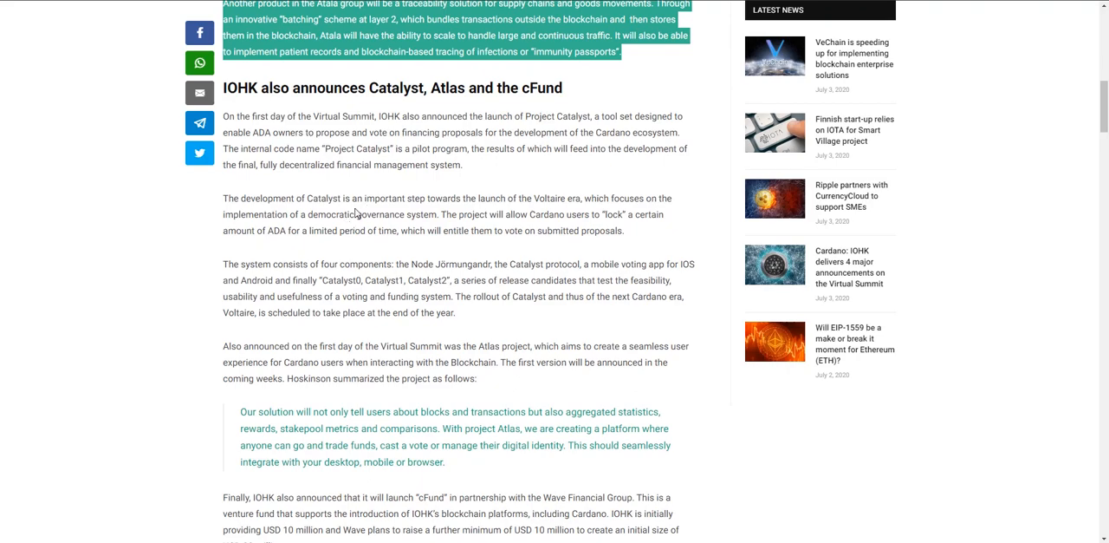
pyautogui.scroll(3)
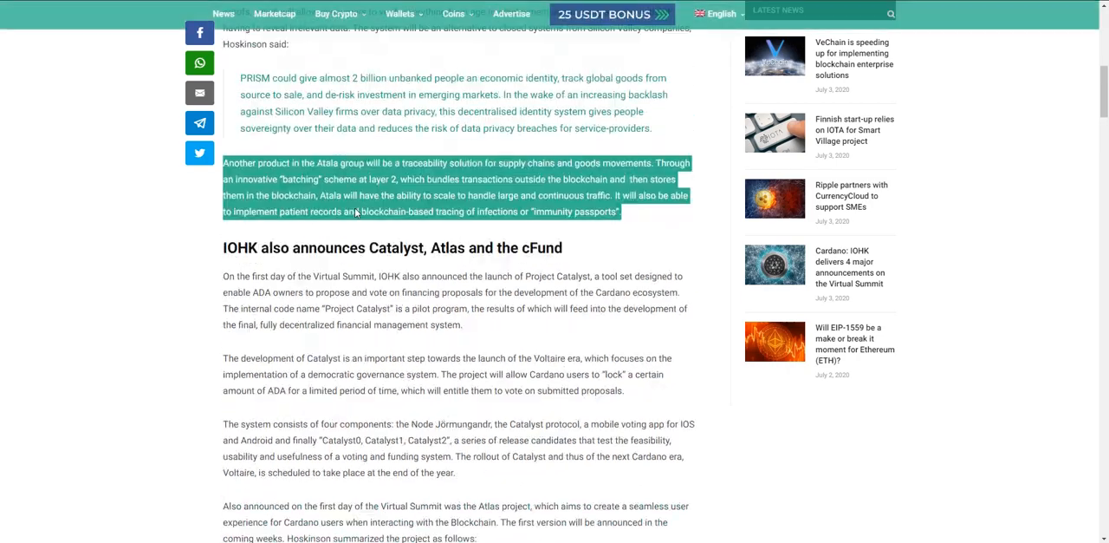
pyautogui.scroll(-3)
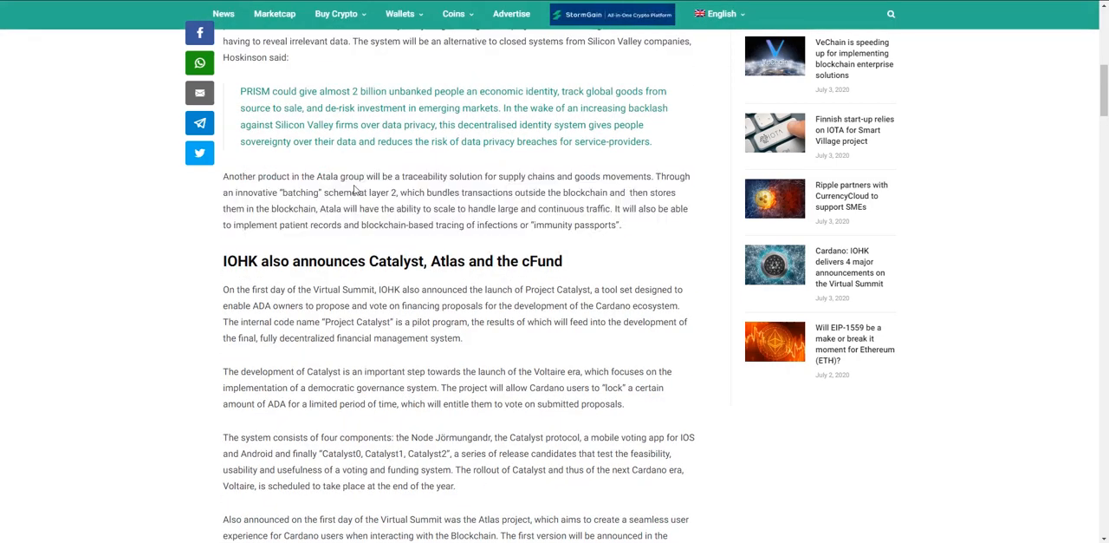
pyautogui.scroll(-3)
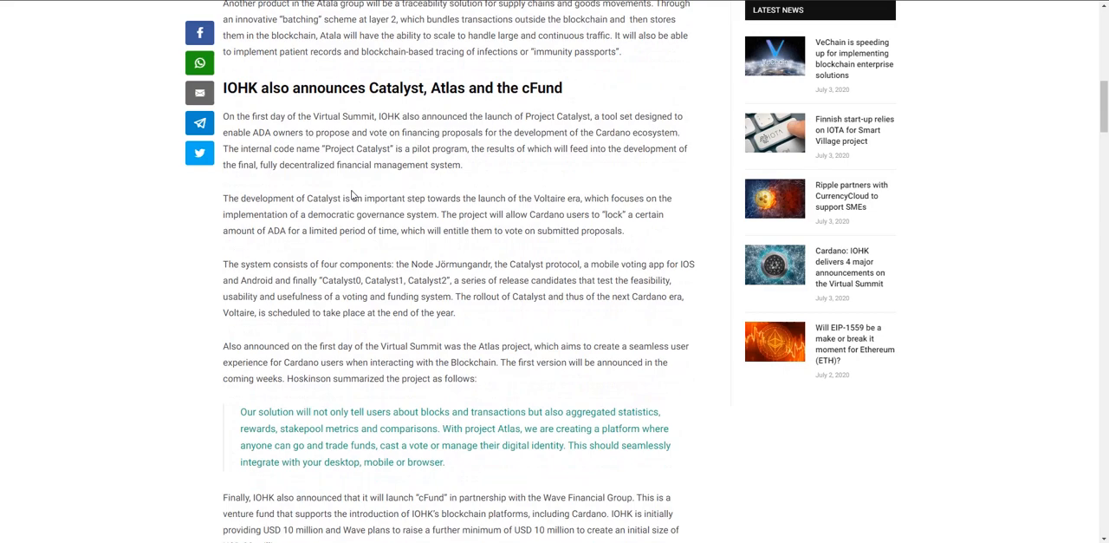
pyautogui.moveTo(379, 176)
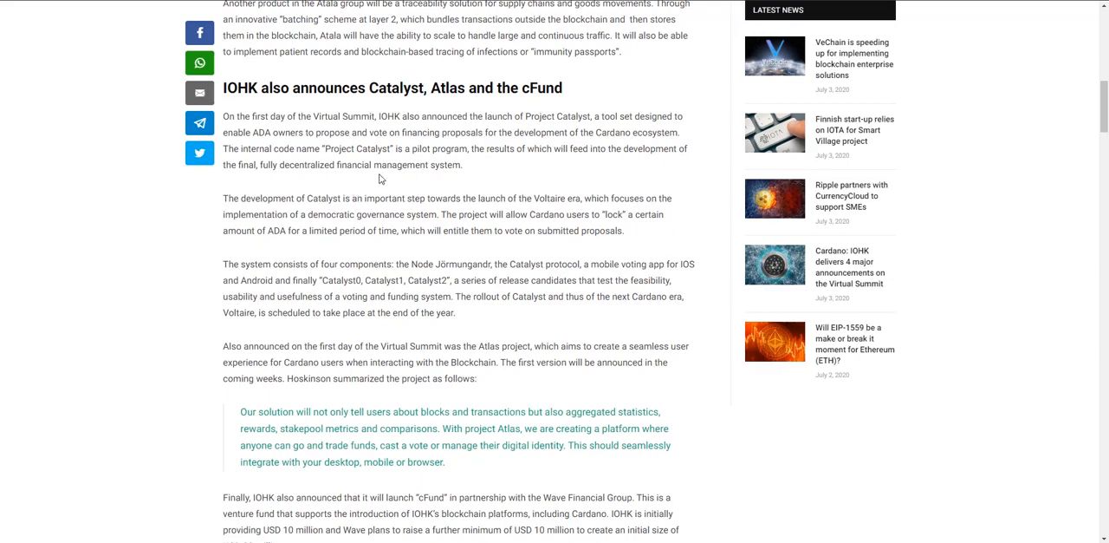
pyautogui.moveTo(402, 162)
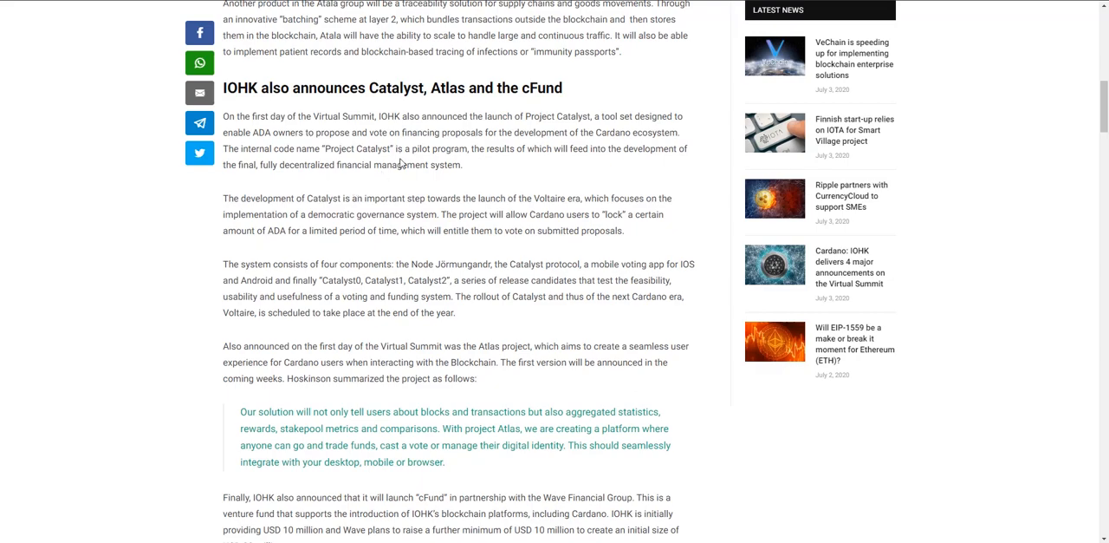
pyautogui.moveTo(152, 222)
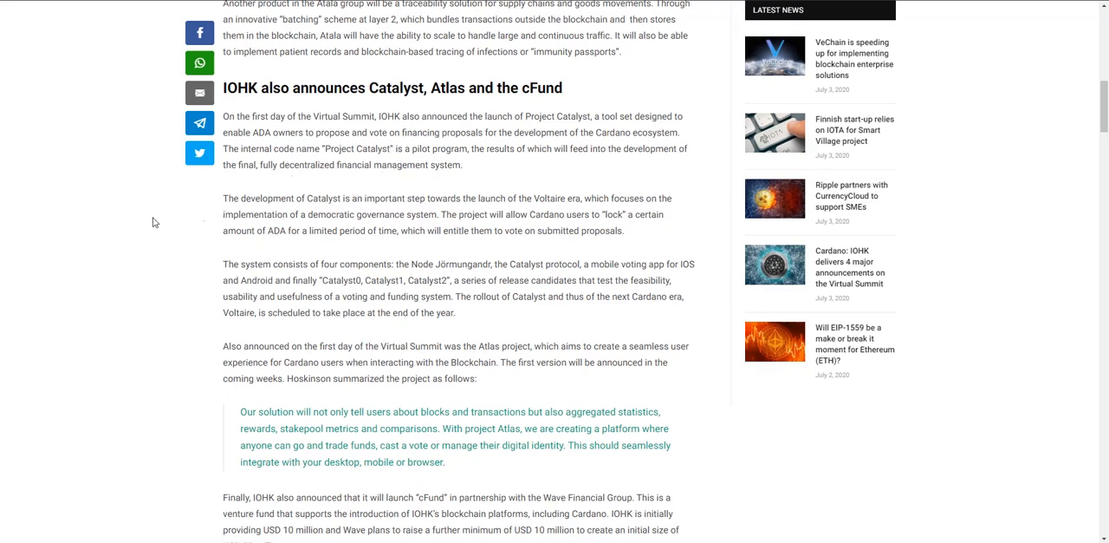
pyautogui.moveTo(149, 213)
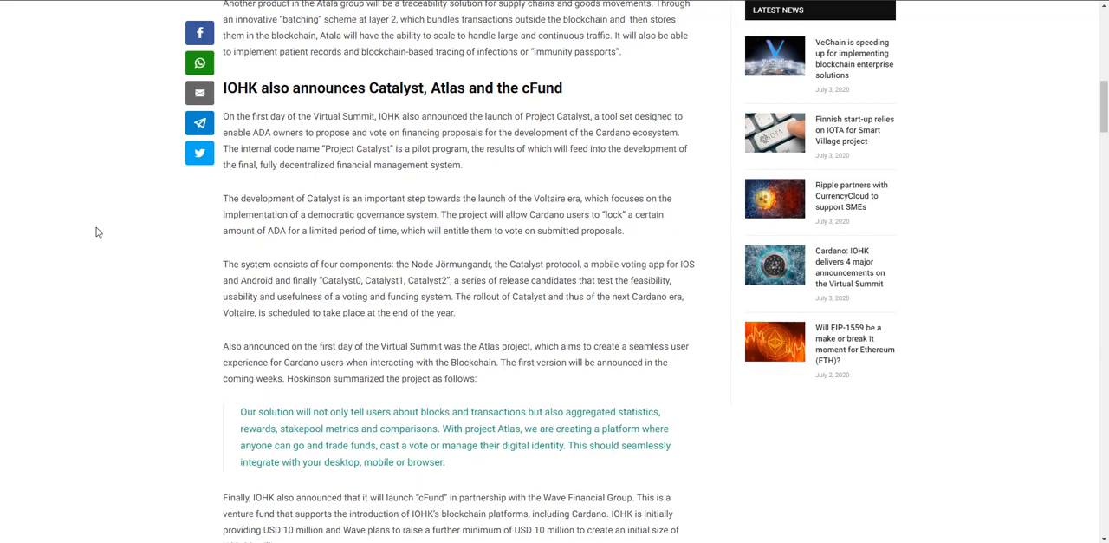
pyautogui.moveTo(186, 232)
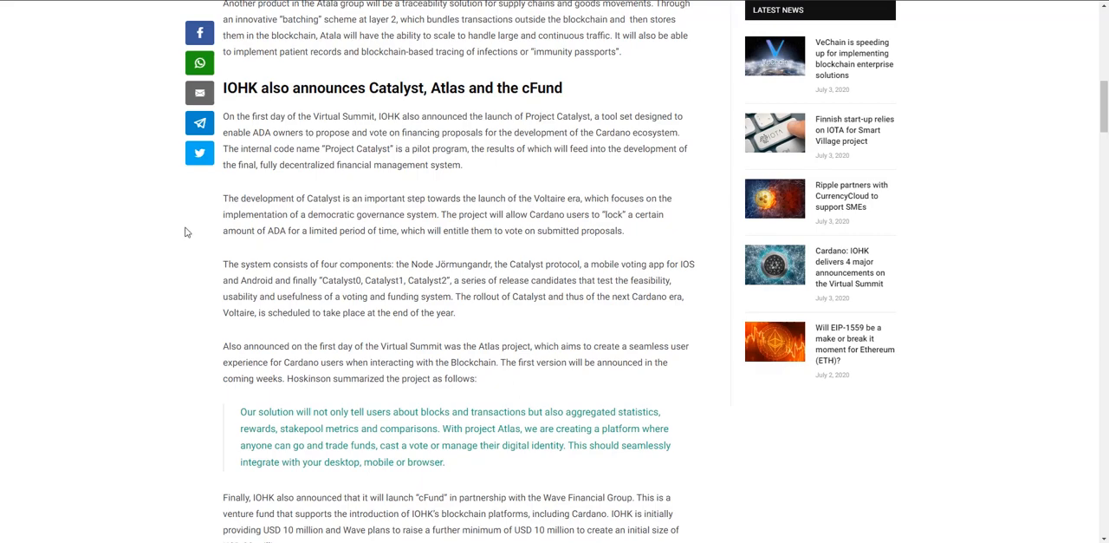
pyautogui.moveTo(229, 212)
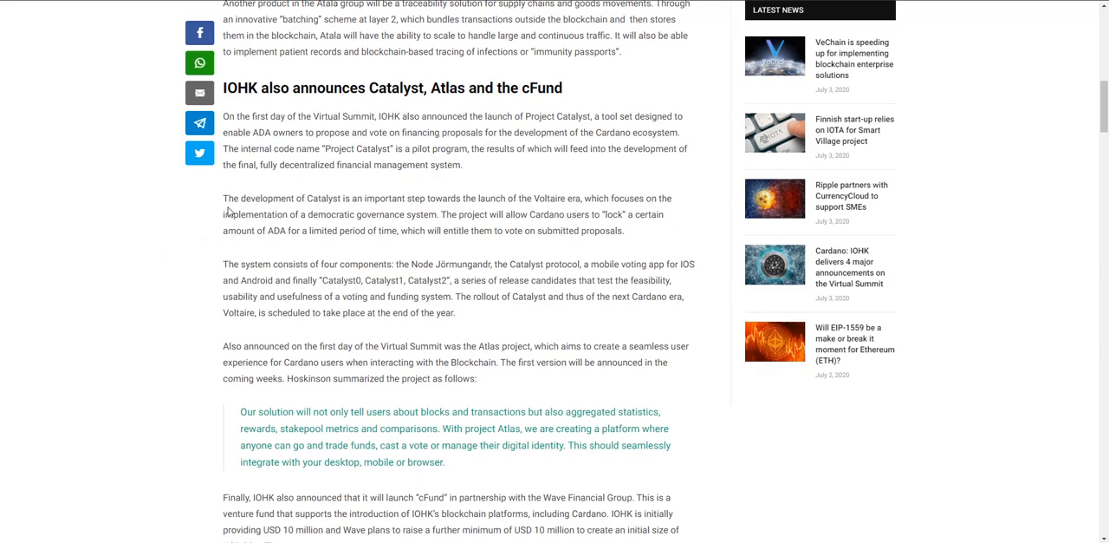
pyautogui.moveTo(330, 215)
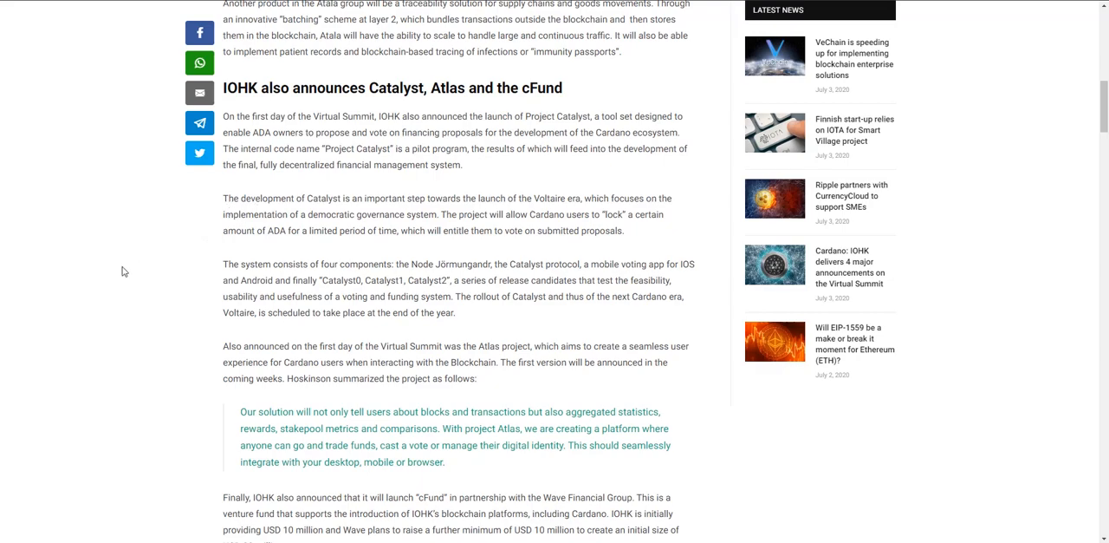
pyautogui.moveTo(170, 295)
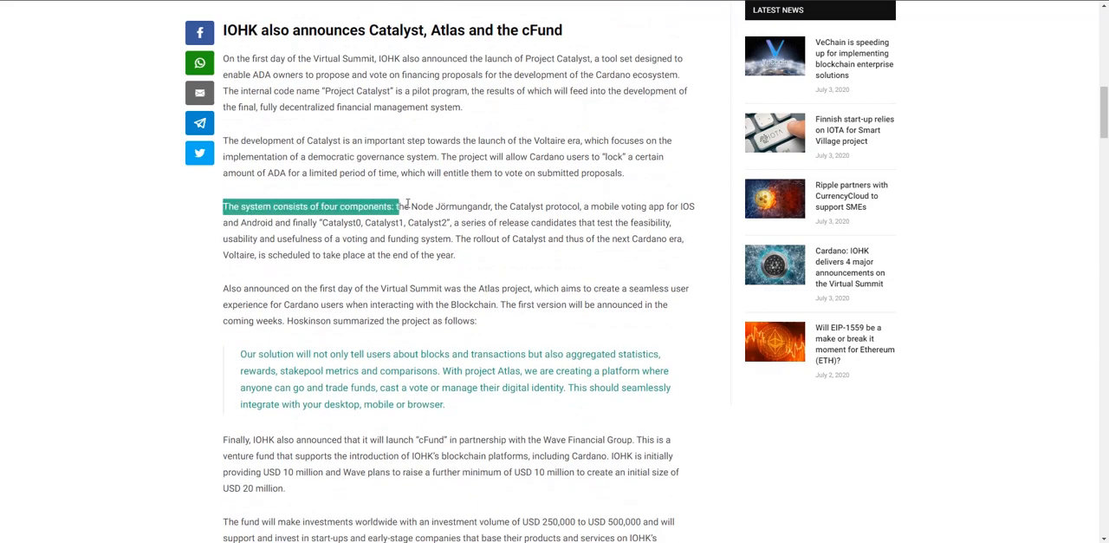
# Highlight the paragraph beginning 'The system consists of four components…' on Catalyst and Voltaire timing
pyautogui.moveTo(403, 206); pyautogui.dragTo(458, 255)
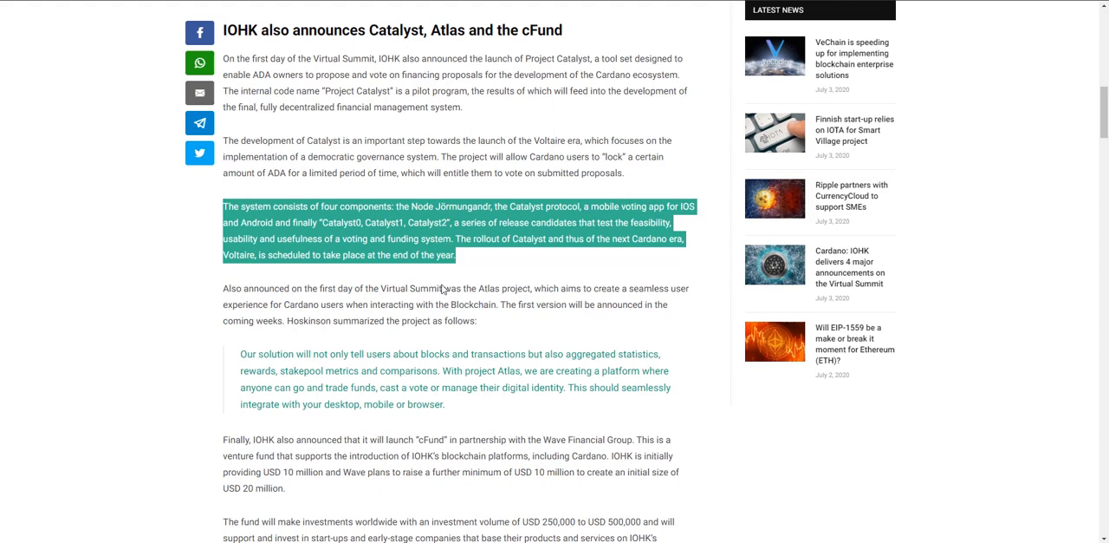
pyautogui.moveTo(283, 284)
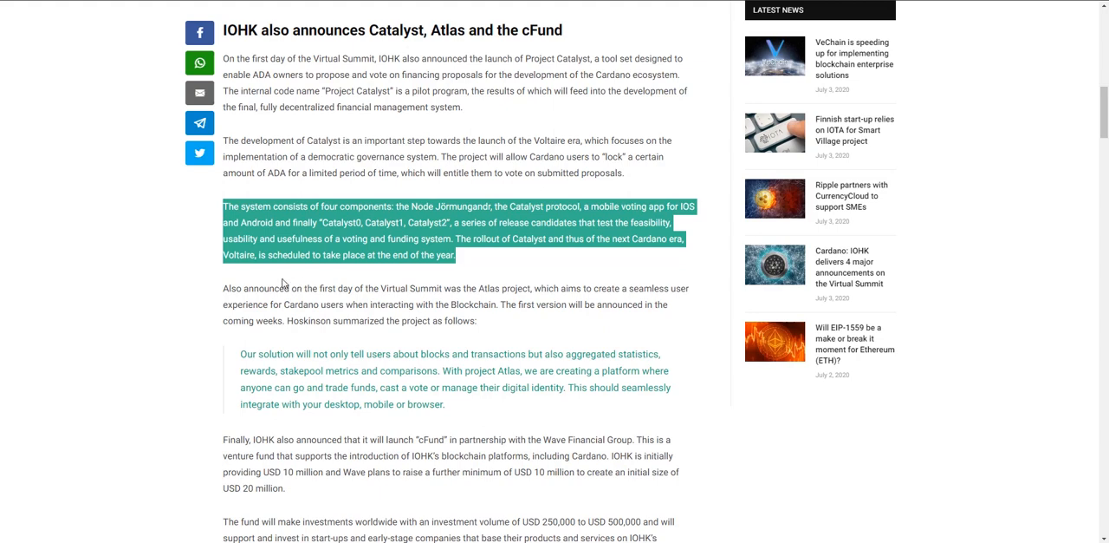
pyautogui.moveTo(163, 316)
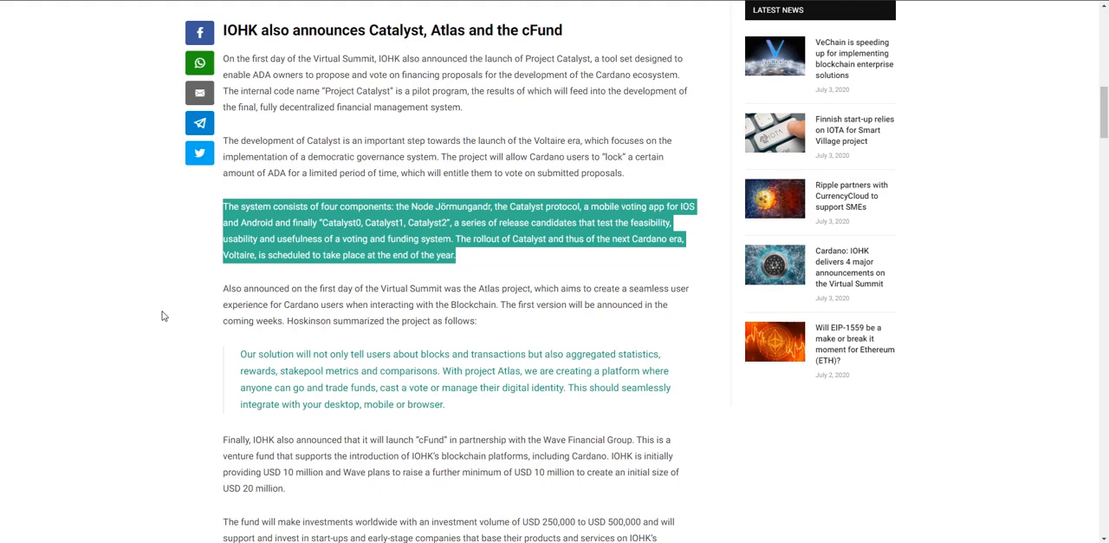
pyautogui.moveTo(156, 295)
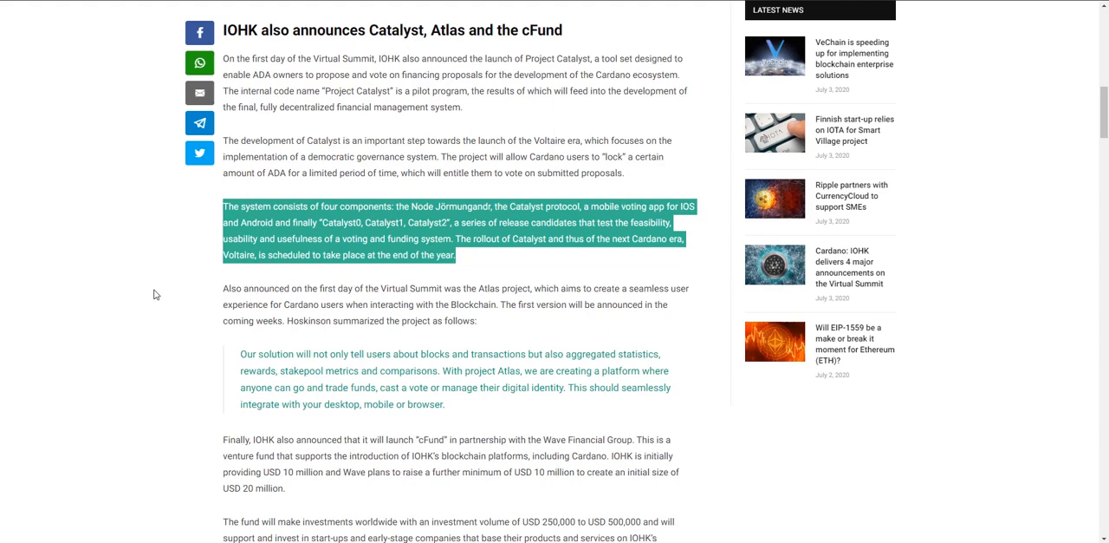
pyautogui.moveTo(389, 288)
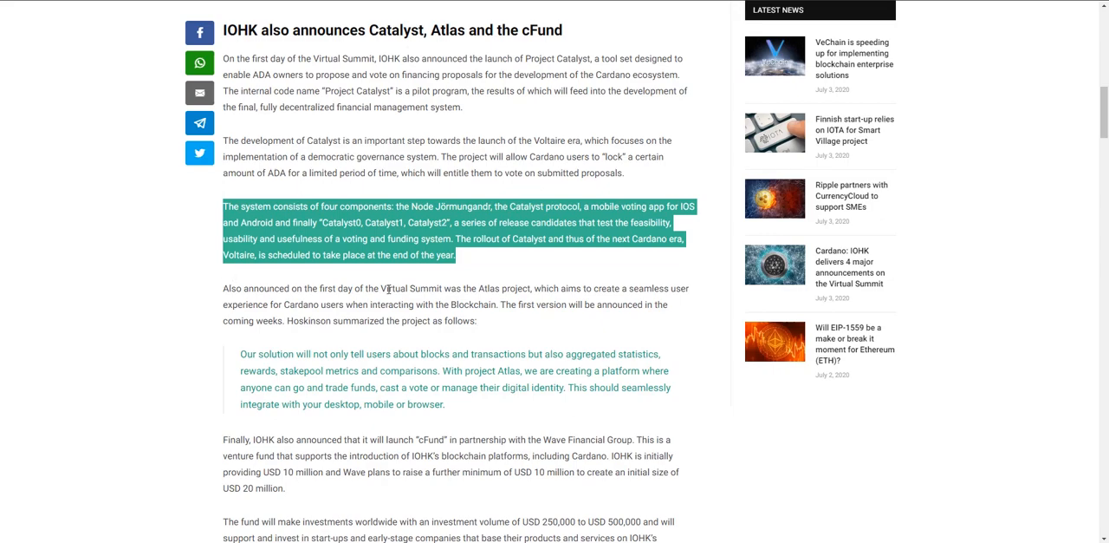
pyautogui.moveTo(378, 293)
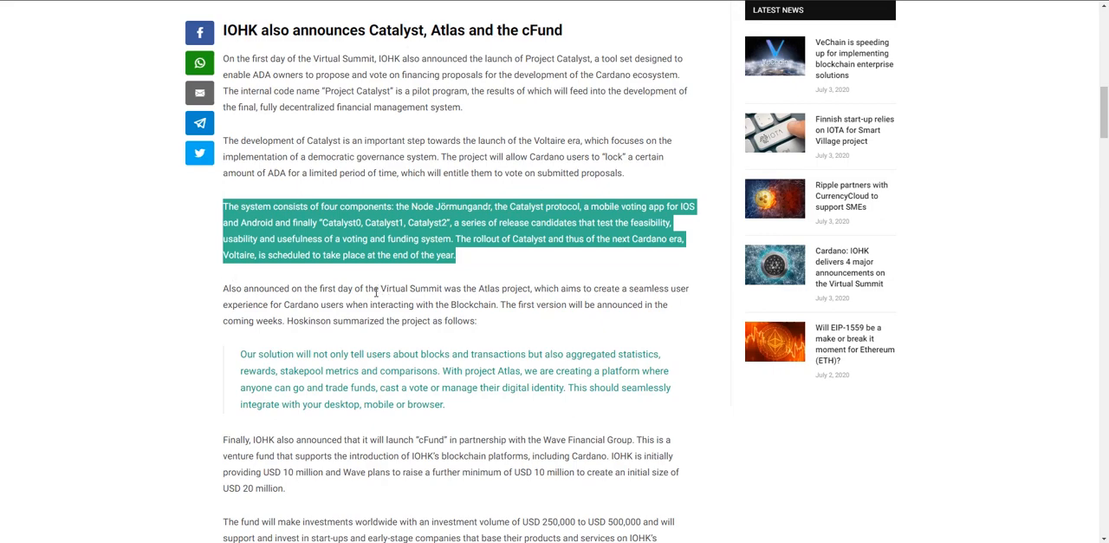
# Scroll down to the paragraph announcing the Atlas project for Cardano users
pyautogui.scroll(-3)
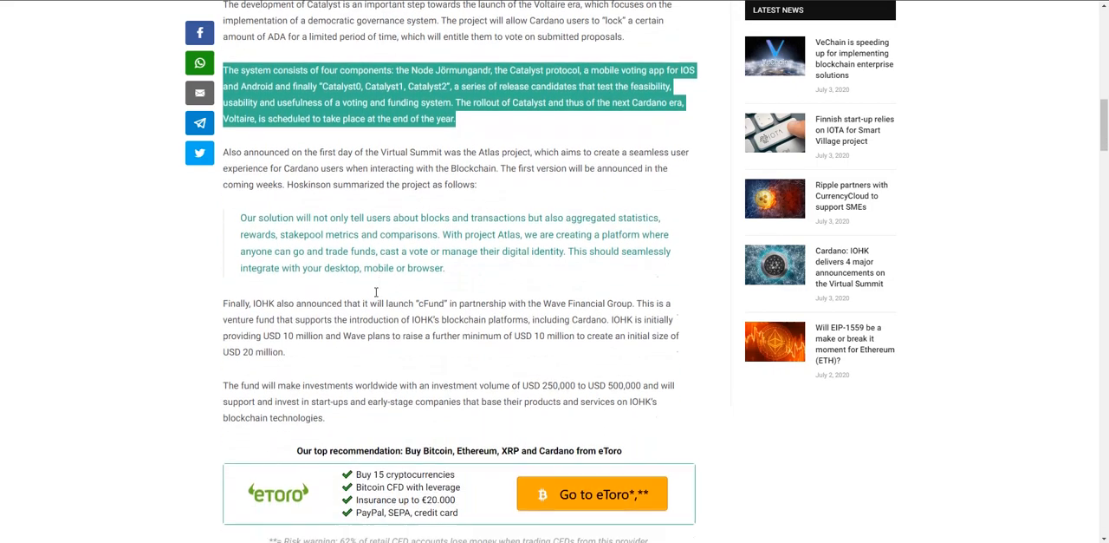
pyautogui.scroll(-3)
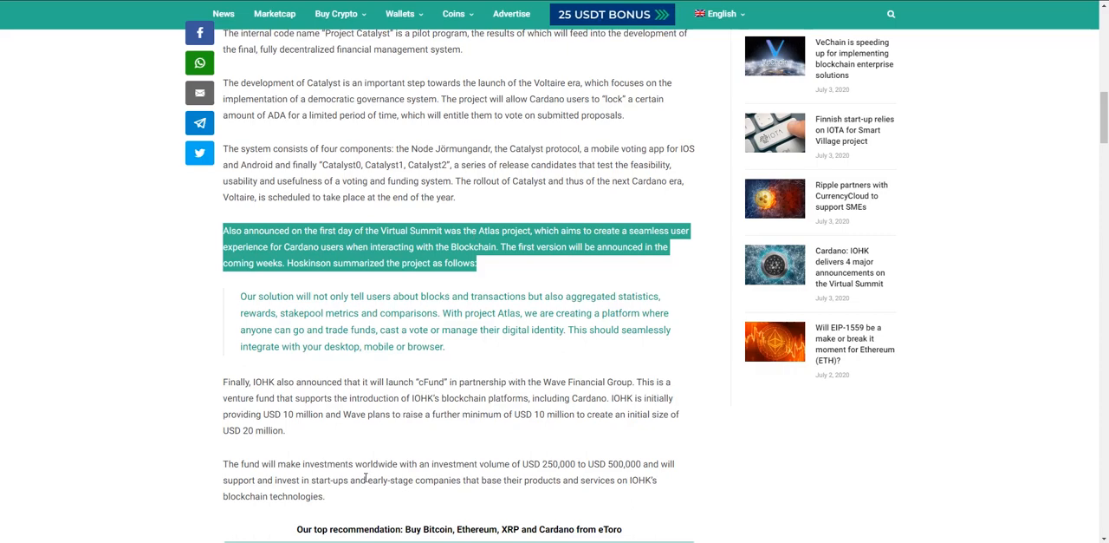
# Highlight the cFund investment-sizes paragraph before moving to Cointelegraph's digital yen article
pyautogui.scroll(-3)
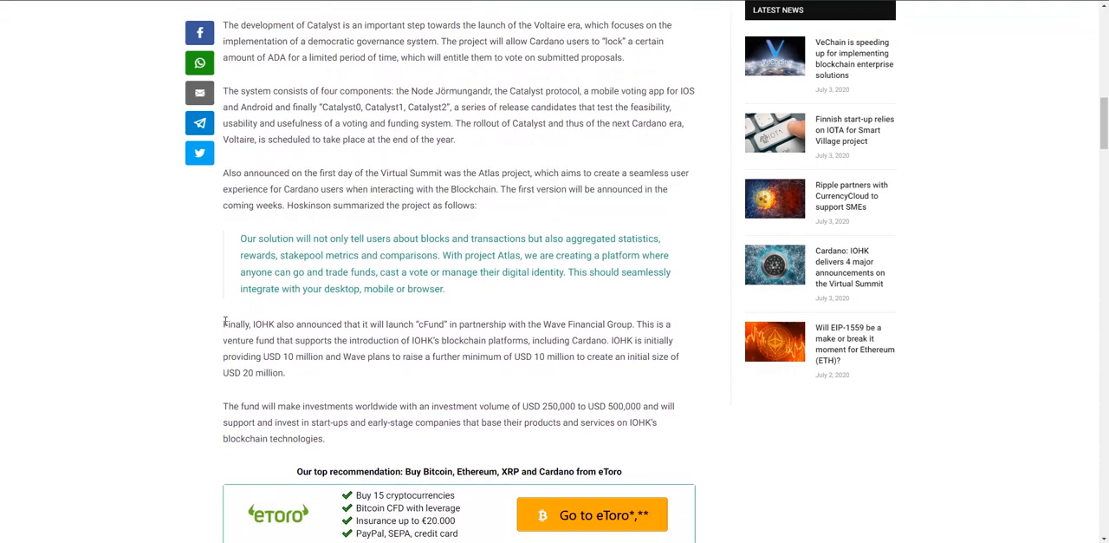
pyautogui.moveTo(364, 329)
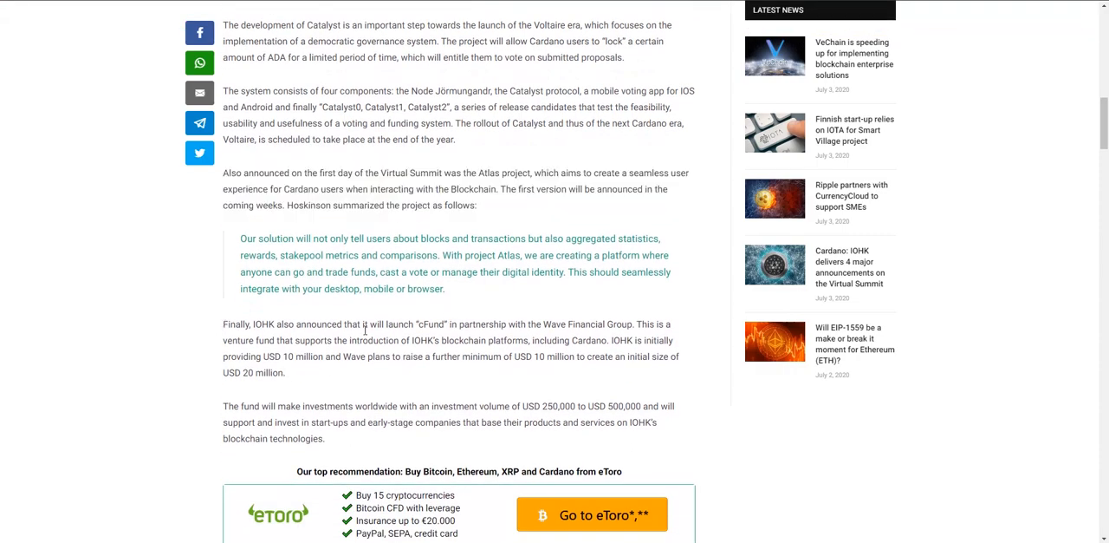
pyautogui.moveTo(570, 365)
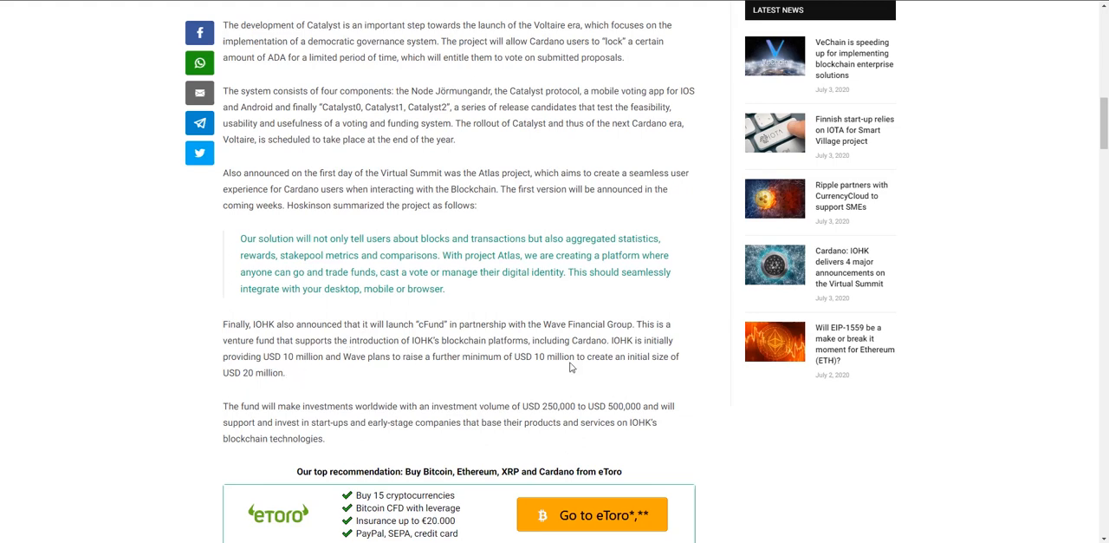
pyautogui.moveTo(287, 367)
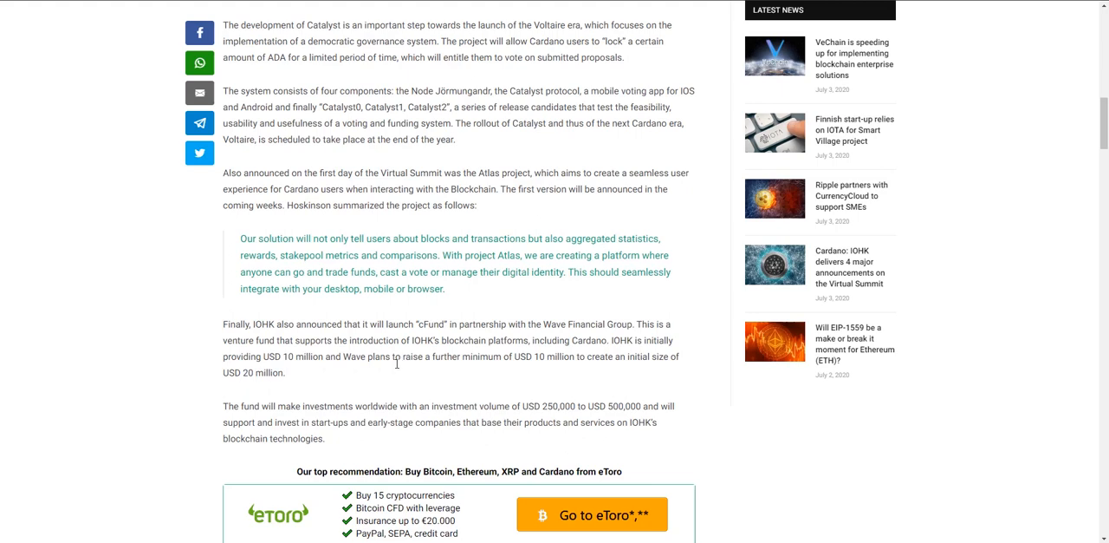
pyautogui.moveTo(562, 352)
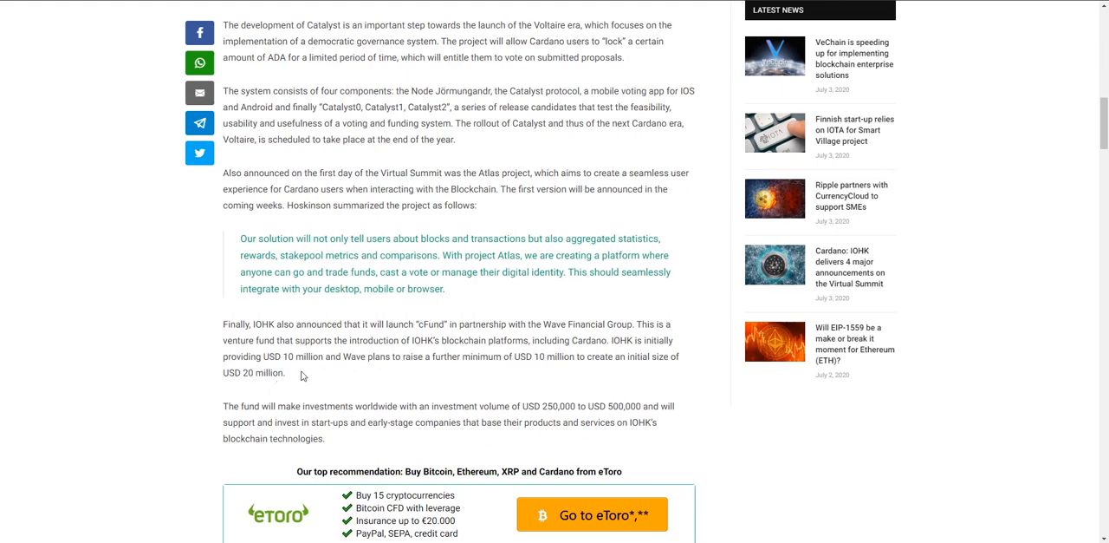
pyautogui.moveTo(316, 350)
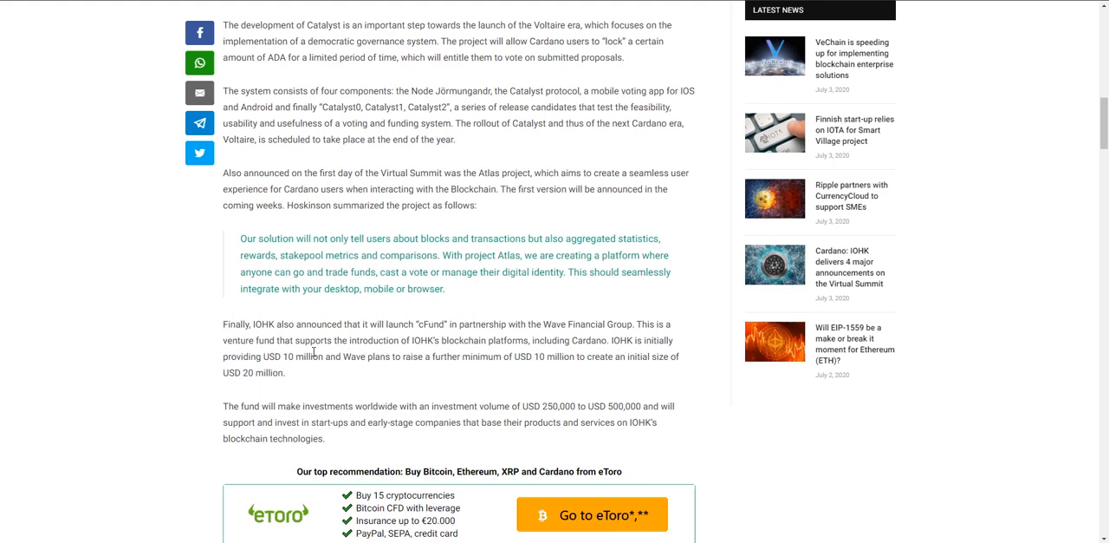
pyautogui.moveTo(223, 408)
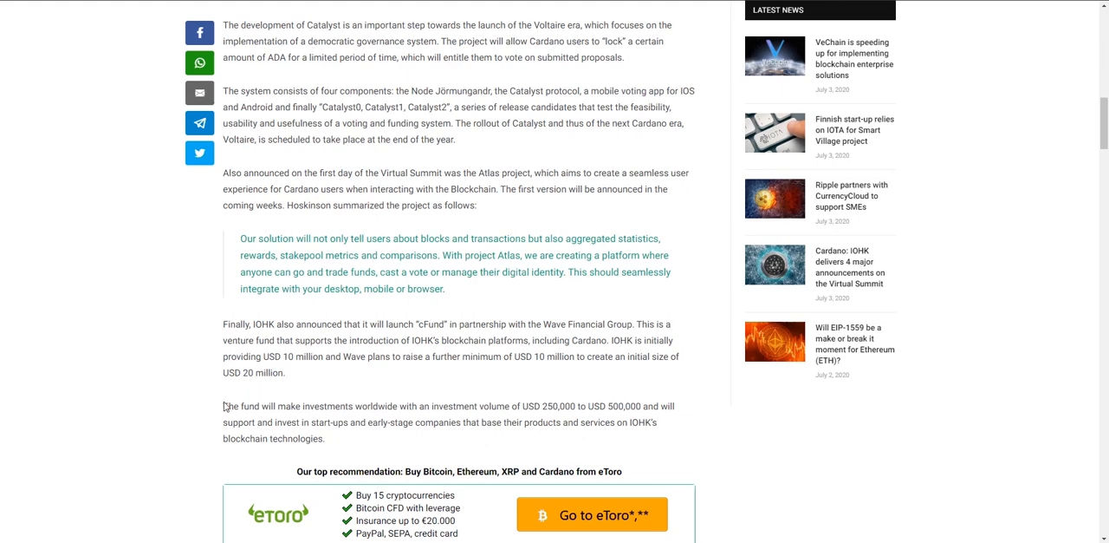
pyautogui.moveTo(222, 406); pyautogui.dragTo(326, 437)
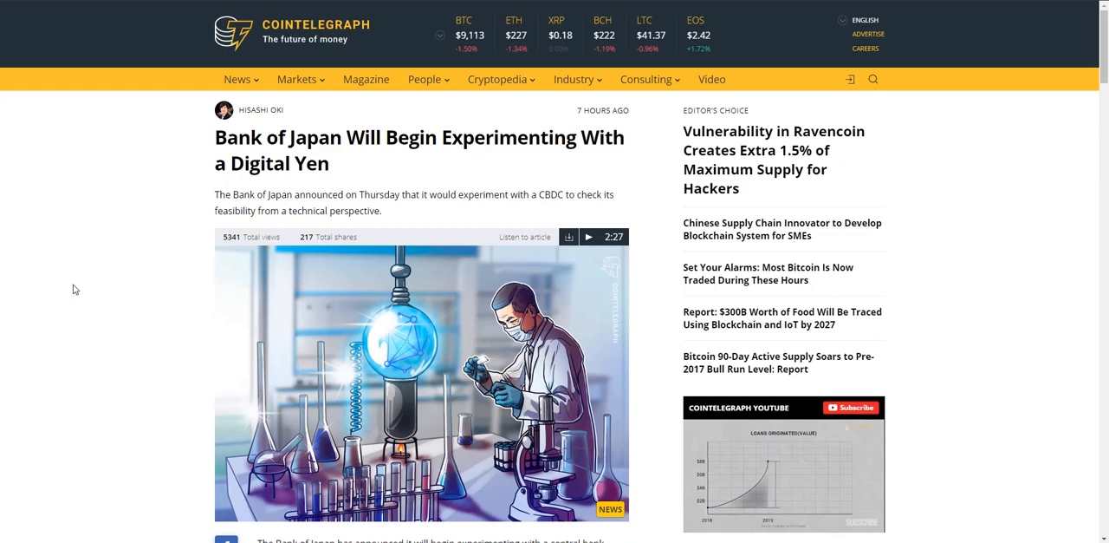
# Highlight the Major hurdles paragraph on universal access and resilience, reading on toward 'Digital yen and blockchain'
pyautogui.scroll(-3)
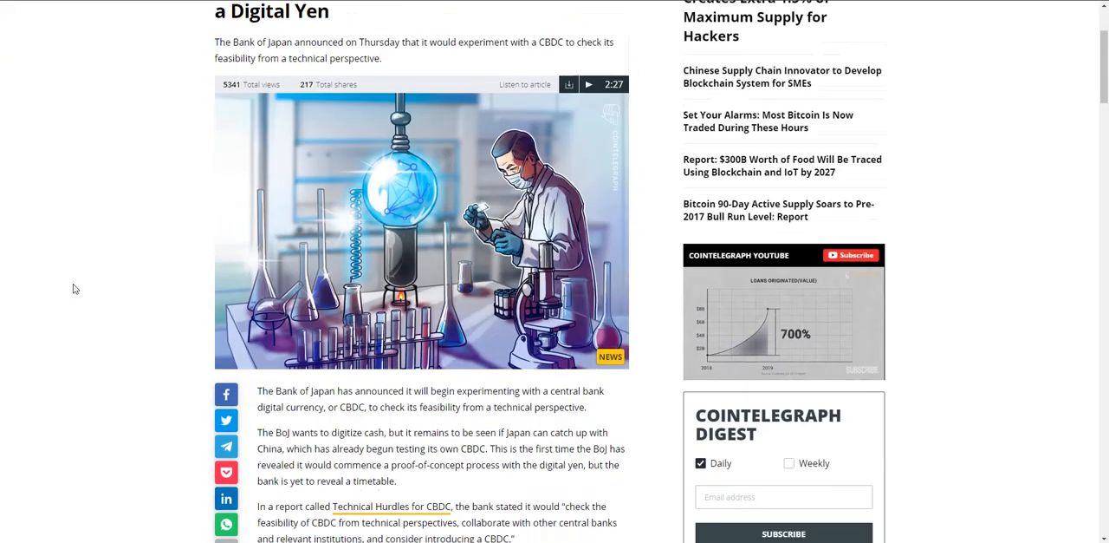
pyautogui.scroll(-3)
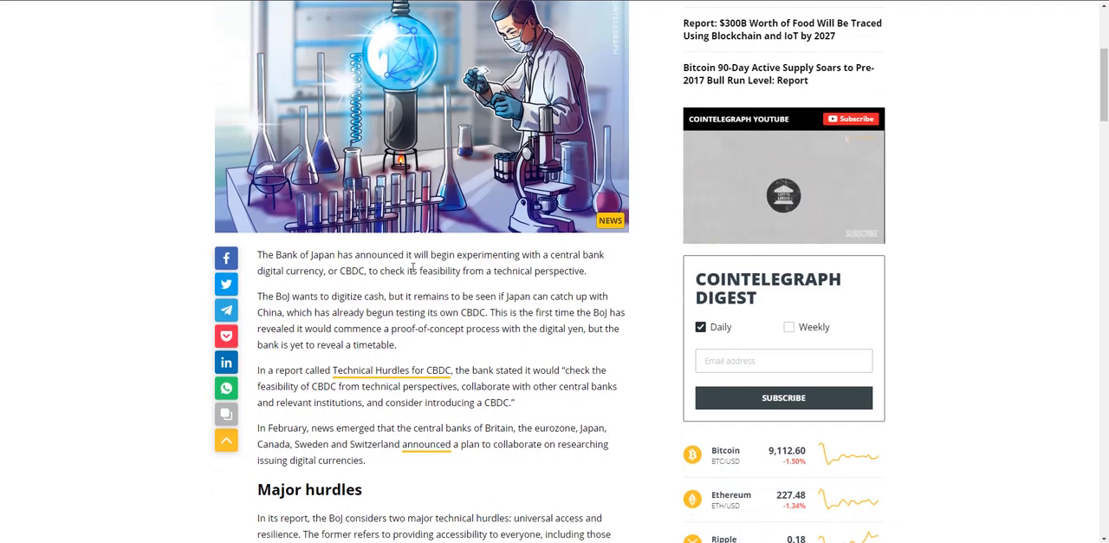
pyautogui.scroll(-3)
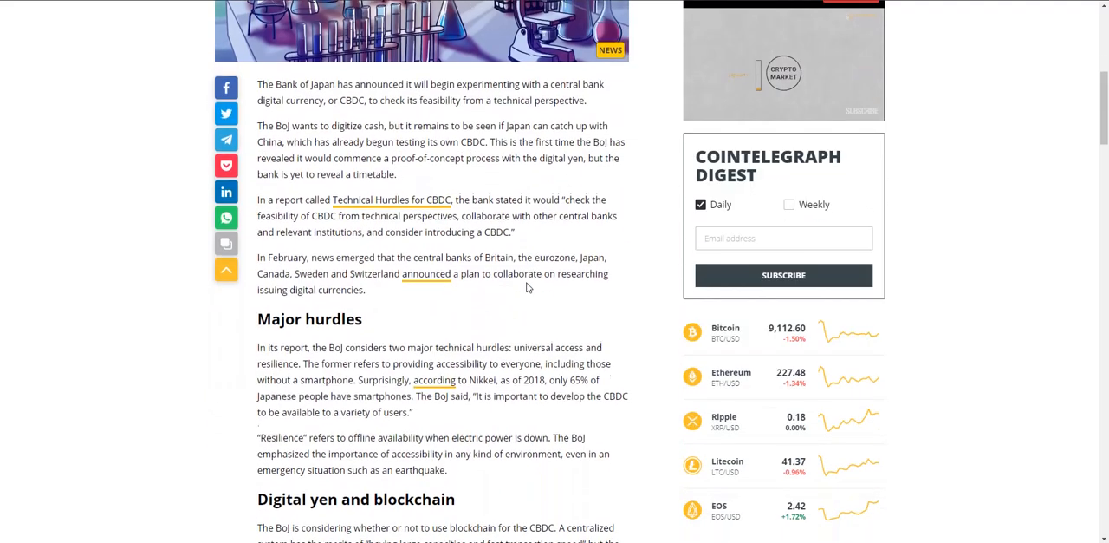
pyautogui.moveTo(293, 121); pyautogui.dragTo(420, 156)
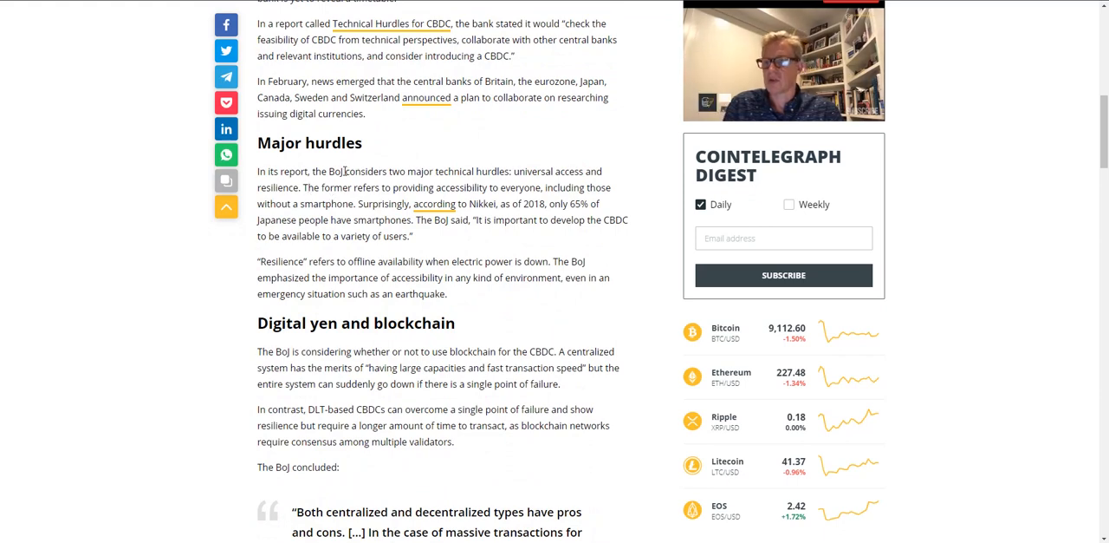
pyautogui.moveTo(343, 170); pyautogui.dragTo(413, 235)
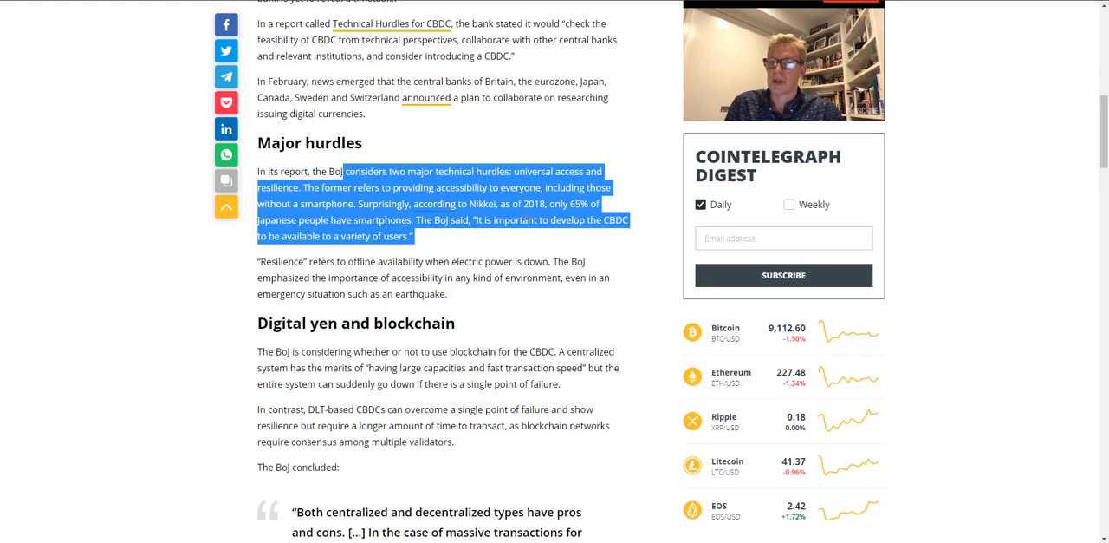
pyautogui.moveTo(484, 237)
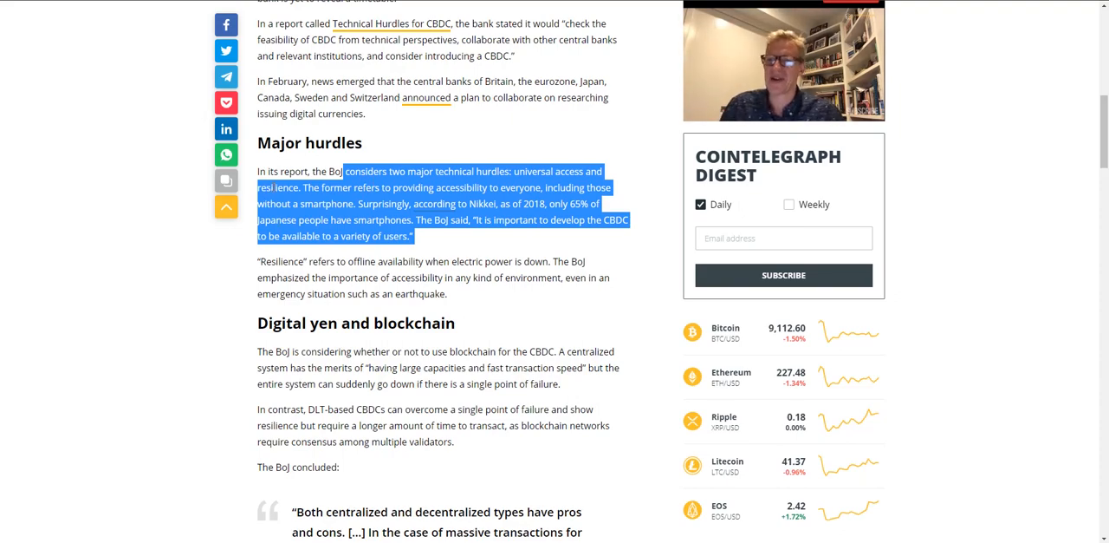
pyautogui.scroll(-3)
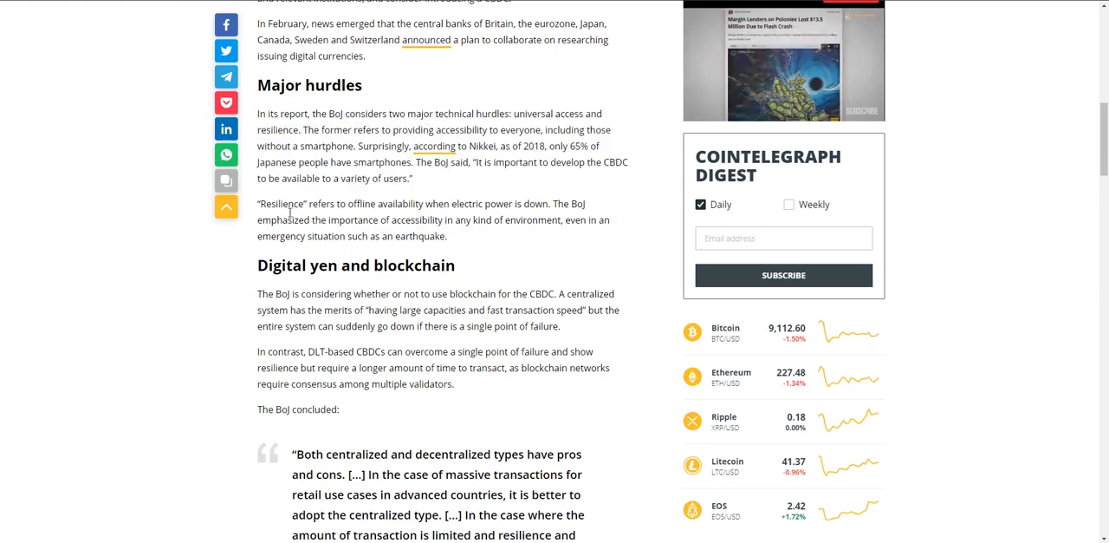
# Highlight the paragraph defining resilience as offline availability and read to the article's closing tags
pyautogui.moveTo(256, 205); pyautogui.dragTo(447, 236)
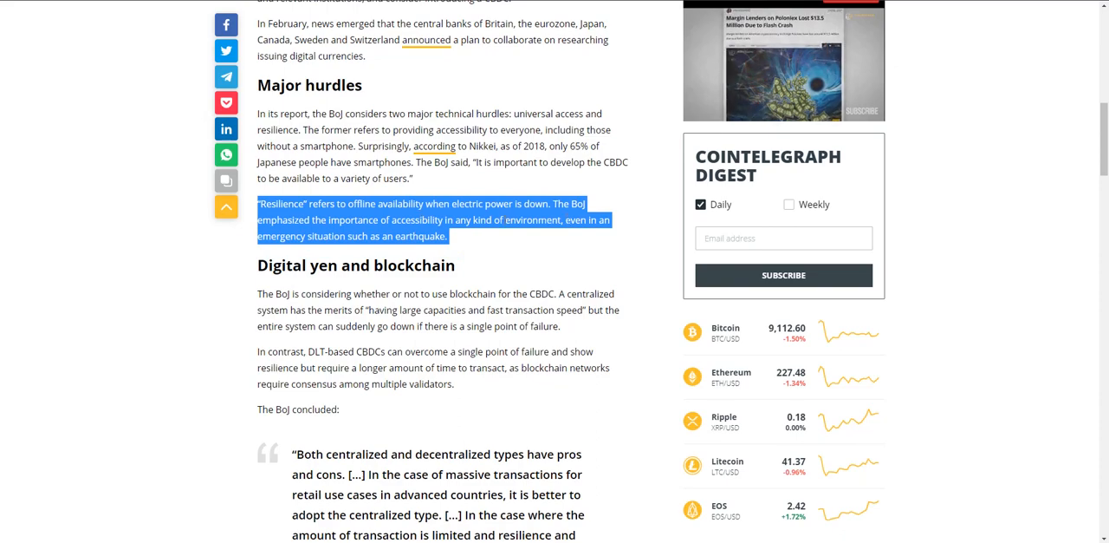
pyautogui.scroll(-3)
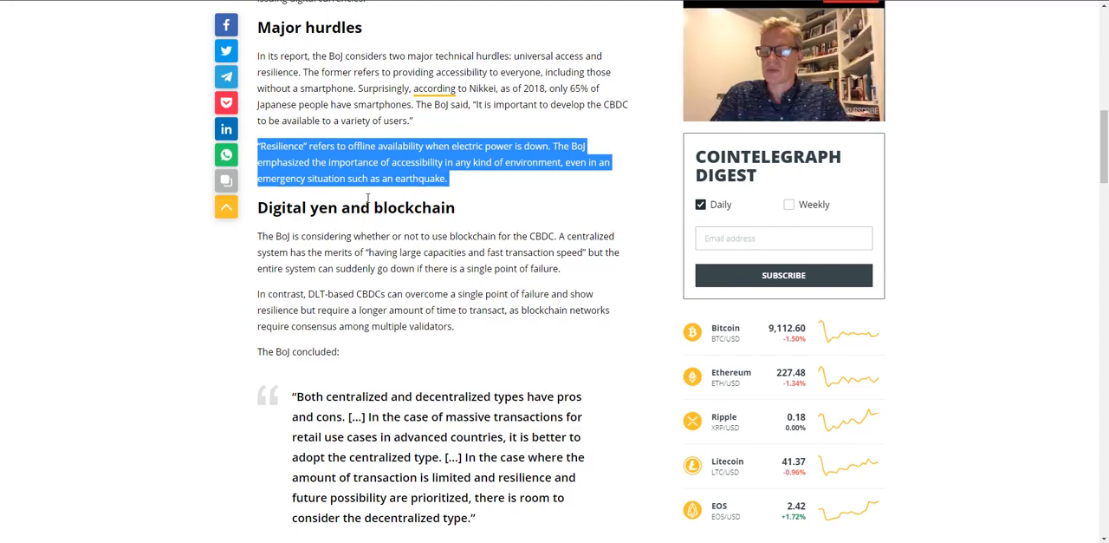
pyautogui.scroll(-3)
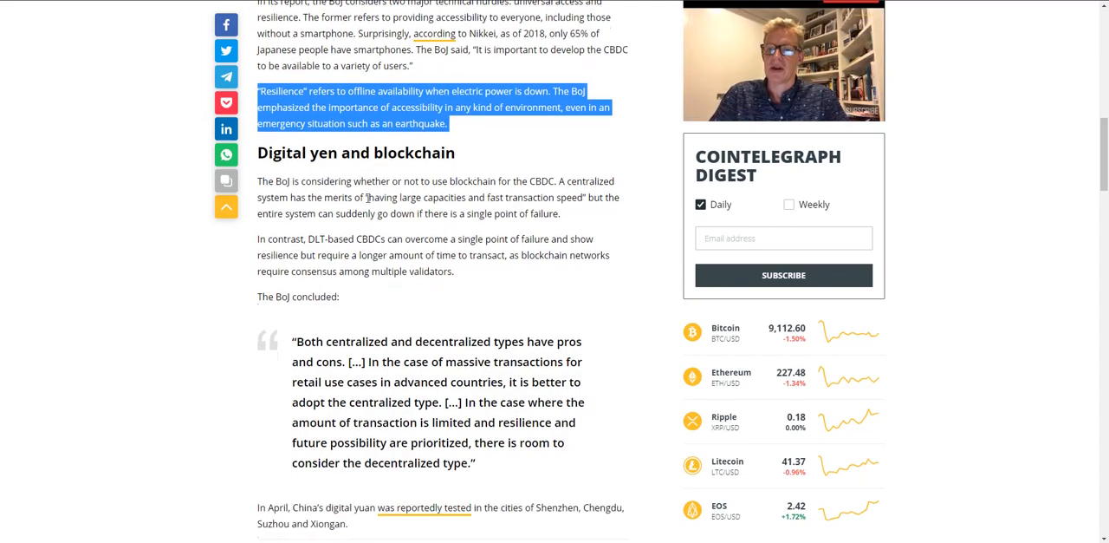
pyautogui.scroll(-3)
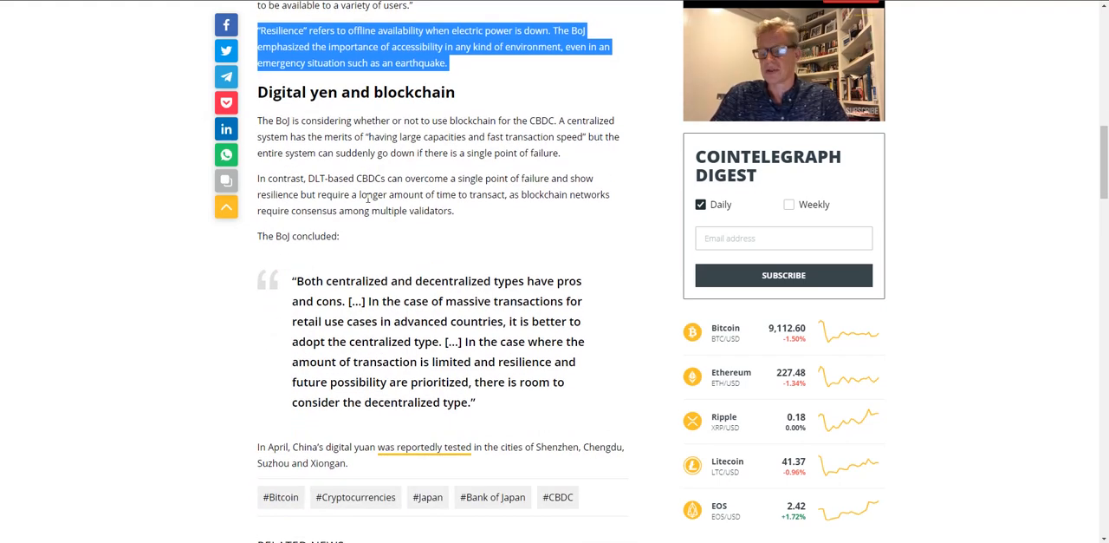
pyautogui.moveTo(372, 233)
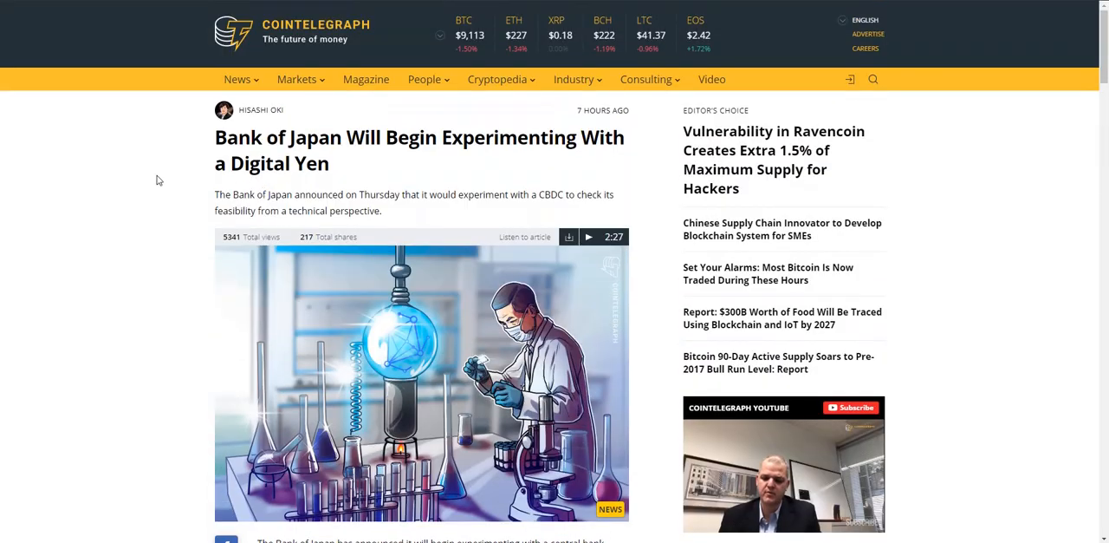
# Scroll to the Editor's Choice link for the $300B food tracing with blockchain and IoT report
pyautogui.scroll(-3)
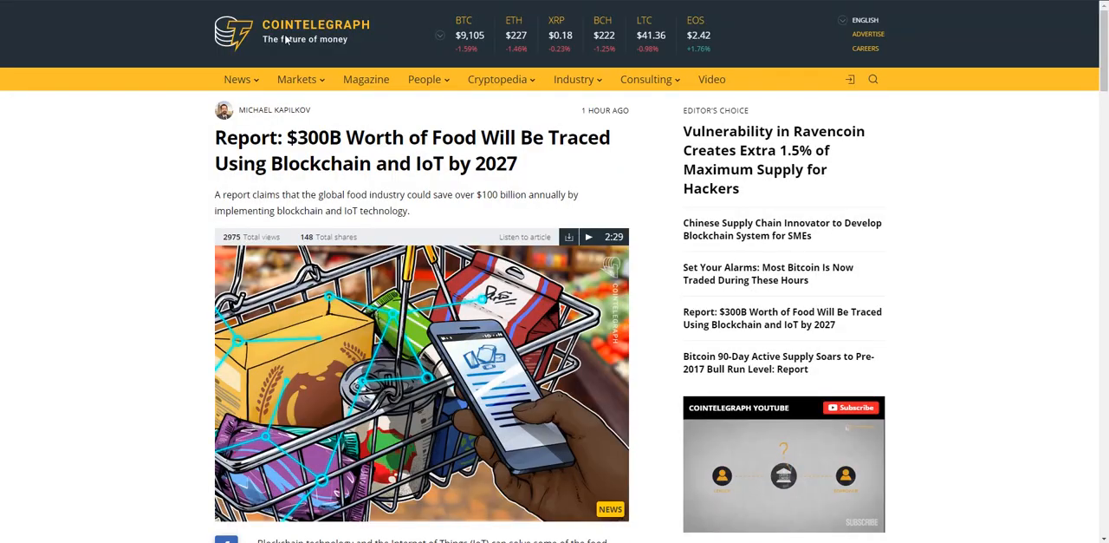
pyautogui.moveTo(160, 128)
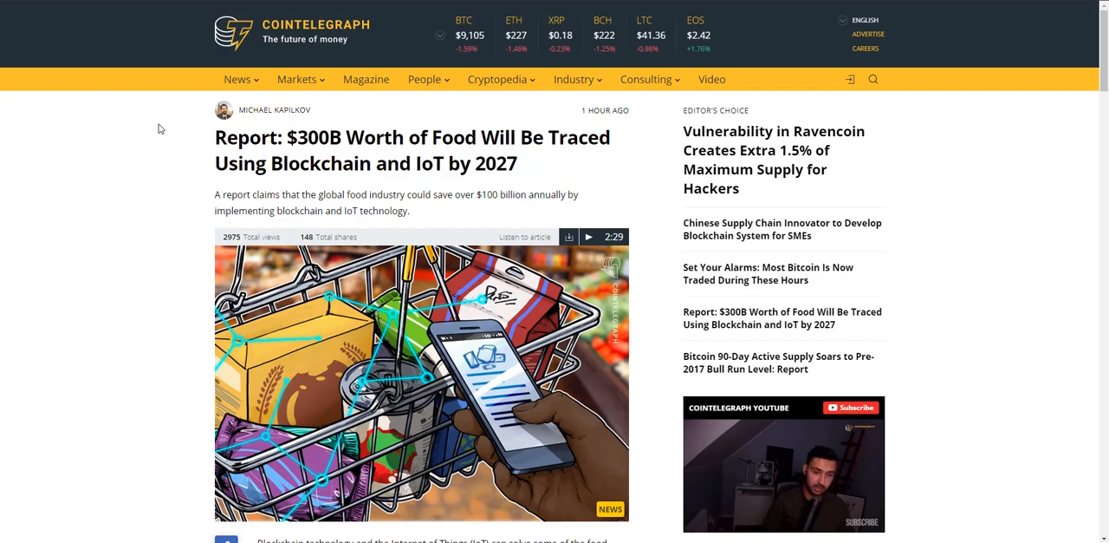
pyautogui.scroll(-3)
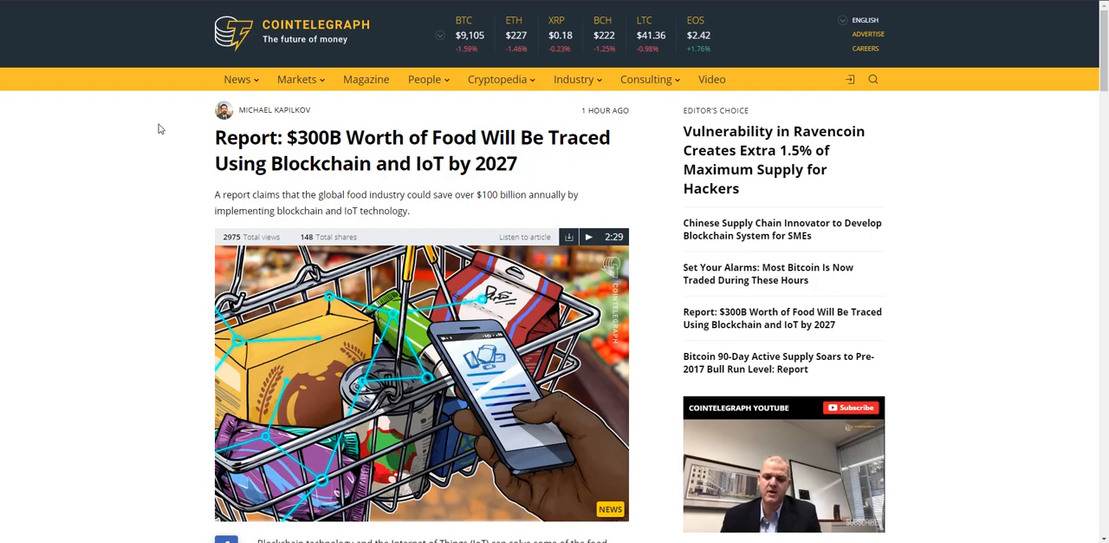
pyautogui.moveTo(152, 125)
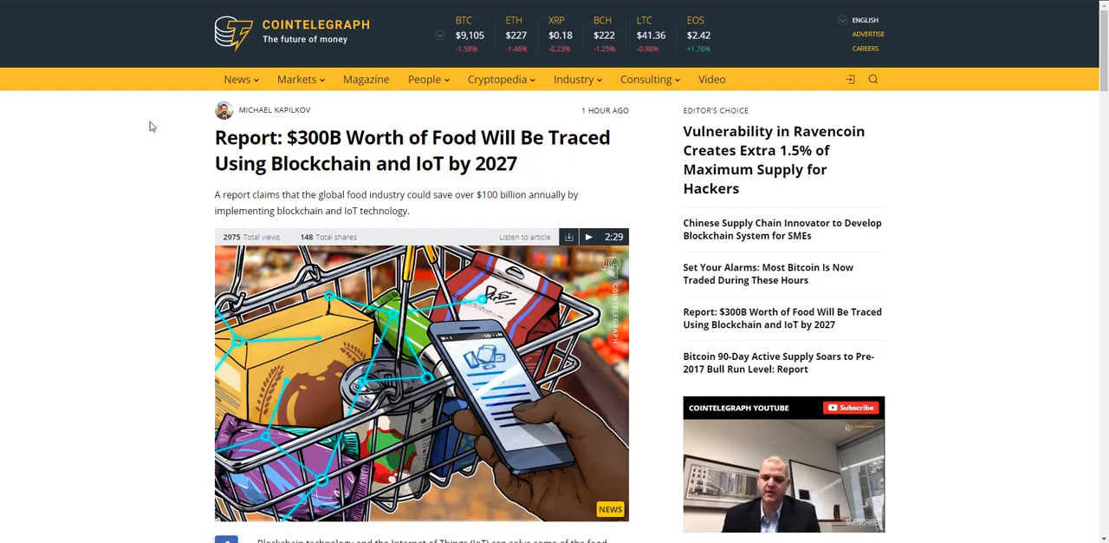
pyautogui.scroll(-3)
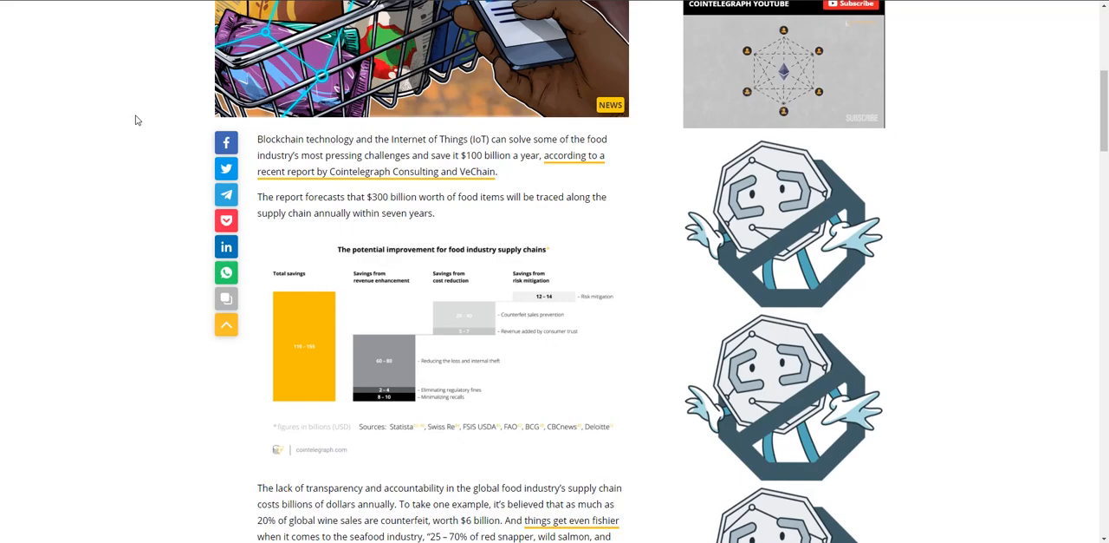
pyautogui.scroll(-3)
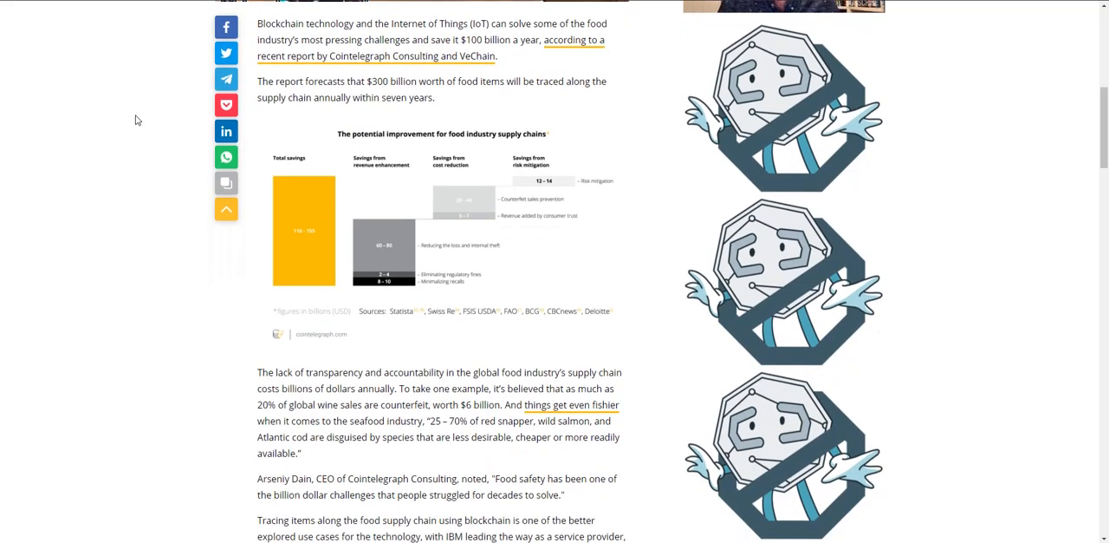
pyautogui.scroll(-3)
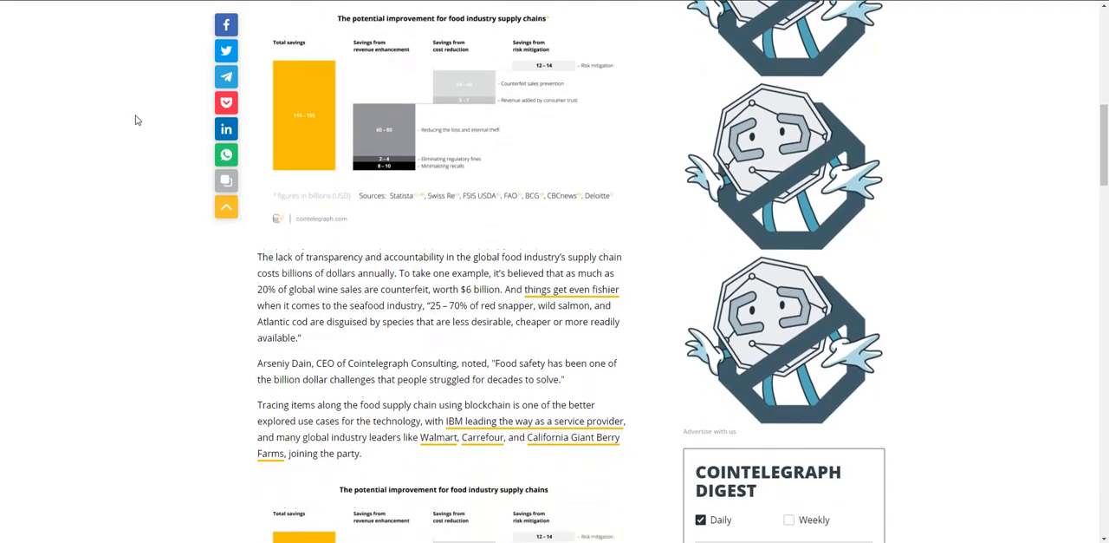
pyautogui.scroll(-3)
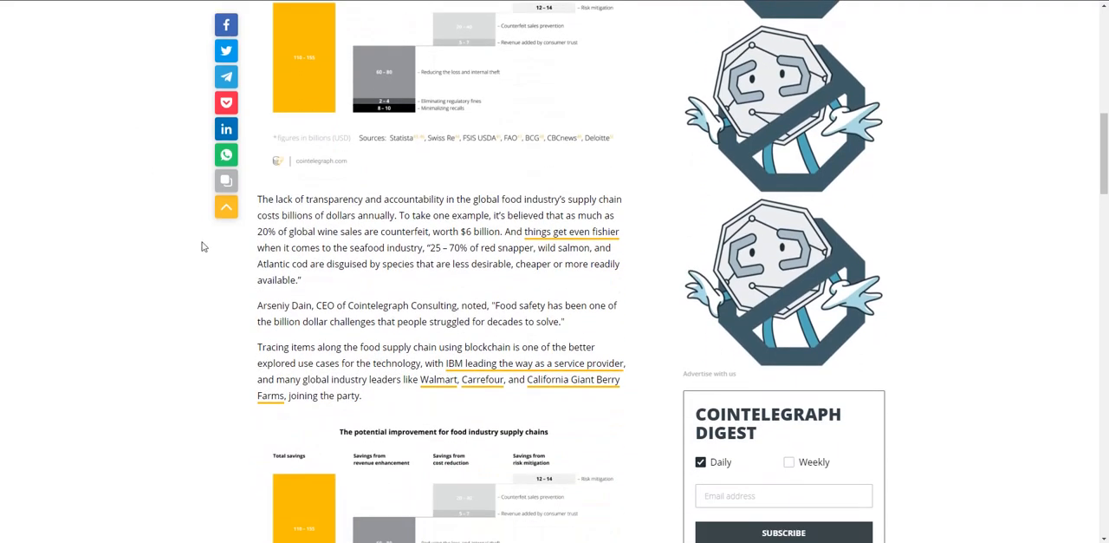
pyautogui.moveTo(263, 269)
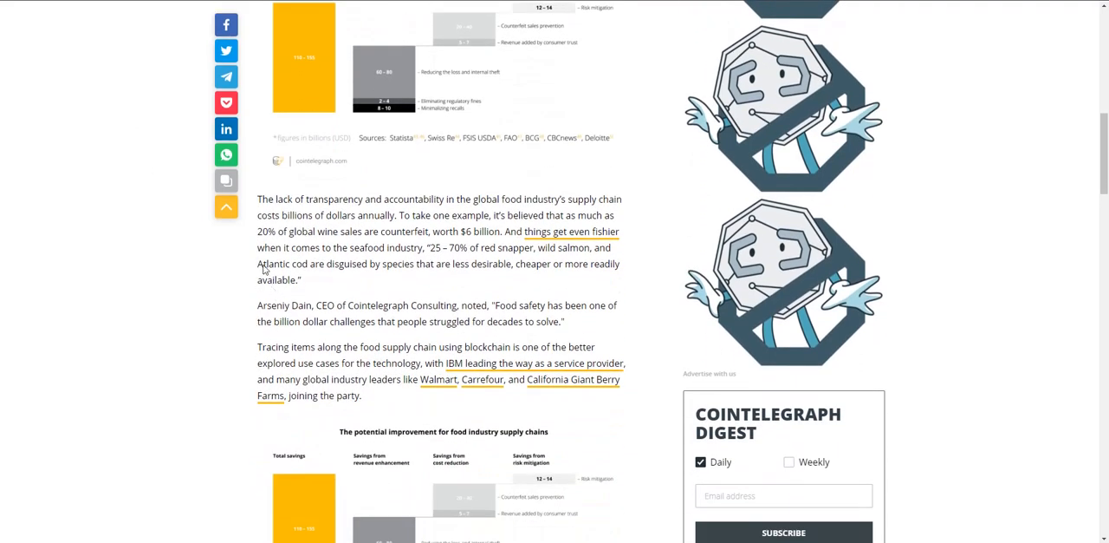
pyautogui.moveTo(257, 197); pyautogui.dragTo(302, 279)
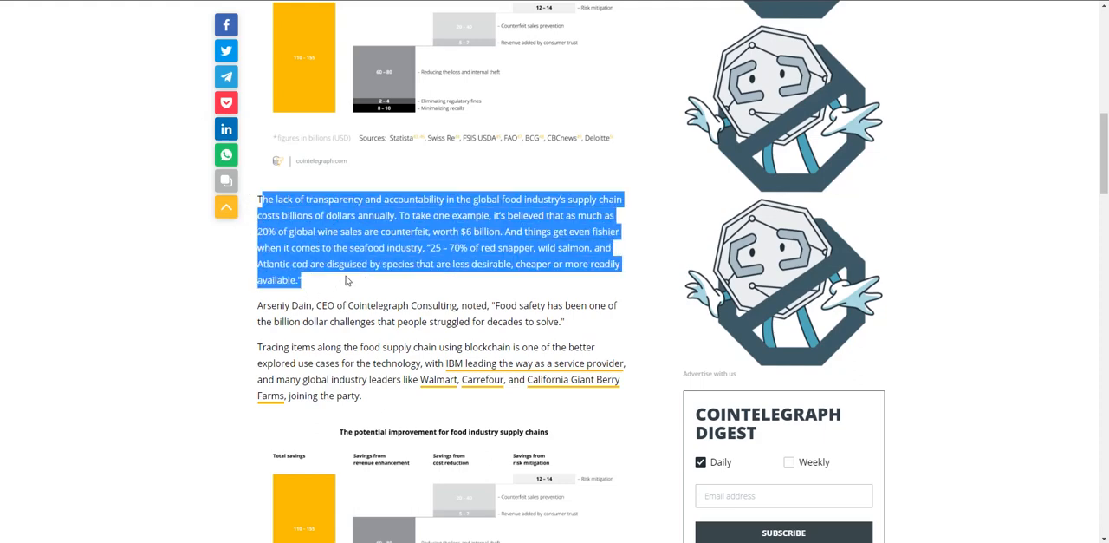
pyautogui.click(347, 279)
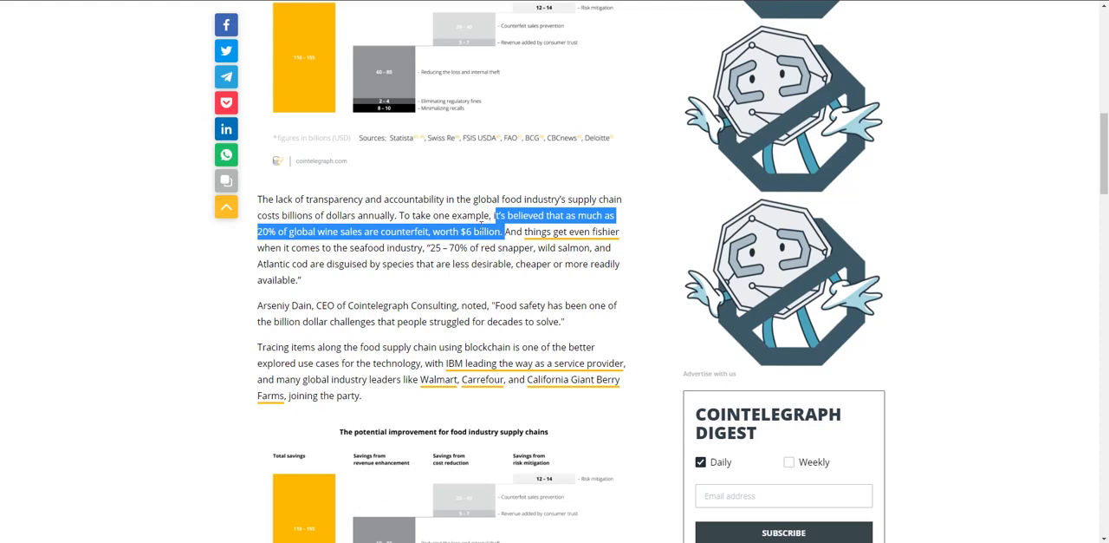
pyautogui.click(507, 232)
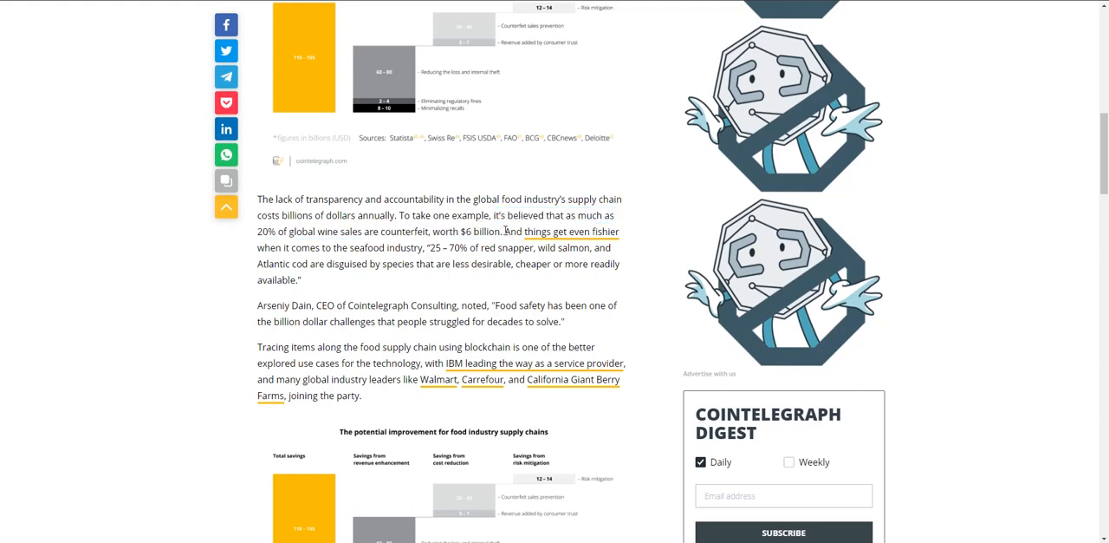
pyautogui.moveTo(504, 233); pyautogui.dragTo(492, 257)
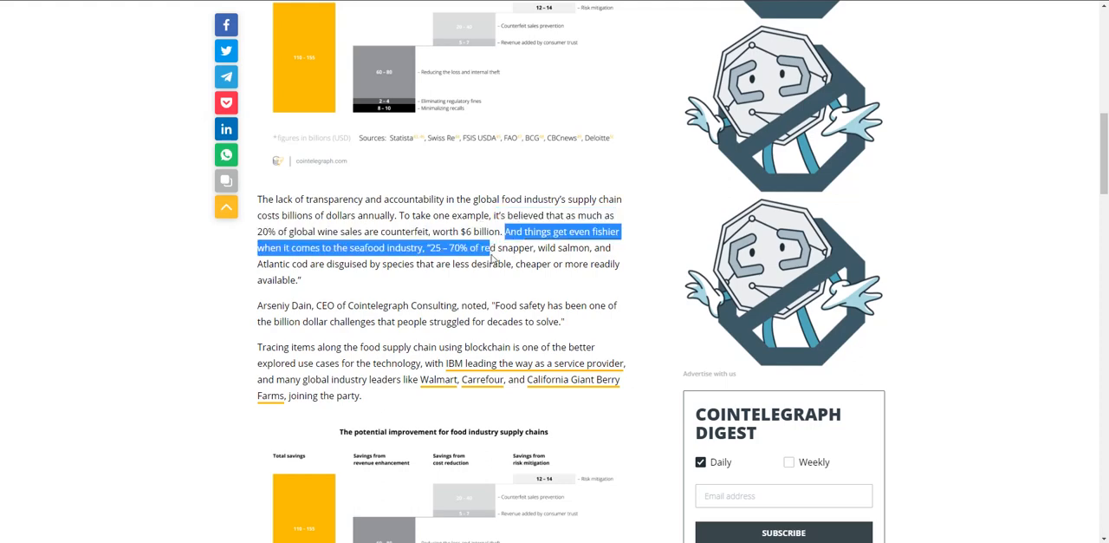
pyautogui.click(424, 260)
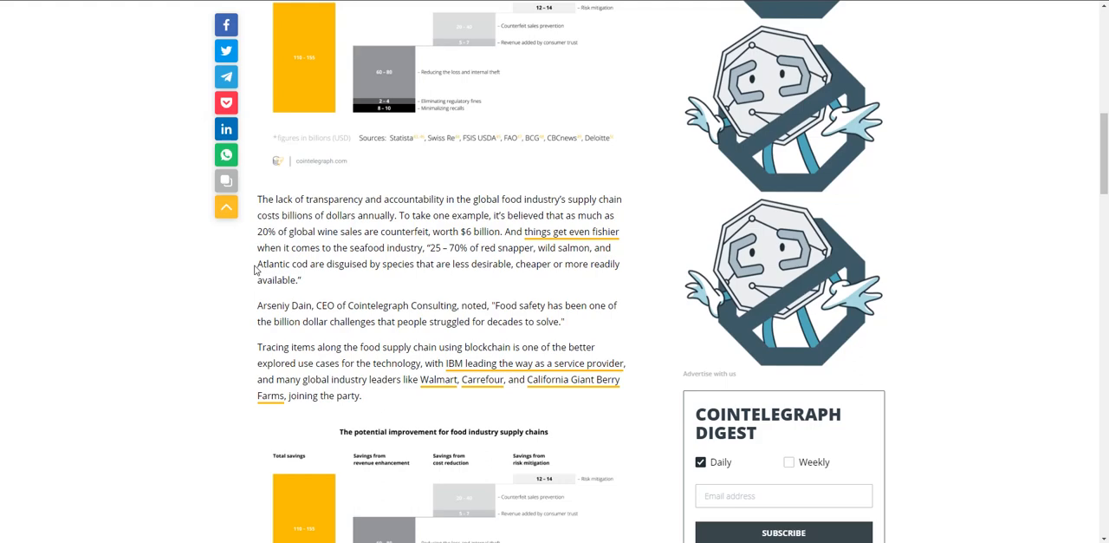
pyautogui.moveTo(253, 269)
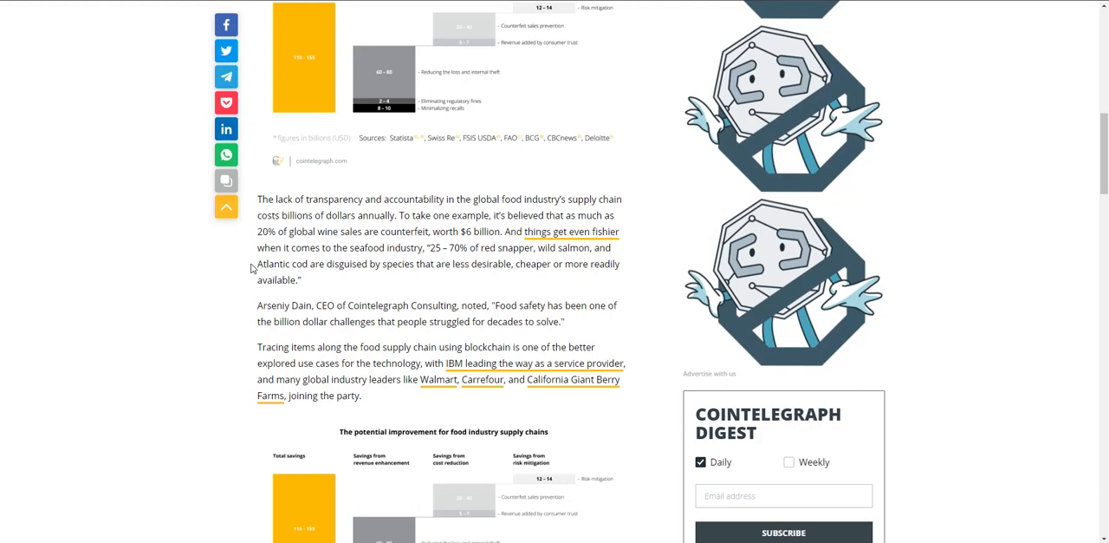
pyautogui.scroll(-3)
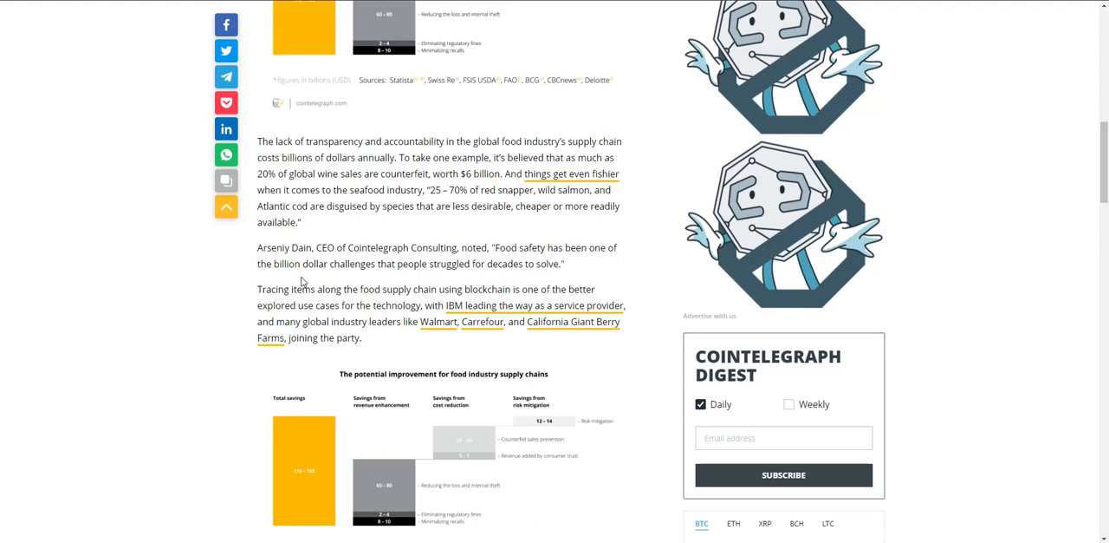
pyautogui.moveTo(302, 280)
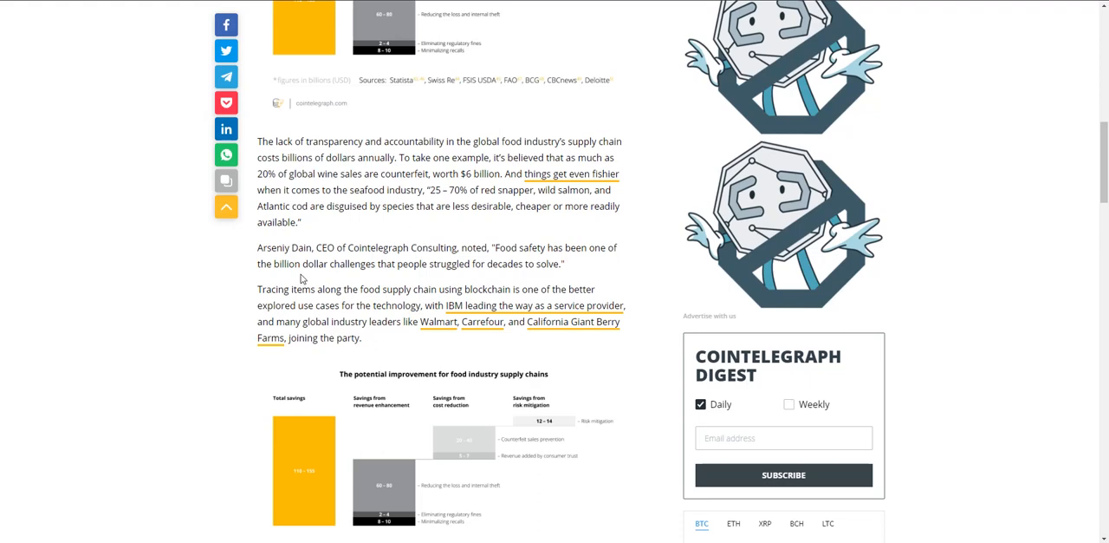
pyautogui.moveTo(219, 298)
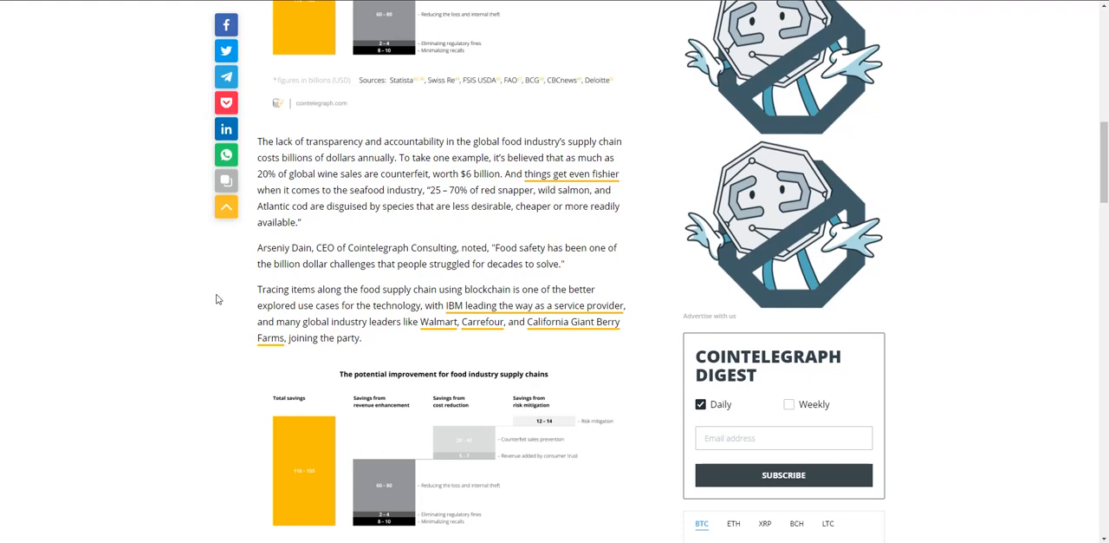
# Select the IBM food-tracing paragraph, then the VeChain CEO quote, and clear the selection
pyautogui.moveTo(256, 288); pyautogui.dragTo(363, 336)
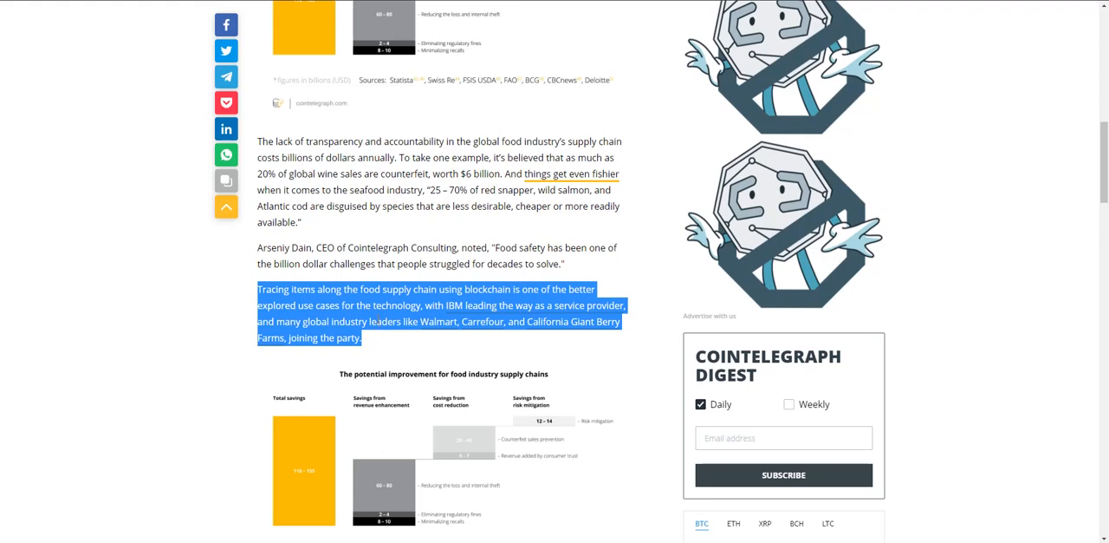
pyautogui.scroll(-3)
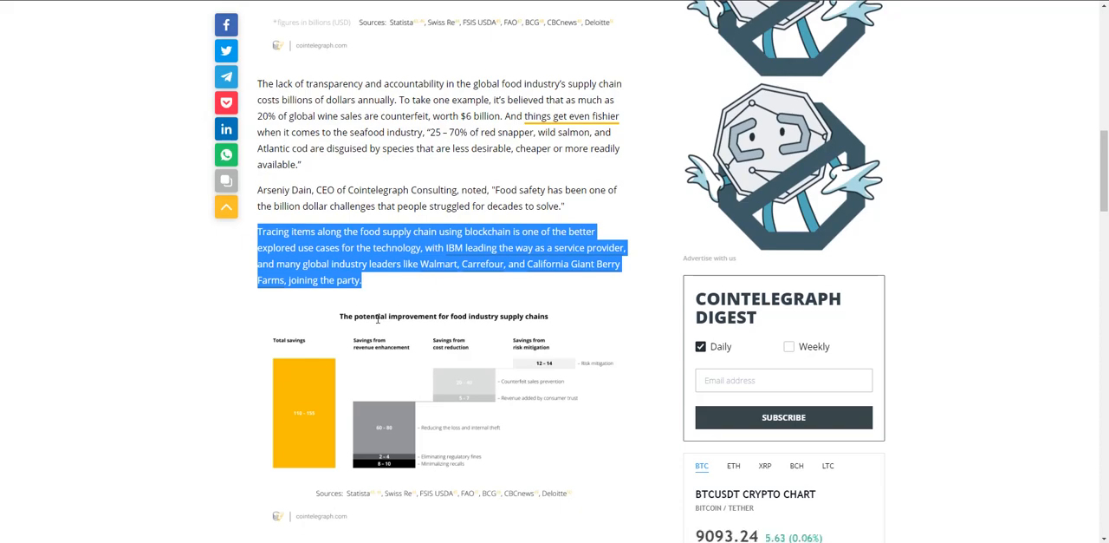
pyautogui.scroll(-3)
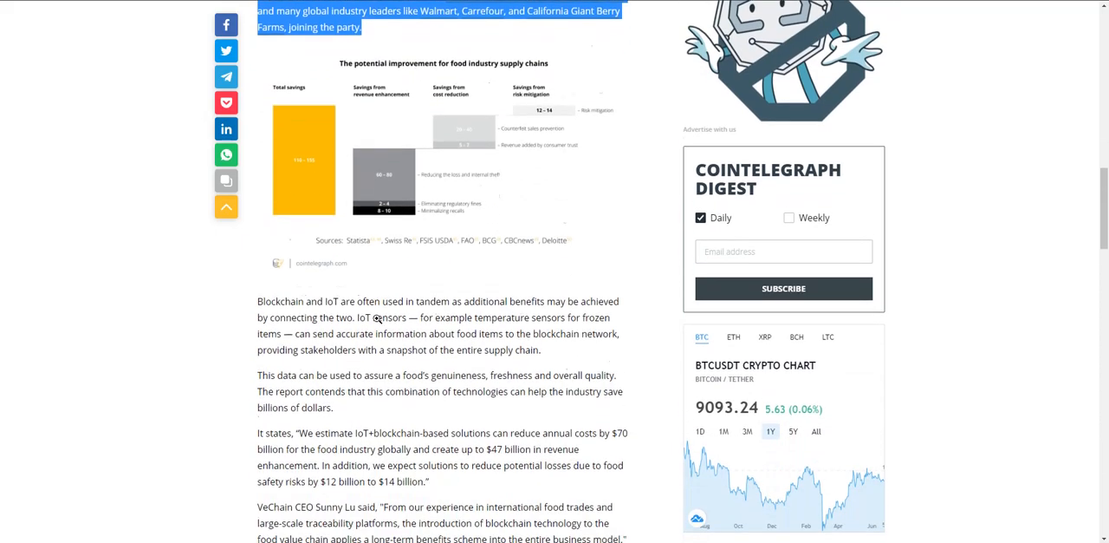
pyautogui.scroll(-3)
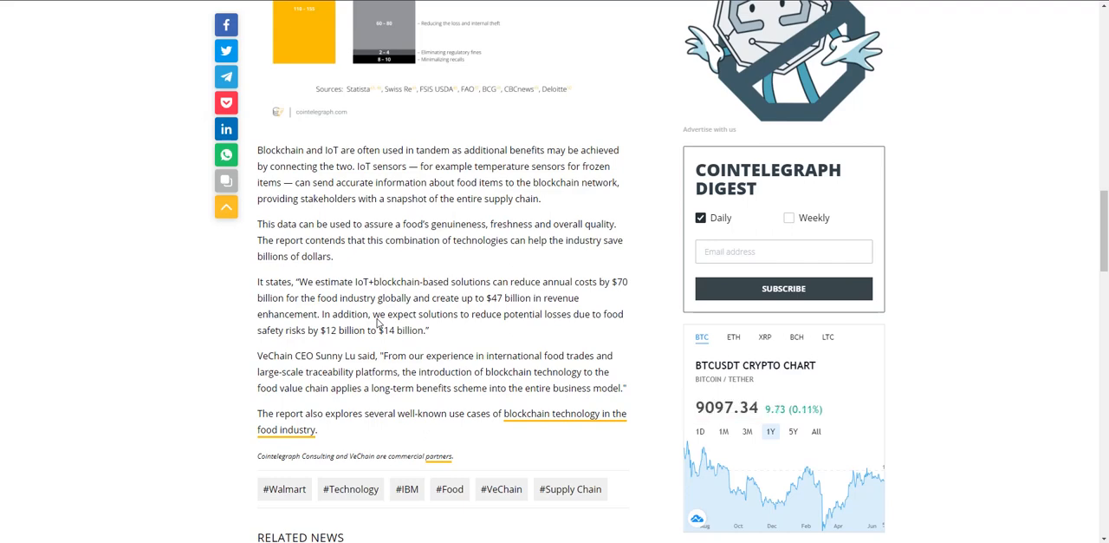
pyautogui.moveTo(256, 355); pyautogui.dragTo(425, 355)
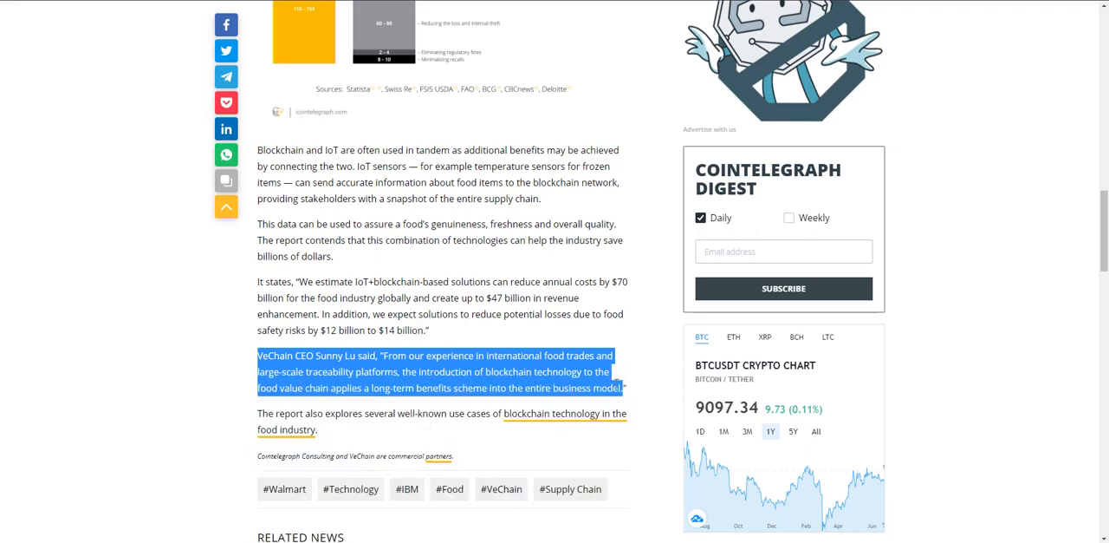
pyautogui.click(302, 284)
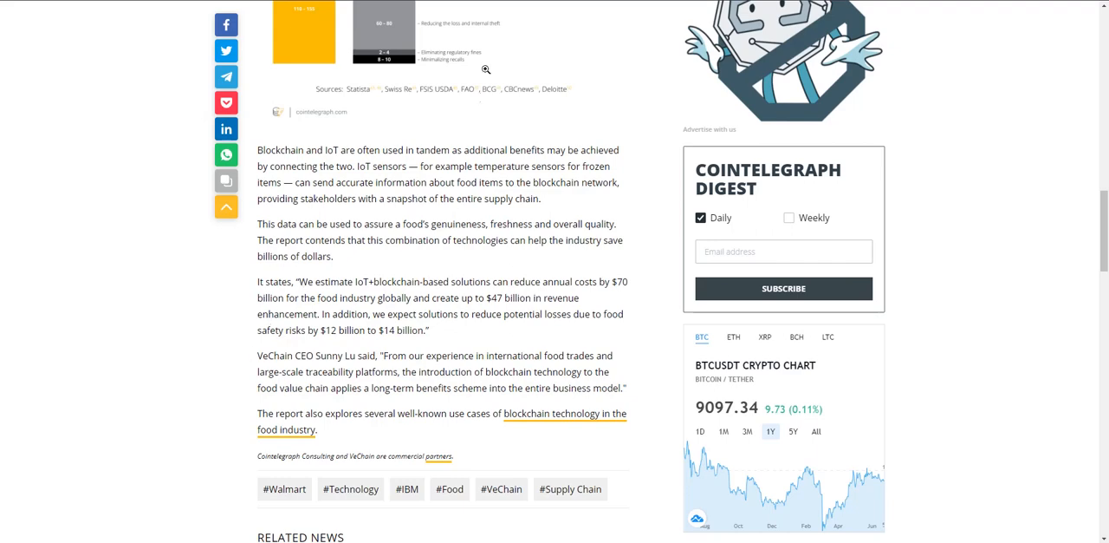
# Select the blockchain-plus-IoT benefits passage, clear it, and move toward the $12 billion to $14 billion savings figure
pyautogui.moveTo(406, 149); pyautogui.dragTo(539, 200)
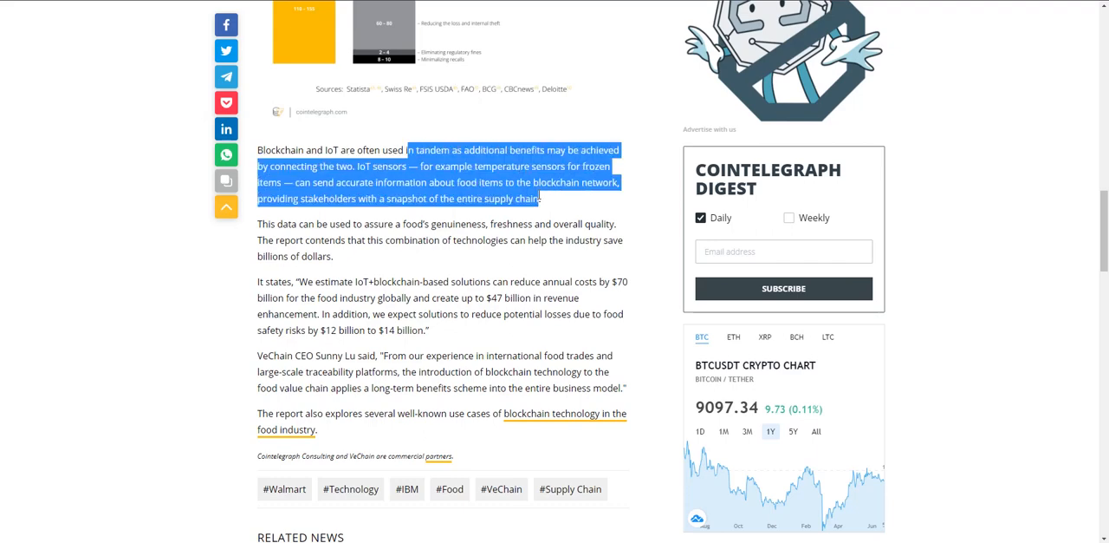
pyautogui.moveTo(534, 192)
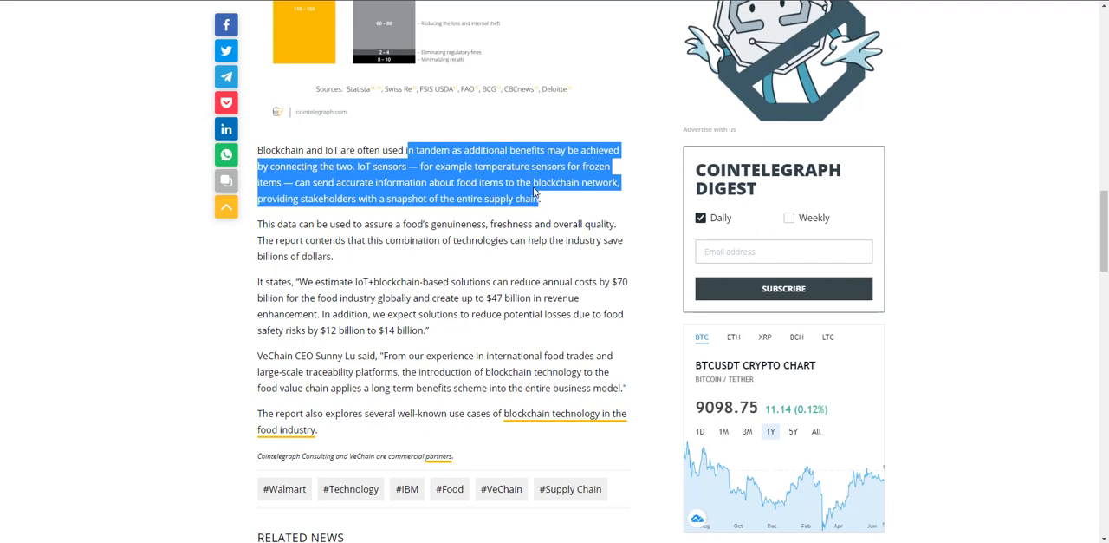
pyautogui.click(461, 333)
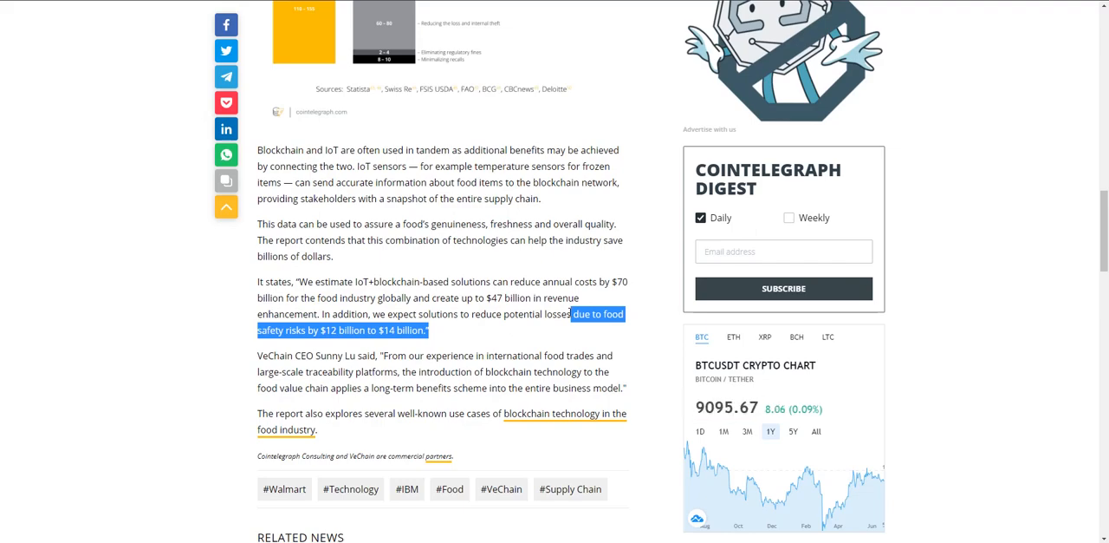
pyautogui.scroll(-3)
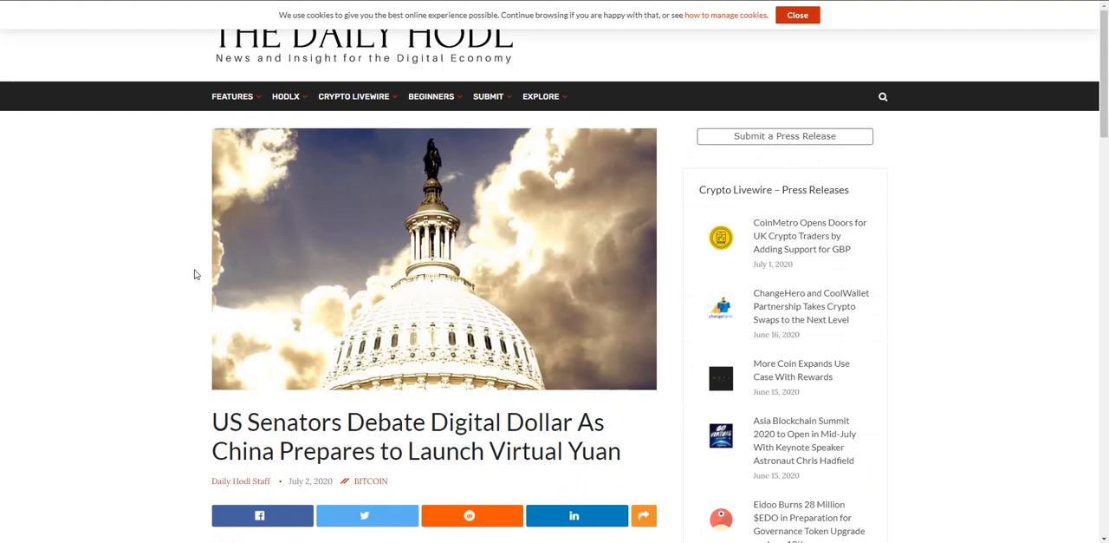
# Read down the digital dollar article to Giancarlo's quote and the American Bankers Association's opposition
pyautogui.scroll(-3)
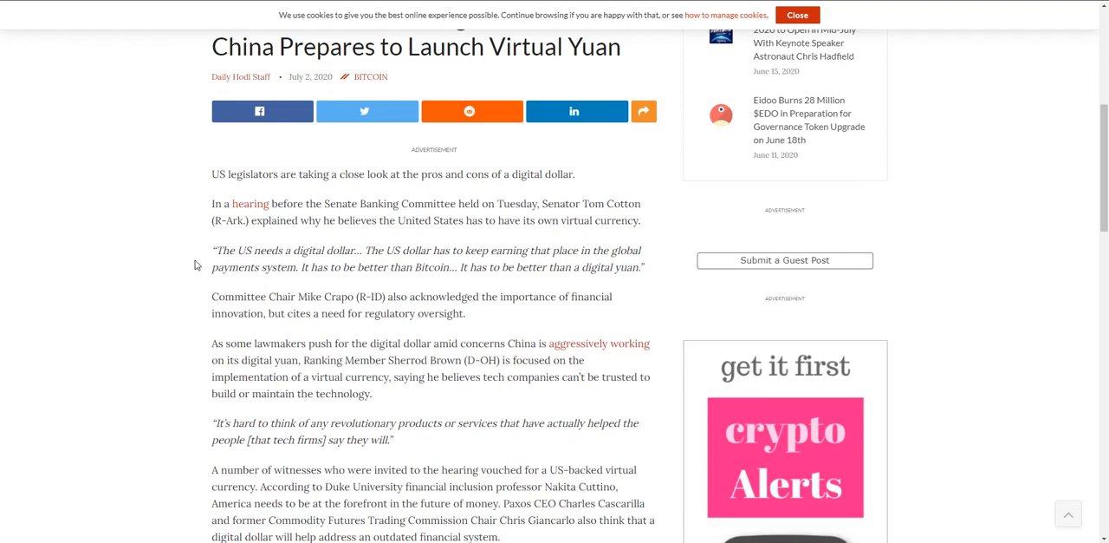
pyautogui.scroll(-3)
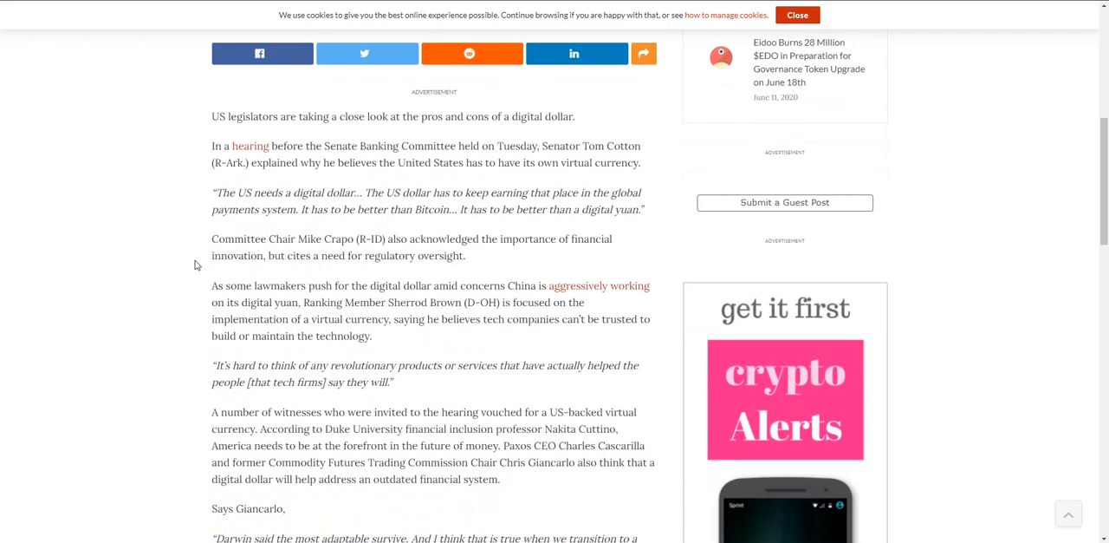
pyautogui.scroll(-3)
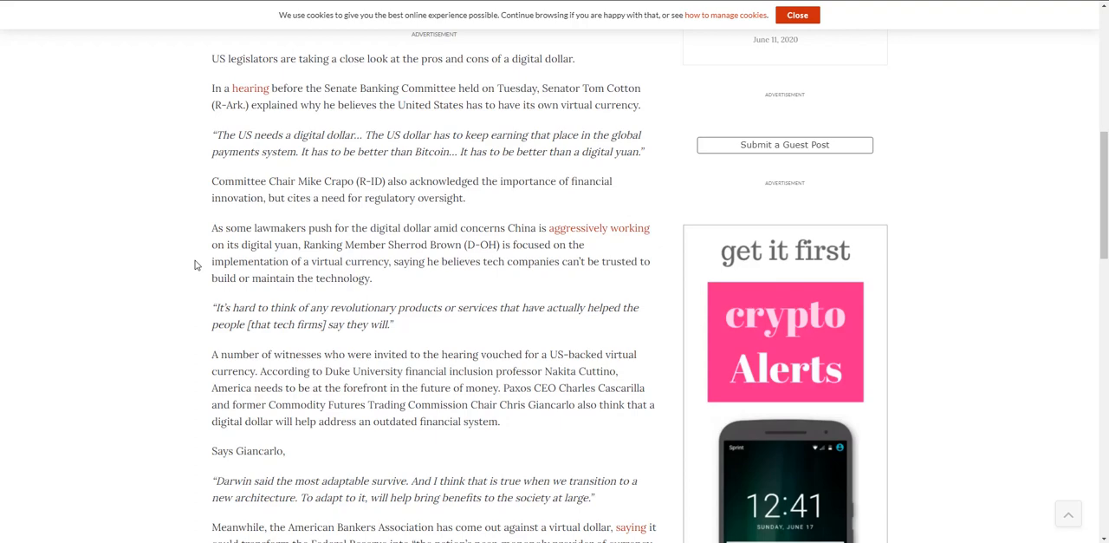
pyautogui.scroll(-3)
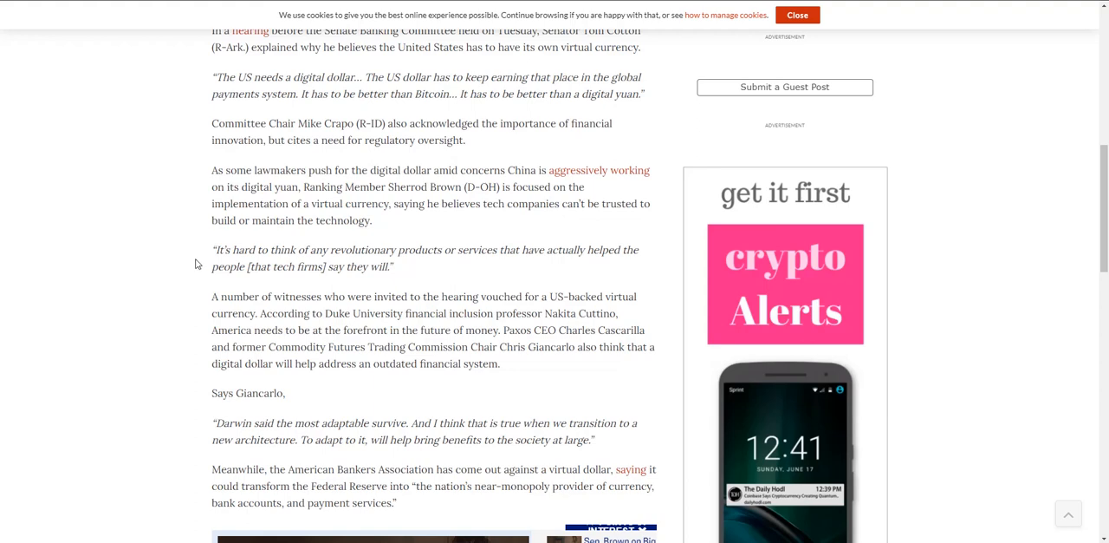
pyautogui.moveTo(210, 215)
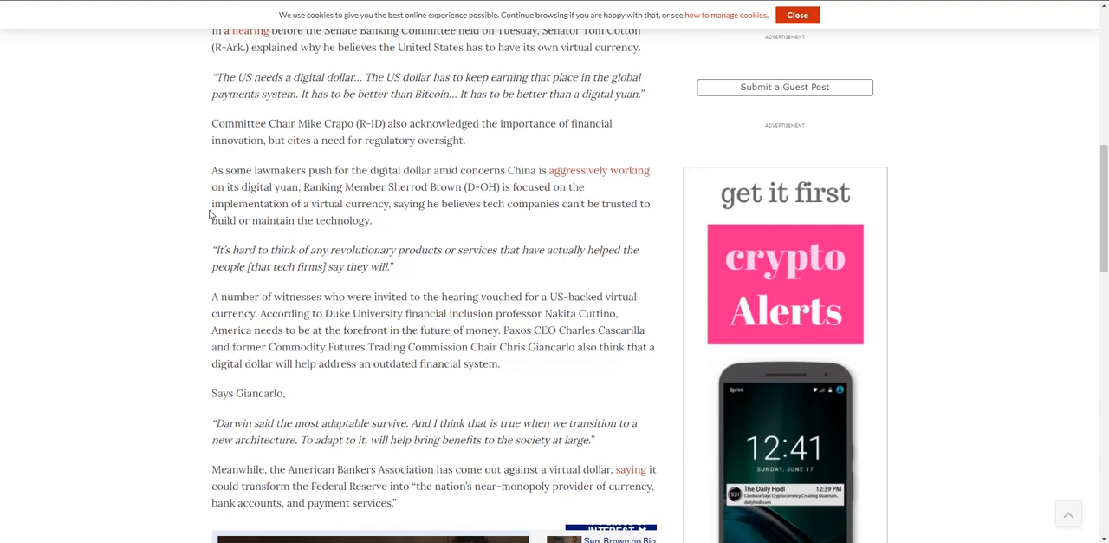
pyautogui.moveTo(197, 240)
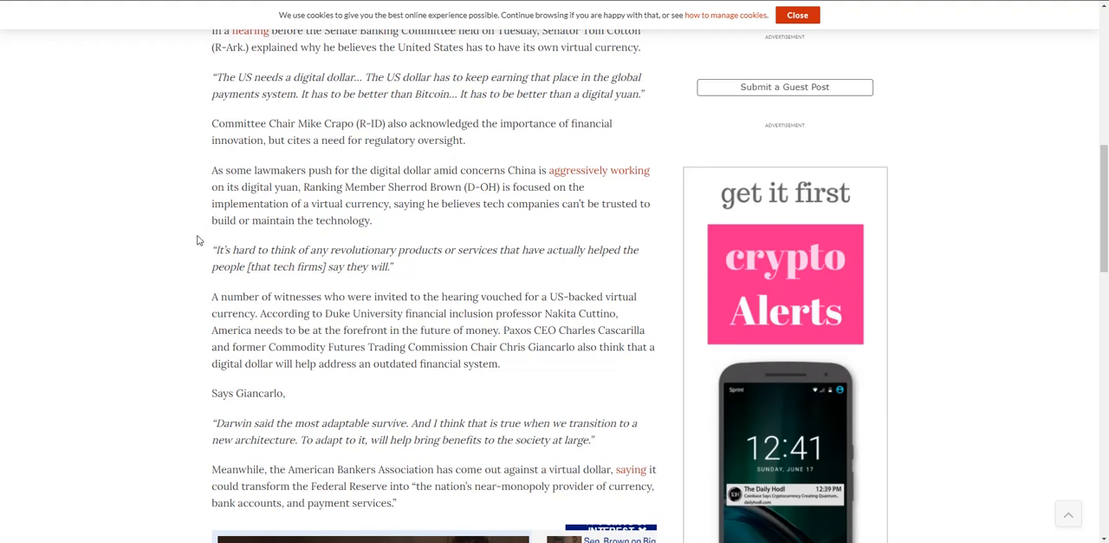
pyautogui.moveTo(197, 239)
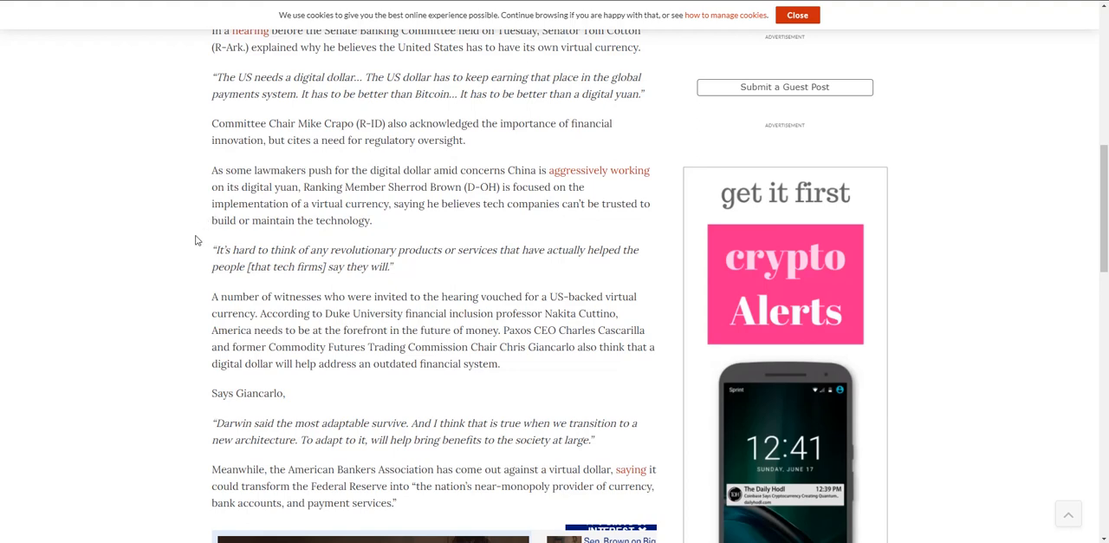
pyautogui.scroll(-3)
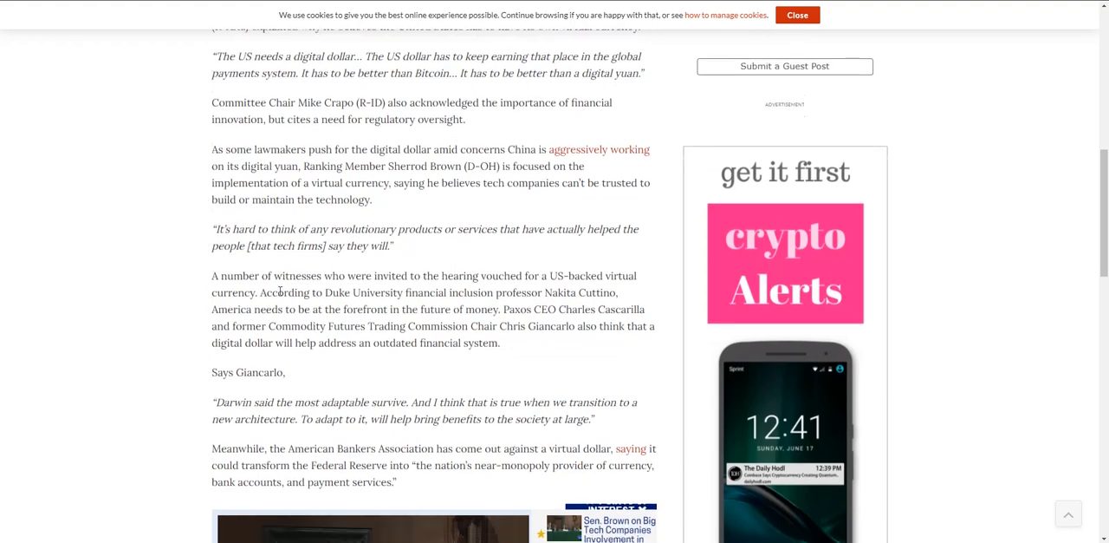
pyautogui.scroll(-3)
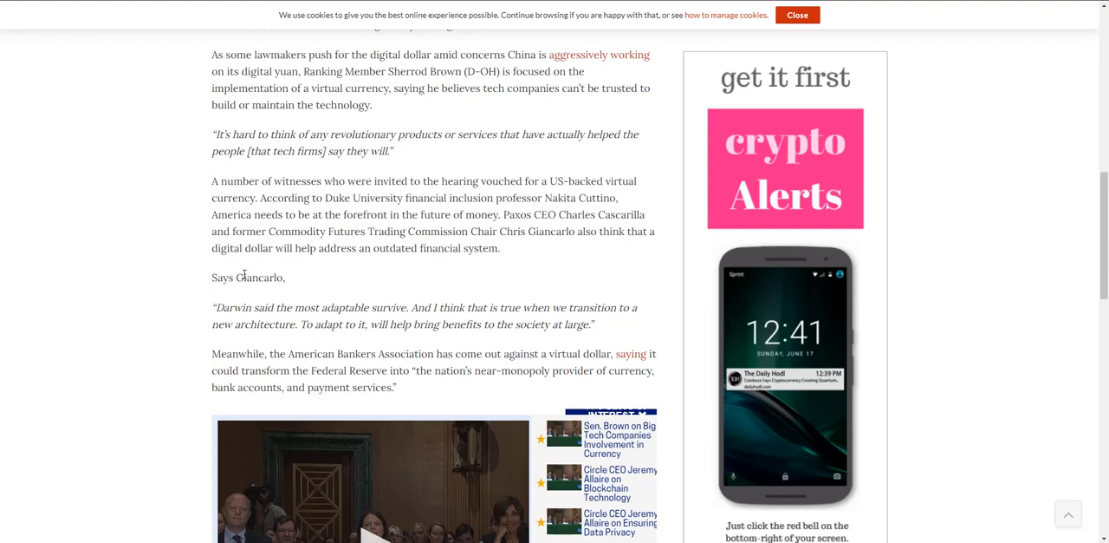
# Highlight the witnesses paragraph, then remove the highlight from the Darwin quote
pyautogui.moveTo(212, 180); pyautogui.dragTo(307, 197)
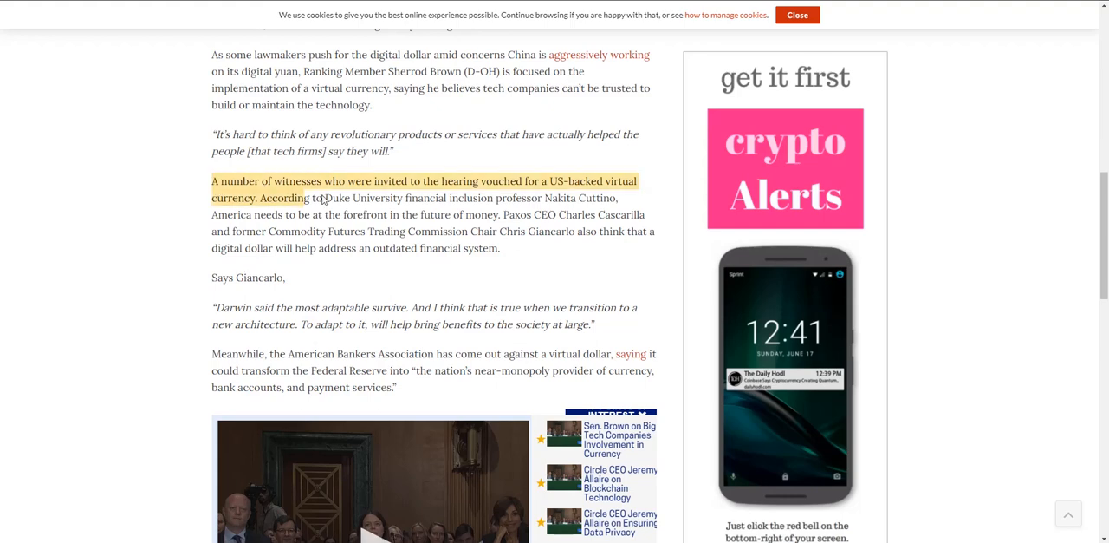
pyautogui.moveTo(323, 198); pyautogui.dragTo(516, 250)
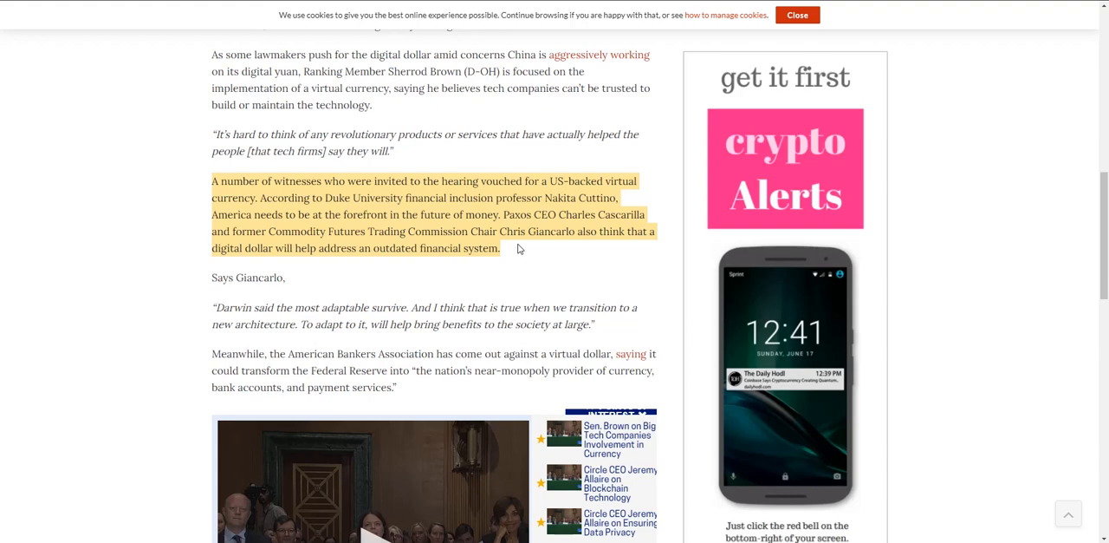
pyautogui.moveTo(501, 258)
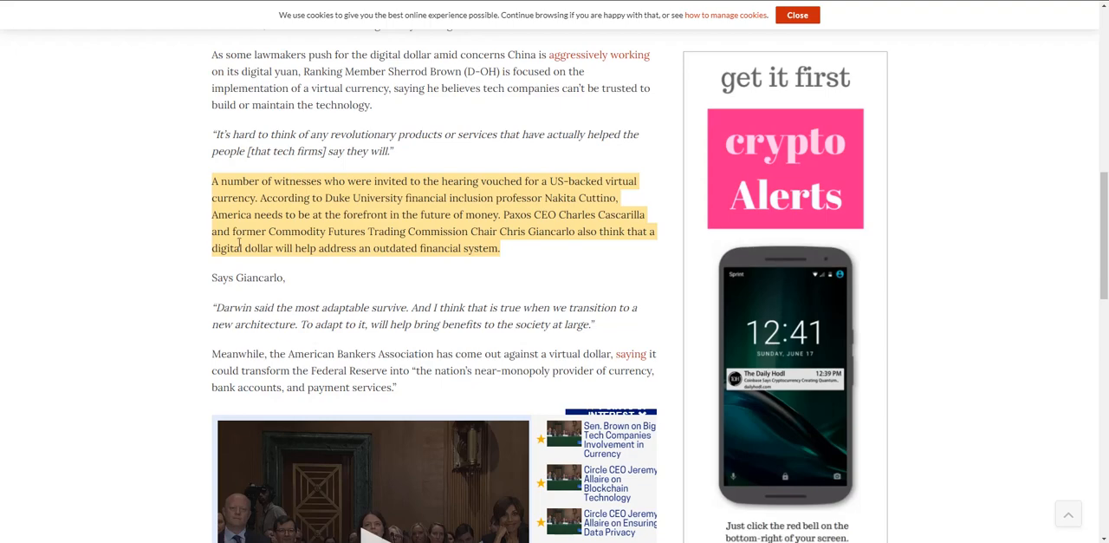
pyautogui.moveTo(312, 270)
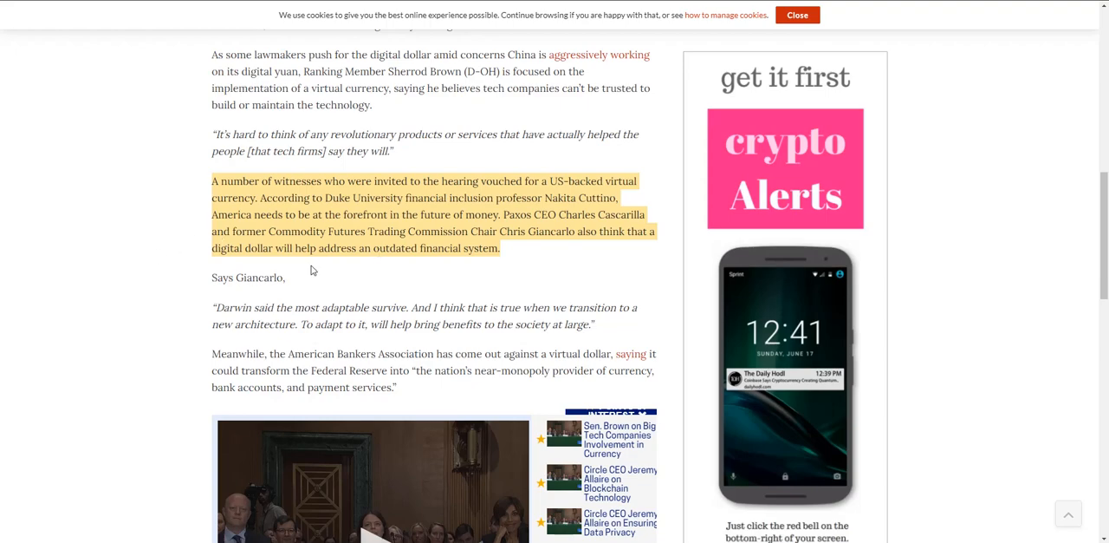
pyautogui.scroll(-3)
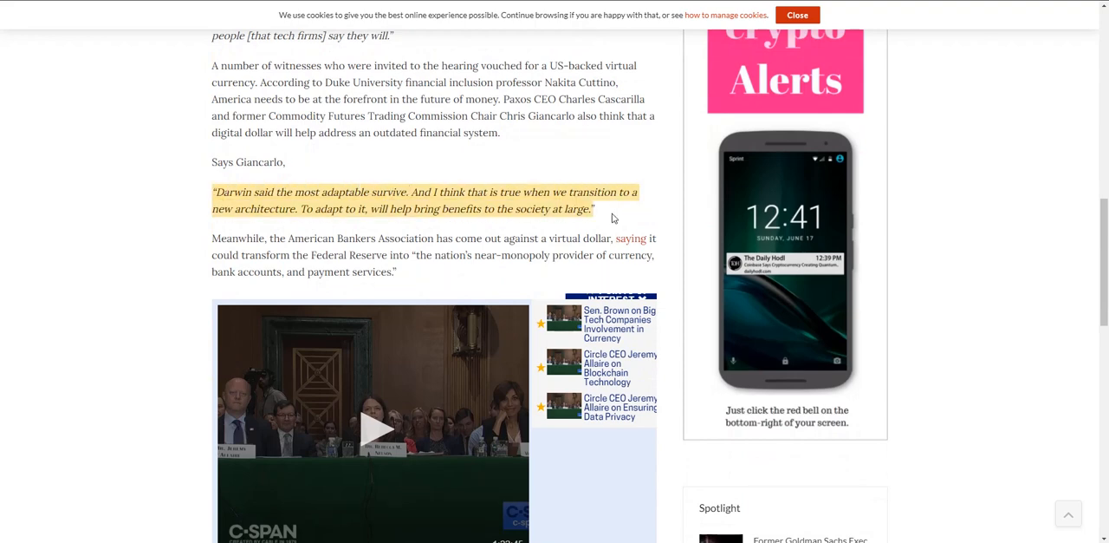
pyautogui.rightClick(523, 250)
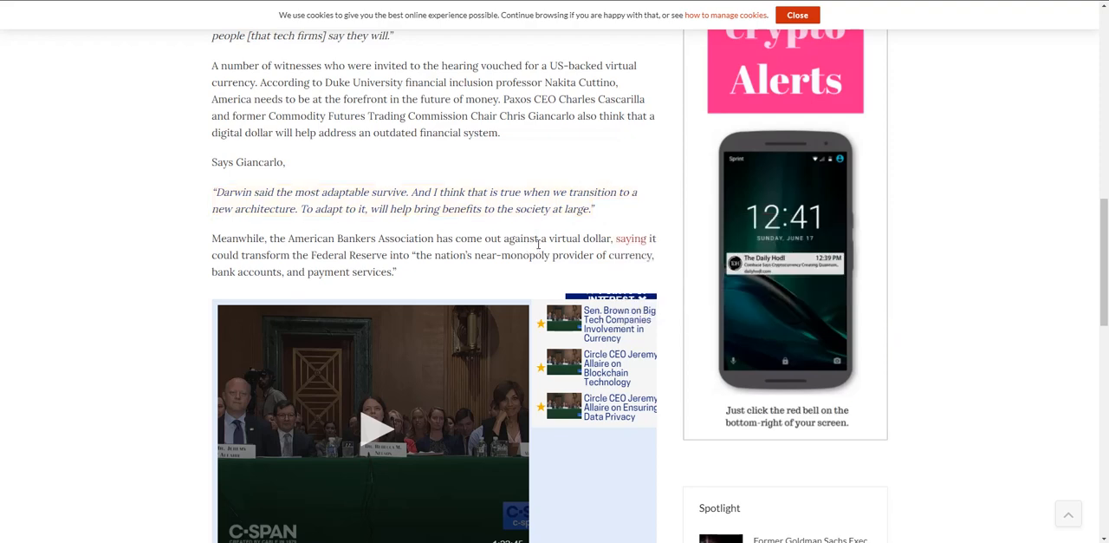
pyautogui.moveTo(315, 225)
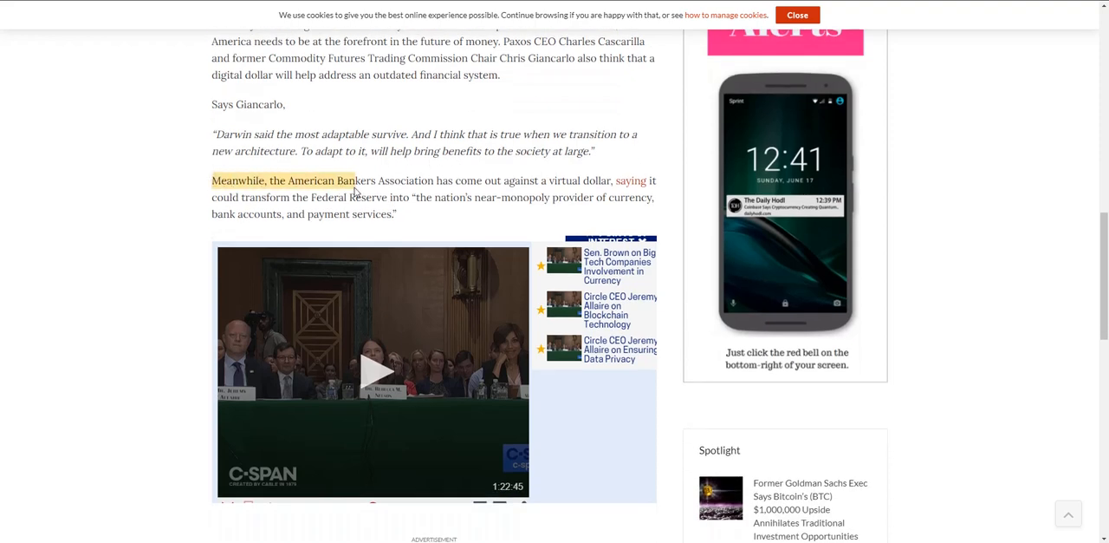
# Highlight the American Bankers Association paragraph opposing a virtual dollar
pyautogui.moveTo(212, 180); pyautogui.dragTo(395, 215)
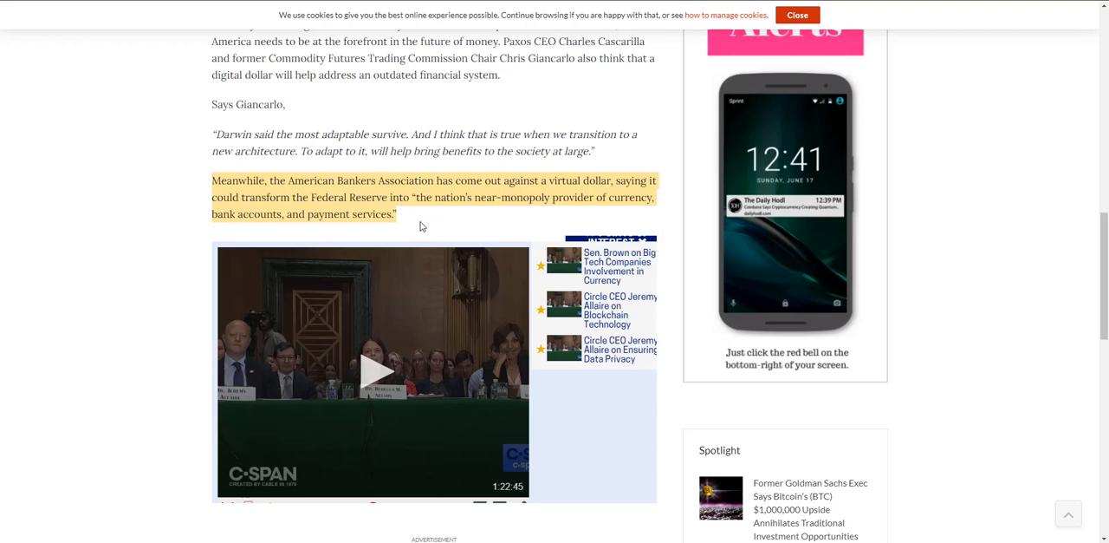
pyautogui.moveTo(416, 222)
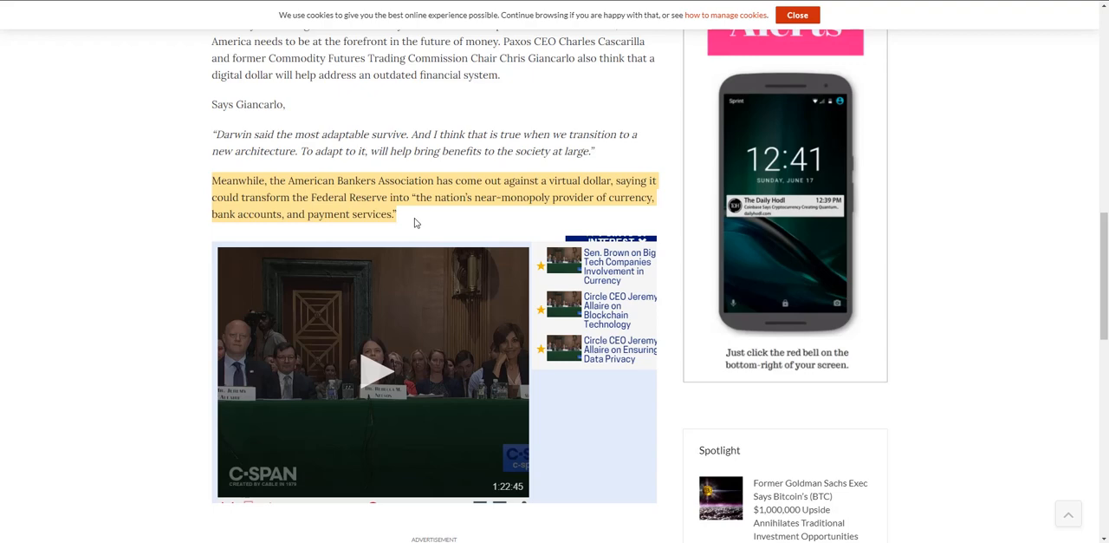
pyautogui.moveTo(170, 232)
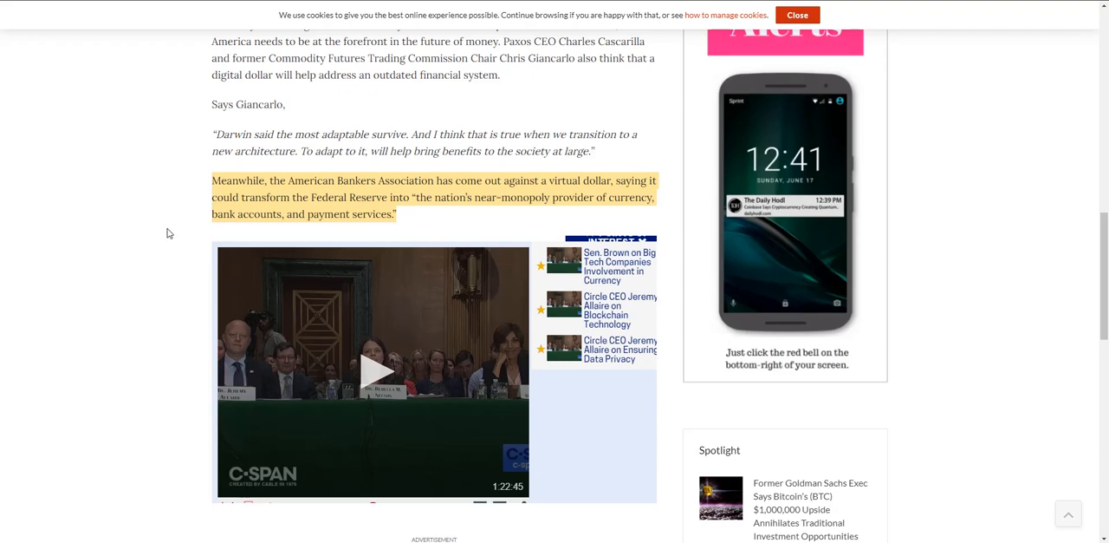
pyautogui.scroll(-3)
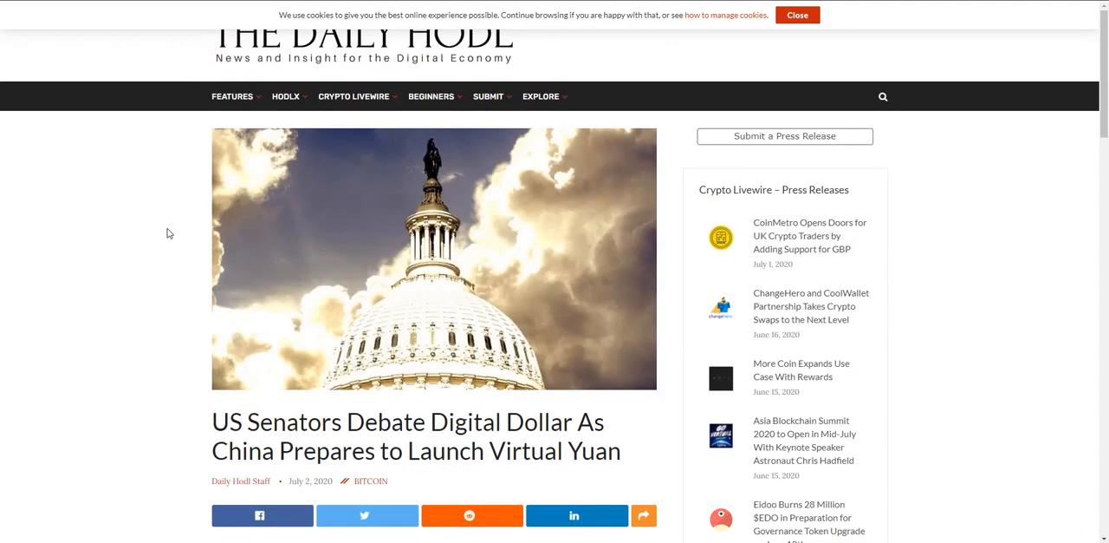
# Highlight only the words 'bank accounts' in the Bankers Association paragraph and read on through the article
pyautogui.scroll(-3)
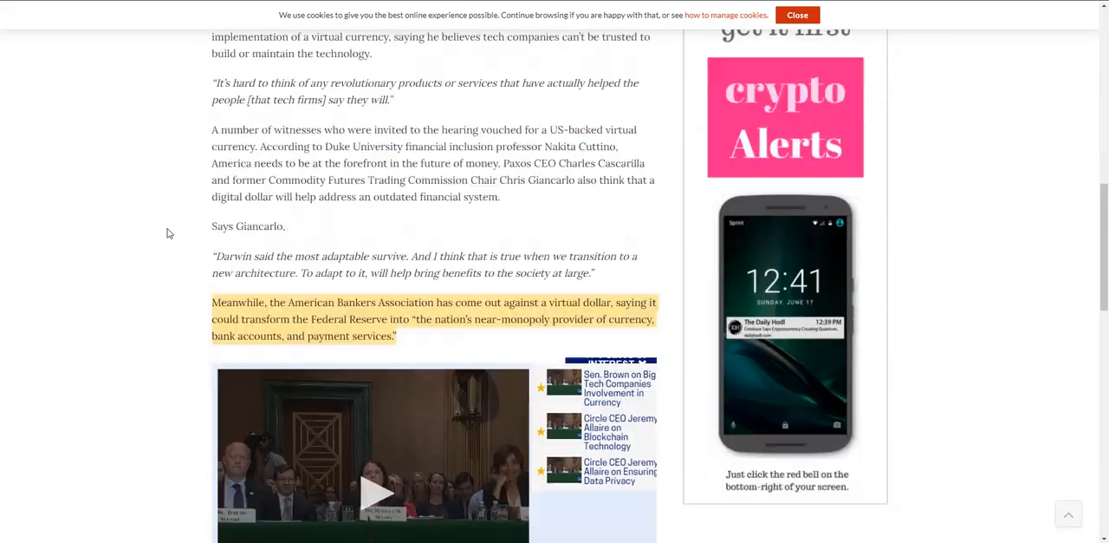
pyautogui.scroll(-3)
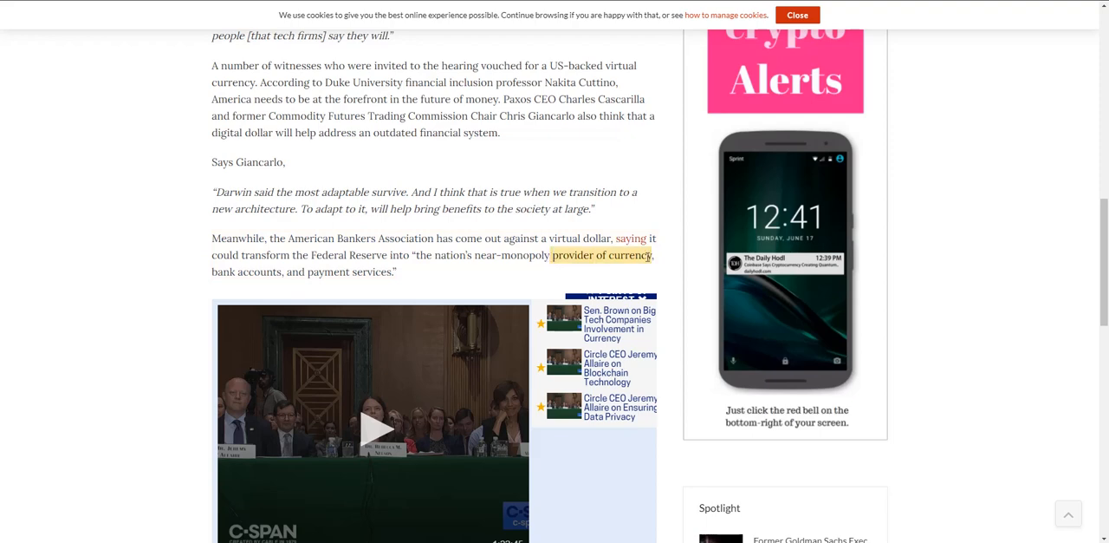
pyautogui.moveTo(537, 315)
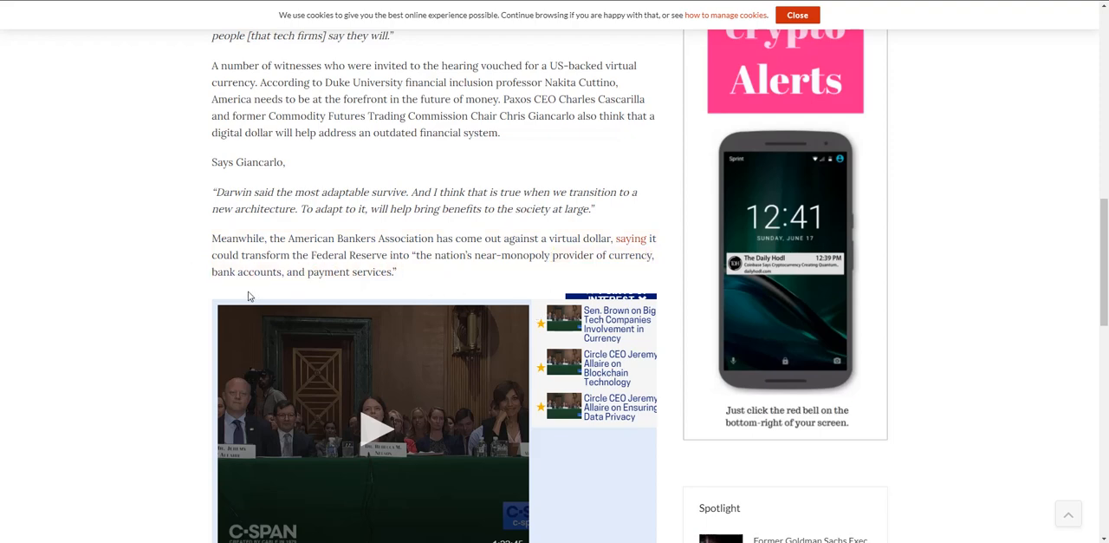
pyautogui.doubleClick(247, 270)
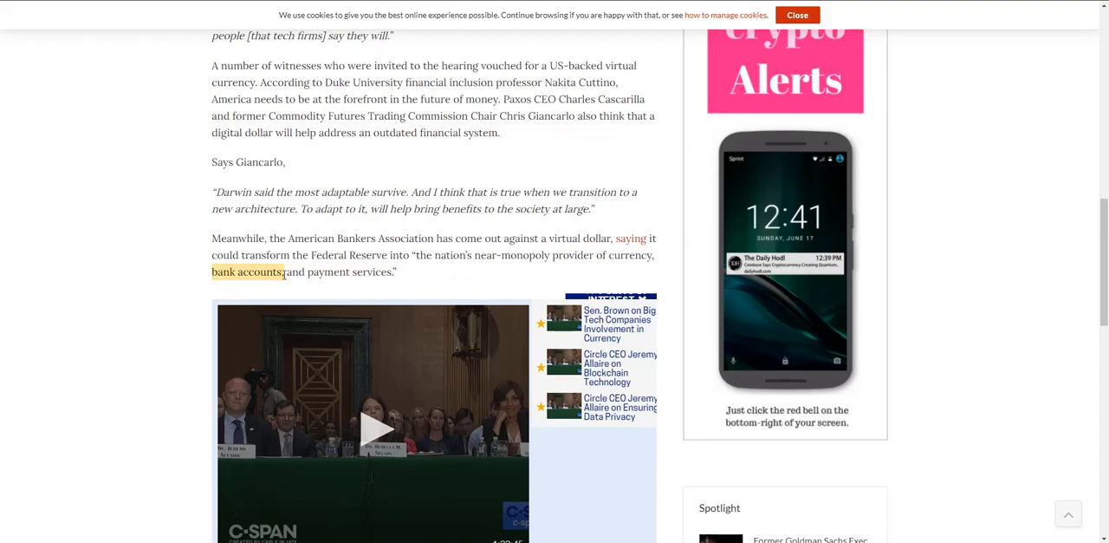
pyautogui.moveTo(428, 281)
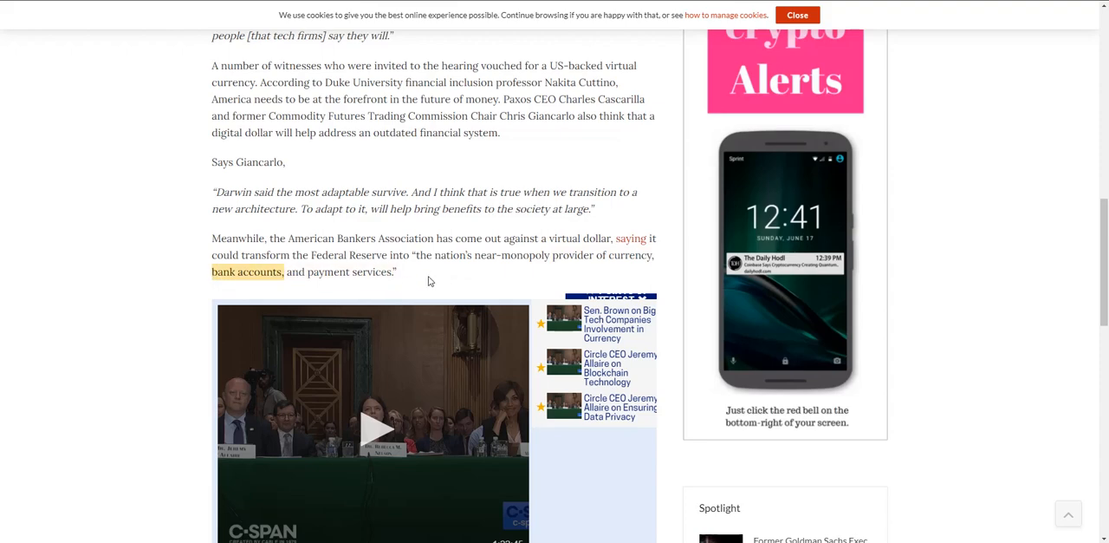
pyautogui.scroll(3)
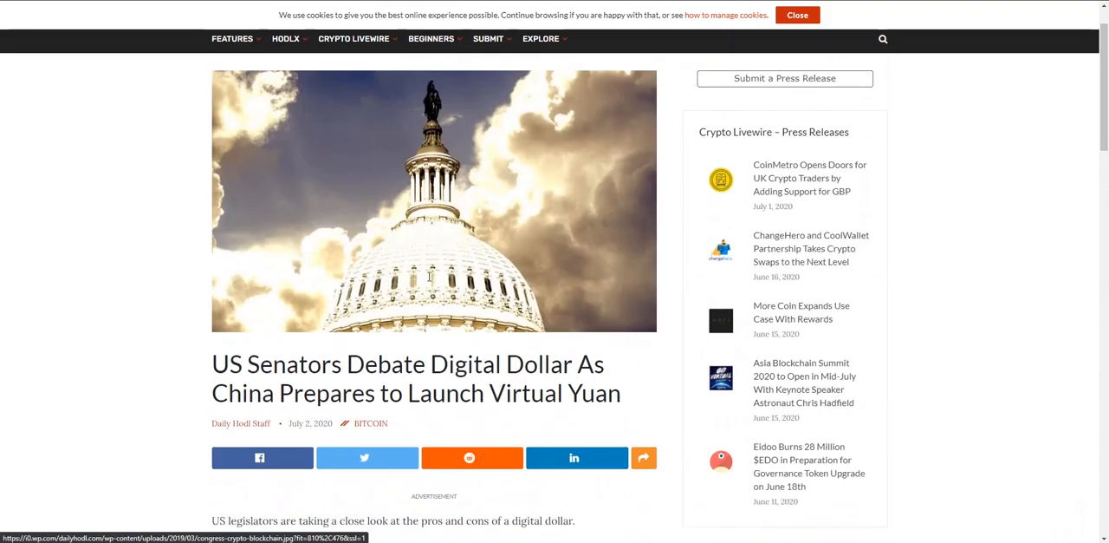
pyautogui.scroll(-3)
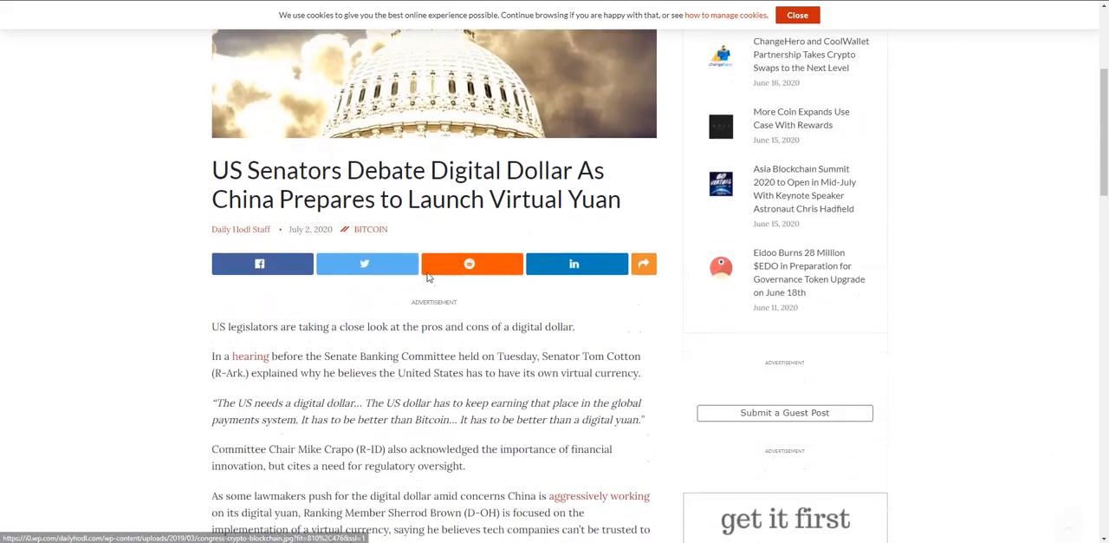
pyautogui.scroll(-3)
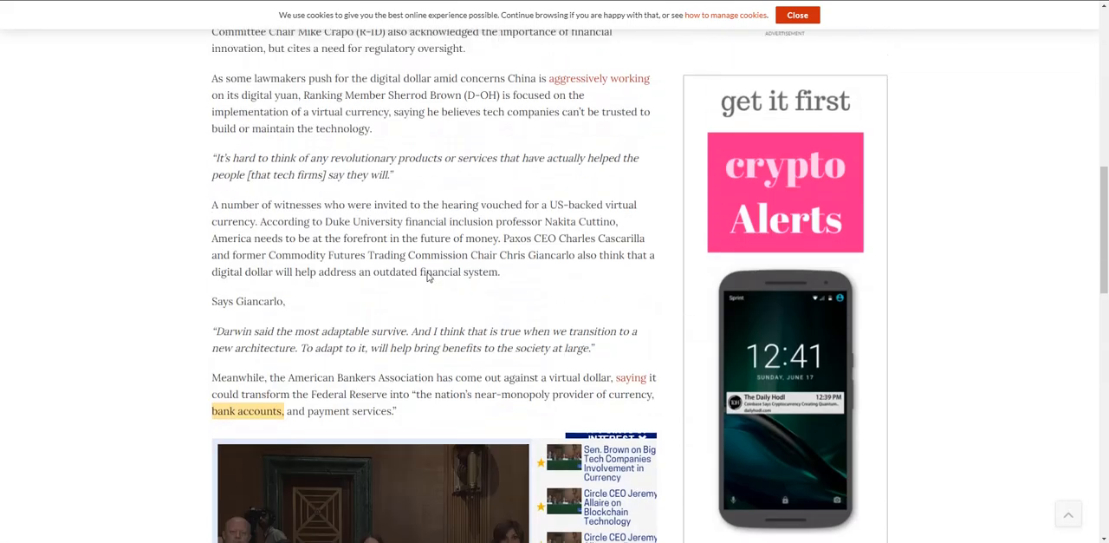
pyautogui.scroll(-3)
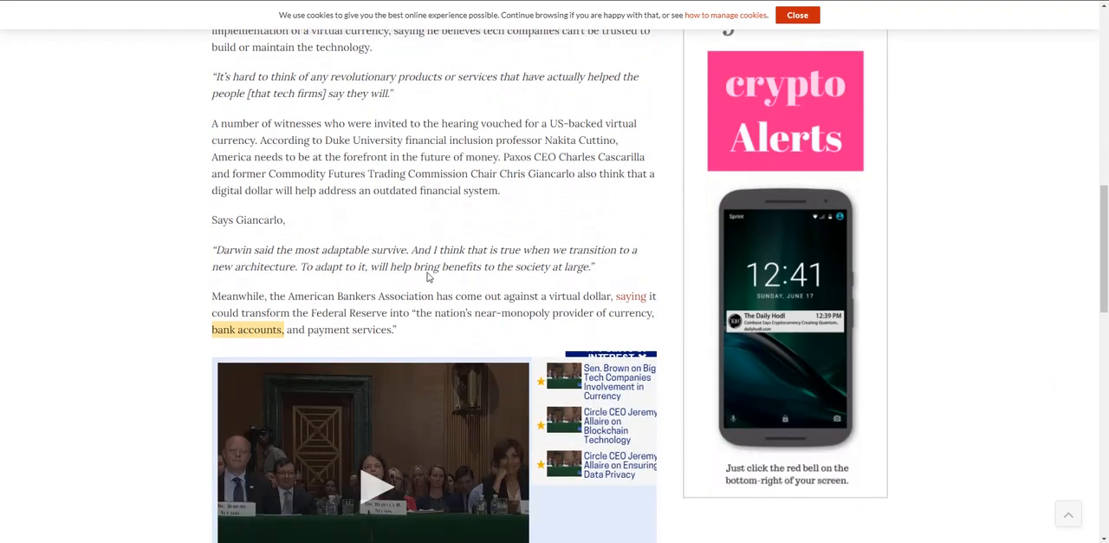
pyautogui.scroll(-3)
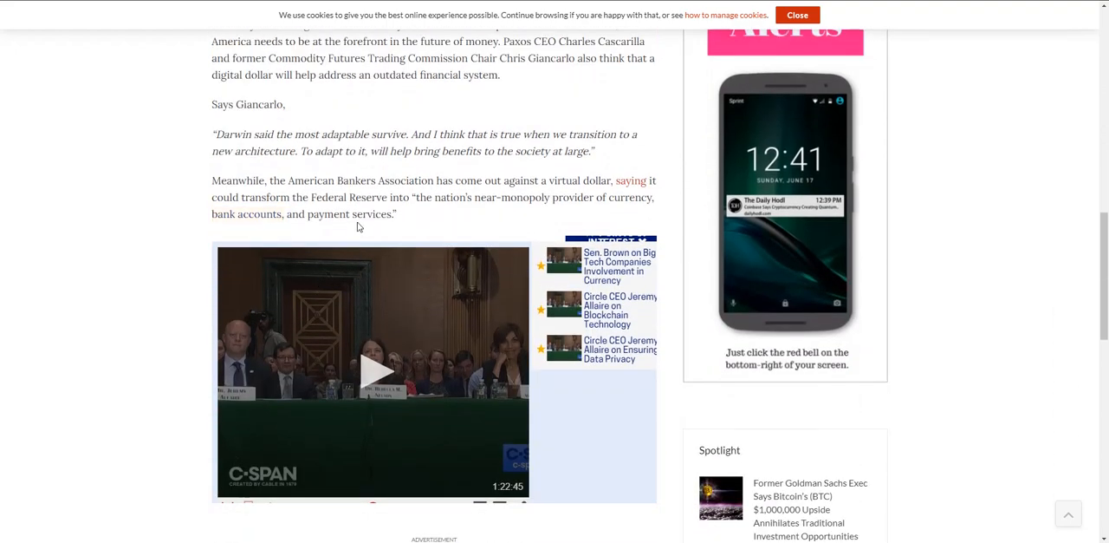
pyautogui.scroll(3)
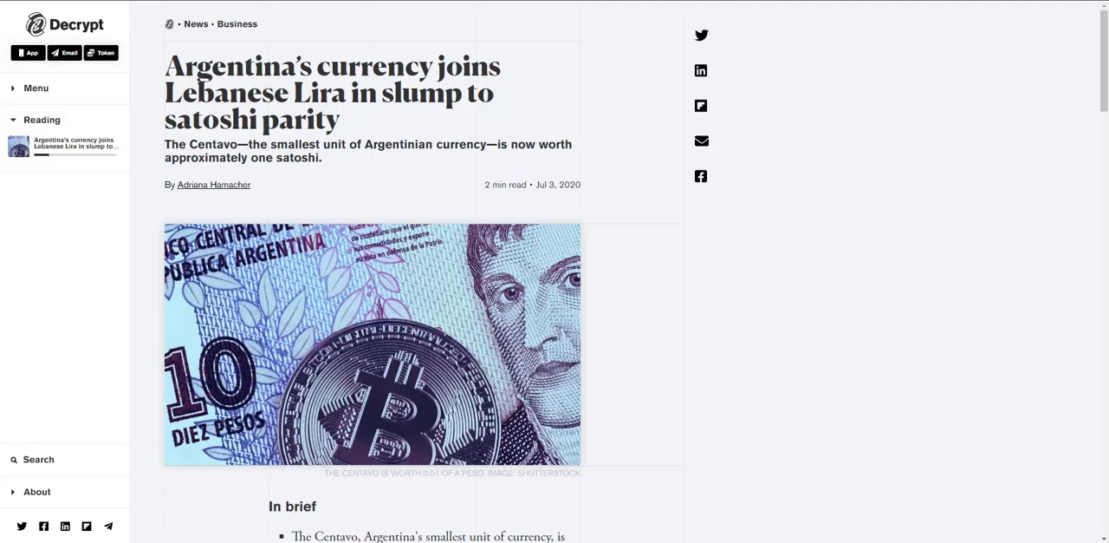
pyautogui.moveTo(142, 99)
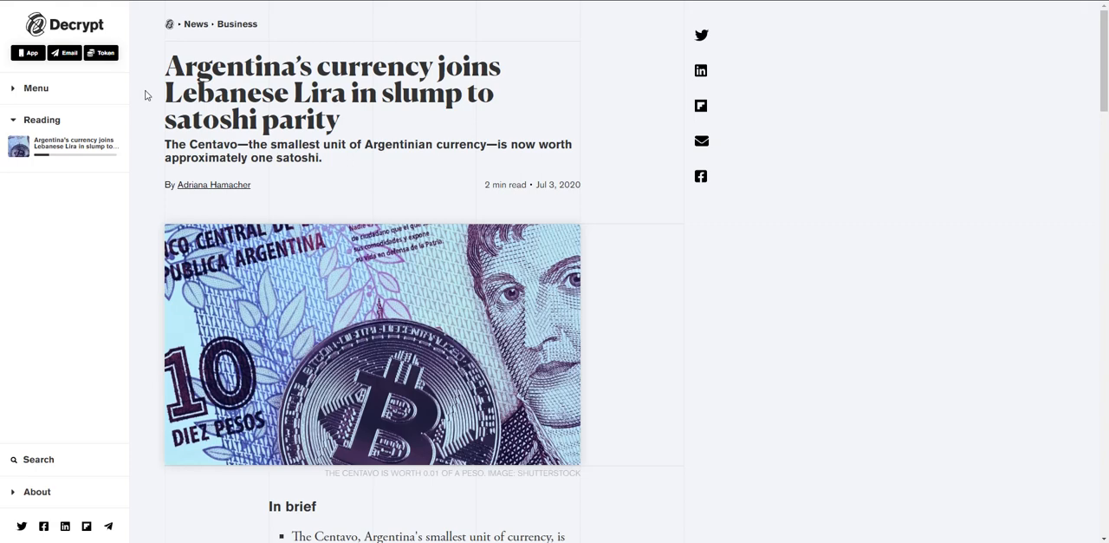
# Read the Argentina satoshi-parity article down into its In brief points
pyautogui.scroll(-3)
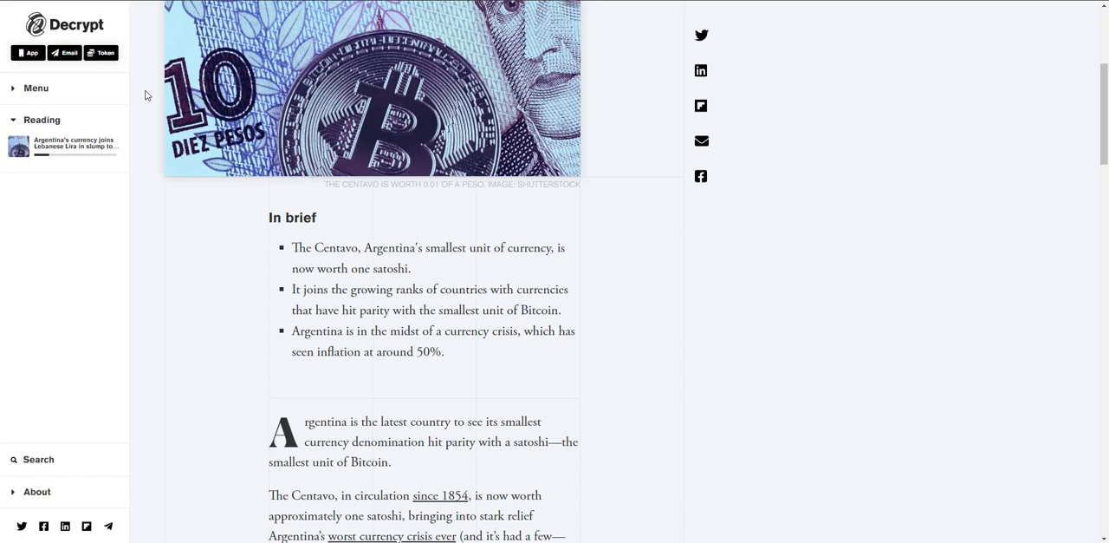
pyautogui.moveTo(295, 305)
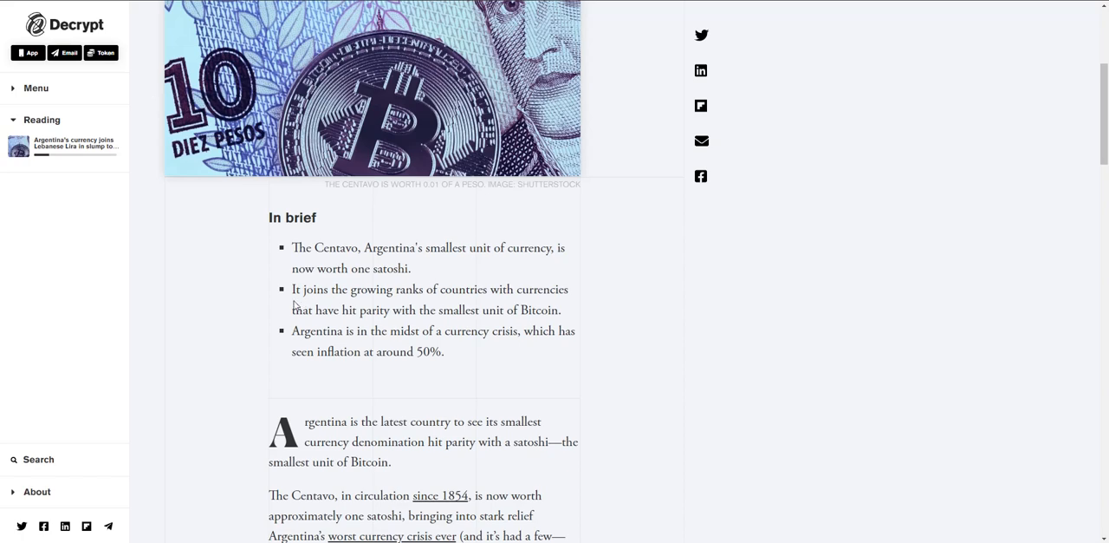
pyautogui.moveTo(316, 282)
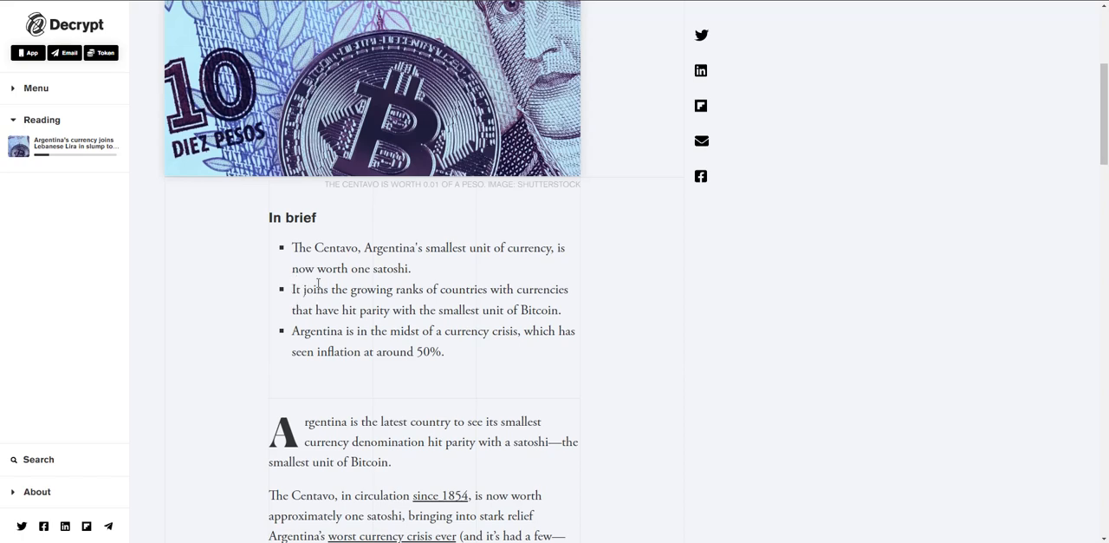
pyautogui.moveTo(301, 331)
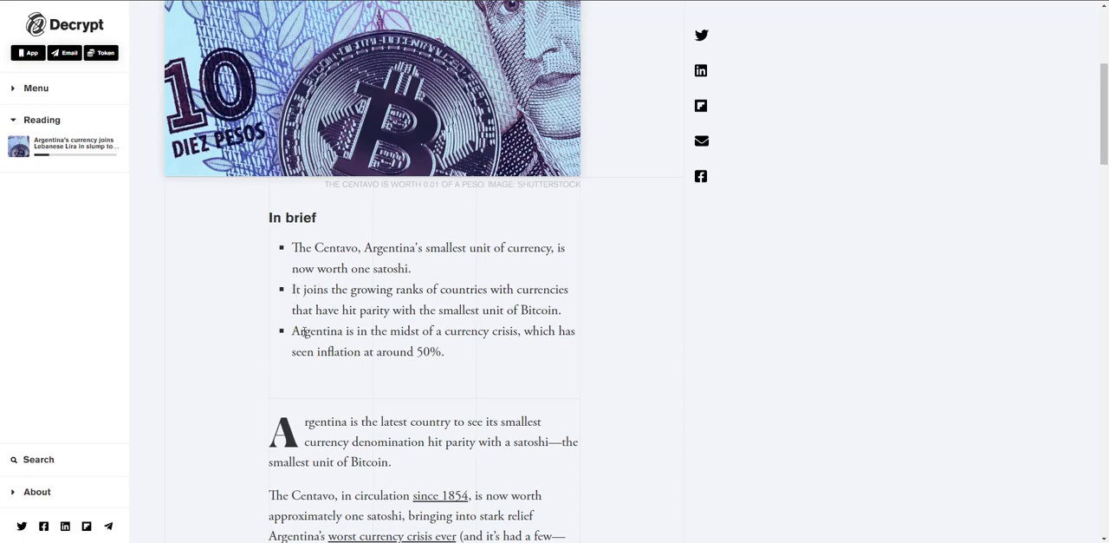
pyautogui.moveTo(289, 313)
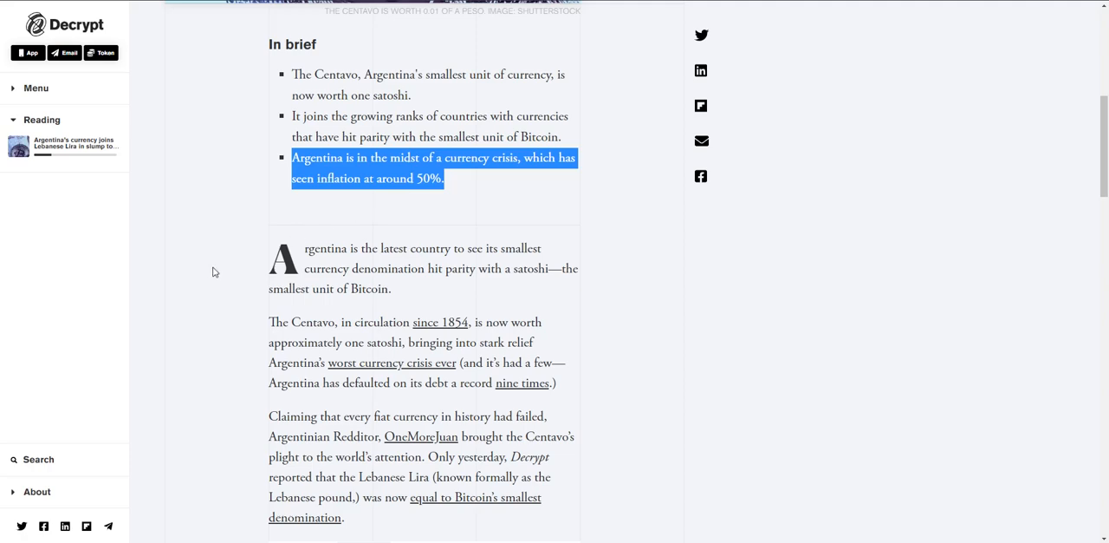
# Highlight the paragraph claiming every fiat currency fails, citing the Lebanese Lira
pyautogui.scroll(-3)
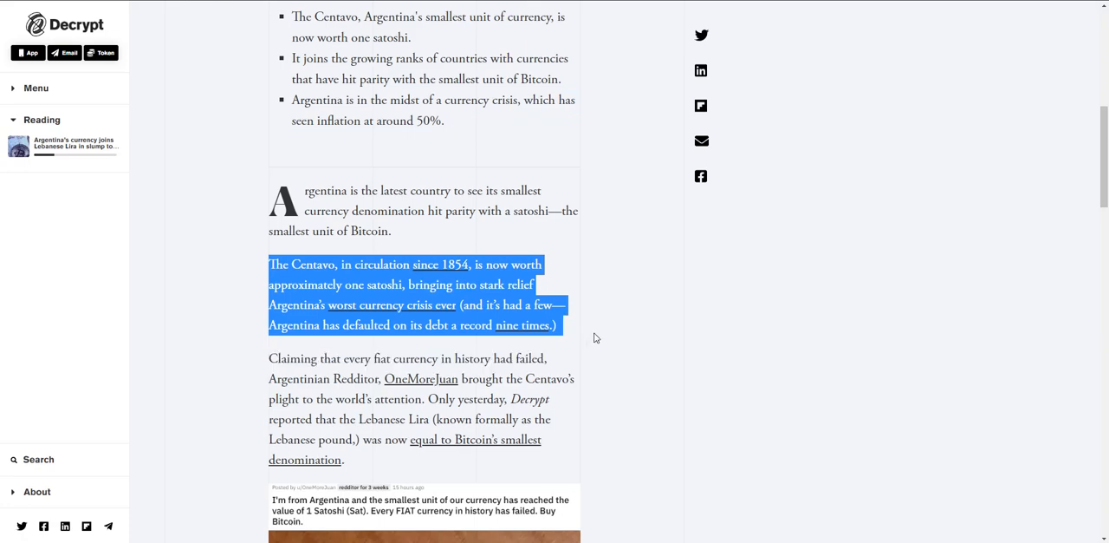
pyautogui.scroll(-3)
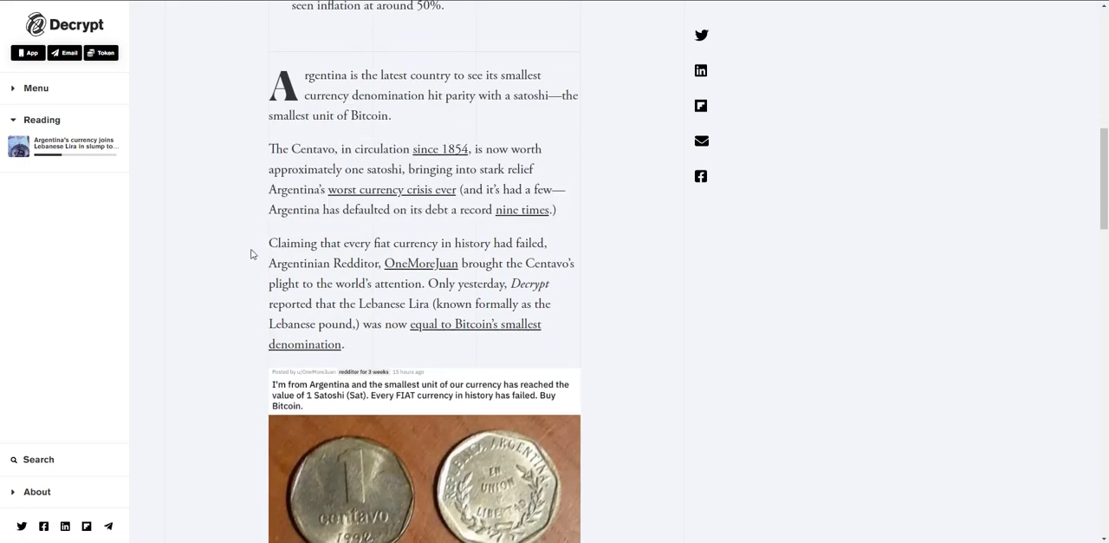
pyautogui.moveTo(267, 243); pyautogui.dragTo(345, 343)
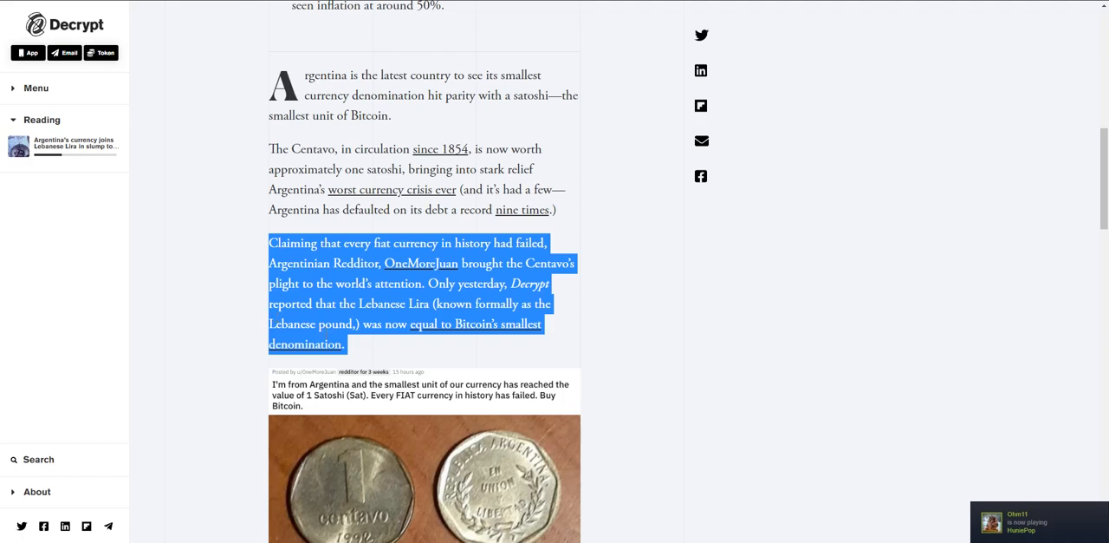
pyautogui.moveTo(184, 298)
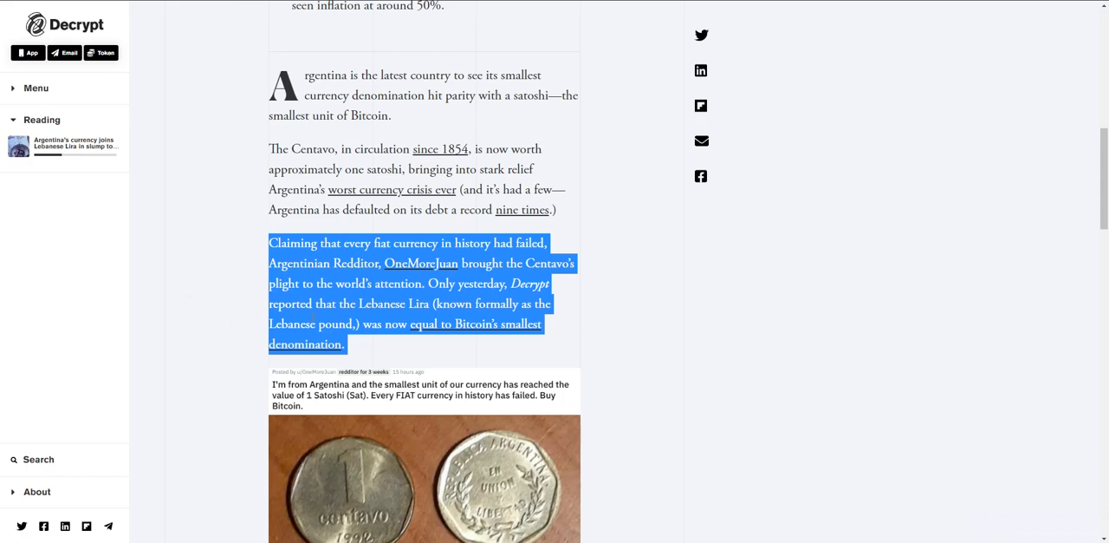
pyautogui.moveTo(667, 362)
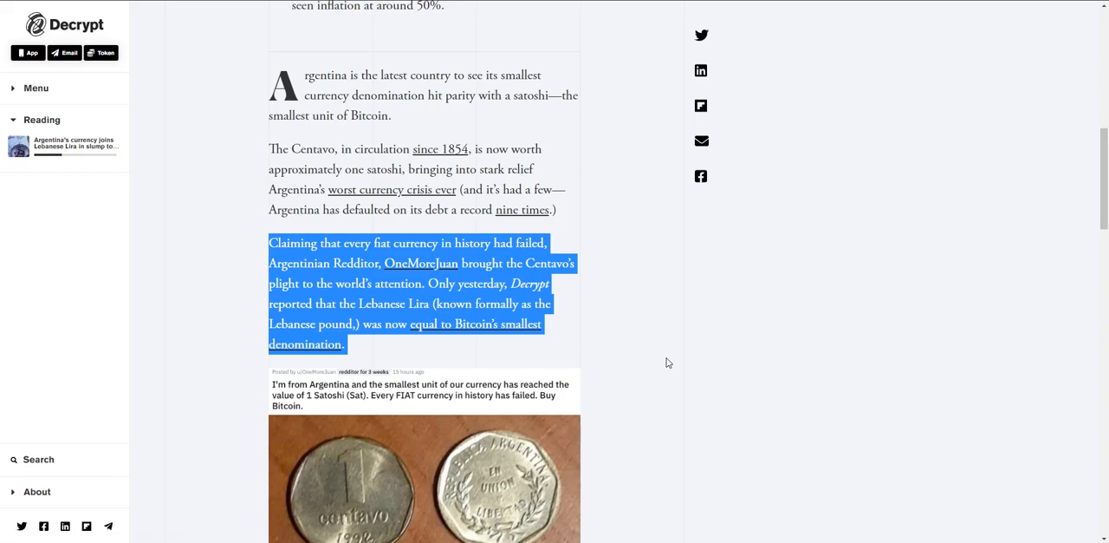
# Highlight the closing passage on Argentina's economic crisis, then return toward the headline
pyautogui.scroll(-3)
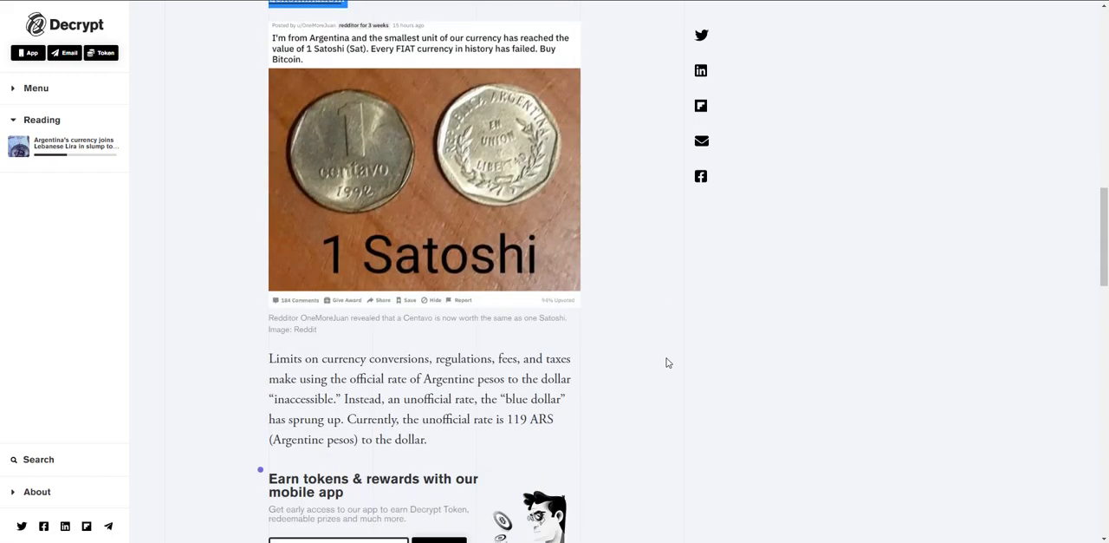
pyautogui.scroll(-3)
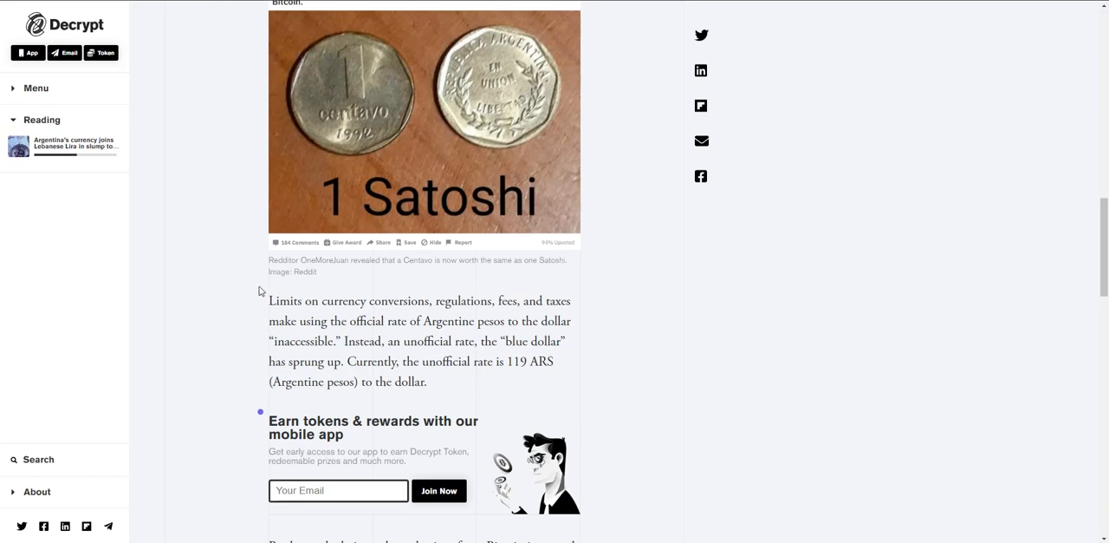
pyautogui.moveTo(430, 302)
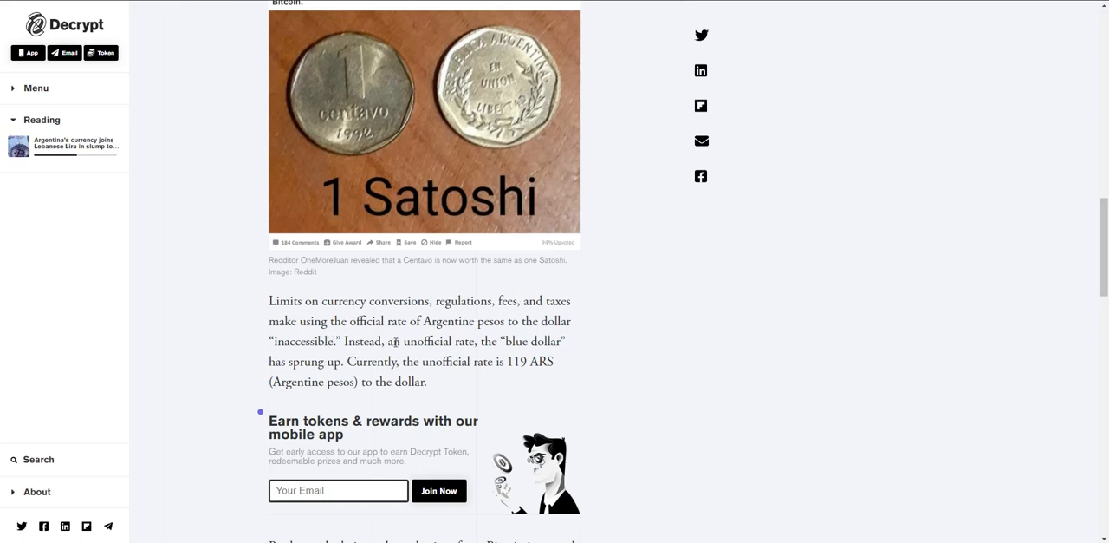
pyautogui.moveTo(337, 374)
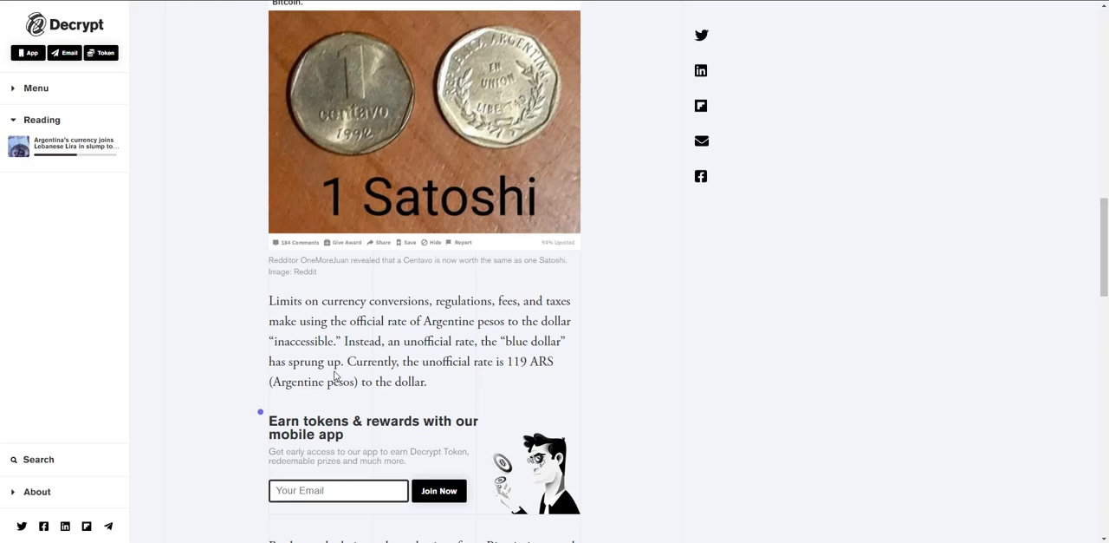
pyautogui.moveTo(484, 363)
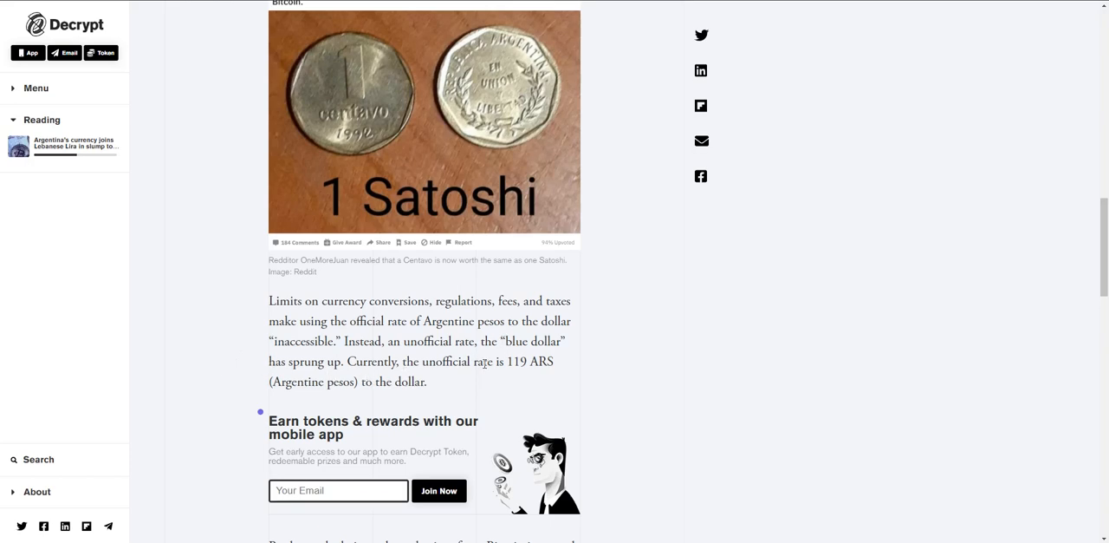
pyautogui.moveTo(471, 407)
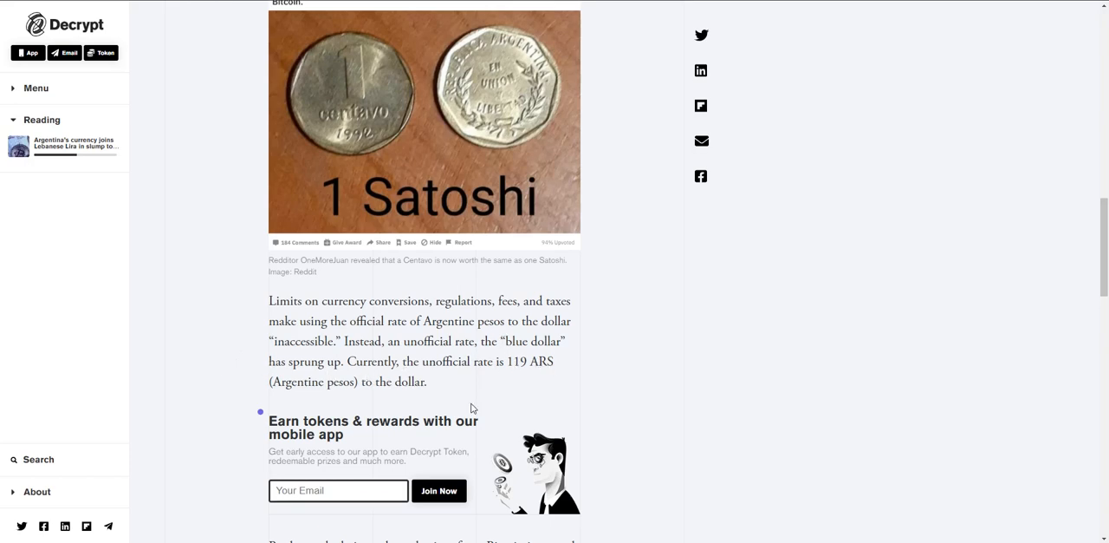
pyautogui.scroll(-3)
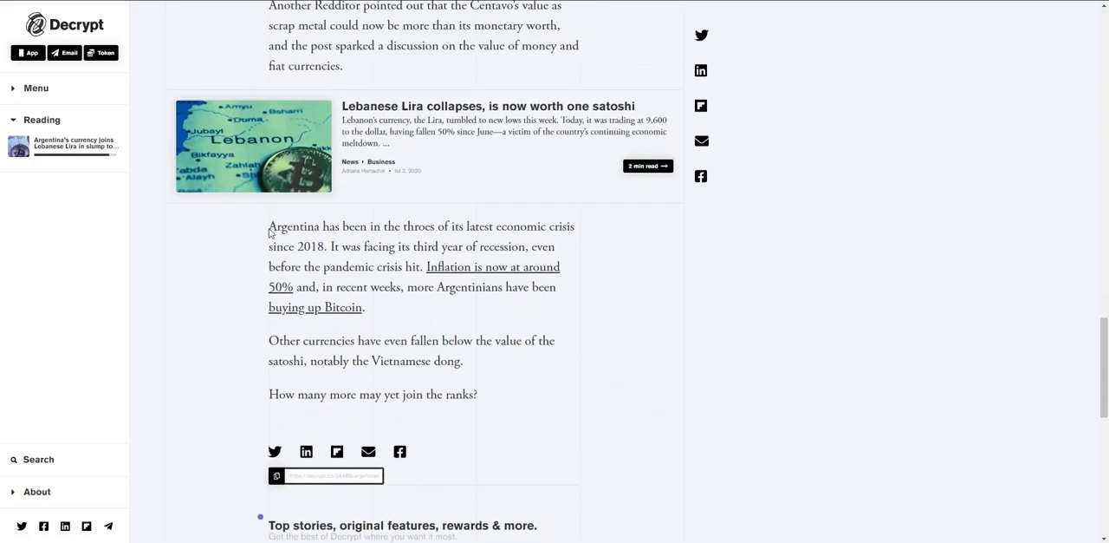
pyautogui.moveTo(268, 225); pyautogui.dragTo(423, 340)
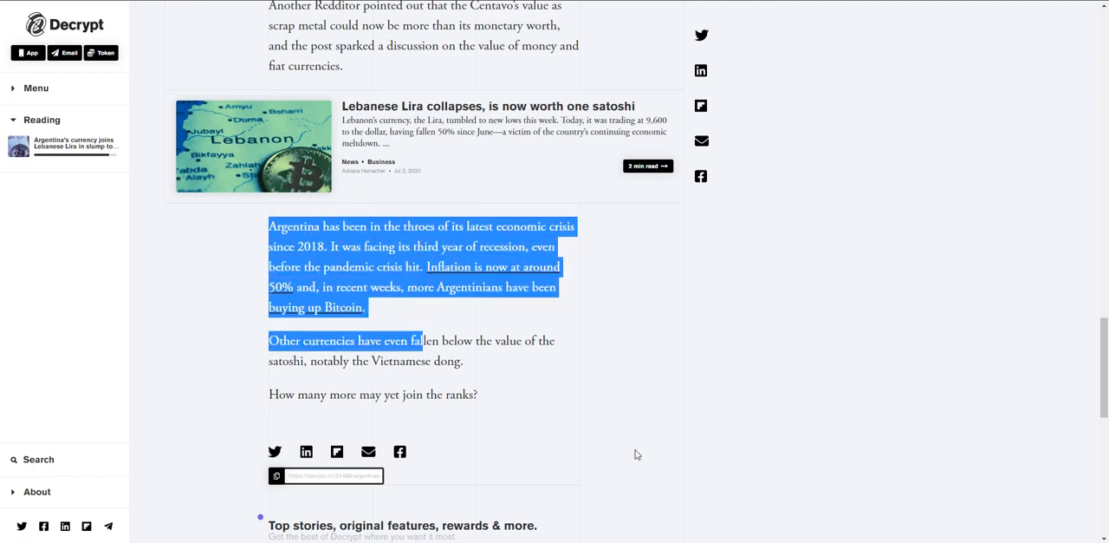
pyautogui.moveTo(631, 447)
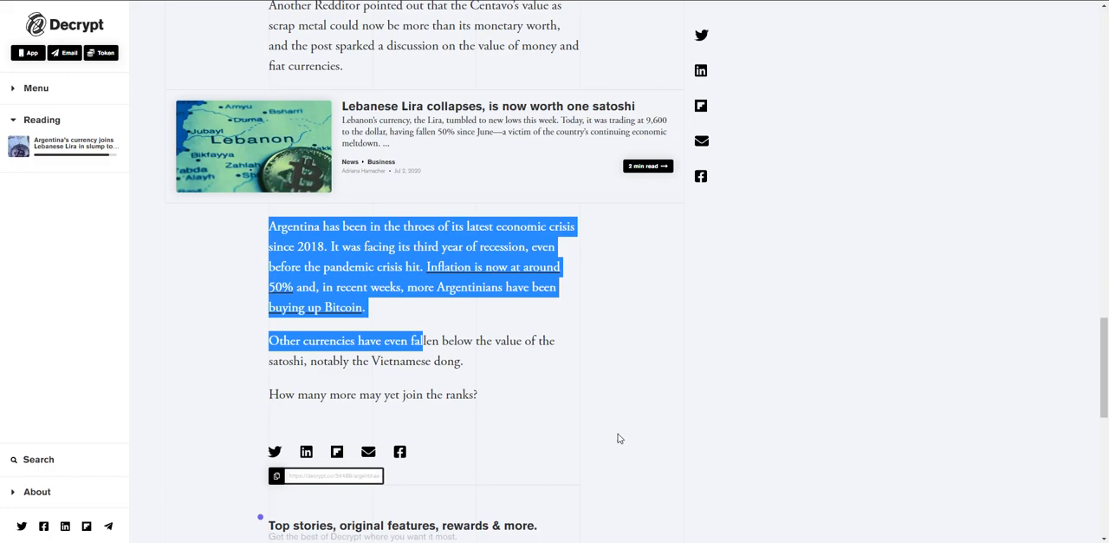
pyautogui.scroll(3)
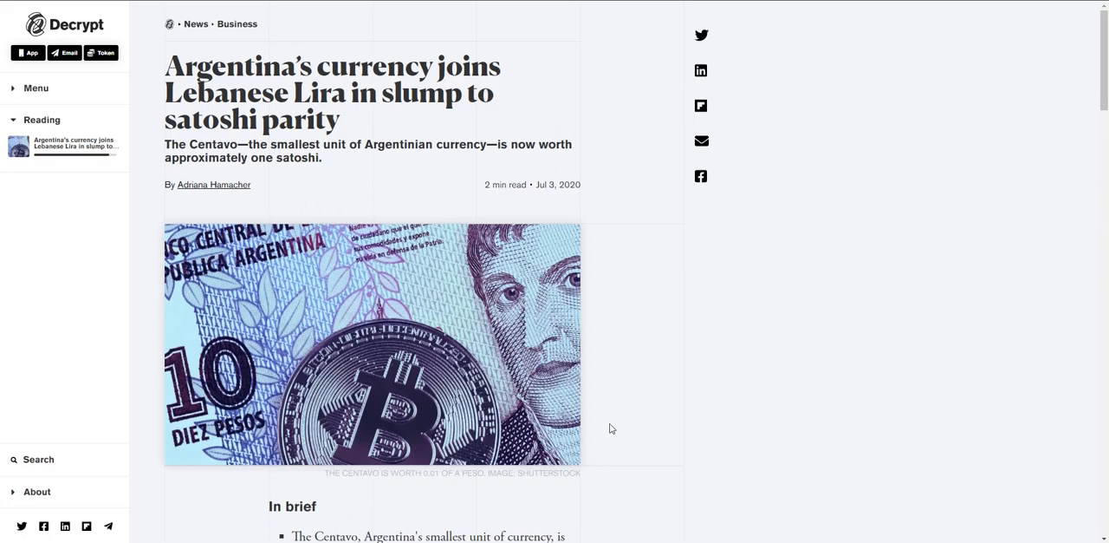
pyautogui.moveTo(468, 194)
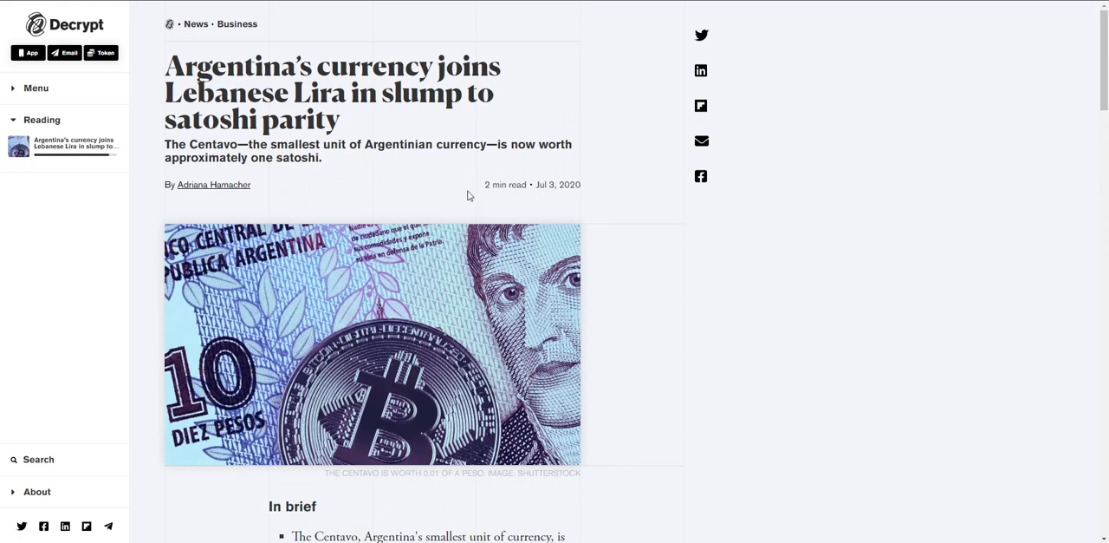
pyautogui.moveTo(472, 188)
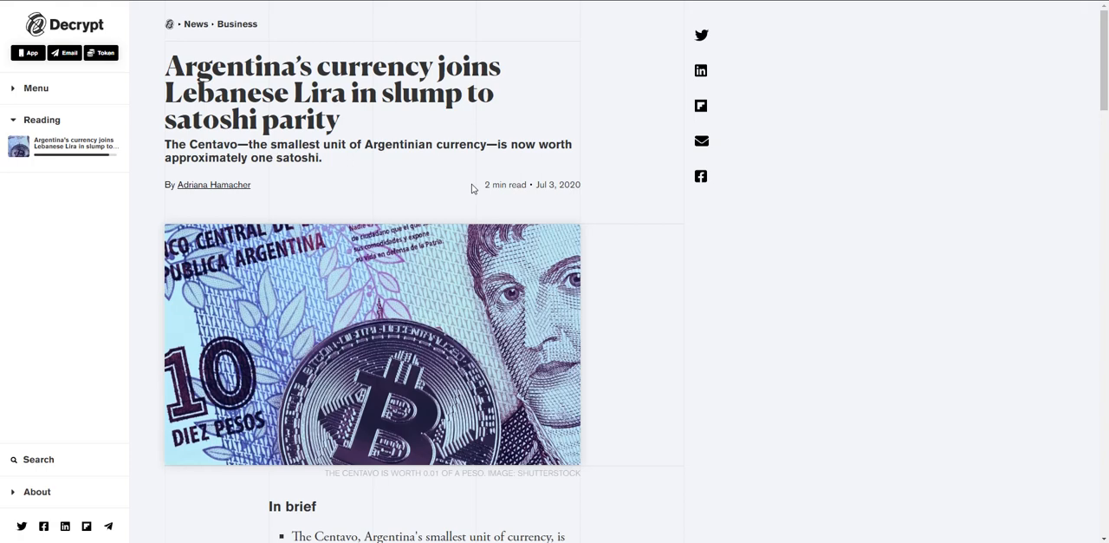
pyautogui.moveTo(487, 182)
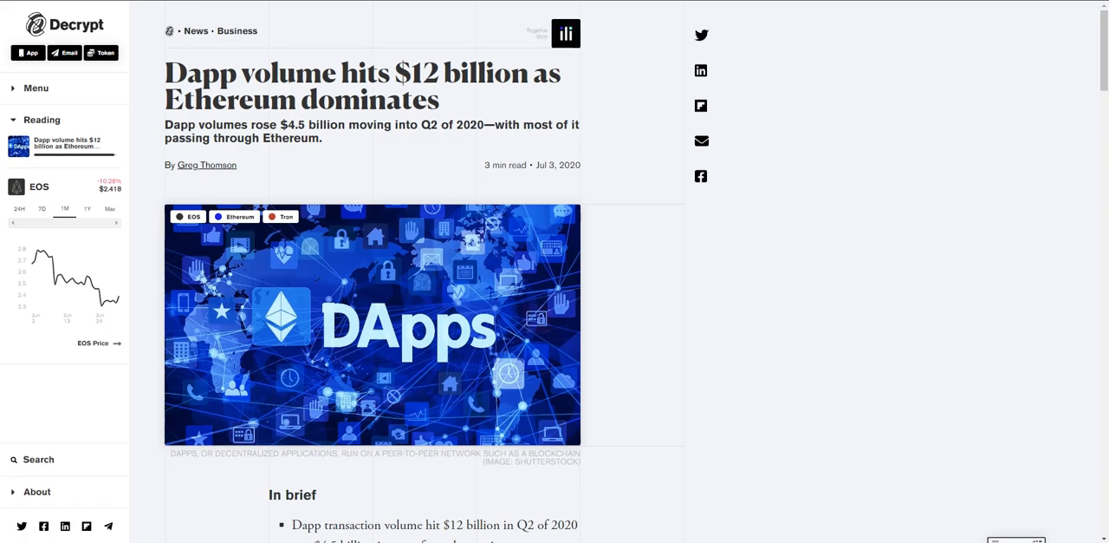
# Highlight the In brief point on Ethereum-based dapps' 82% share
pyautogui.scroll(-3)
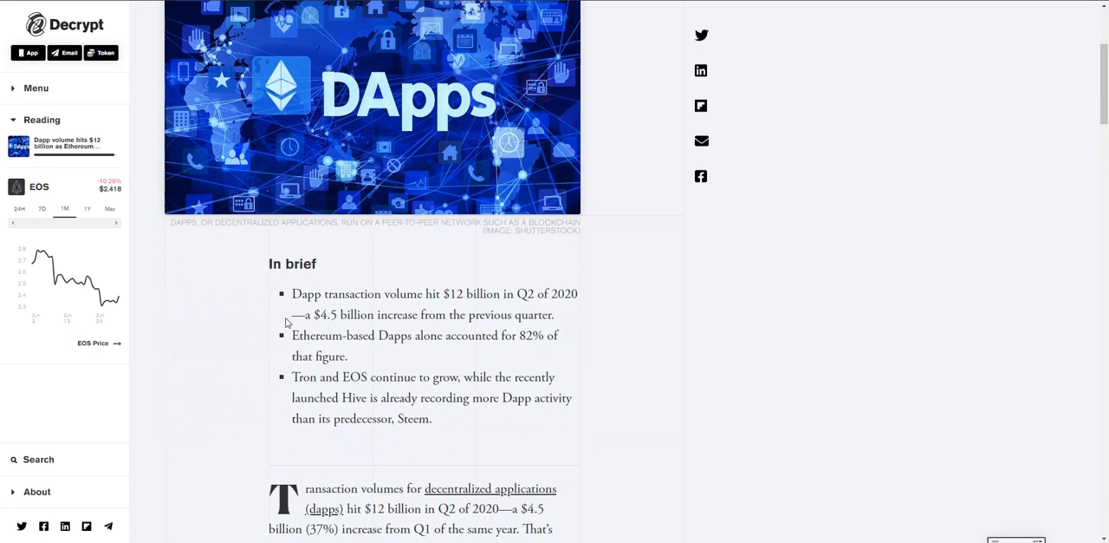
pyautogui.moveTo(313, 371)
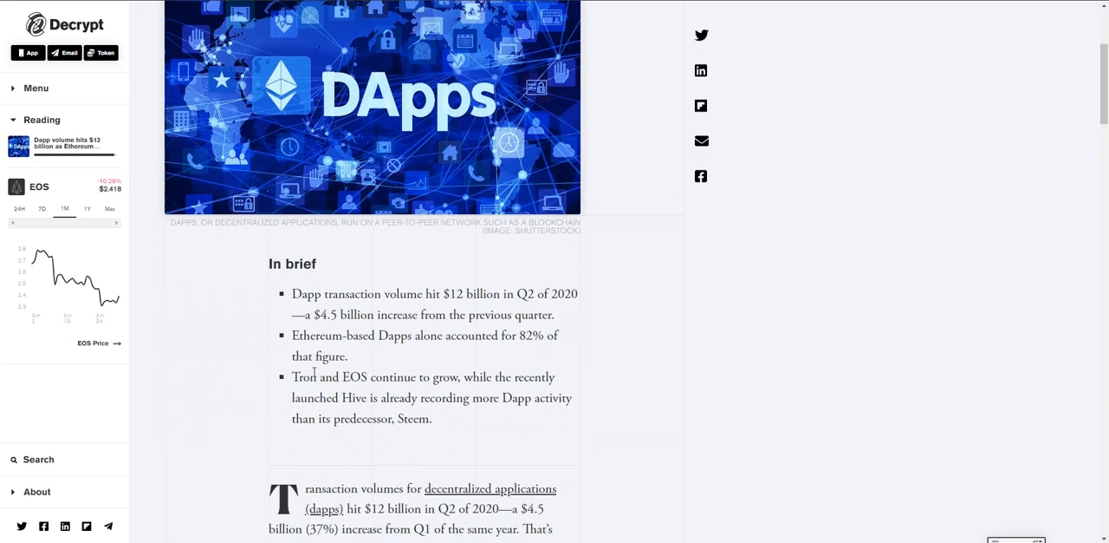
pyautogui.moveTo(291, 336); pyautogui.dragTo(423, 336)
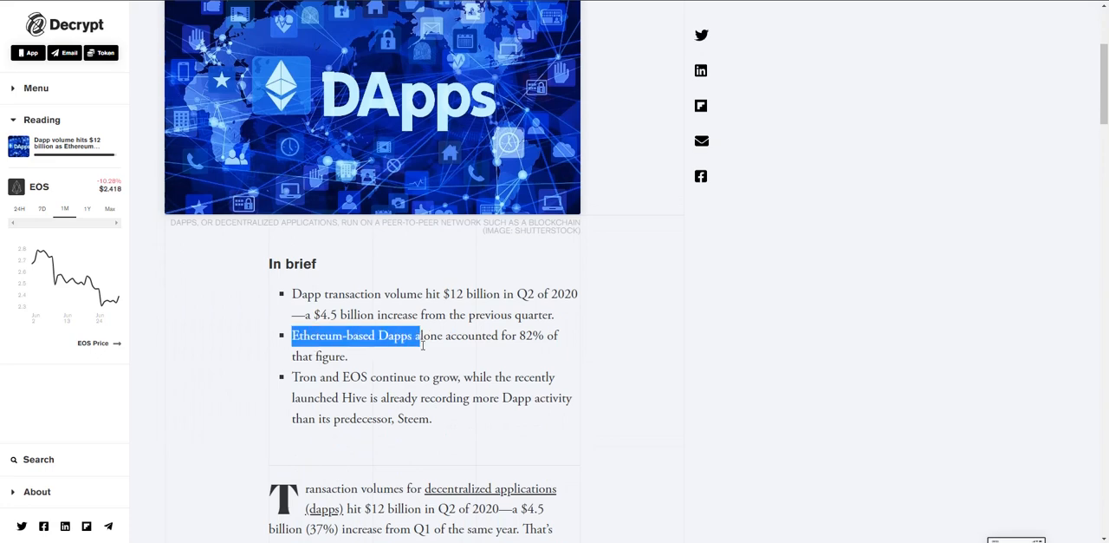
pyautogui.moveTo(419, 336); pyautogui.dragTo(350, 357)
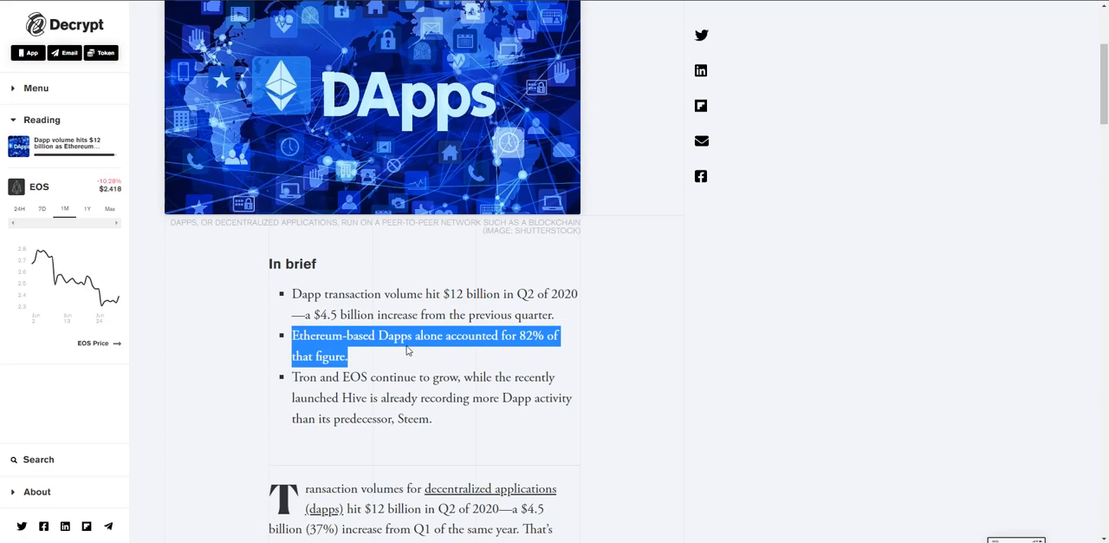
# Highlight the In brief point on Tron and EOS growth and read on toward Compound
pyautogui.scroll(-3)
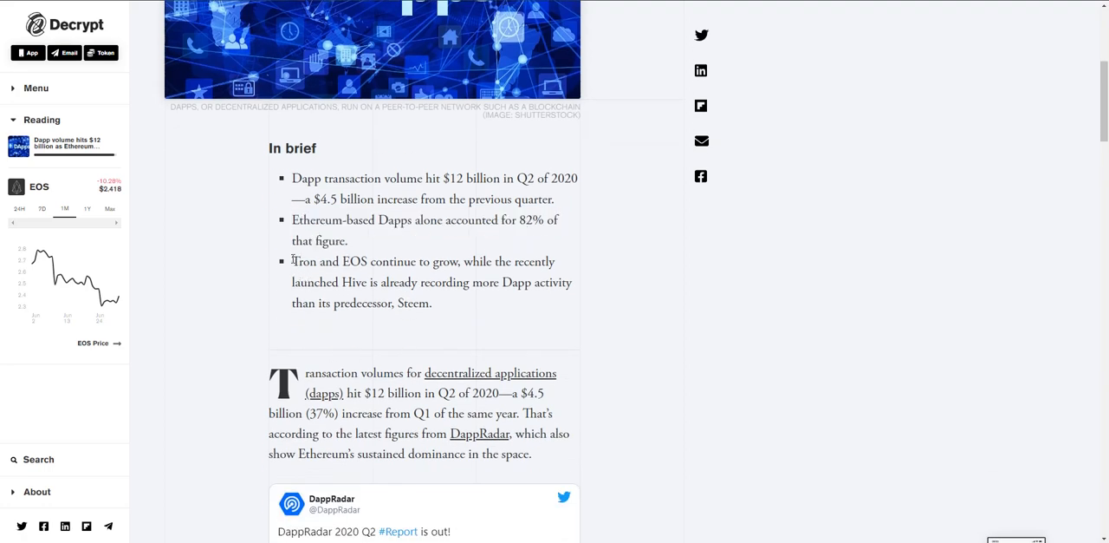
pyautogui.moveTo(291, 260); pyautogui.dragTo(534, 260)
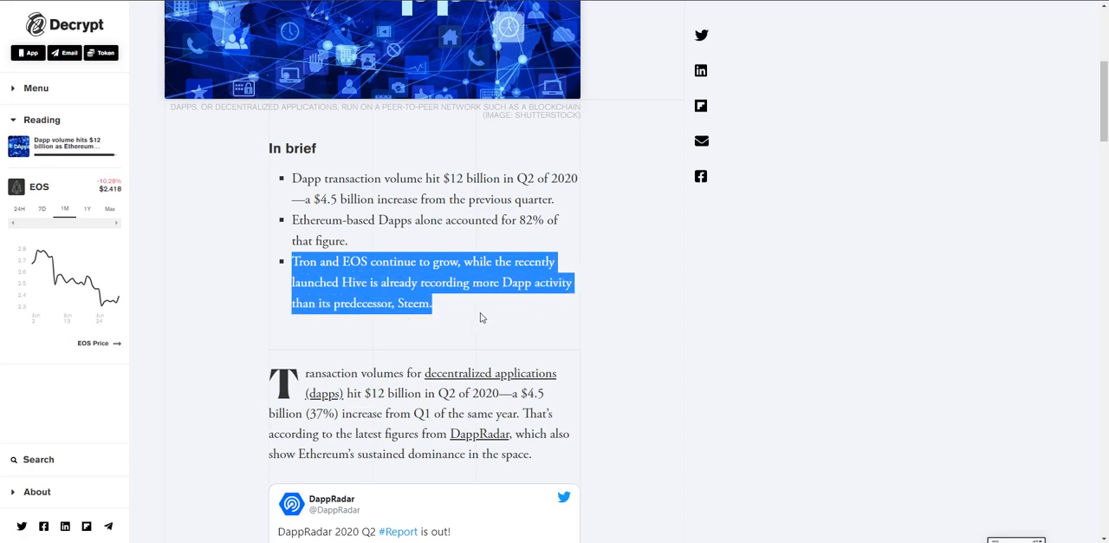
pyautogui.scroll(-3)
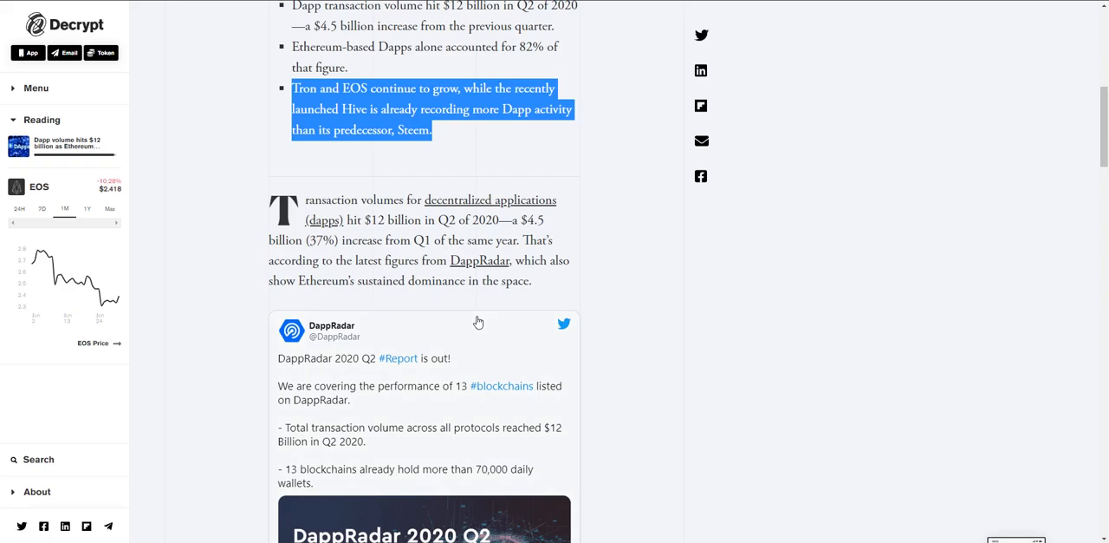
pyautogui.scroll(-3)
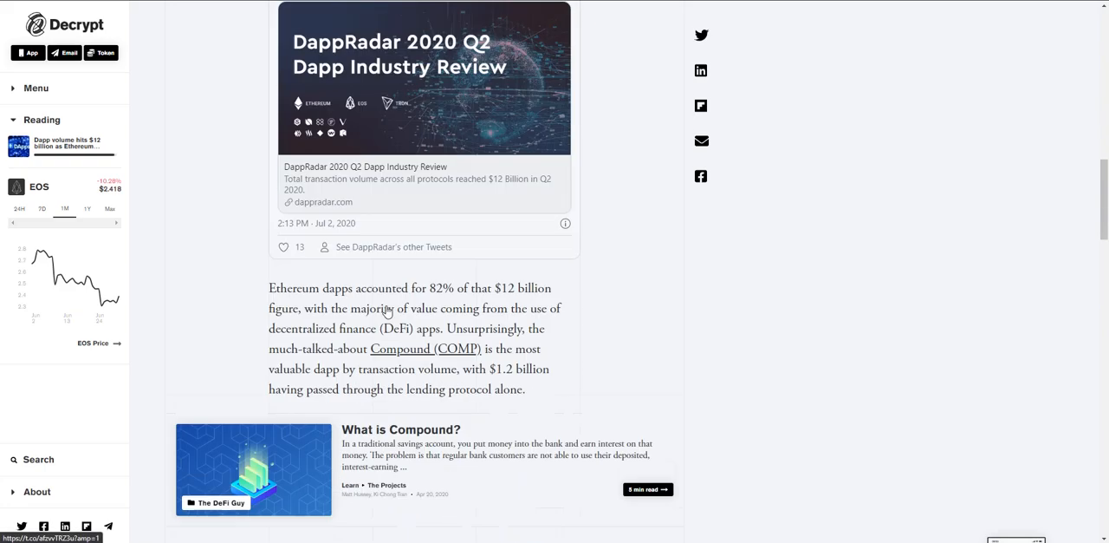
# Highlight the paragraph on Ethereum dapps accounting for 82% of volume
pyautogui.scroll(-3)
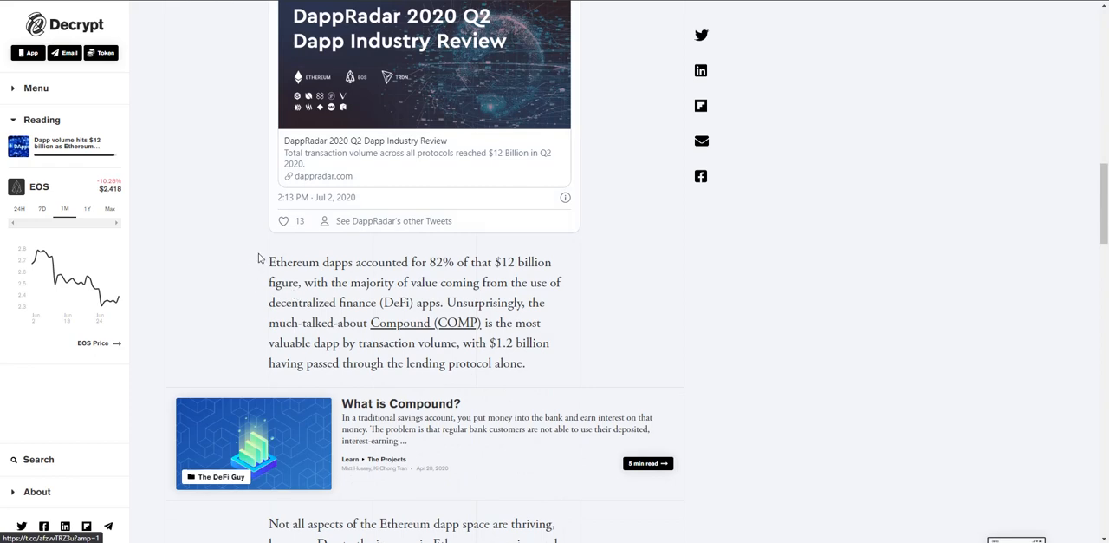
pyautogui.moveTo(268, 261); pyautogui.dragTo(523, 362)
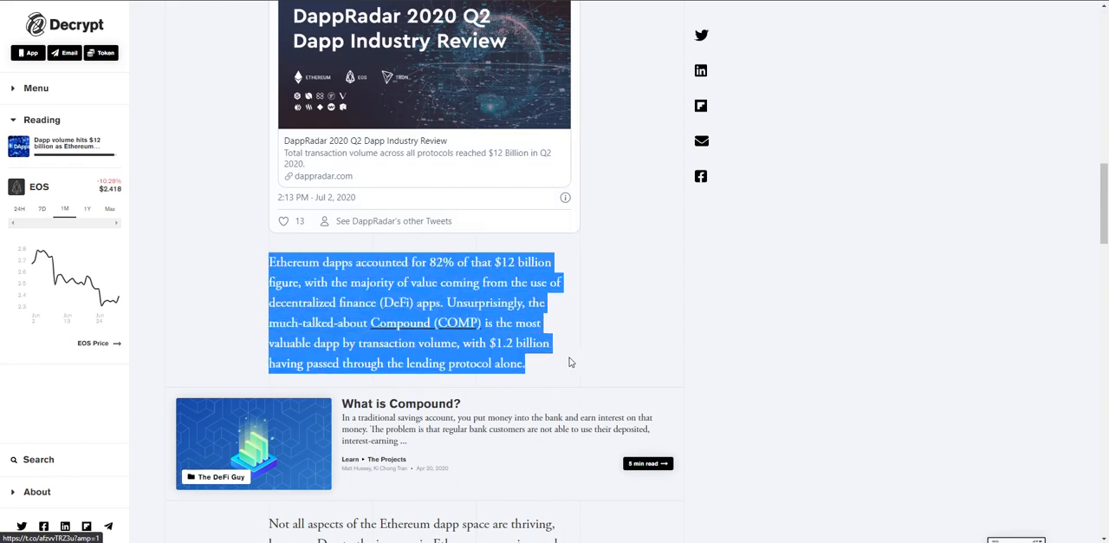
pyautogui.moveTo(558, 357)
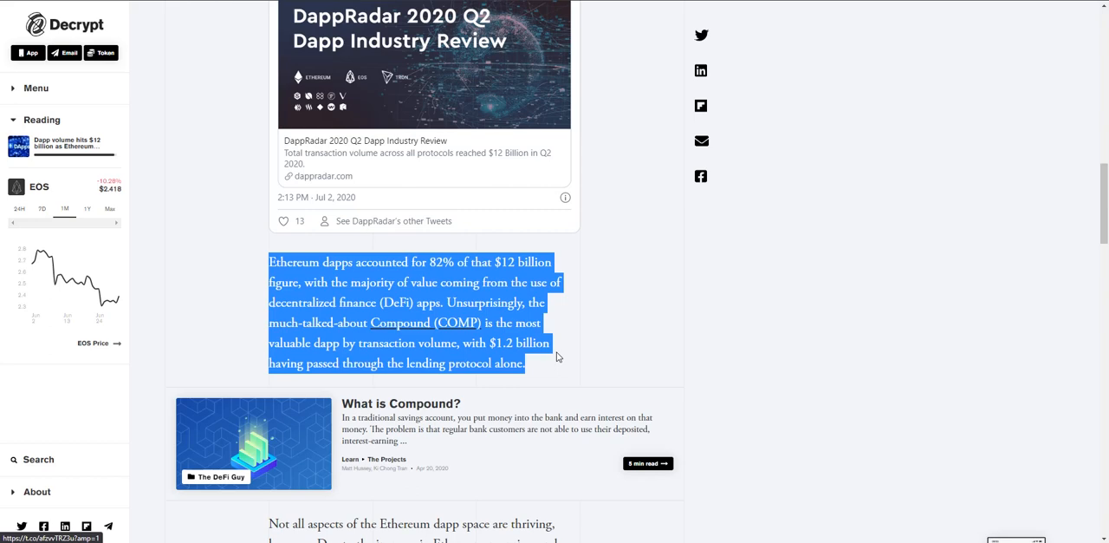
pyautogui.scroll(-3)
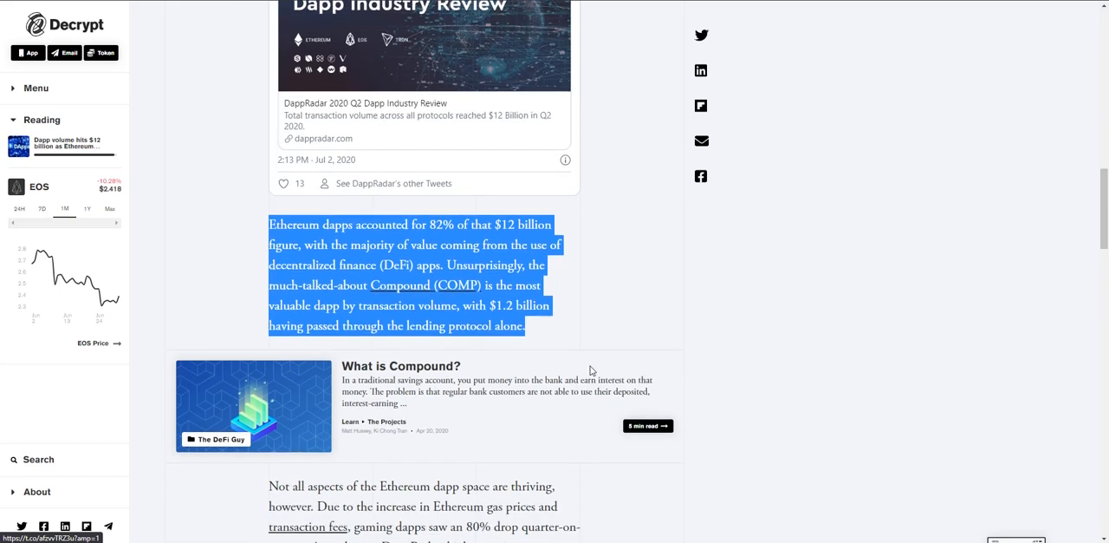
pyautogui.scroll(-3)
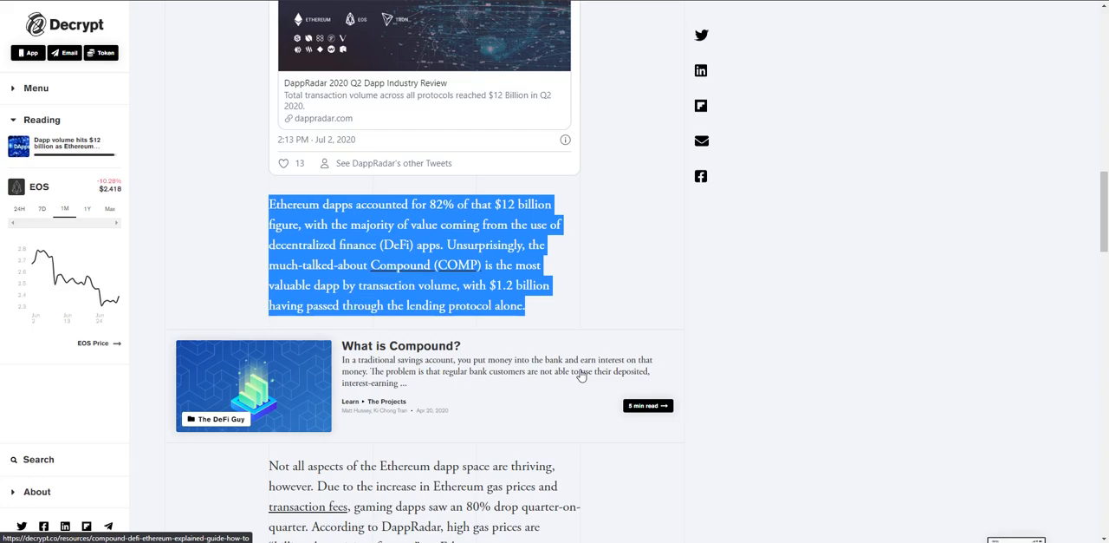
pyautogui.moveTo(304, 294)
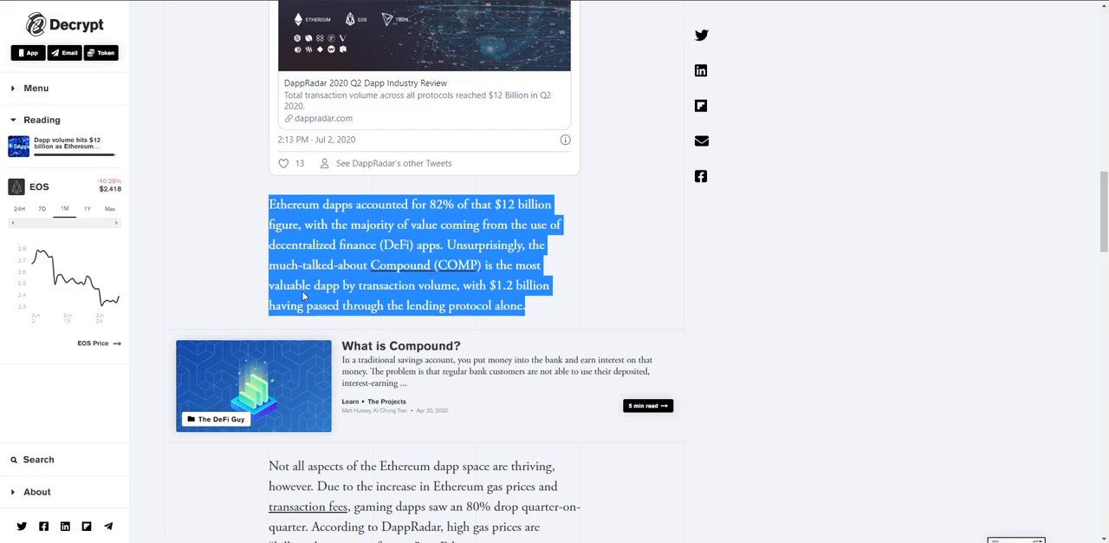
# Highlight the 'Not all aspects' paragraph on high gas prices hurting gaming dapps
pyautogui.scroll(-3)
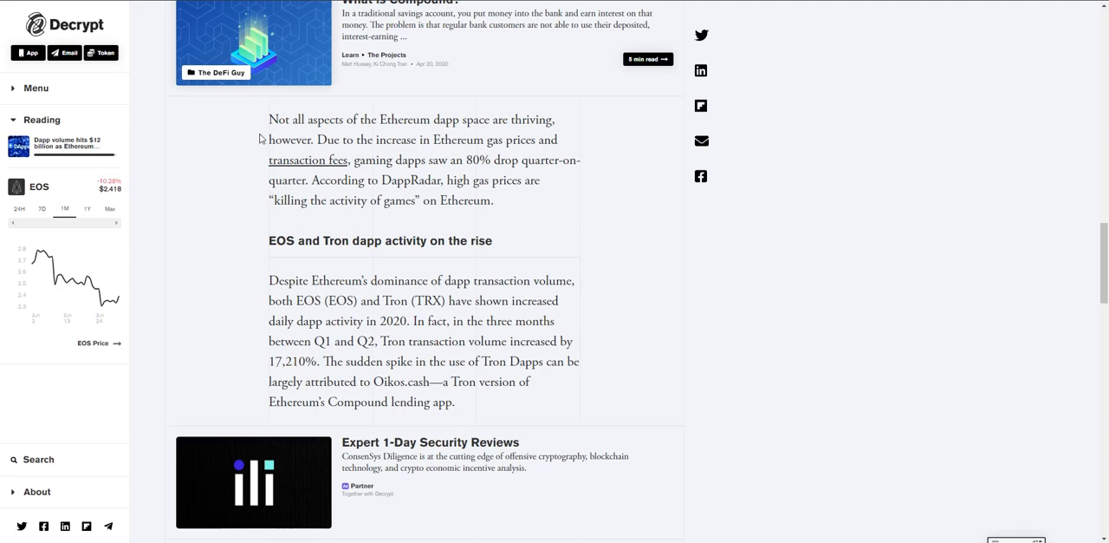
pyautogui.moveTo(268, 118); pyautogui.dragTo(492, 201)
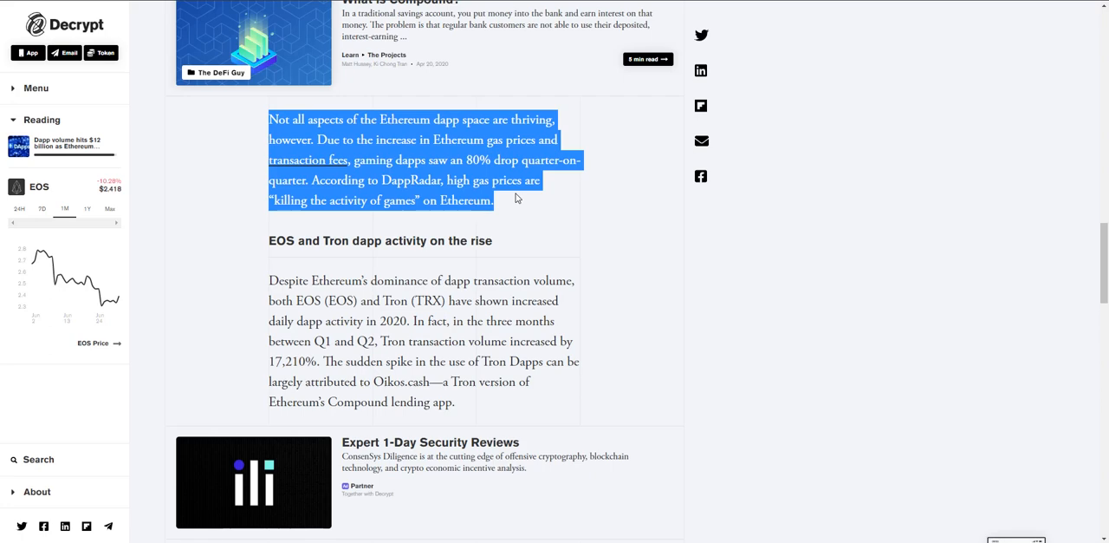
pyautogui.scroll(-3)
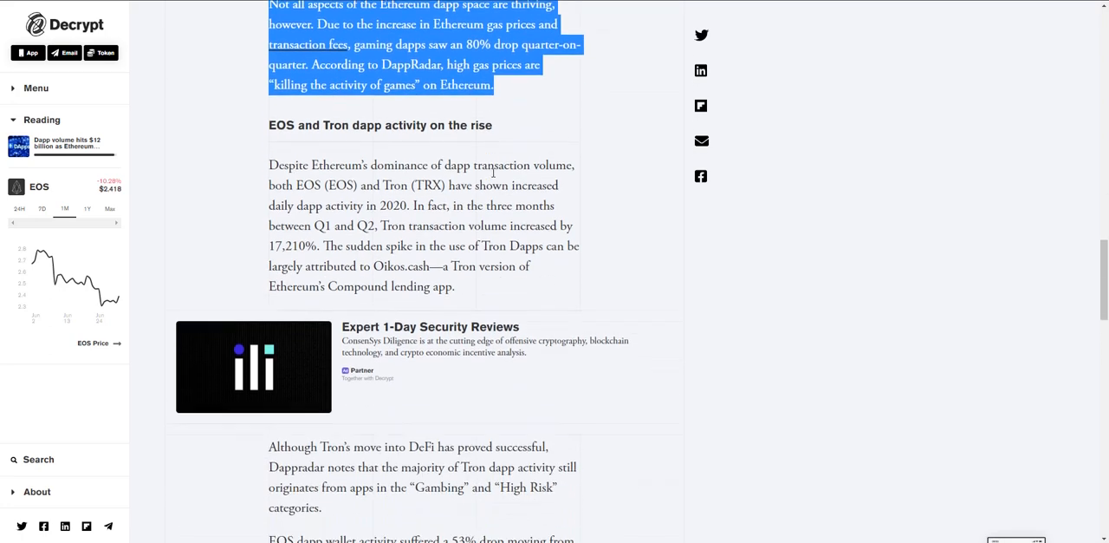
pyautogui.moveTo(329, 201)
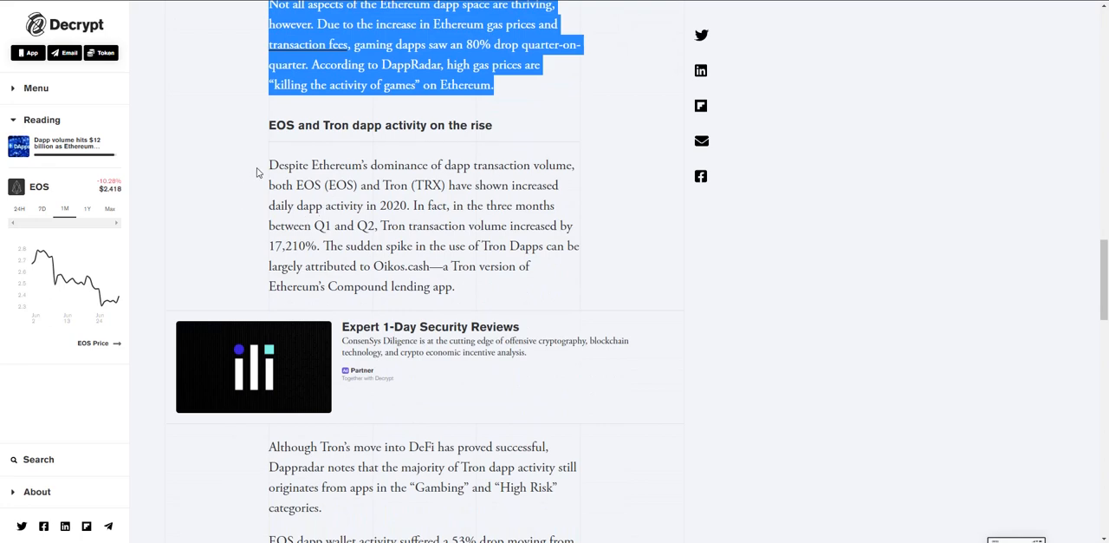
# Clear the old highlight and highlight the whole 'Despite Ethereum's dominance' EOS and Tron paragraph
pyautogui.click(257, 171)
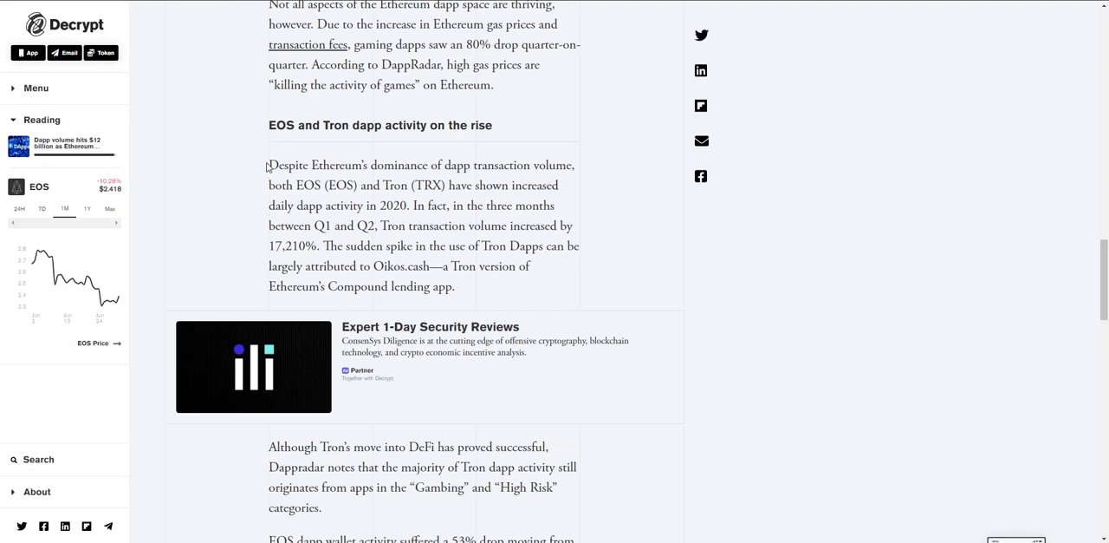
pyautogui.moveTo(268, 165); pyautogui.dragTo(442, 164)
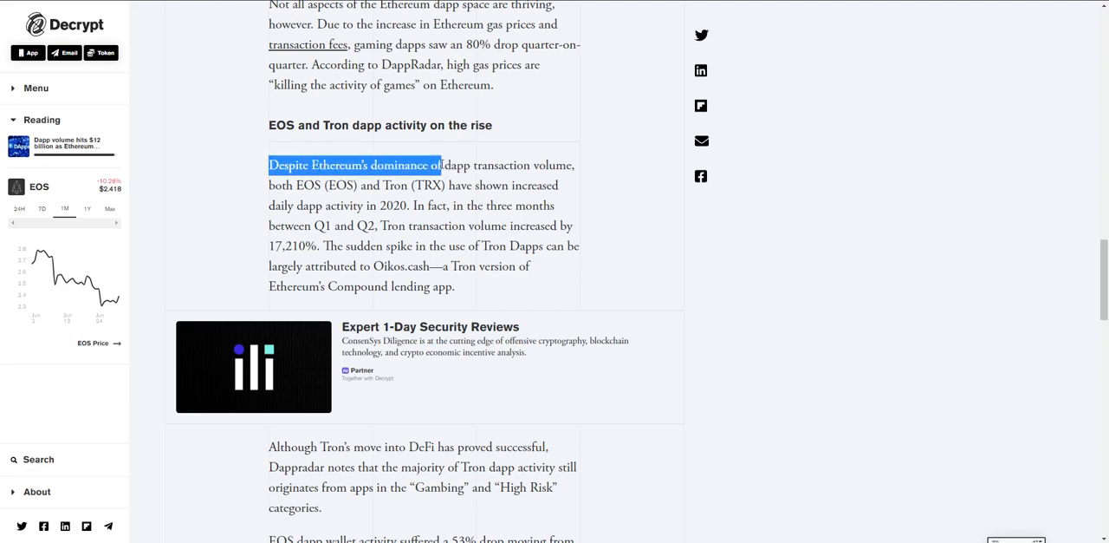
pyautogui.moveTo(442, 165); pyautogui.dragTo(529, 267)
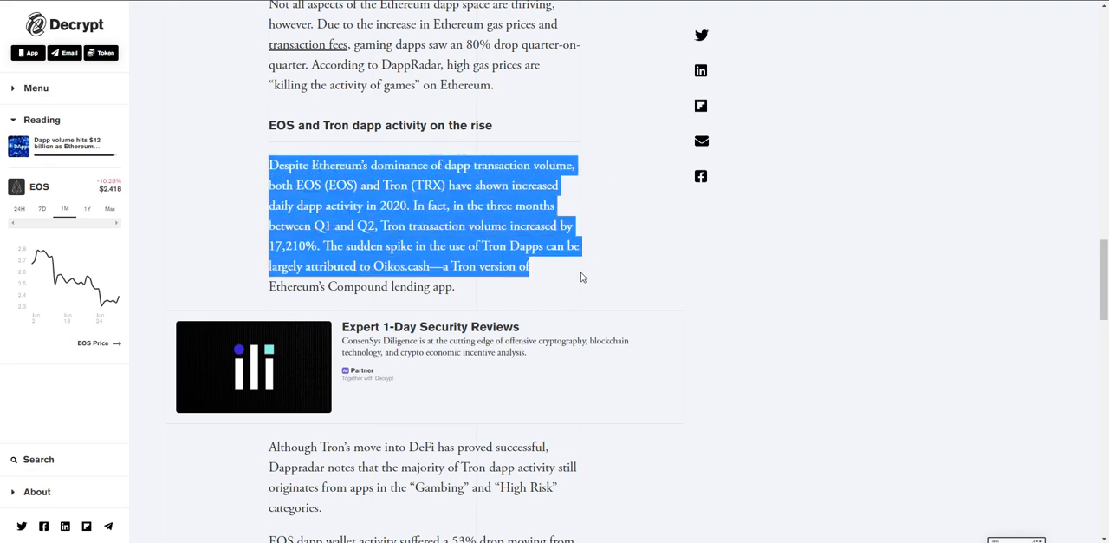
pyautogui.moveTo(529, 267); pyautogui.dragTo(454, 286)
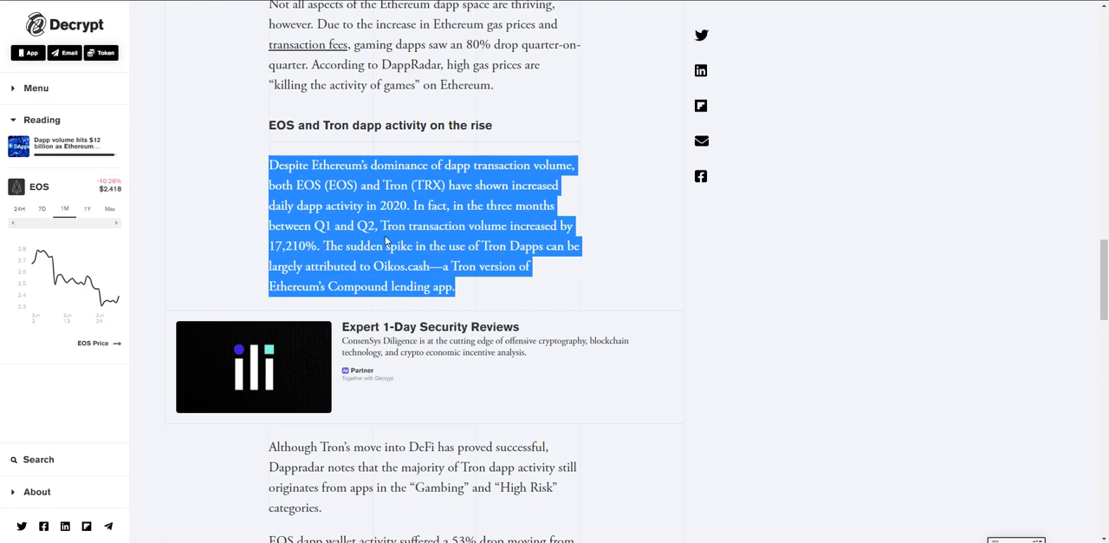
pyautogui.moveTo(269, 253)
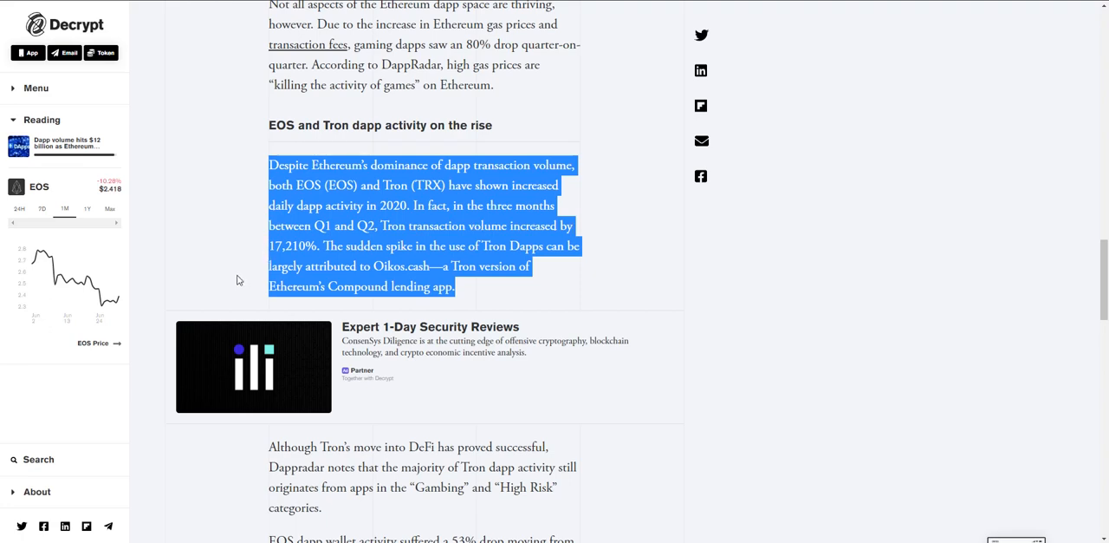
pyautogui.moveTo(257, 242)
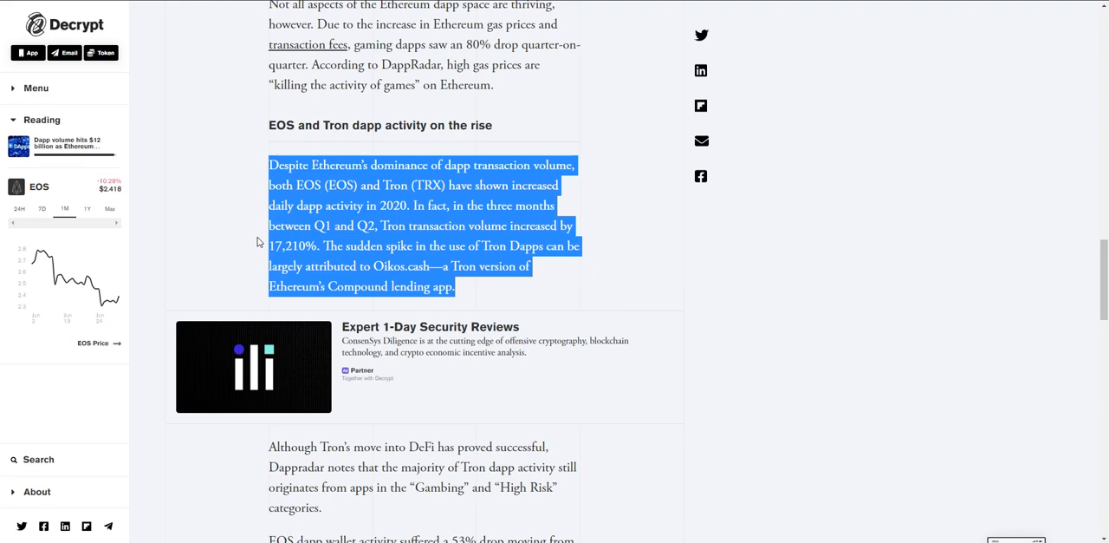
# Highlight the sentence on the 53% drop in EOS dapp wallet activity
pyautogui.scroll(-3)
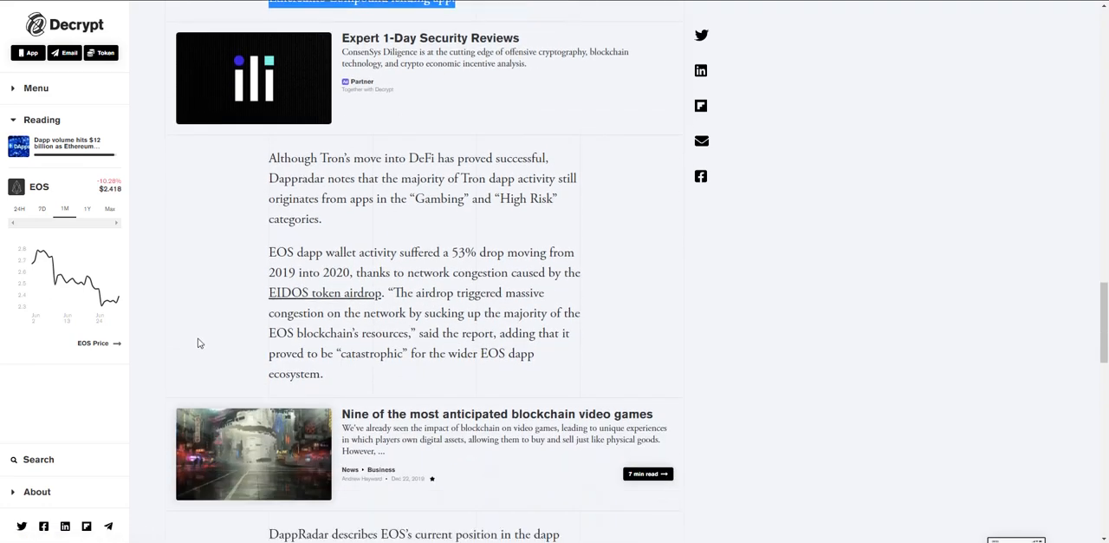
pyautogui.moveTo(205, 330)
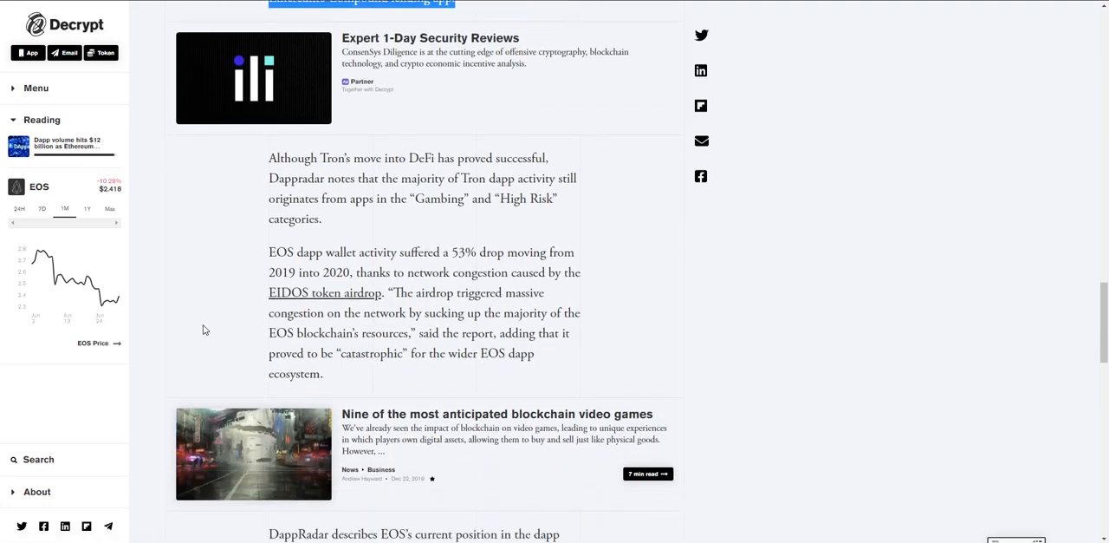
pyautogui.moveTo(156, 246)
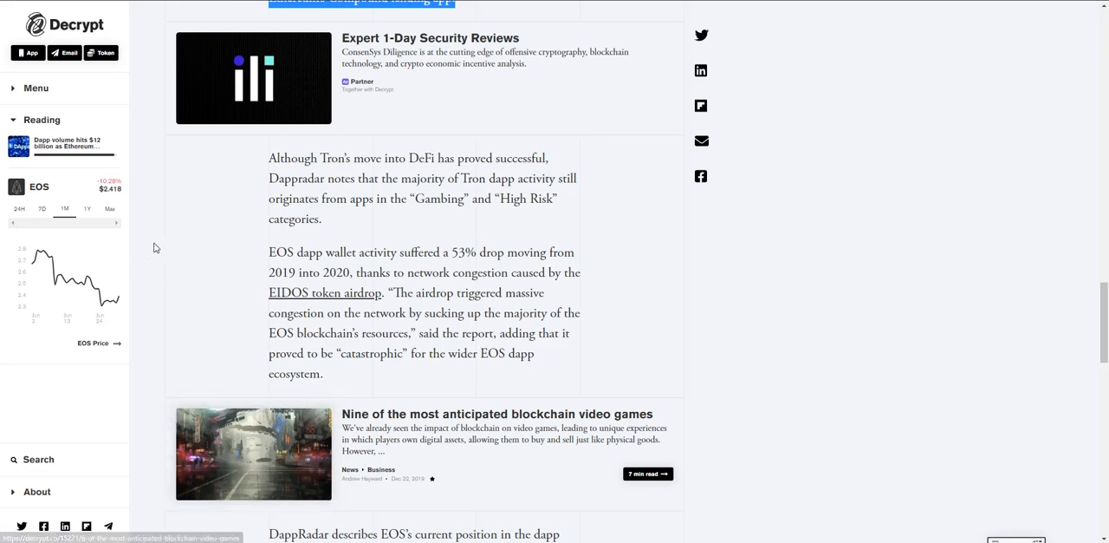
pyautogui.moveTo(269, 158); pyautogui.dragTo(322, 218)
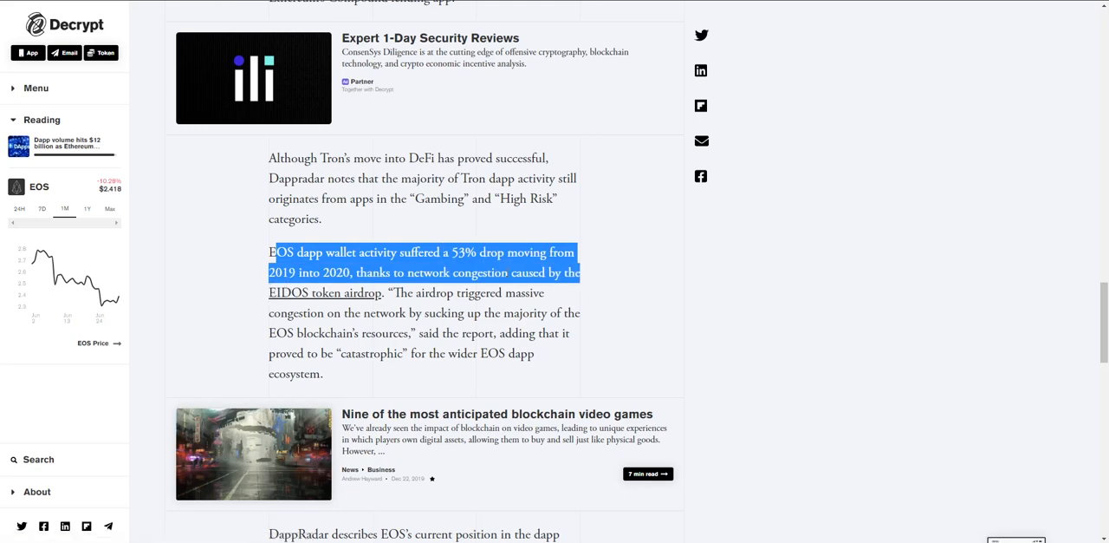
pyautogui.scroll(-3)
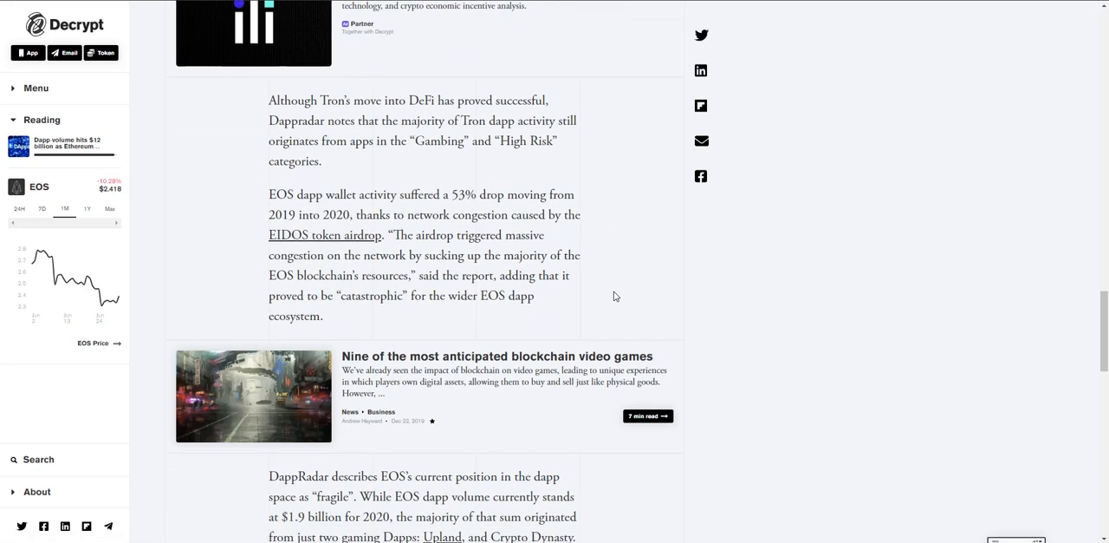
pyautogui.moveTo(441, 357)
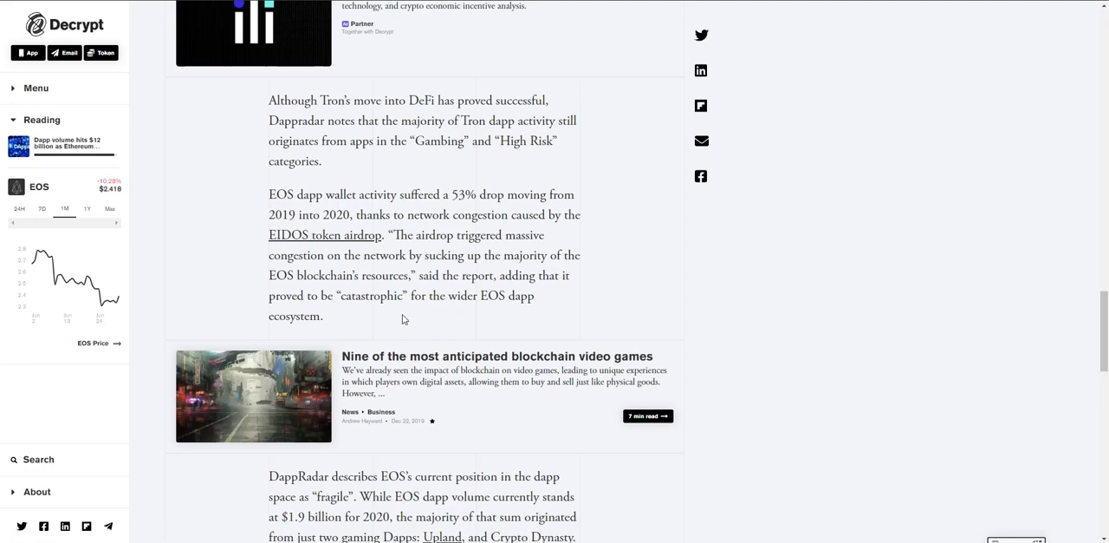
# Read to the end of the Dapp volume article and highlight its closing passage
pyautogui.scroll(-3)
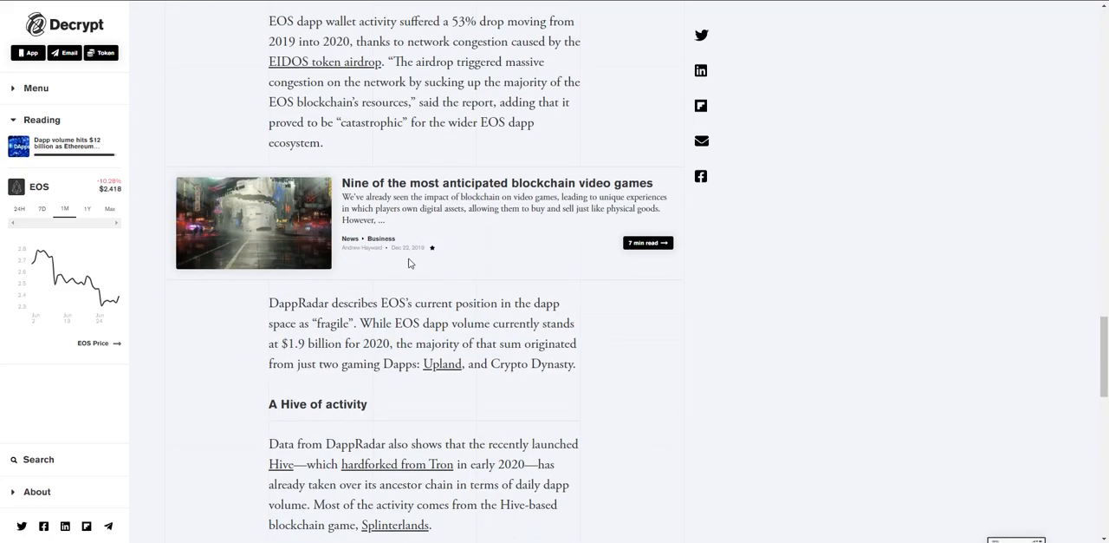
pyautogui.scroll(-3)
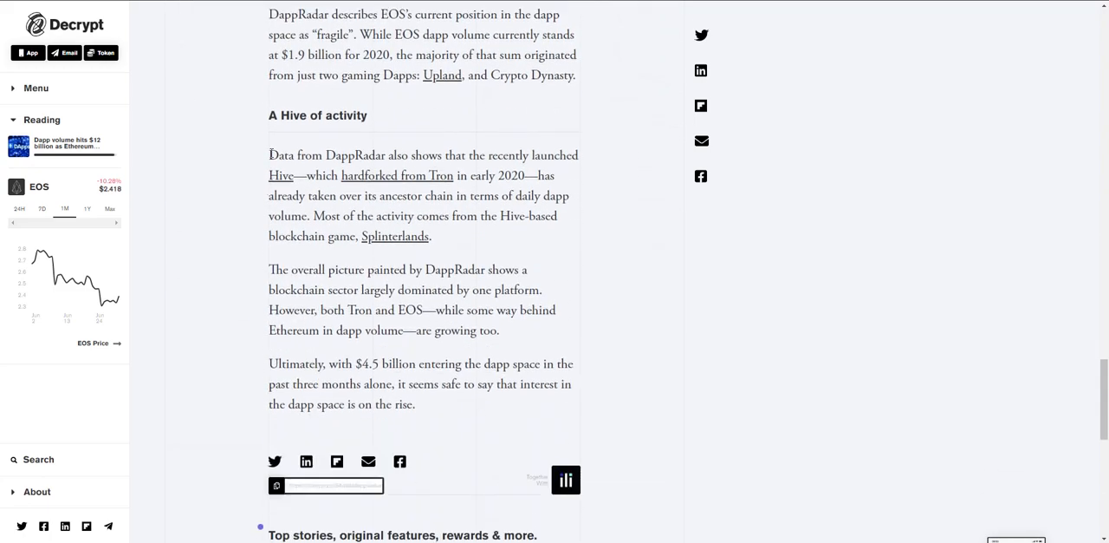
pyautogui.moveTo(268, 154); pyautogui.dragTo(432, 236)
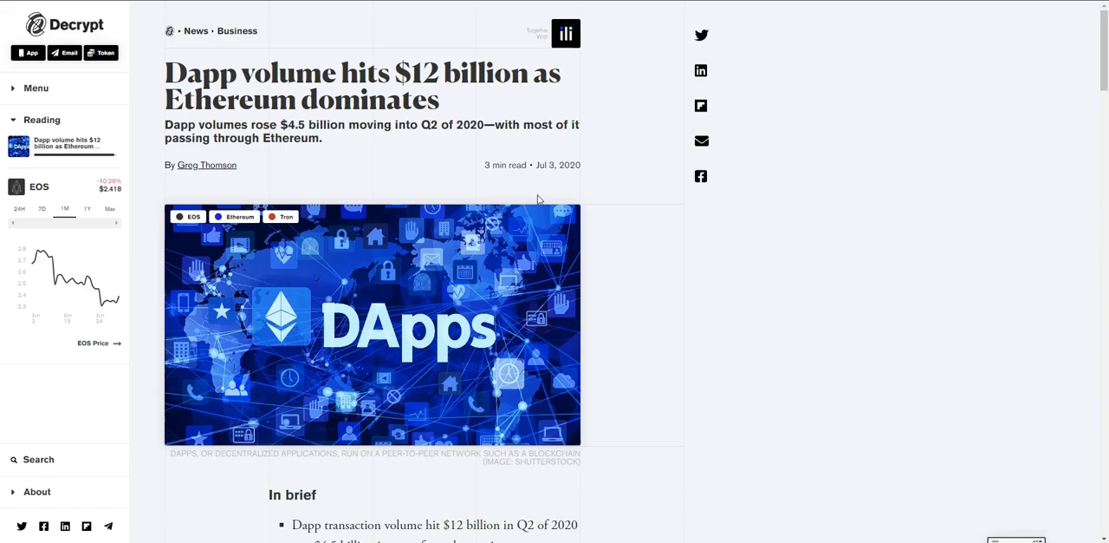
# Scroll from the Dapp volume article headline down to its In brief summary
pyautogui.scroll(-3)
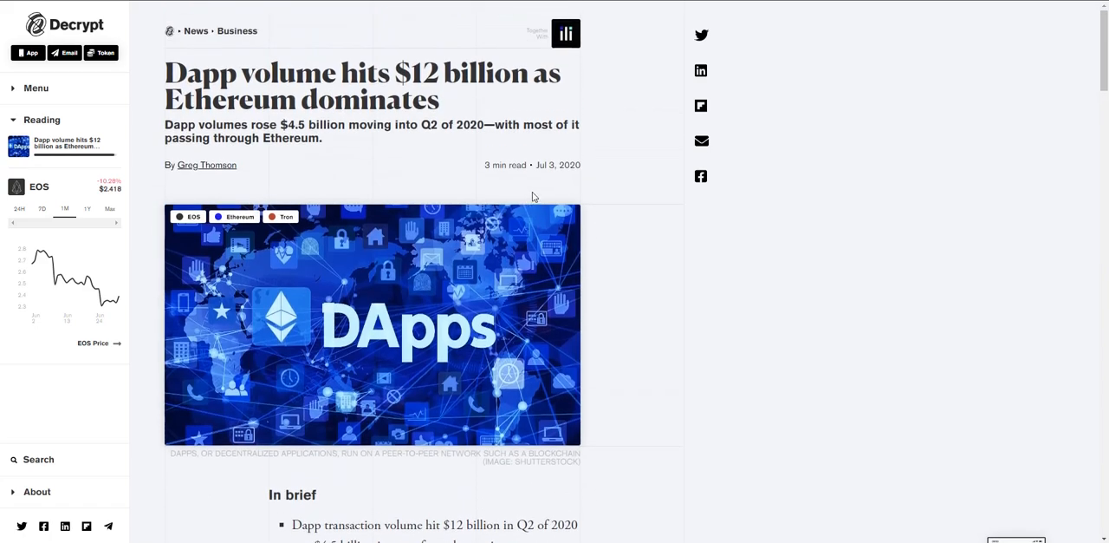
pyautogui.scroll(-3)
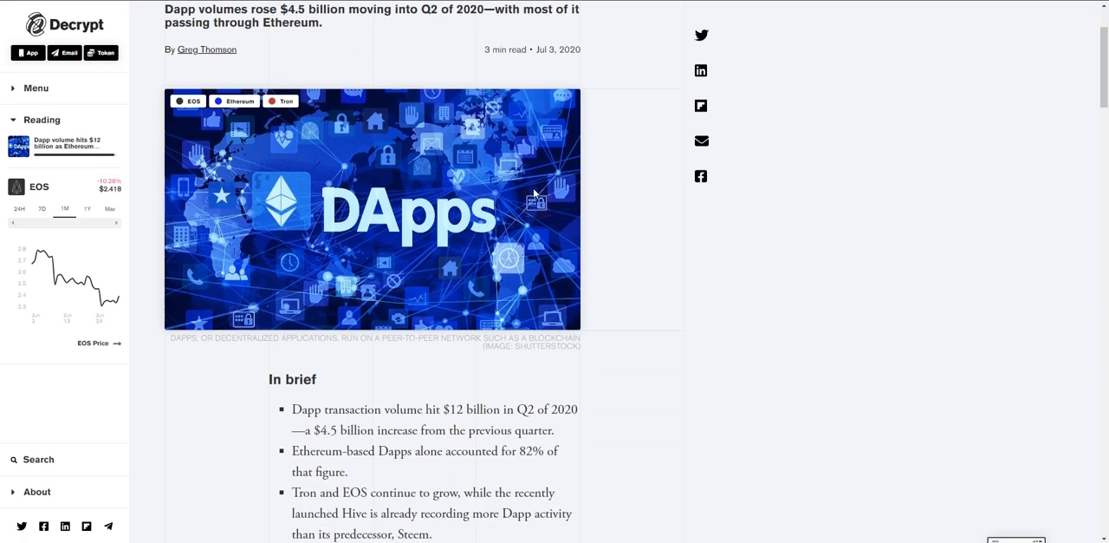
pyautogui.scroll(-3)
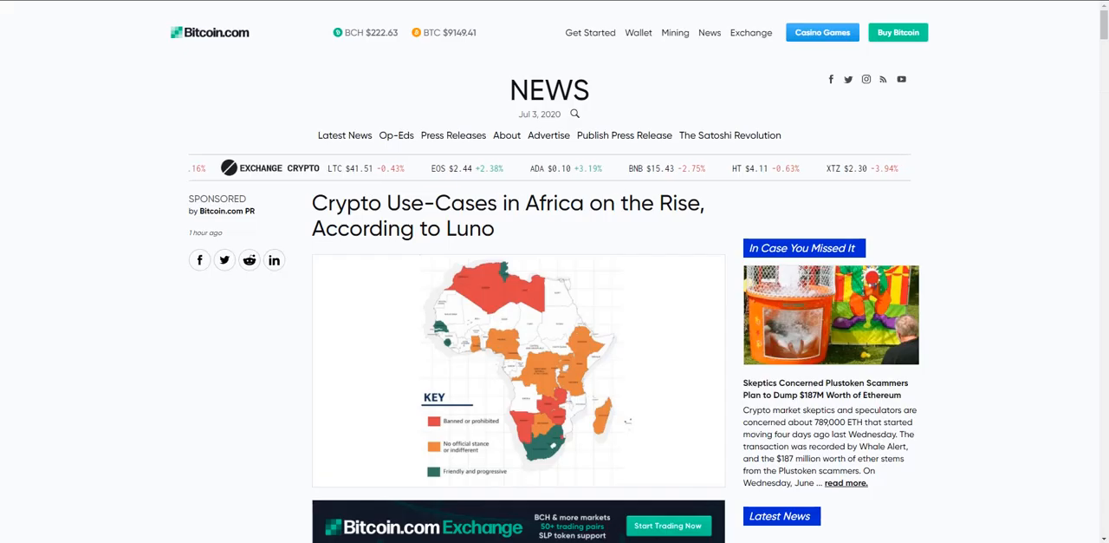
# Scroll the Crypto Use-Cases in Africa article down past Jack Dorsey's quote to the Crypto in Africa heading
pyautogui.scroll(-3)
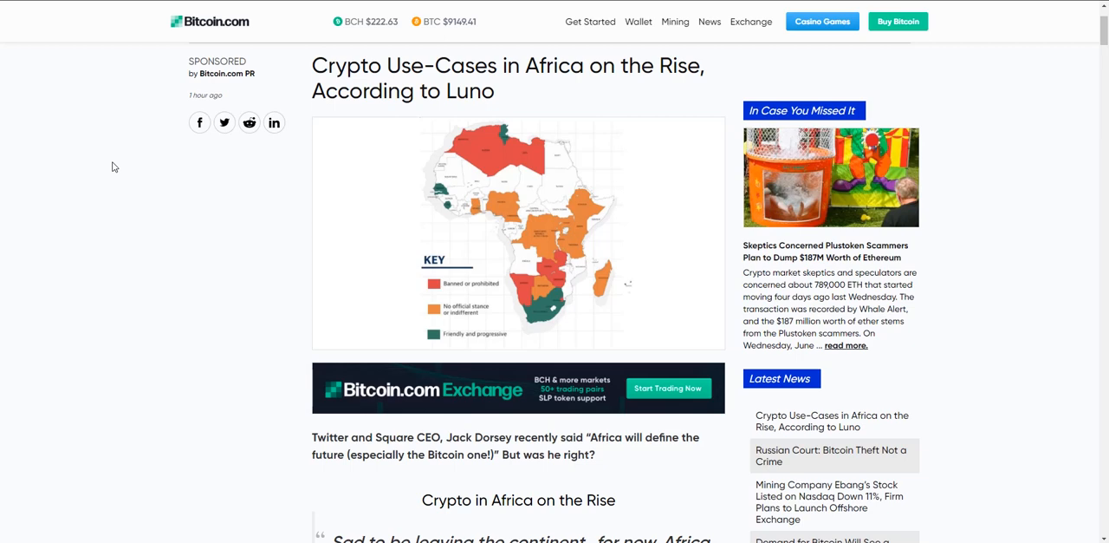
pyautogui.moveTo(118, 165)
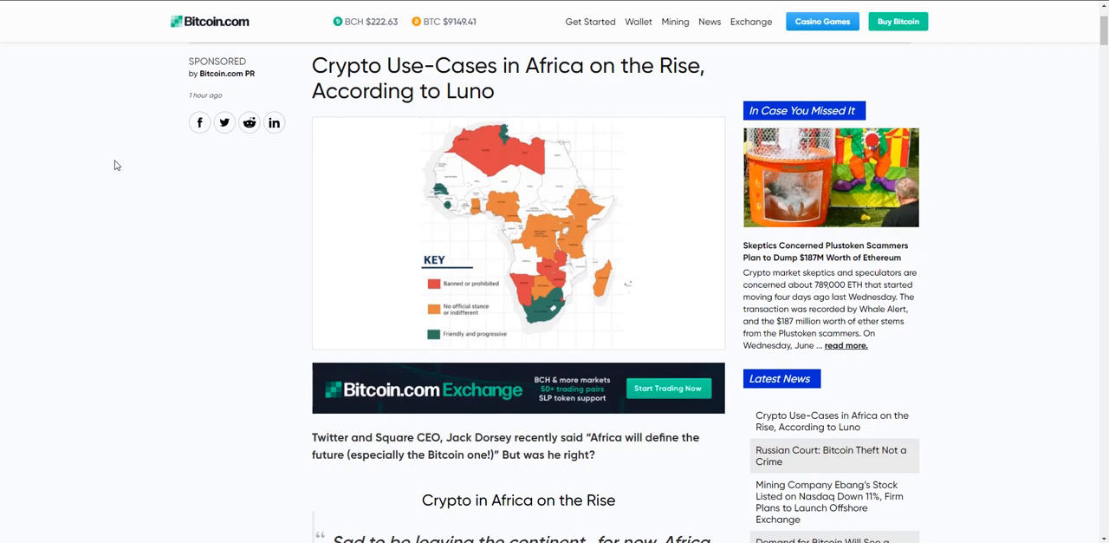
pyautogui.scroll(-3)
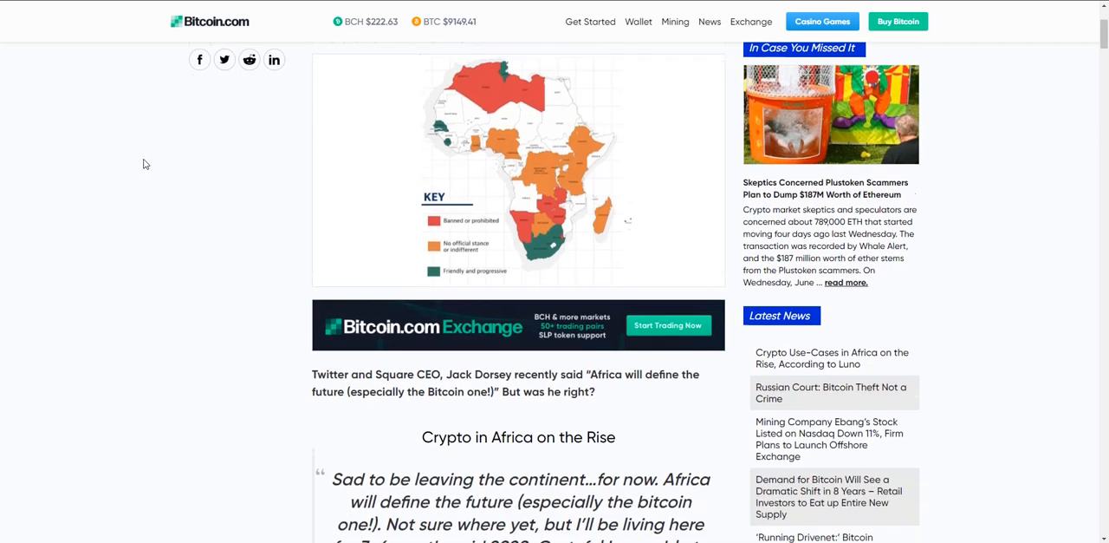
pyautogui.scroll(-3)
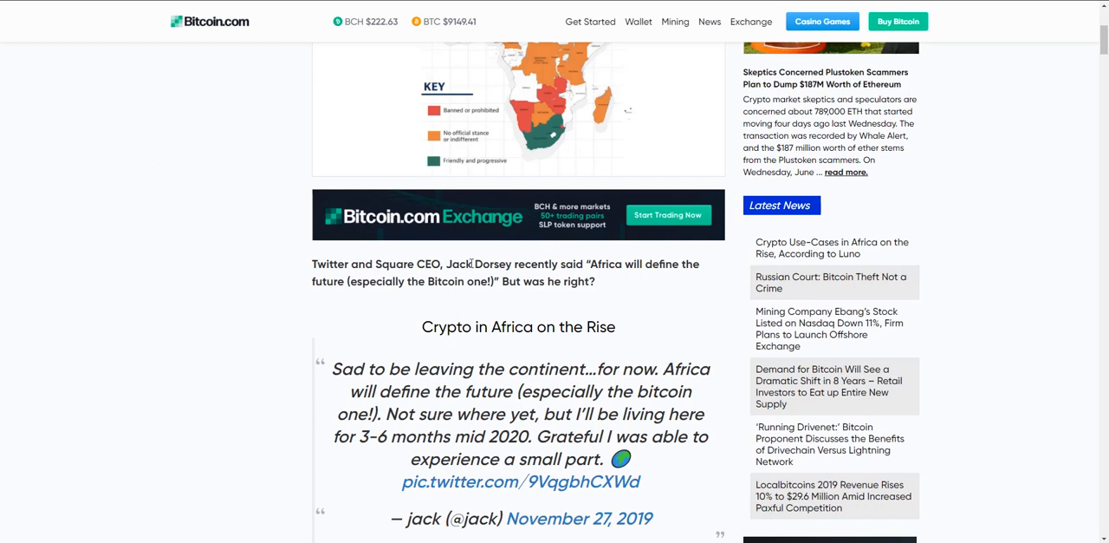
pyautogui.moveTo(591, 263); pyautogui.dragTo(597, 281)
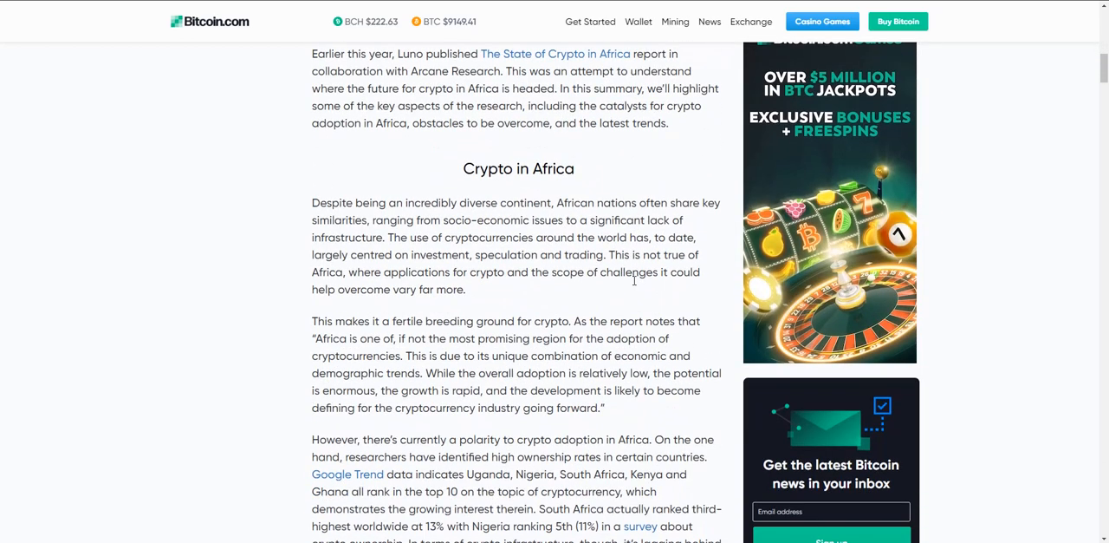
pyautogui.moveTo(412, 238)
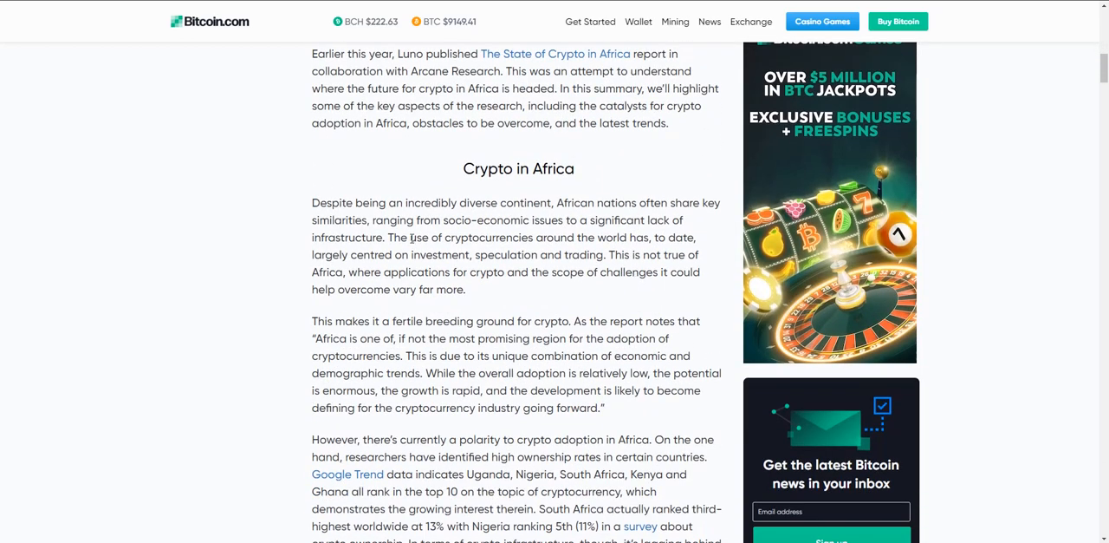
# Highlight the 'Despite...' opening paragraph on African nations' similarities, then read on toward Figure 1
pyautogui.doubleClick(322, 203)
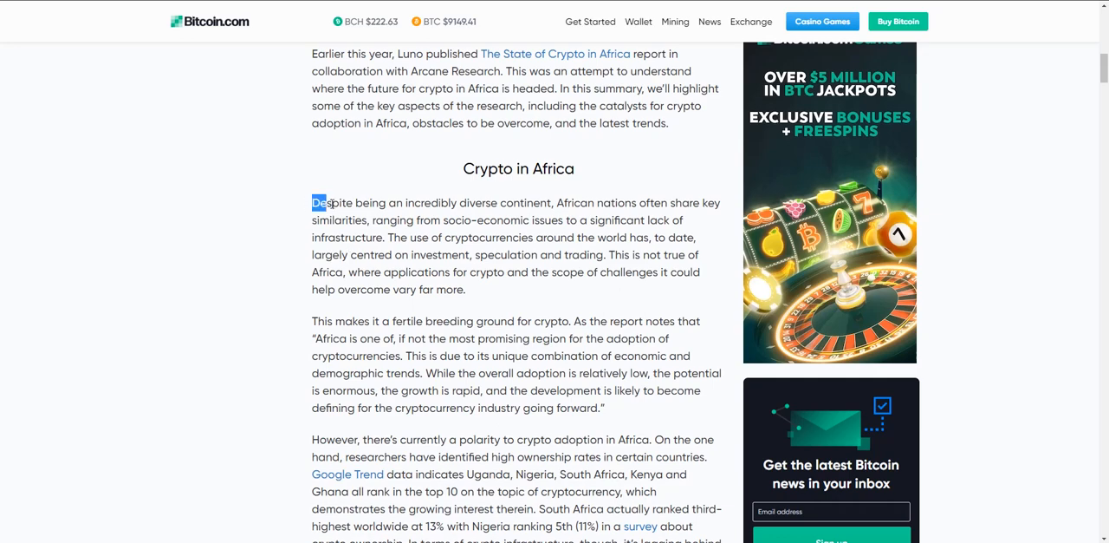
pyautogui.moveTo(312, 201); pyautogui.dragTo(464, 288)
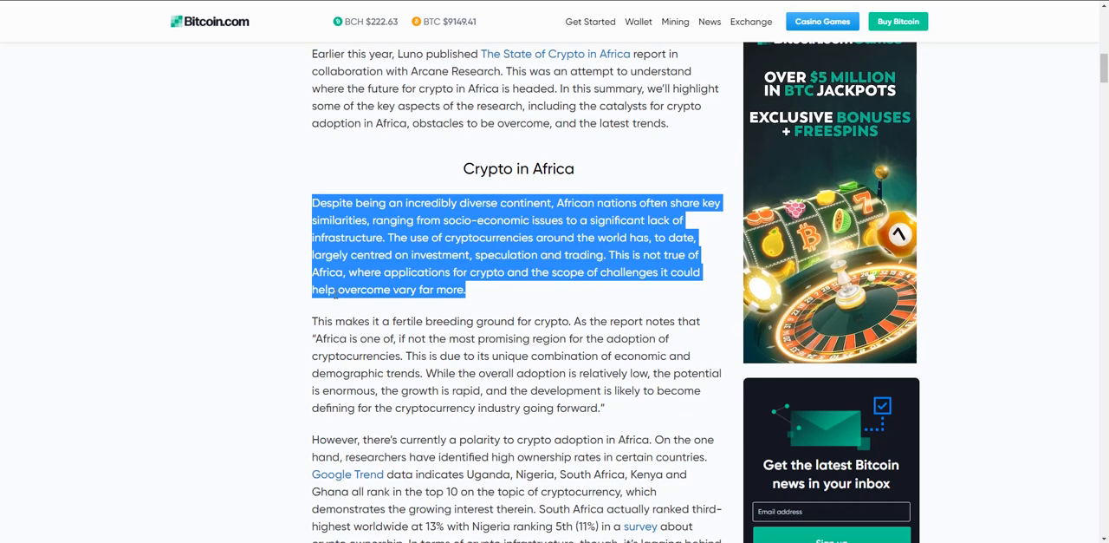
pyautogui.scroll(-3)
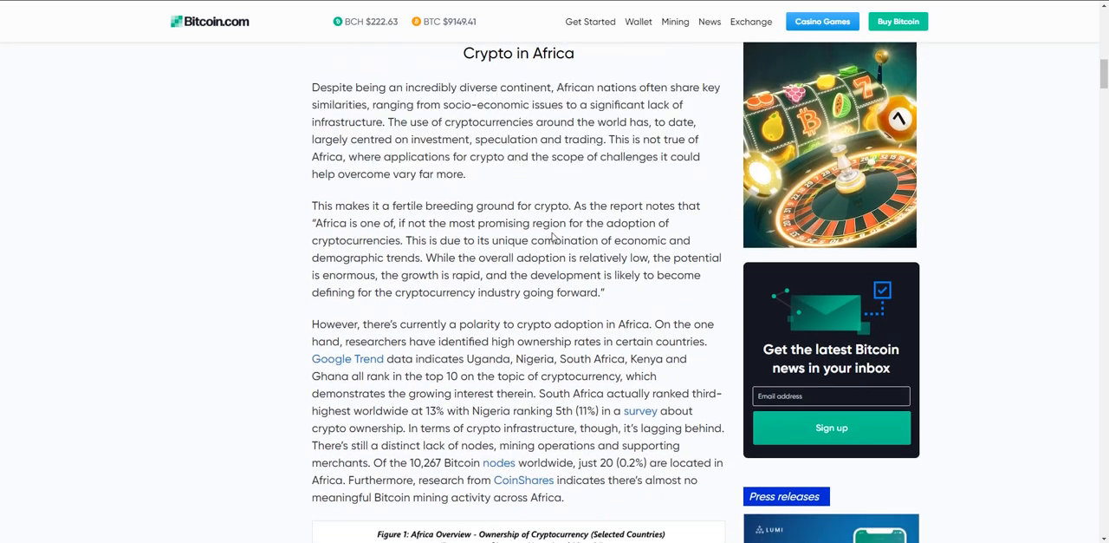
pyautogui.moveTo(447, 253)
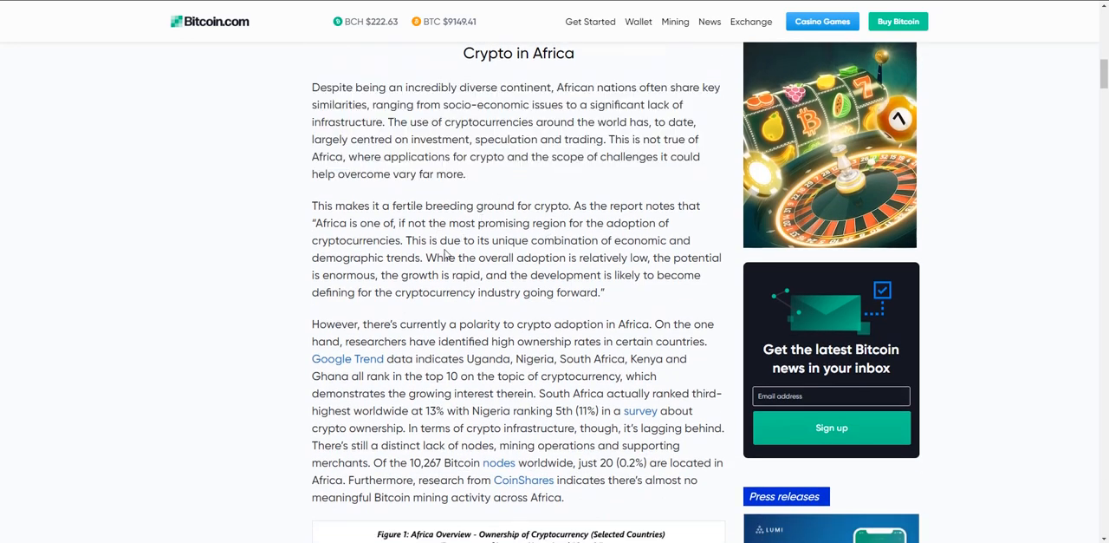
pyautogui.scroll(-3)
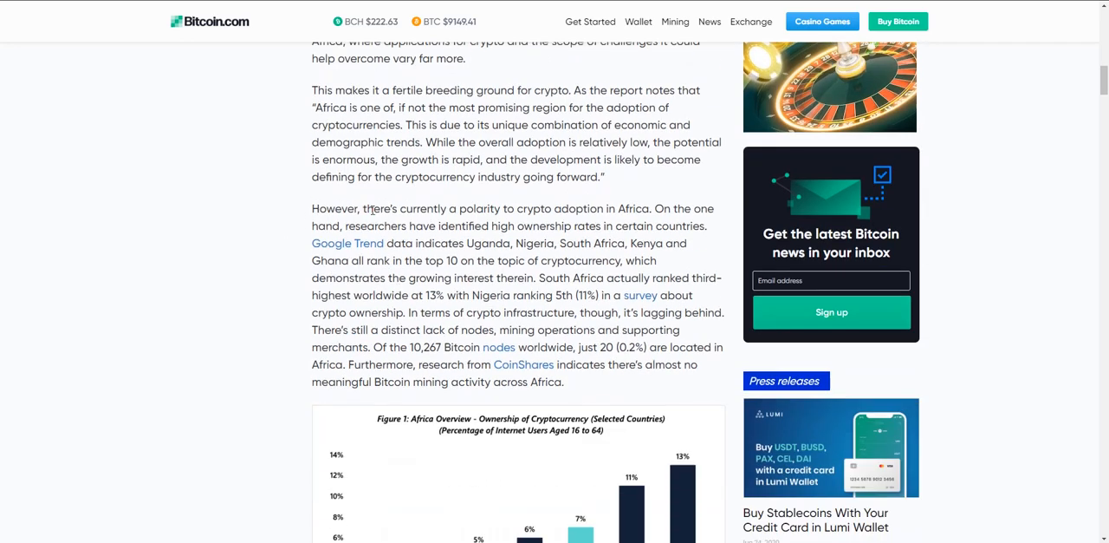
# Highlight the 'However, there's currently a polarity' paragraph and read past Figure 1 to Trading trends
pyautogui.moveTo(375, 208); pyautogui.dragTo(564, 381)
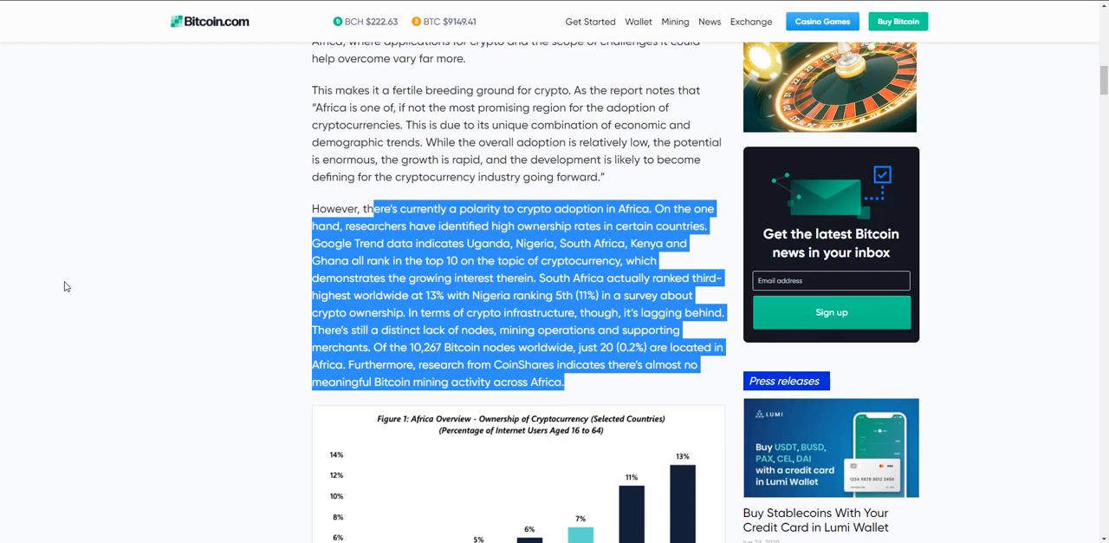
pyautogui.scroll(-3)
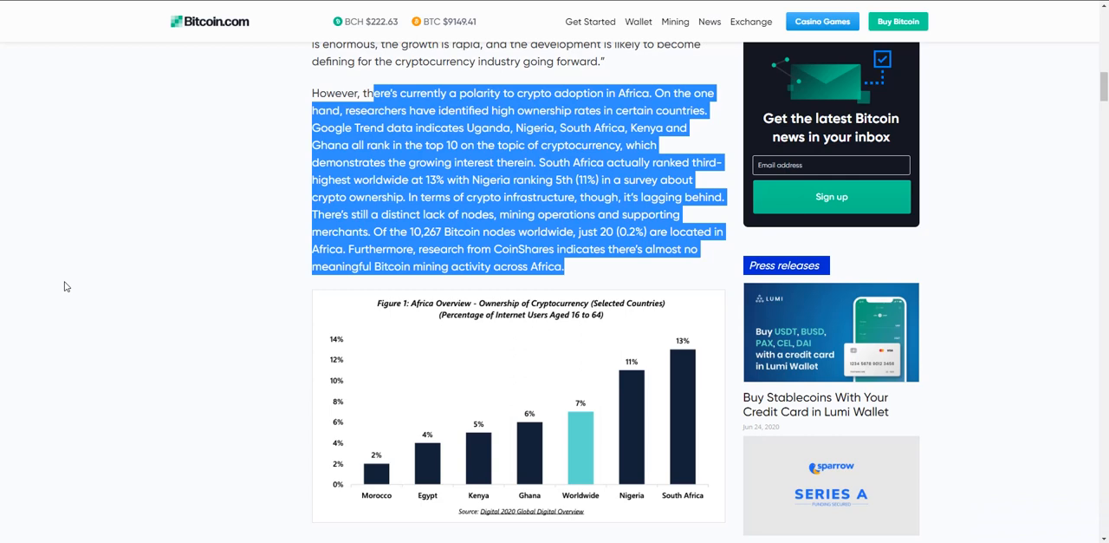
pyautogui.moveTo(274, 198)
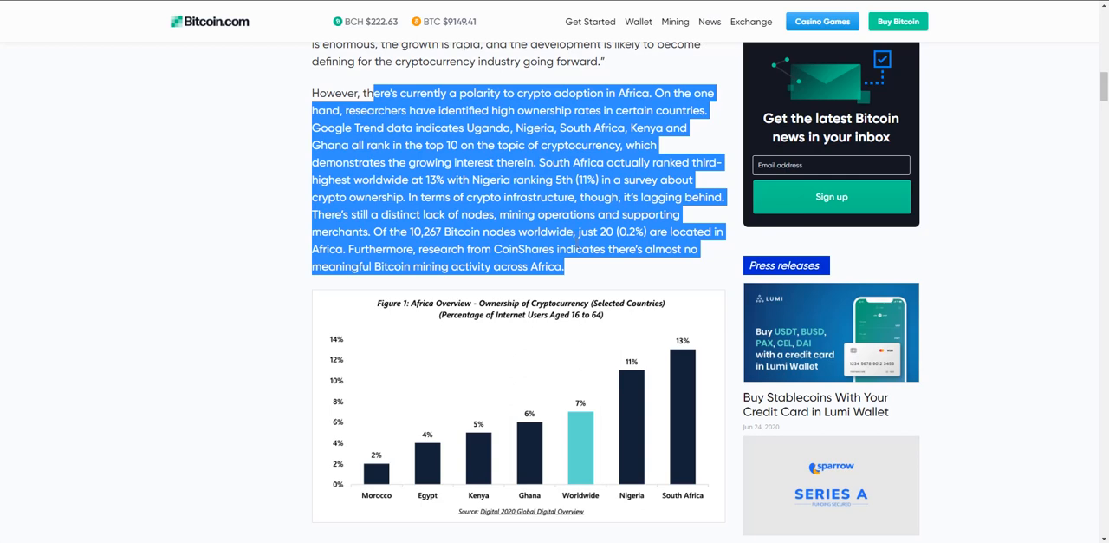
pyautogui.scroll(-3)
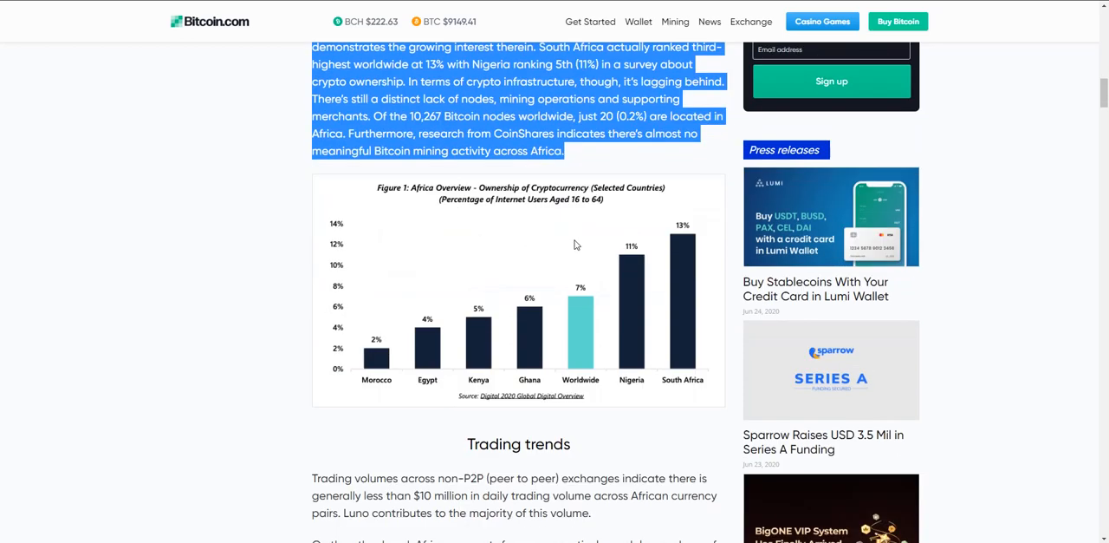
pyautogui.moveTo(378, 201)
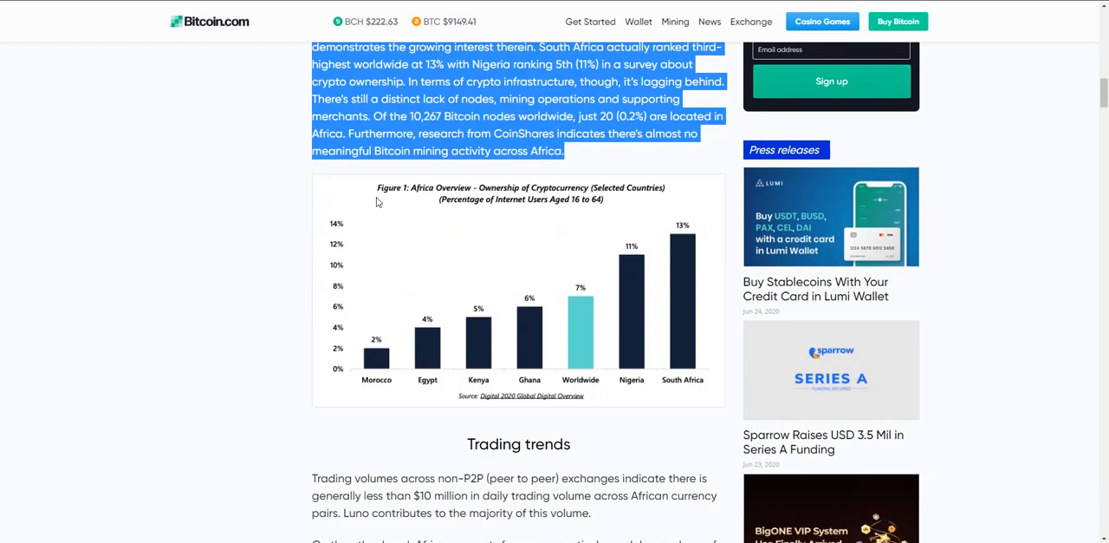
pyautogui.moveTo(614, 386)
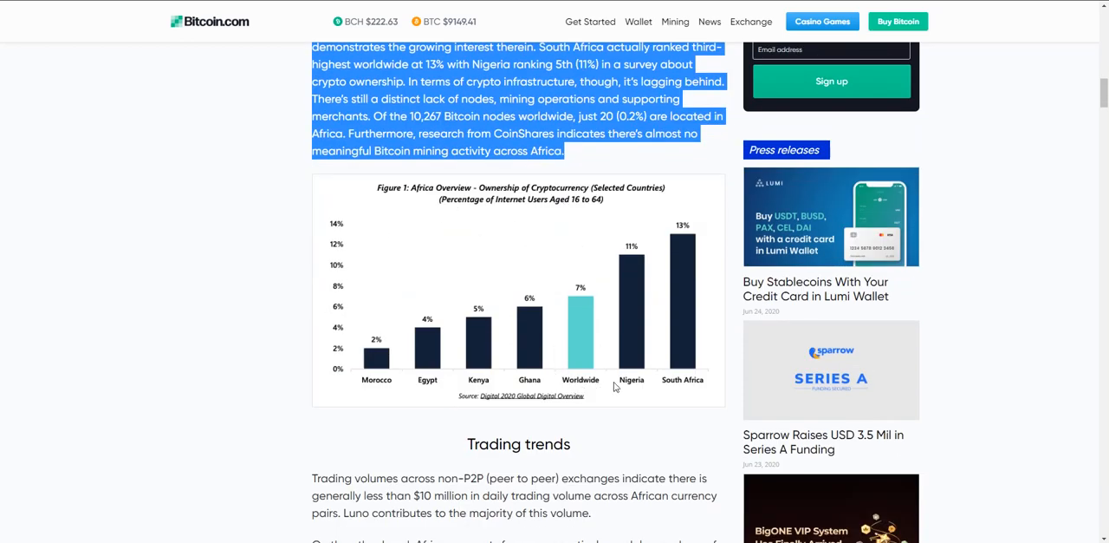
pyautogui.moveTo(579, 390)
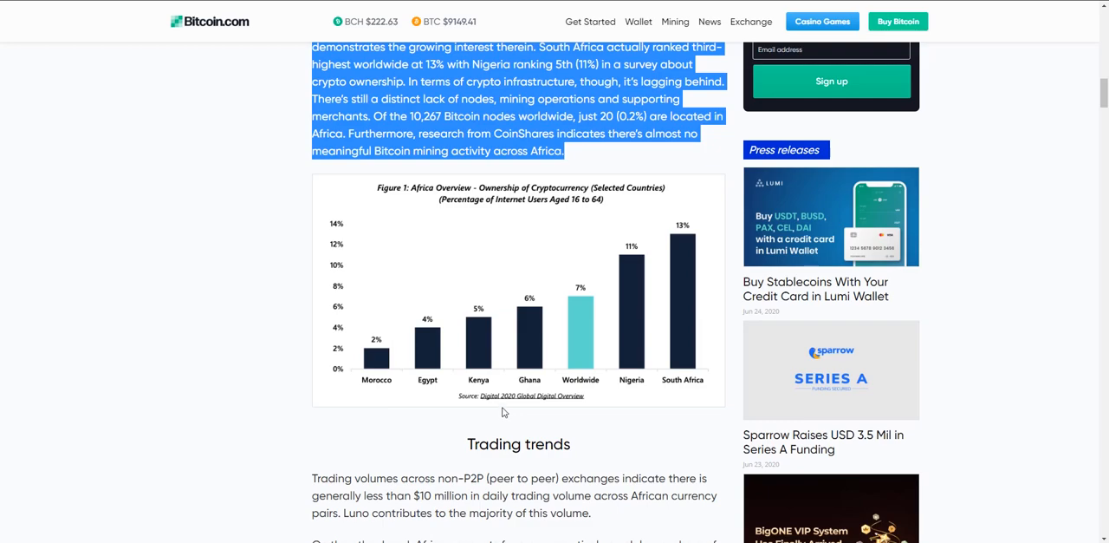
pyautogui.moveTo(627, 276)
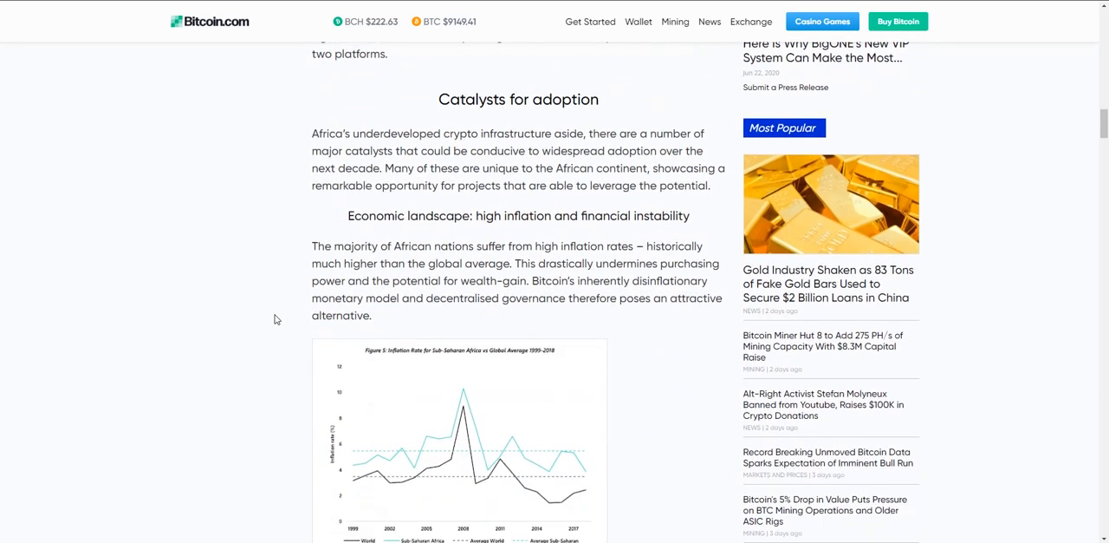
pyautogui.moveTo(379, 128)
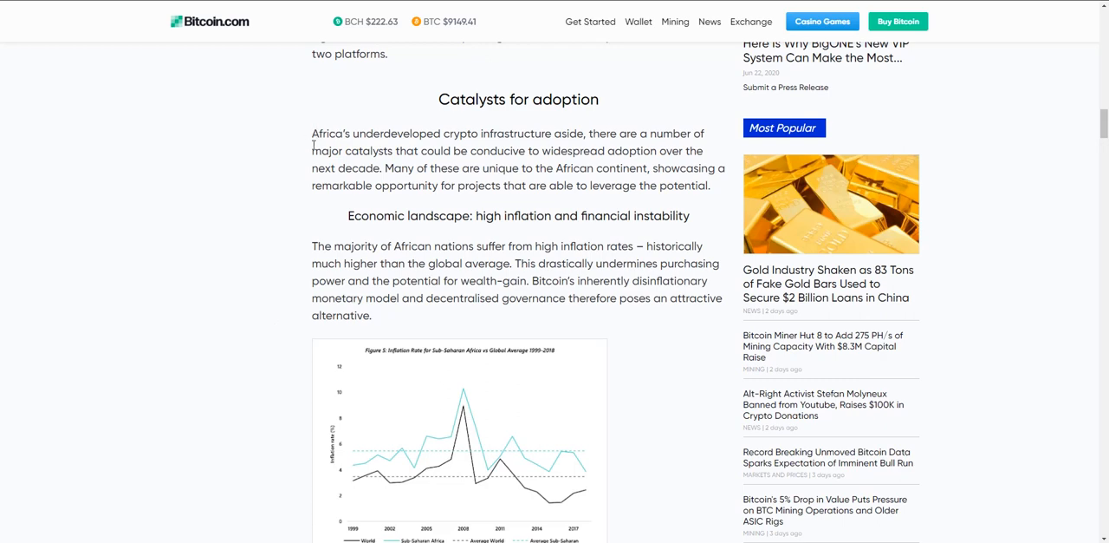
# Highlight the sentence on high African inflation rates below the inflation chart, then deselect it
pyautogui.scroll(-3)
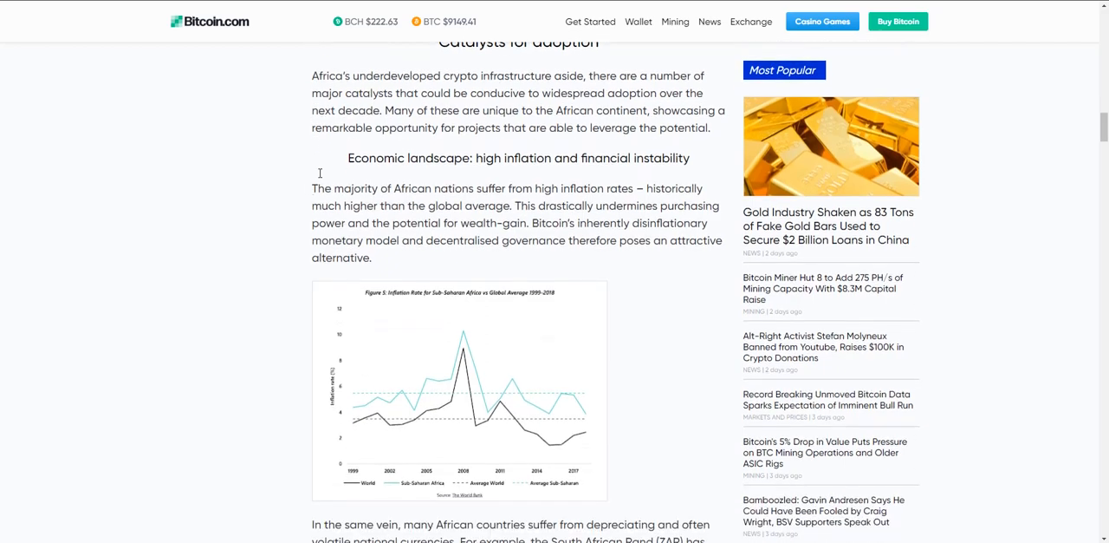
pyautogui.moveTo(312, 188); pyautogui.dragTo(648, 187)
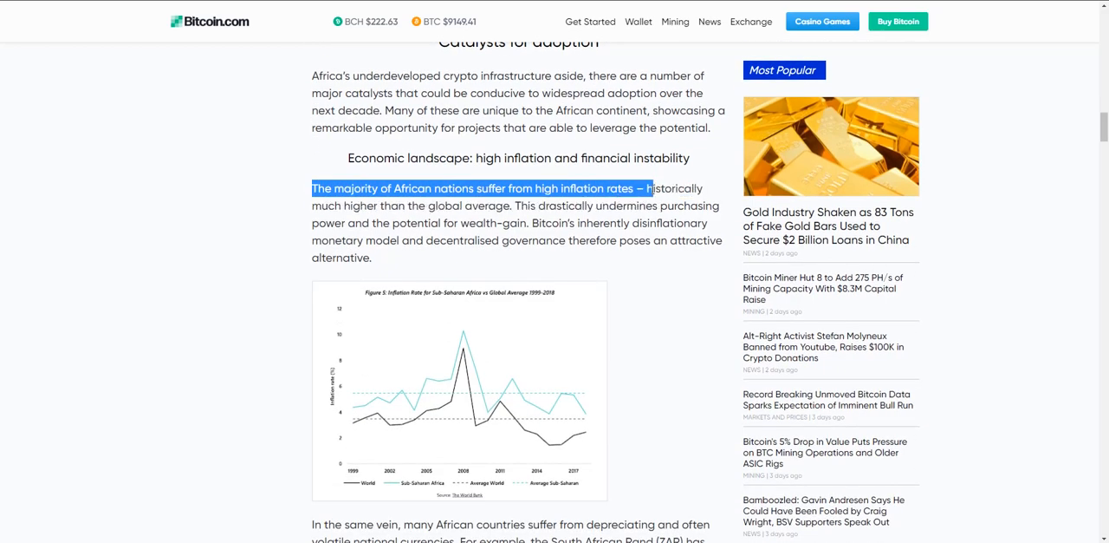
pyautogui.scroll(-3)
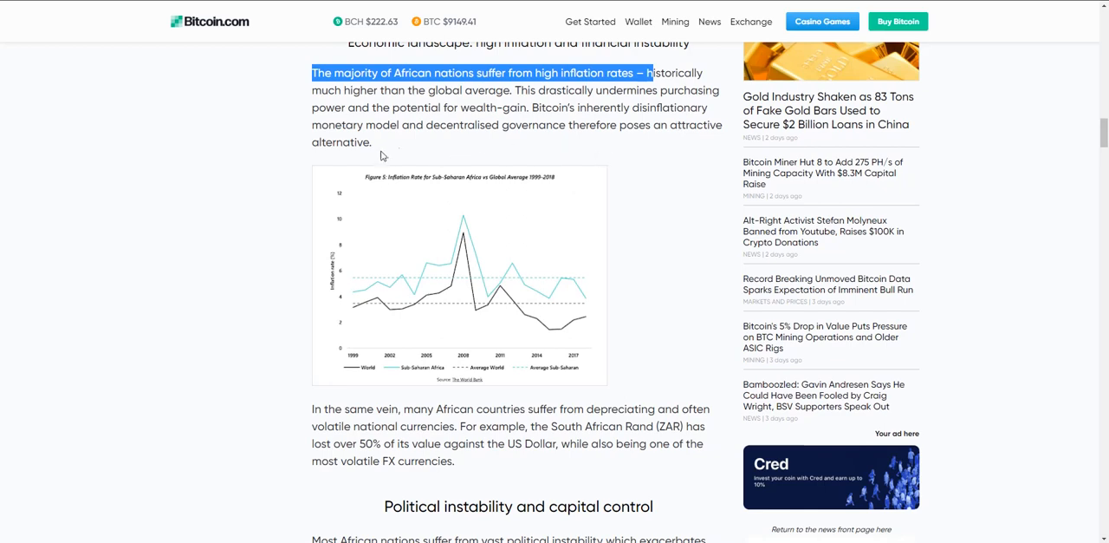
pyautogui.click(229, 172)
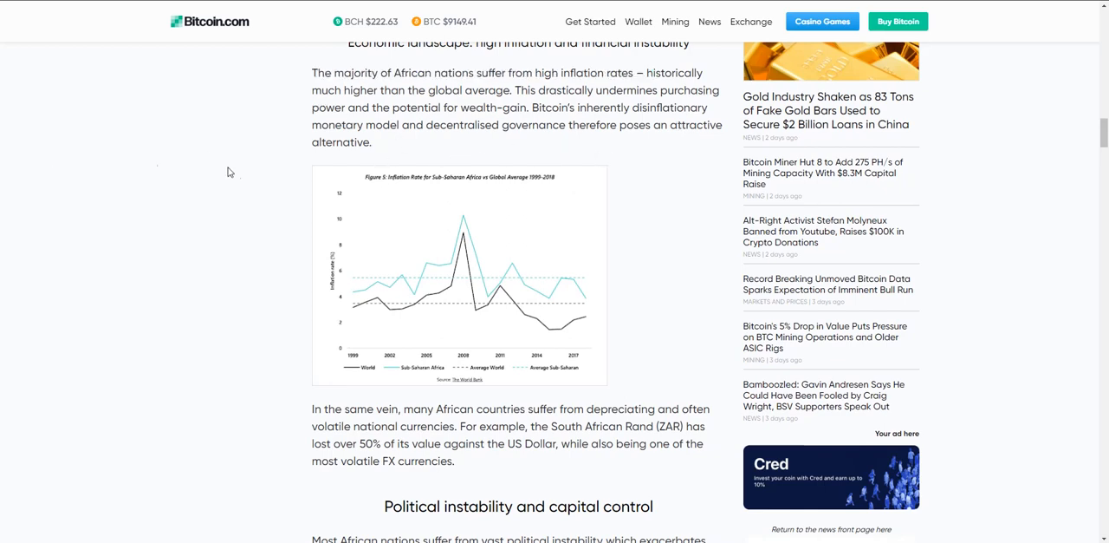
pyautogui.moveTo(322, 113)
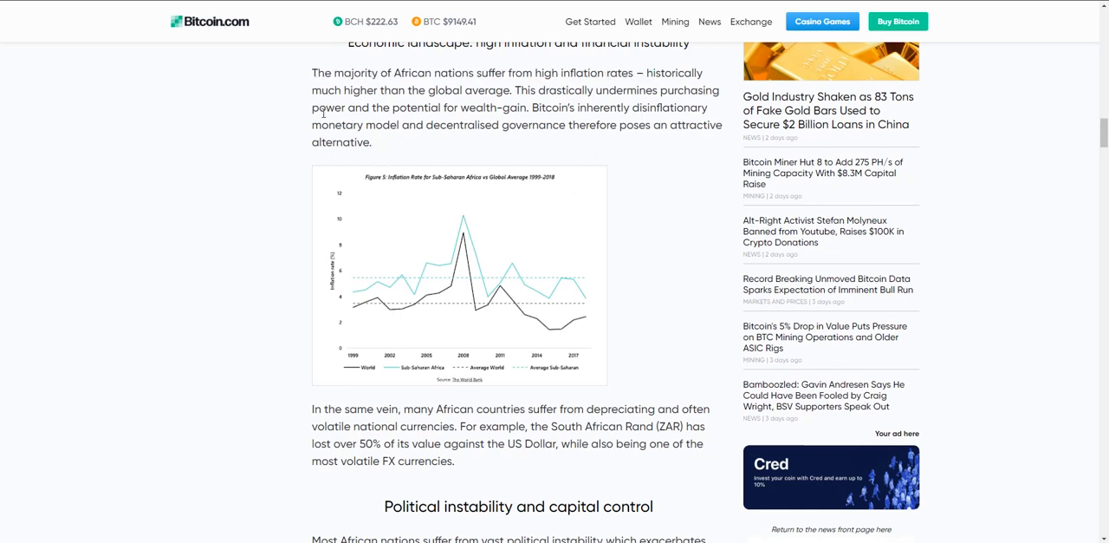
# Highlight the 'In the same vein' paragraph on volatile currencies like the South African Rand, then clear it
pyautogui.scroll(-3)
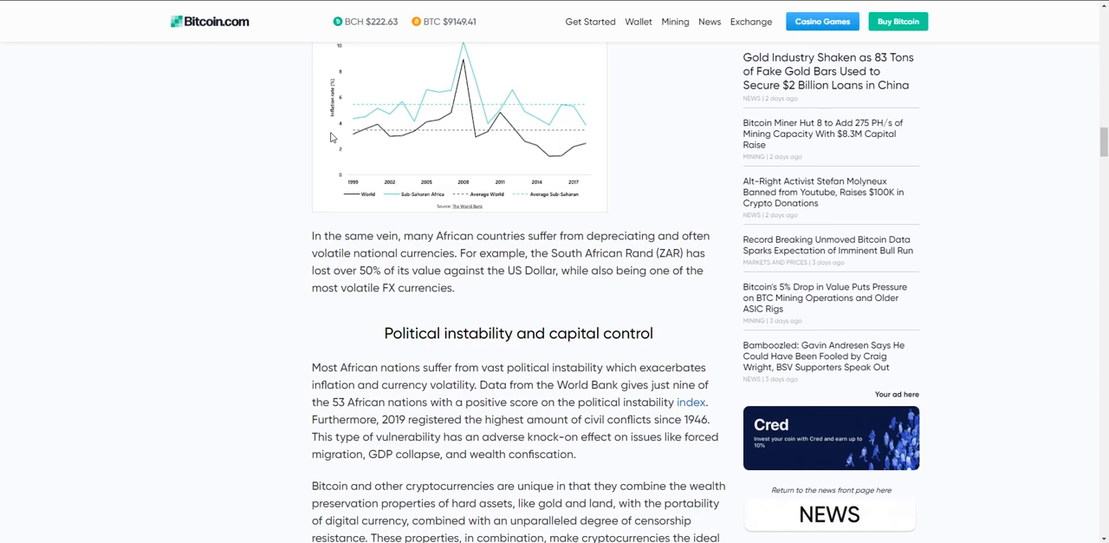
pyautogui.moveTo(215, 190)
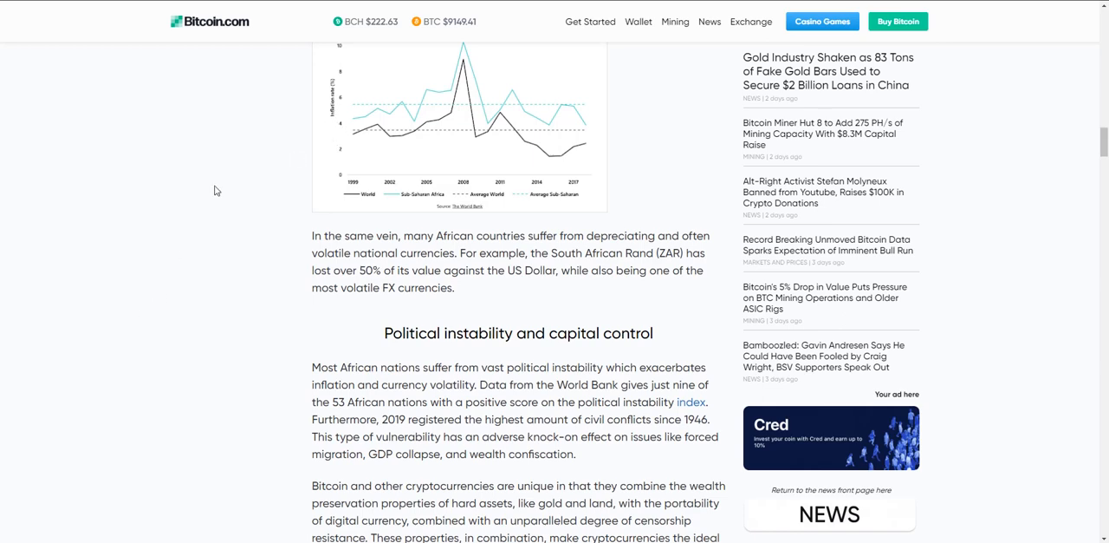
pyautogui.moveTo(97, 198)
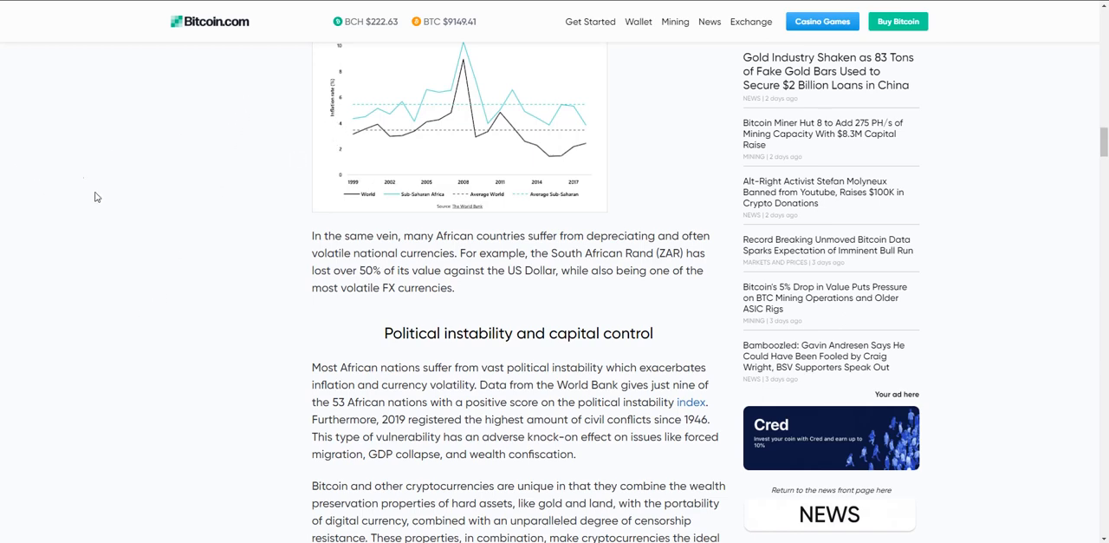
pyautogui.moveTo(125, 161)
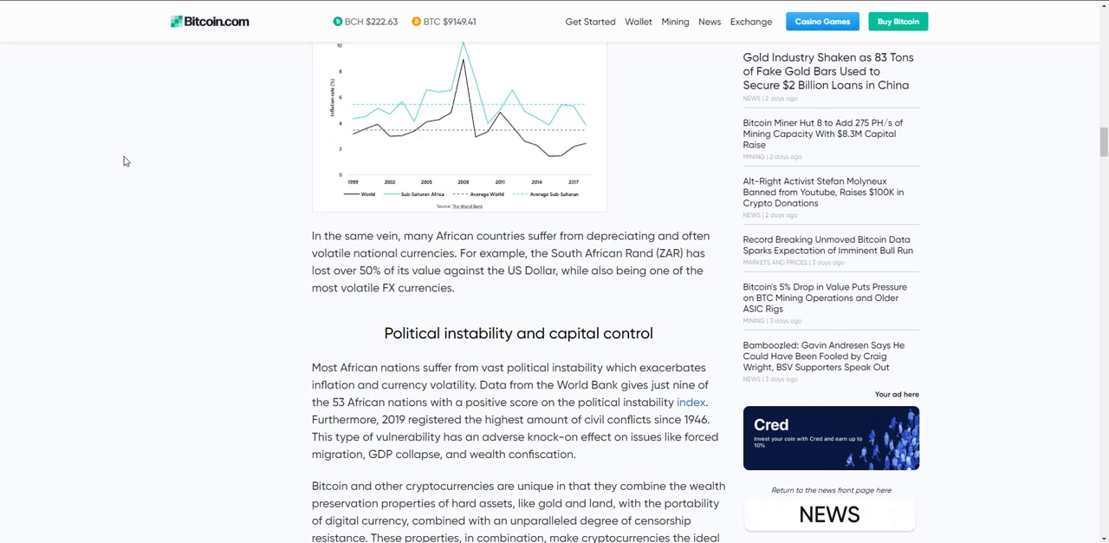
pyautogui.moveTo(42, 205)
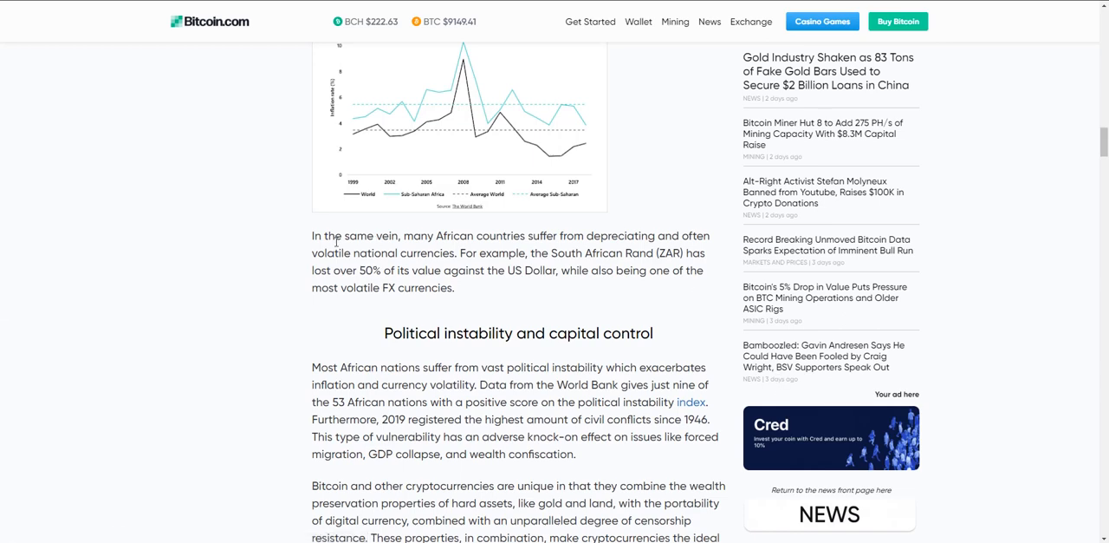
pyautogui.moveTo(336, 230)
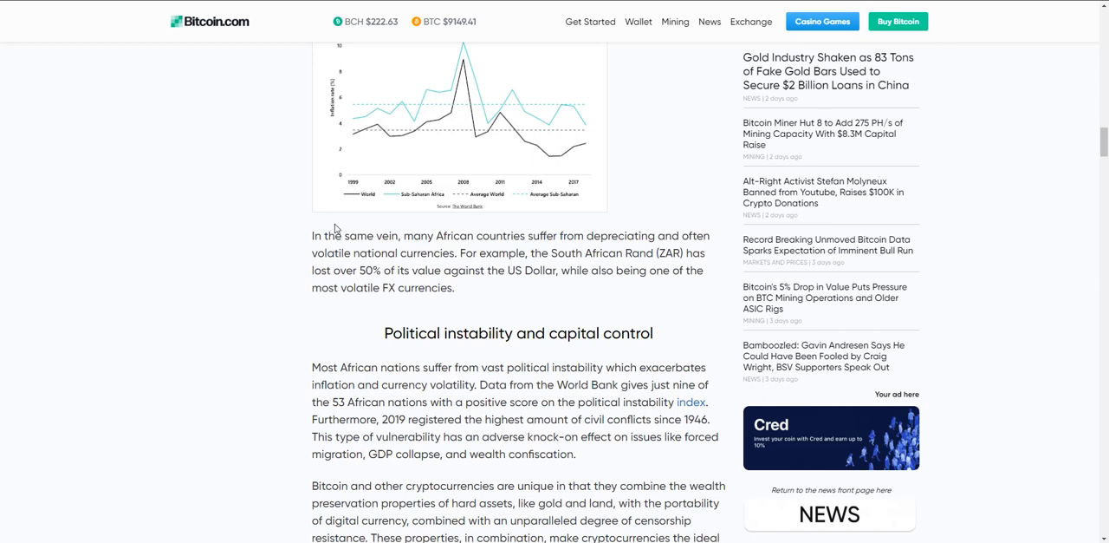
pyautogui.moveTo(312, 235); pyautogui.dragTo(486, 288)
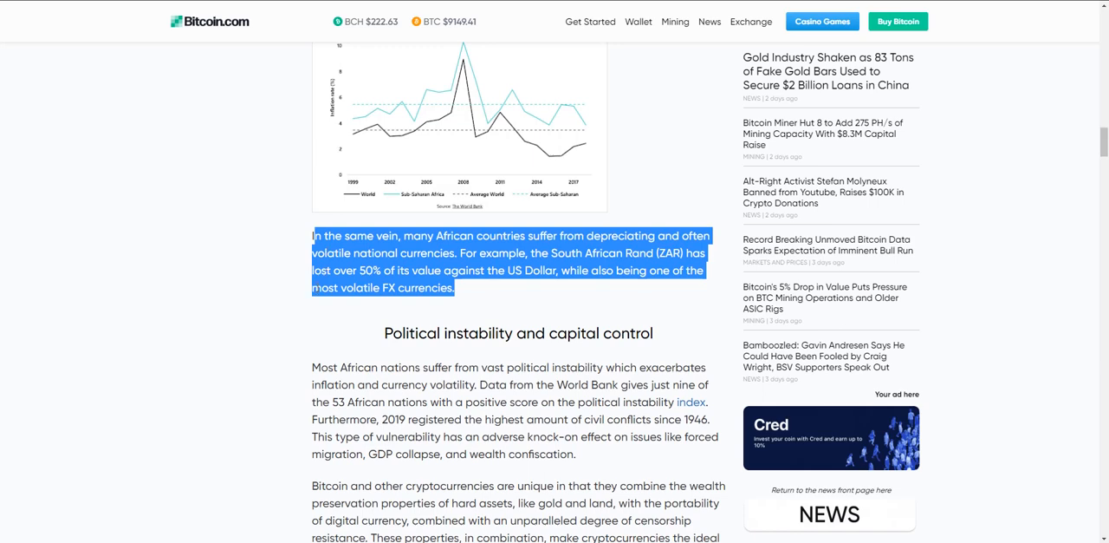
pyautogui.click(402, 250)
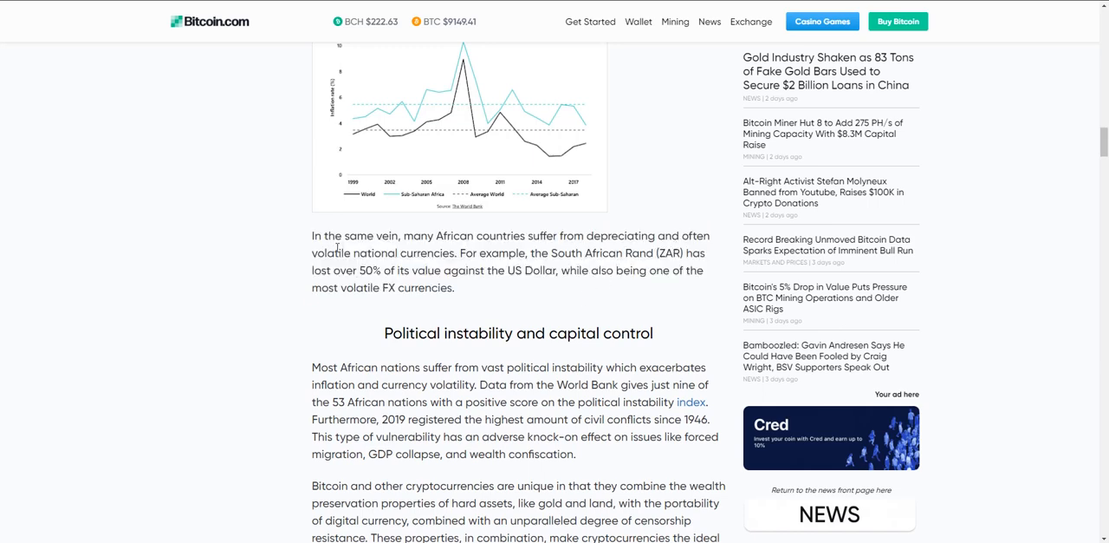
# Highlight the sentences on political instability's knock-on effects and on low bank access
pyautogui.scroll(-3)
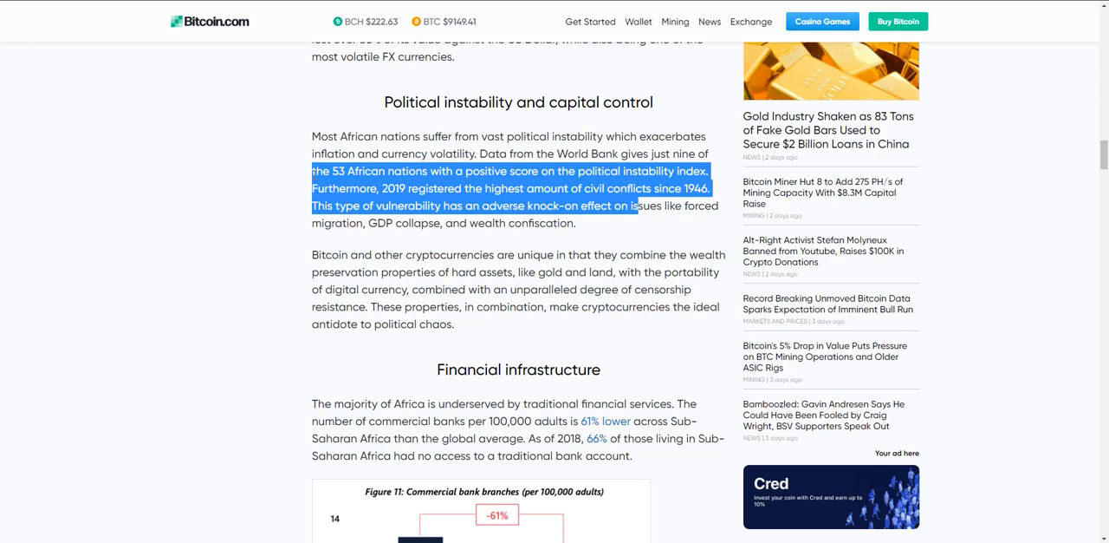
pyautogui.click(338, 222)
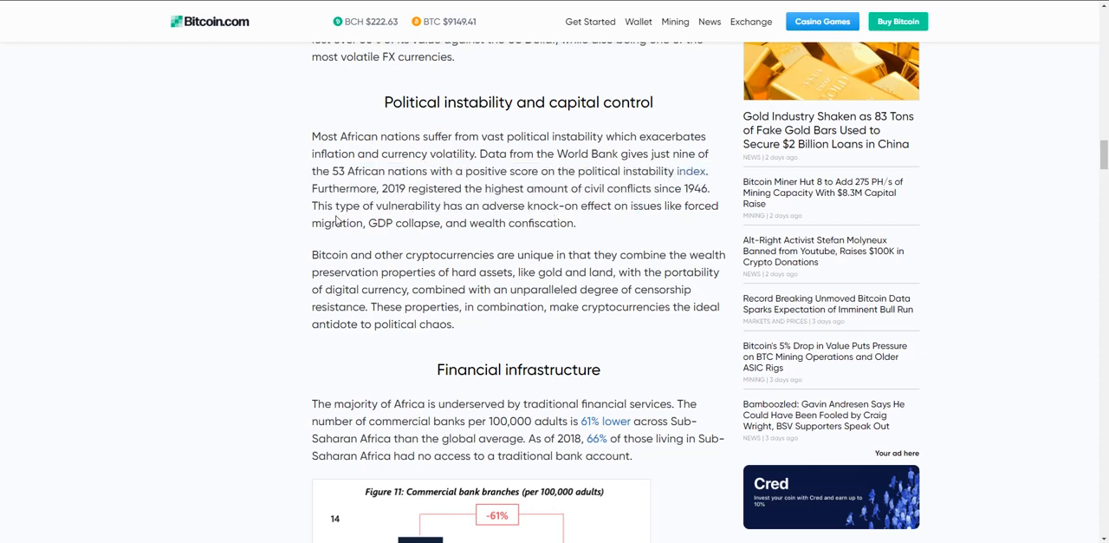
pyautogui.moveTo(449, 205); pyautogui.dragTo(575, 222)
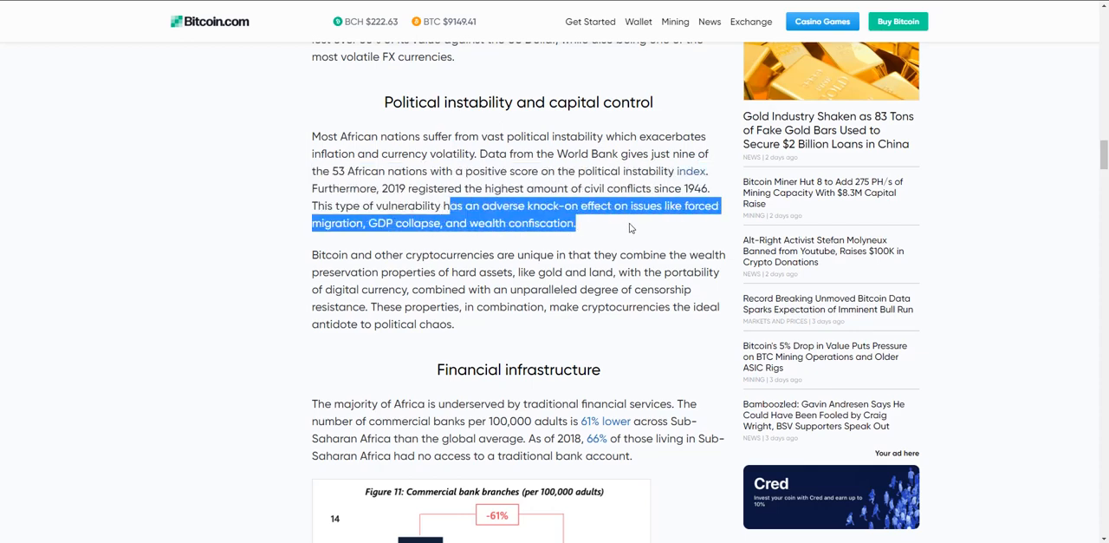
pyautogui.scroll(-3)
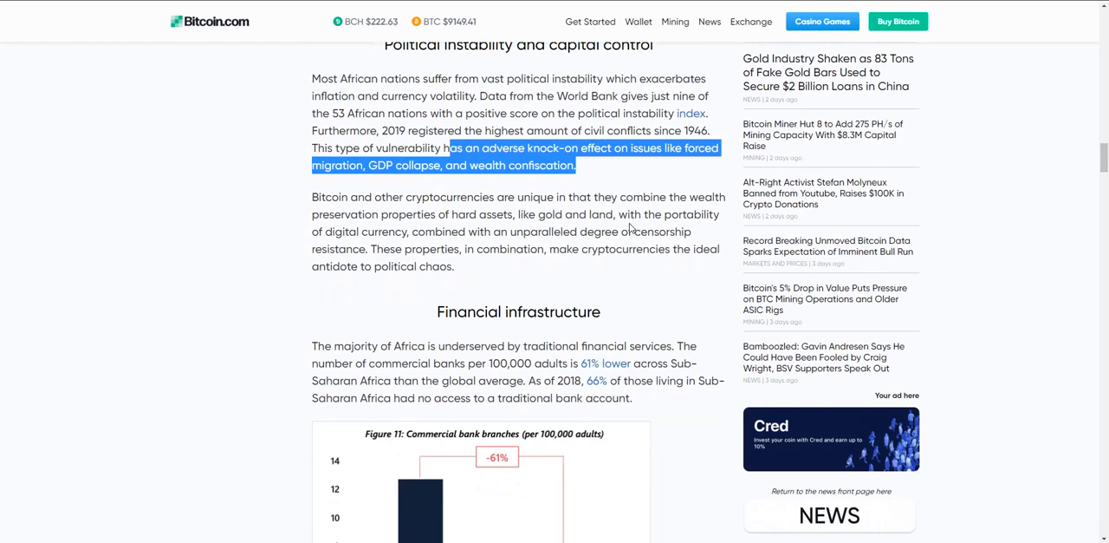
pyautogui.scroll(-3)
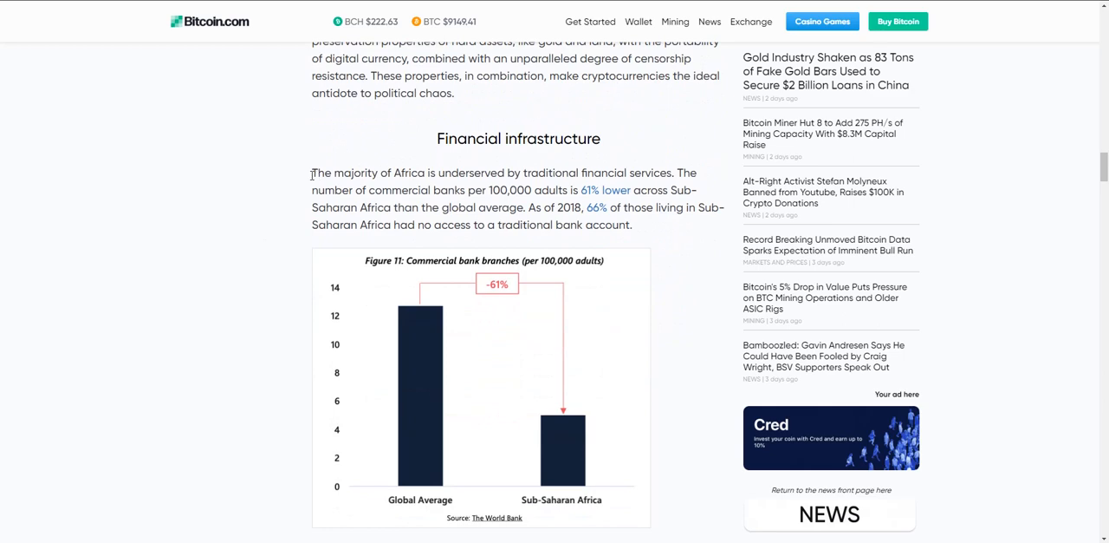
pyautogui.moveTo(483, 190); pyautogui.dragTo(633, 225)
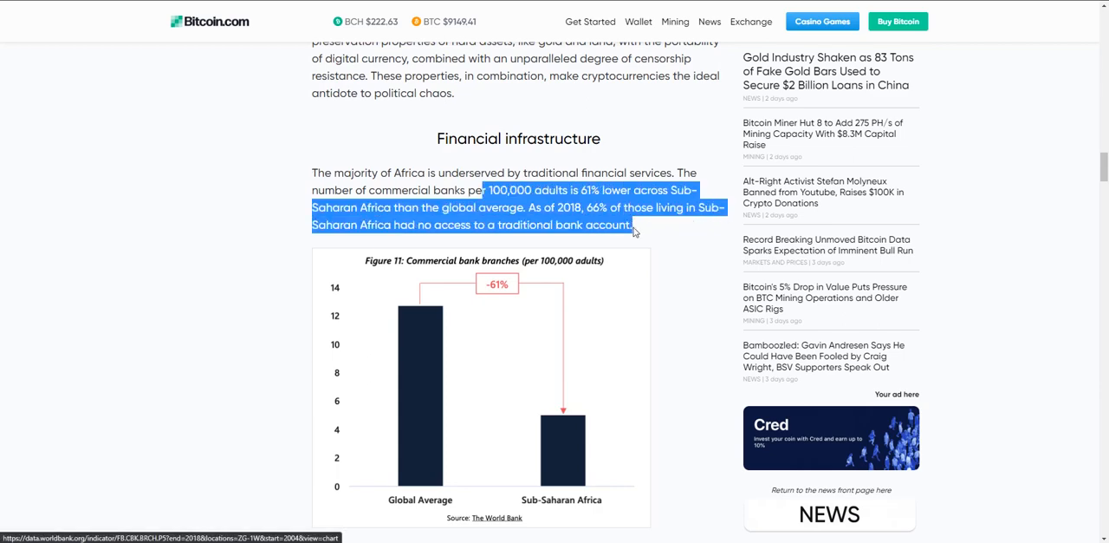
pyautogui.moveTo(645, 222)
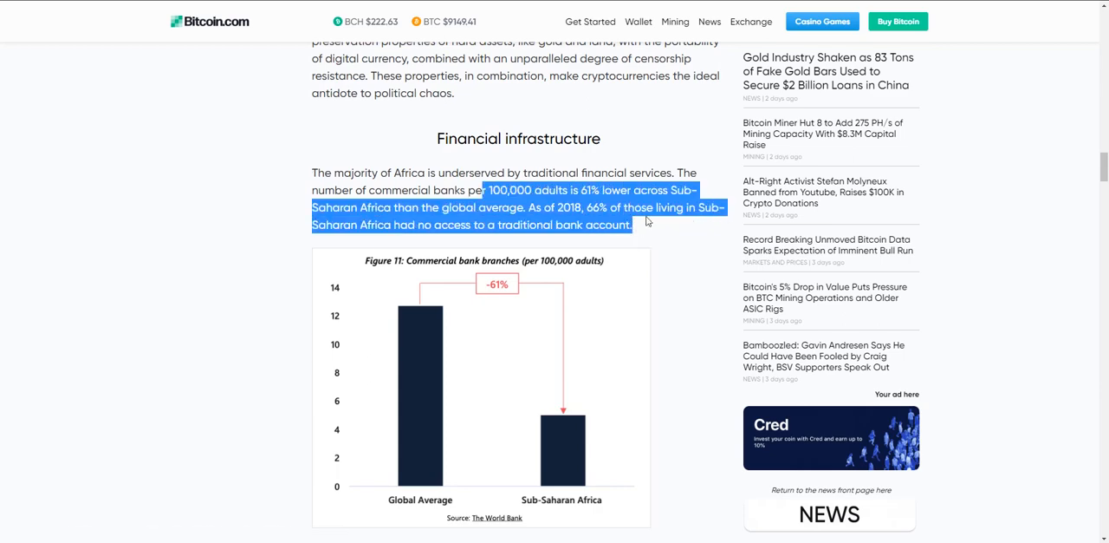
# Highlight the Digital and mobile trends passage on mobile solutions serving rural Sub-Saharan populations
pyautogui.scroll(-3)
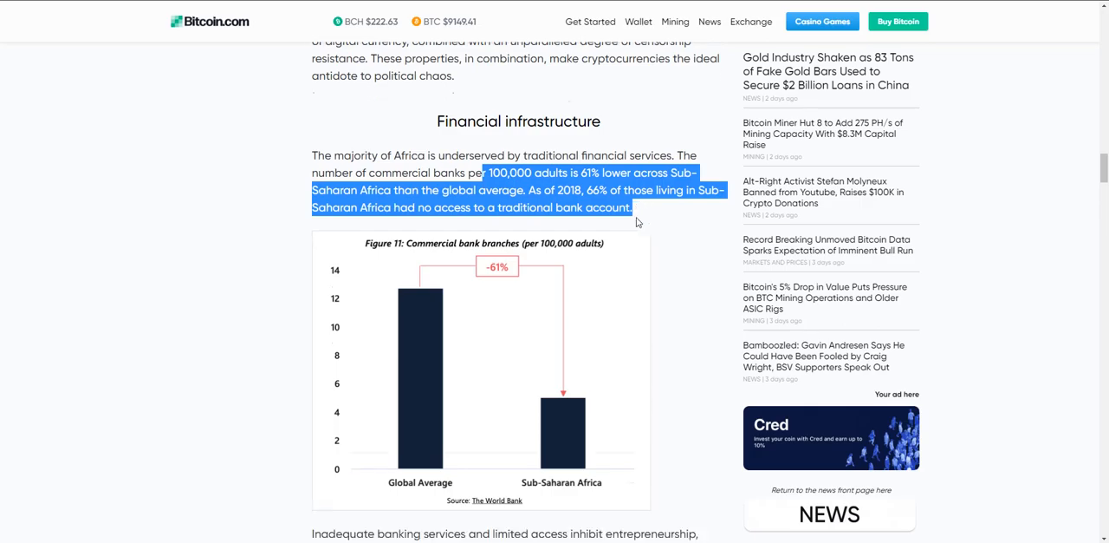
pyautogui.scroll(-3)
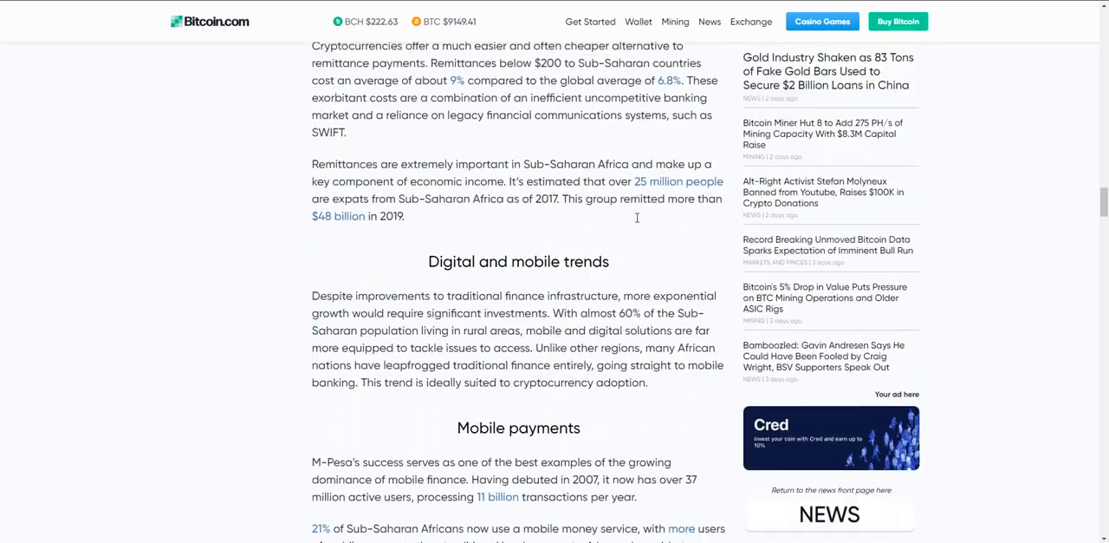
pyautogui.scroll(-3)
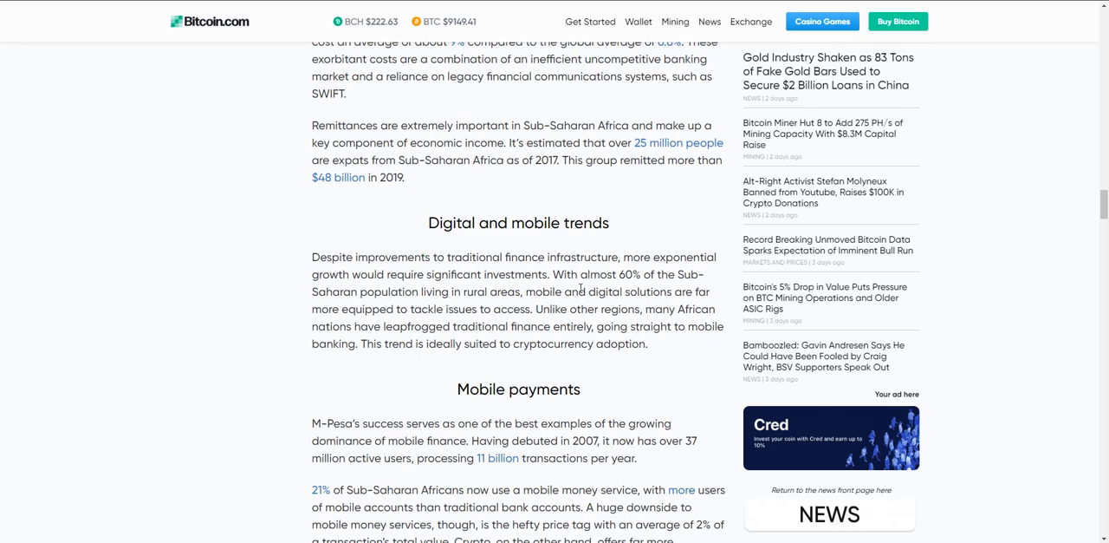
pyautogui.moveTo(565, 274); pyautogui.dragTo(646, 343)
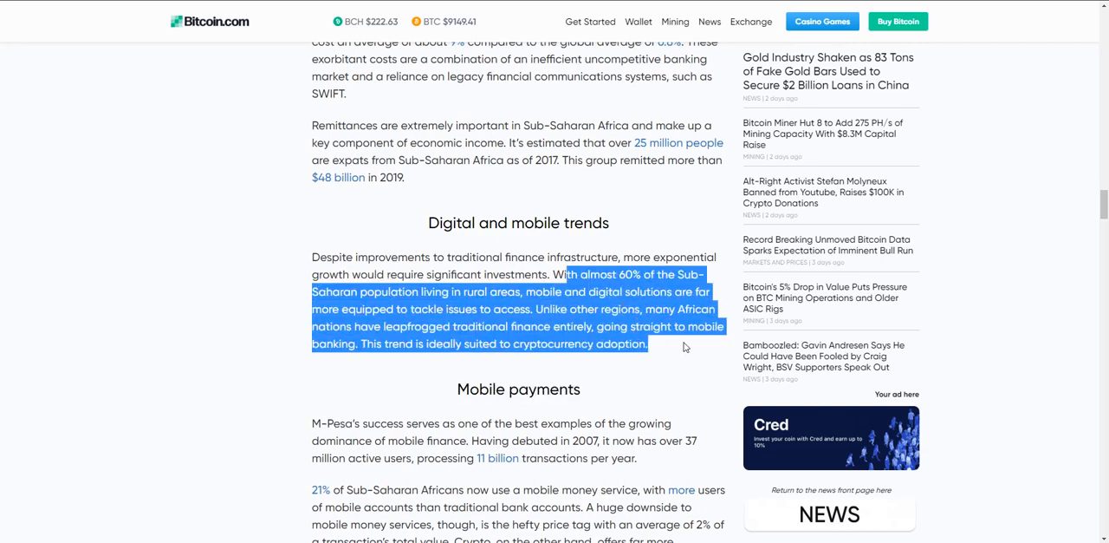
pyautogui.moveTo(683, 338)
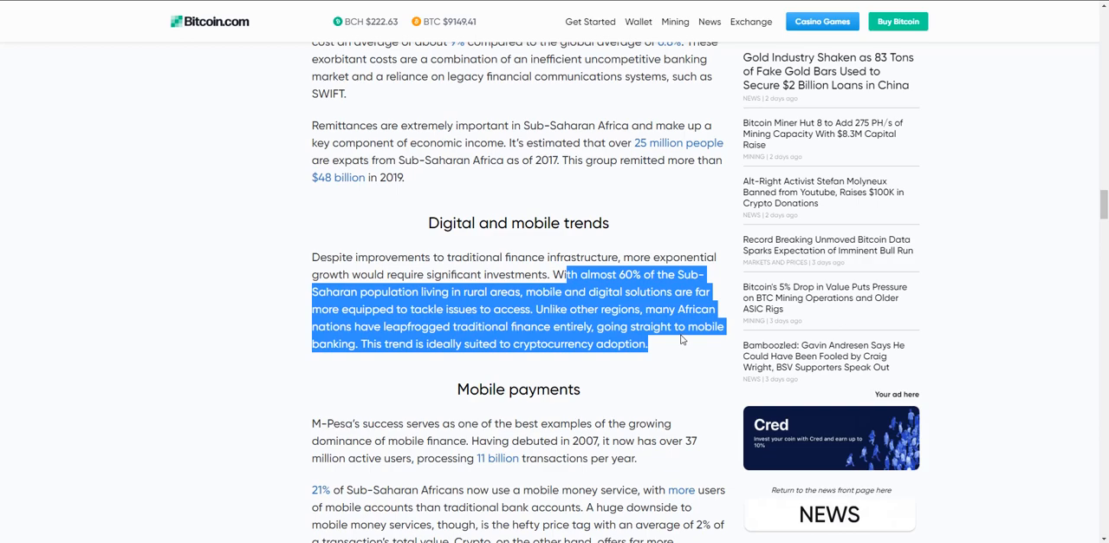
# Read on down to the Satellites as a solution and Sending BTC without internet sections
pyautogui.scroll(-3)
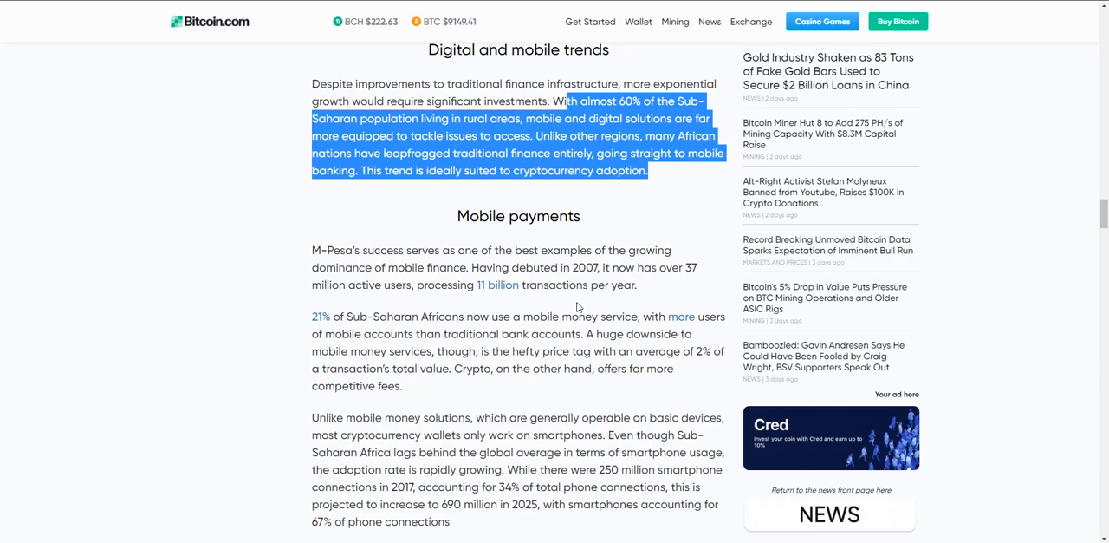
pyautogui.moveTo(478, 430)
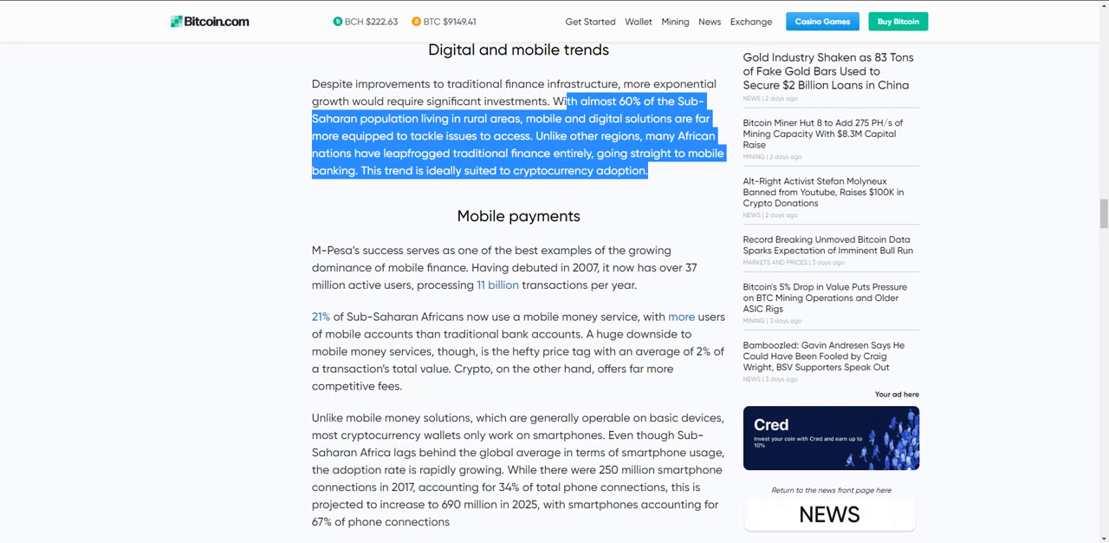
pyautogui.moveTo(821, 20)
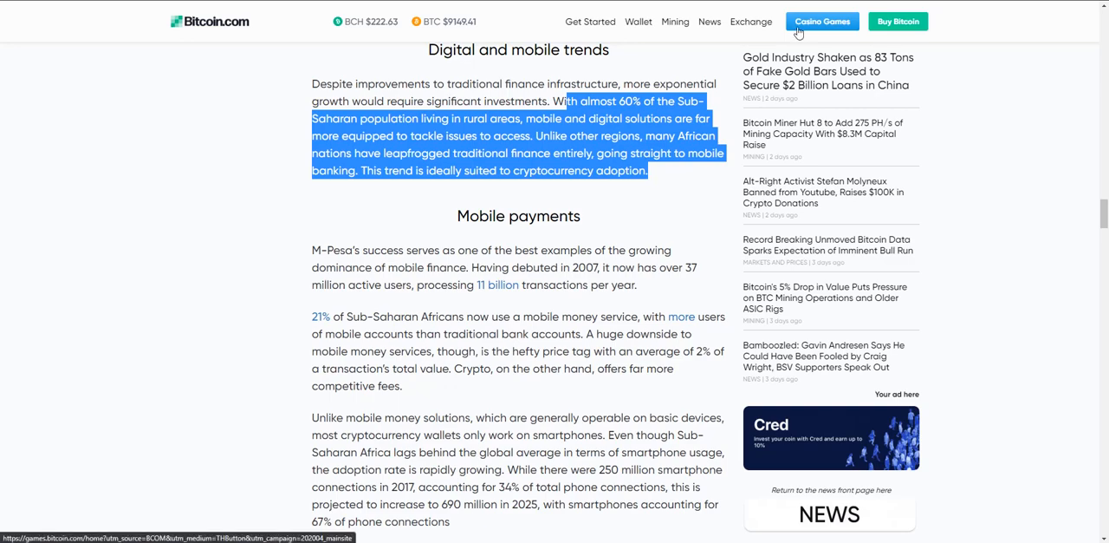
pyautogui.moveTo(291, 191)
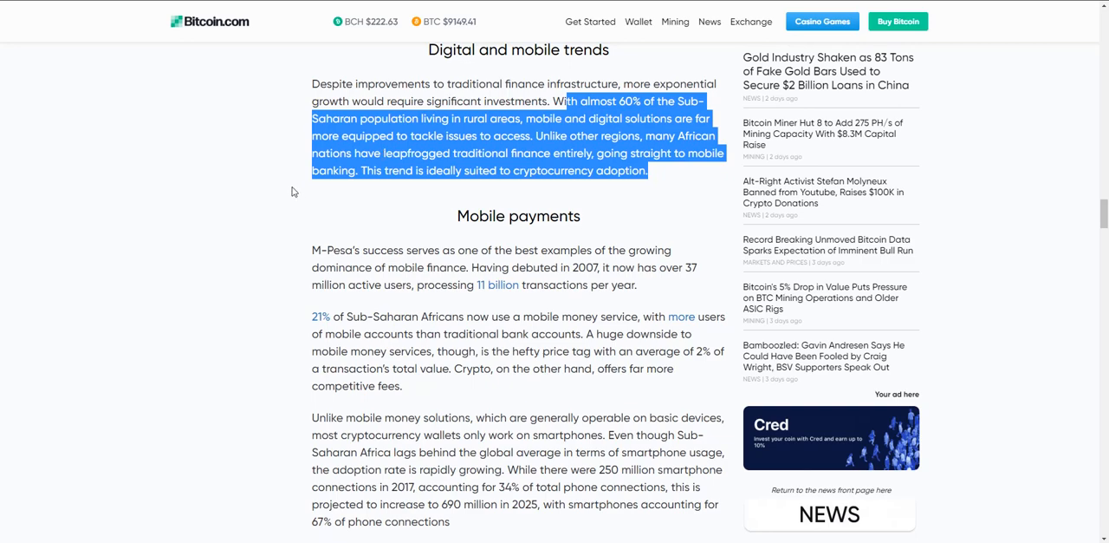
pyautogui.scroll(-3)
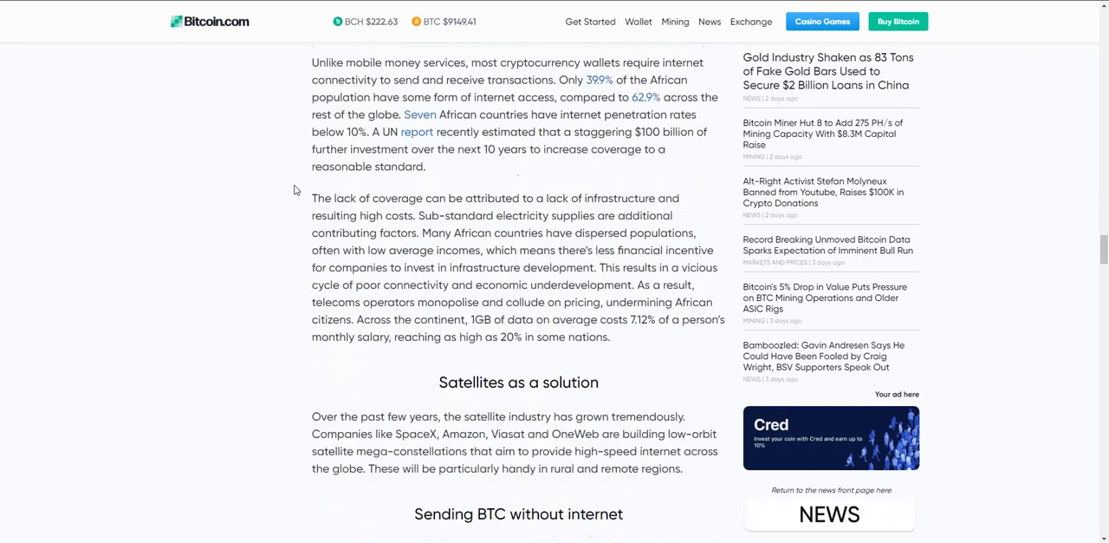
pyautogui.scroll(-3)
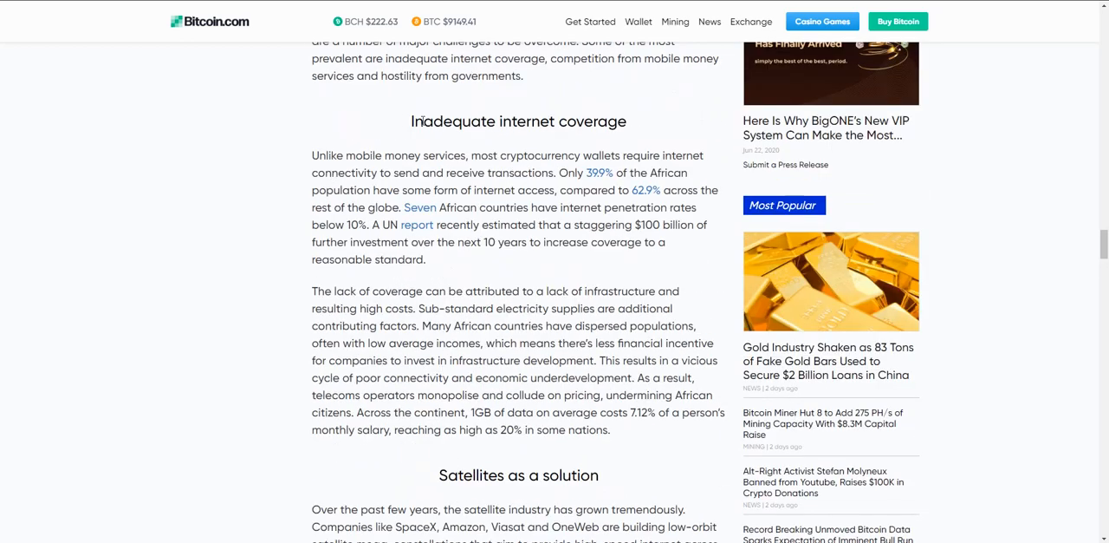
pyautogui.scroll(-3)
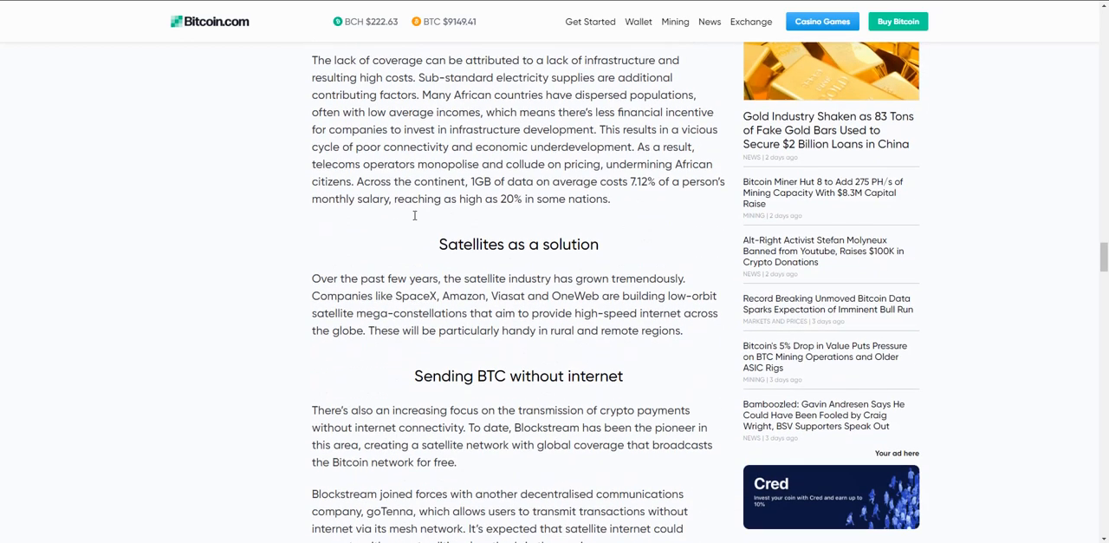
# Highlight the paragraph on companies building low-orbit satellite mega-constellations for internet access
pyautogui.moveTo(312, 279); pyautogui.dragTo(683, 329)
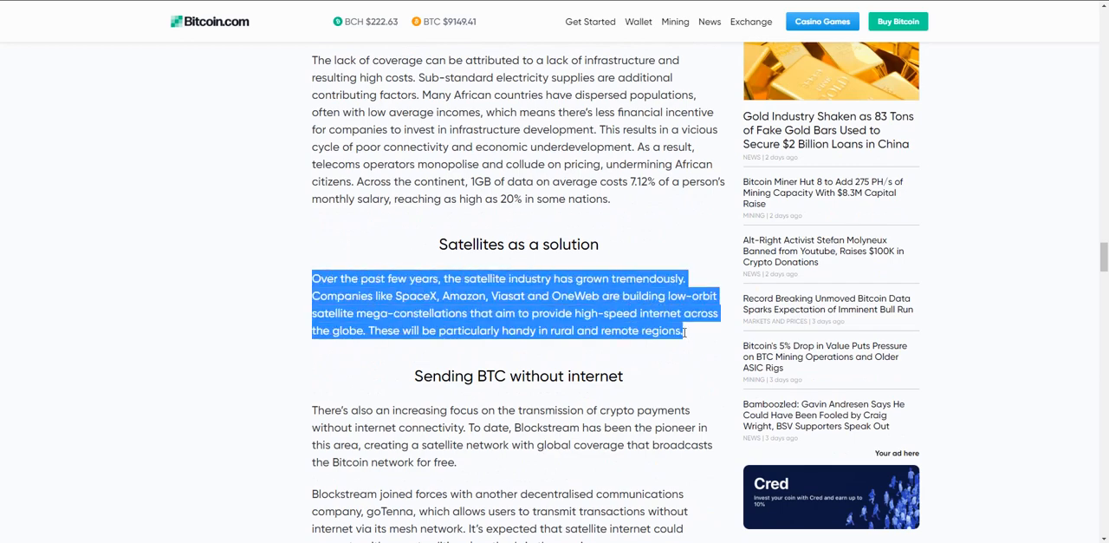
pyautogui.scroll(-3)
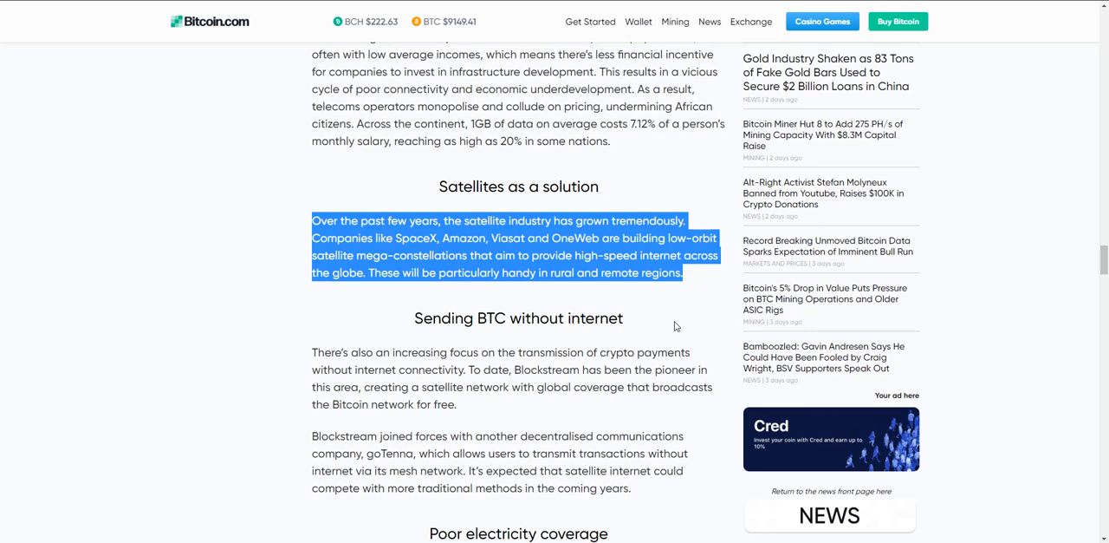
pyautogui.moveTo(678, 298)
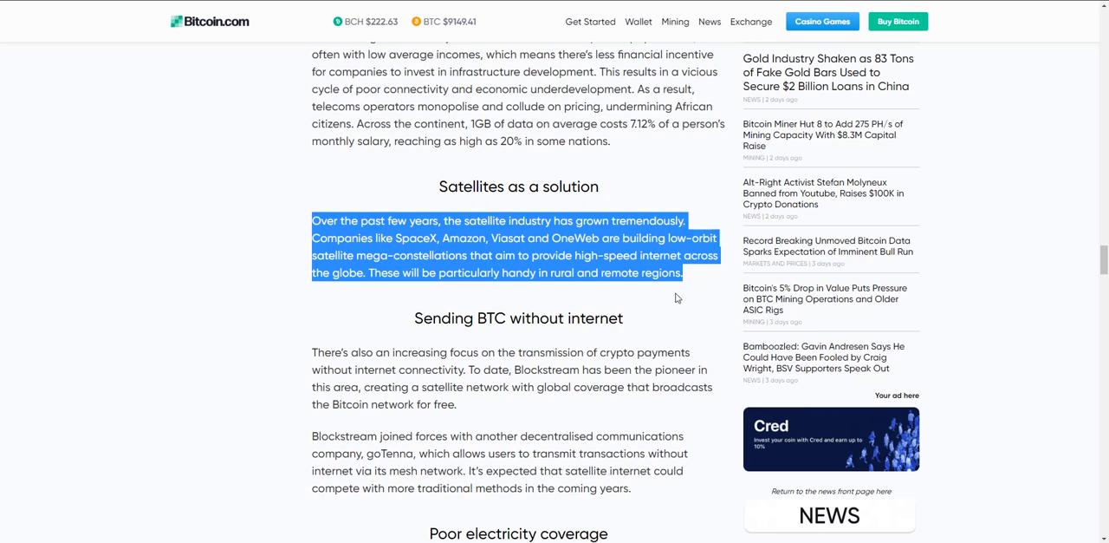
pyautogui.moveTo(765, 193)
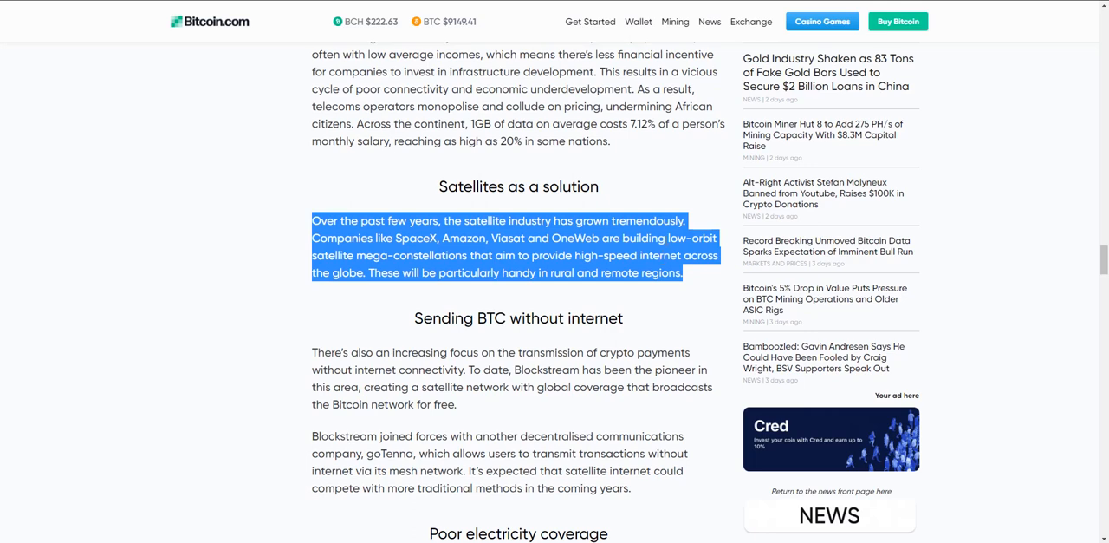
pyautogui.moveTo(553, 139)
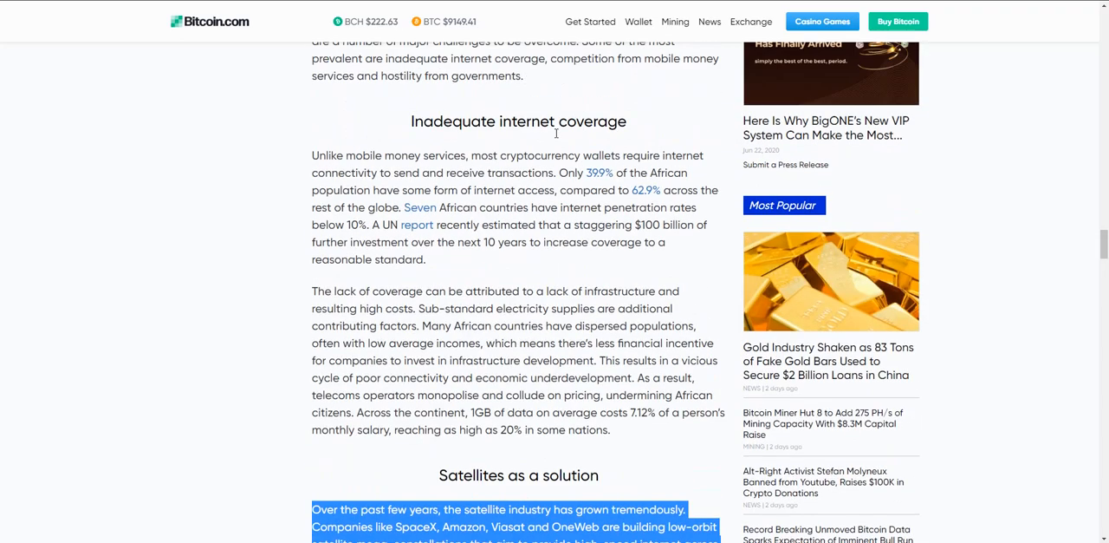
# Deselect the article text and return to the Crypto Use-Cases in Africa headline
pyautogui.scroll(-3)
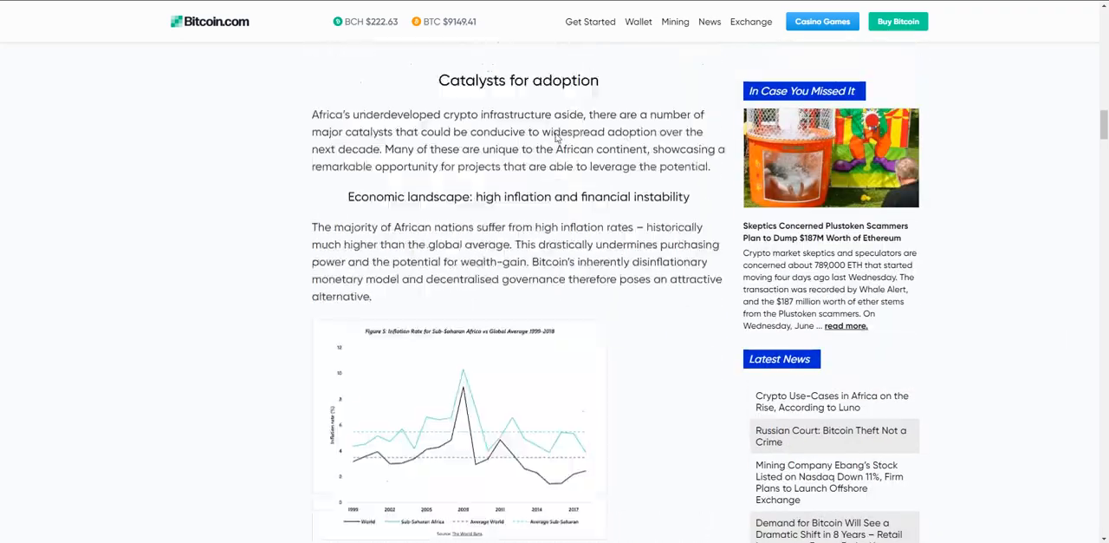
pyautogui.click(832, 400)
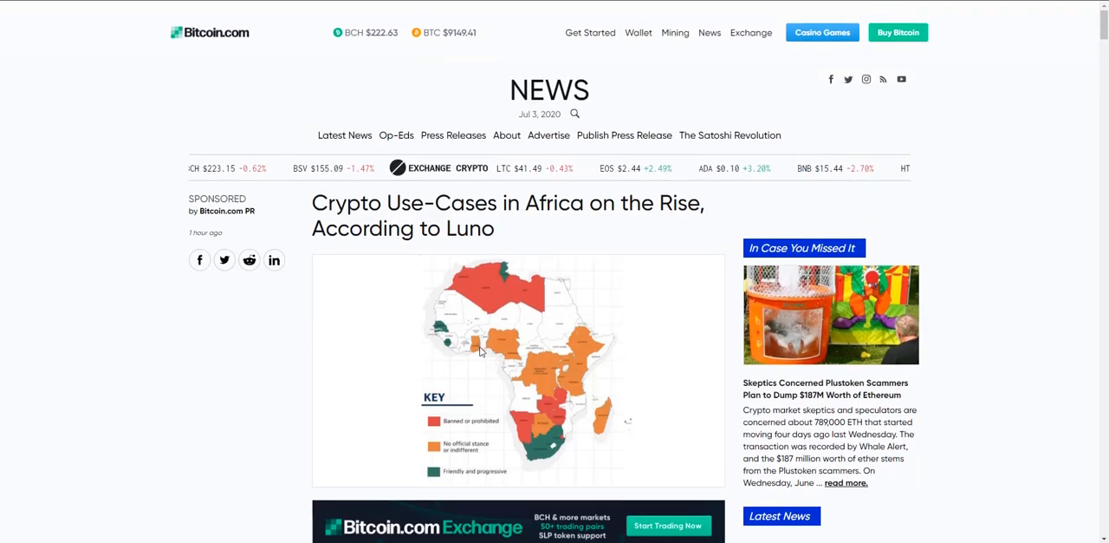
pyautogui.scroll(-3)
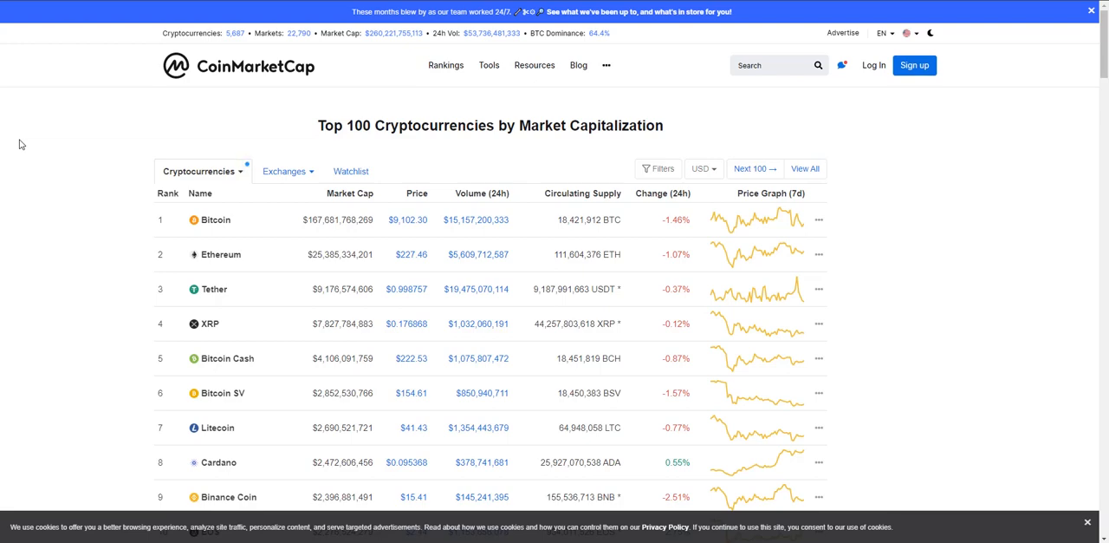
pyautogui.scroll(-3)
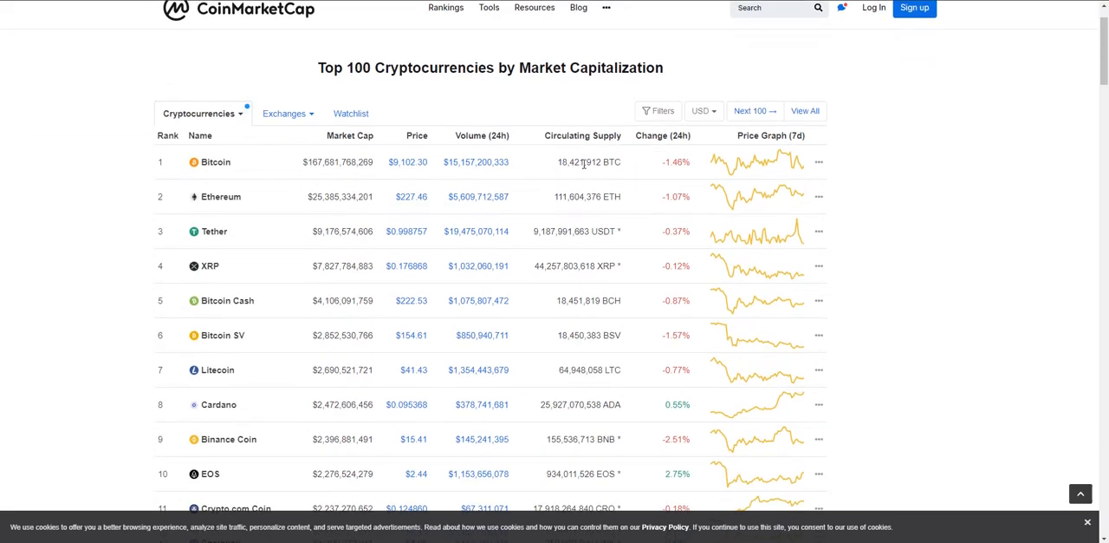
pyautogui.moveTo(253, 399)
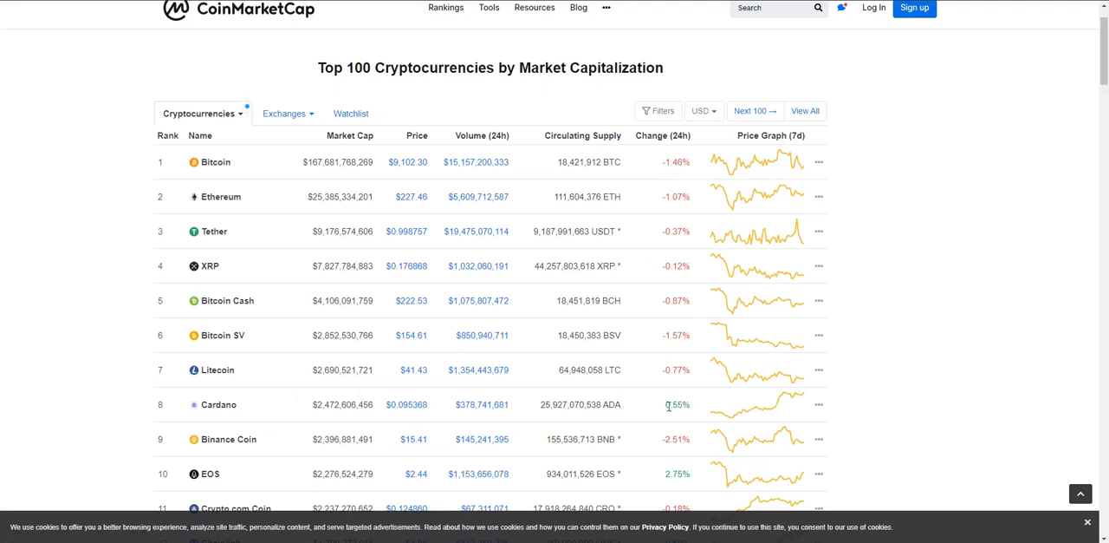
pyautogui.moveTo(408, 404)
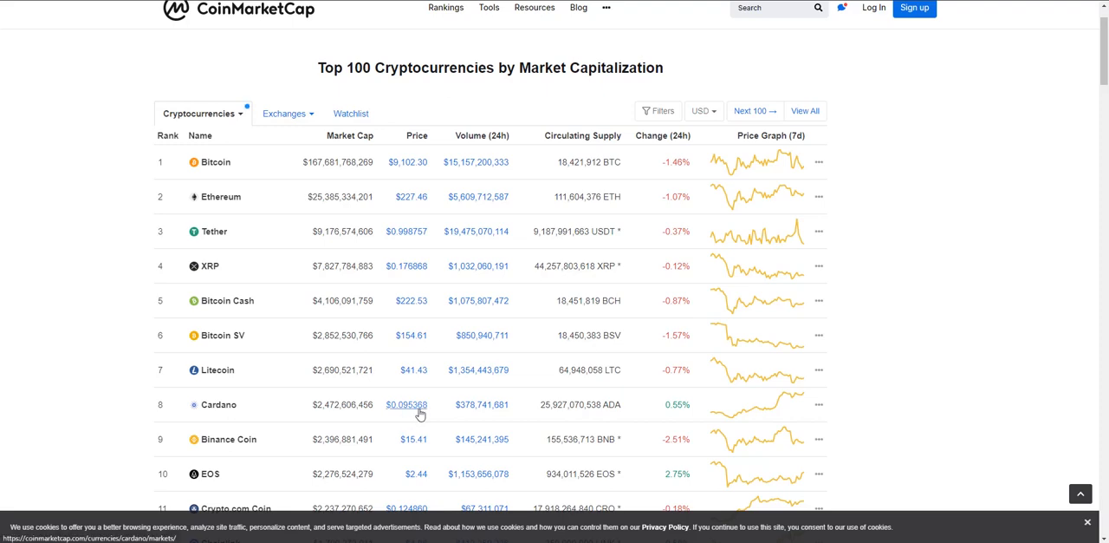
pyautogui.moveTo(291, 364)
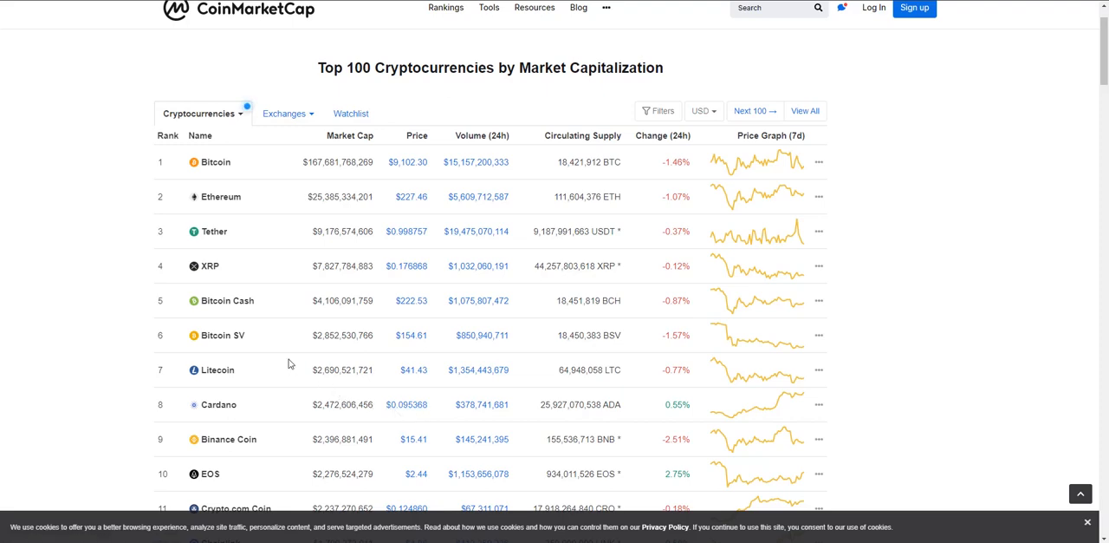
pyautogui.moveTo(517, 444)
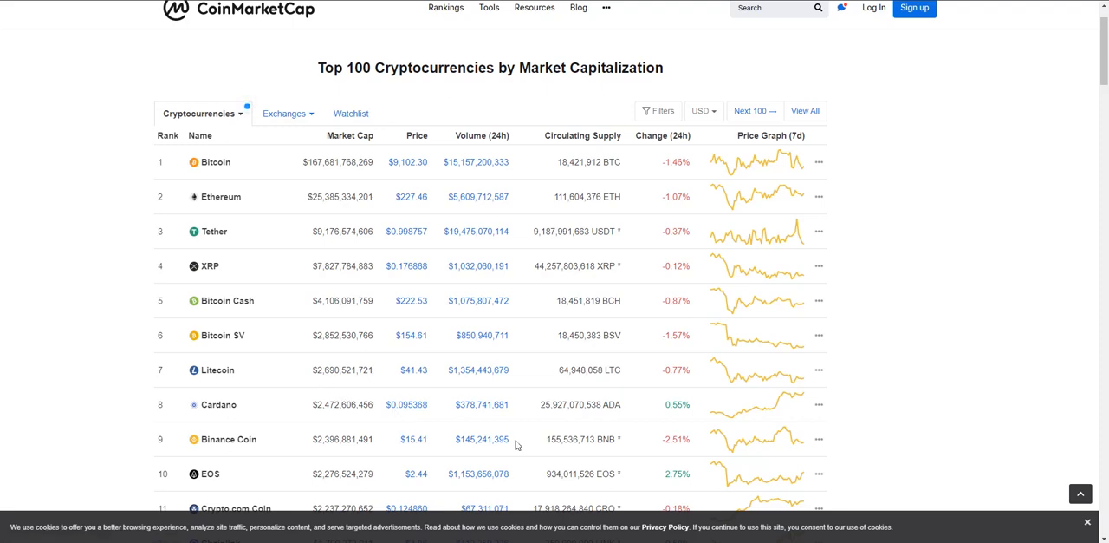
pyautogui.moveTo(184, 393)
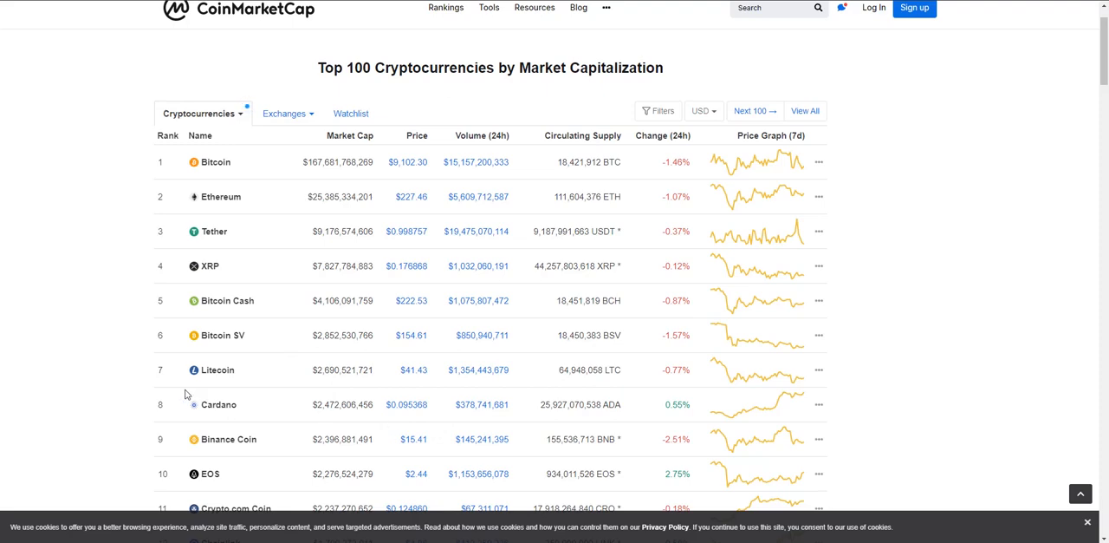
pyautogui.scroll(-3)
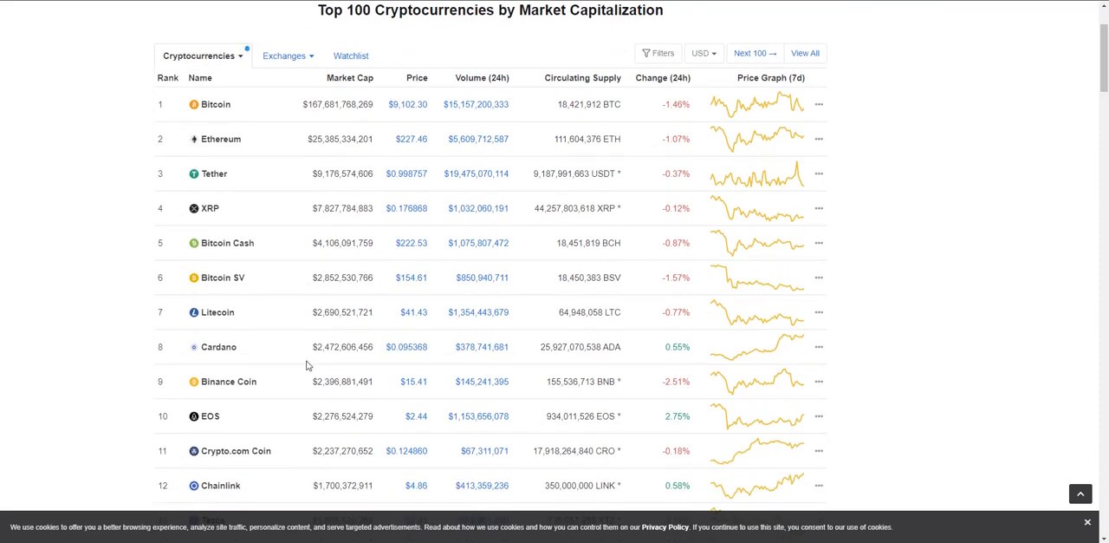
pyautogui.moveTo(215, 323)
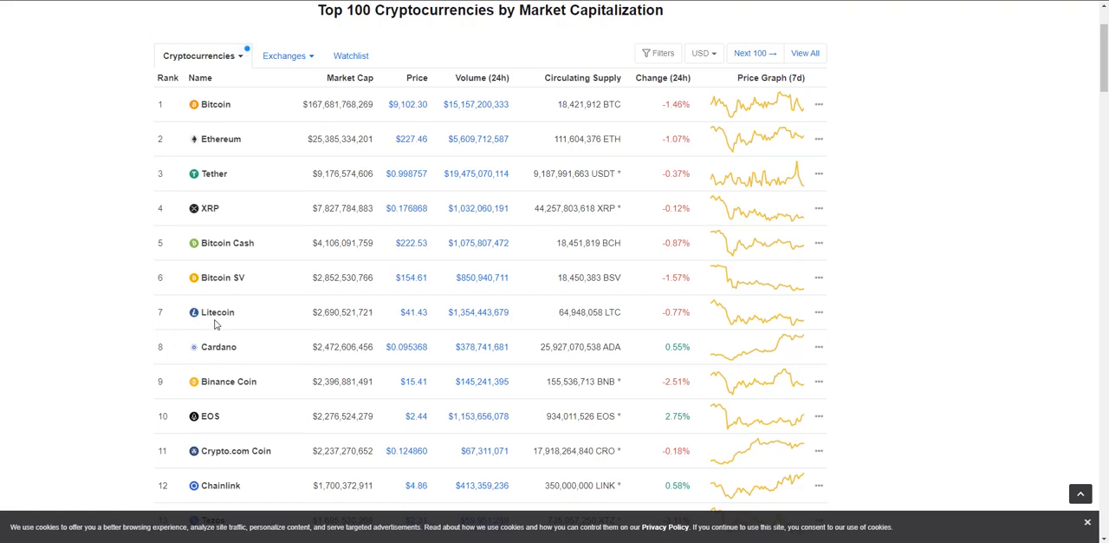
pyautogui.moveTo(246, 291)
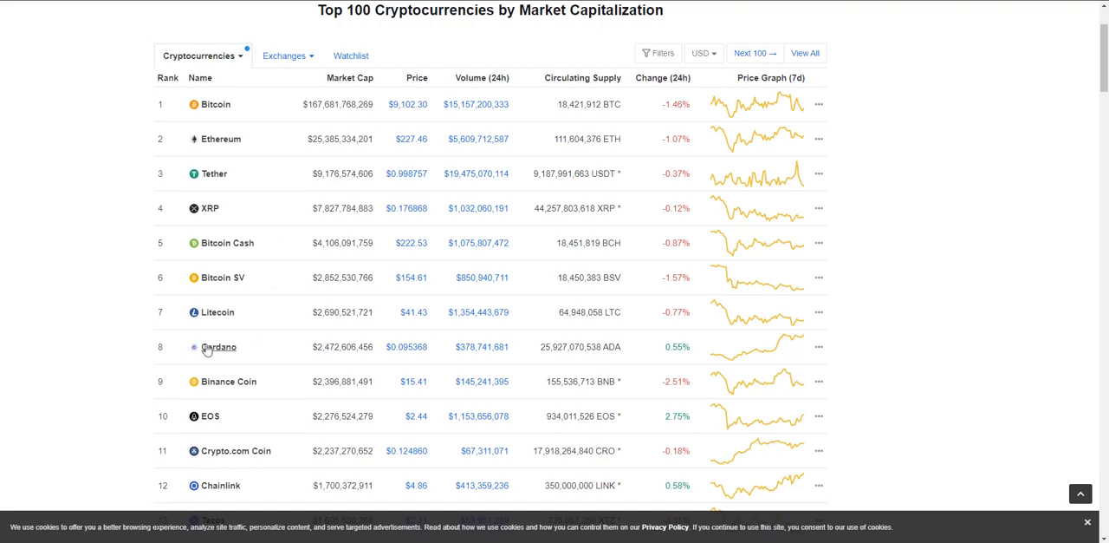
pyautogui.moveTo(796, 345)
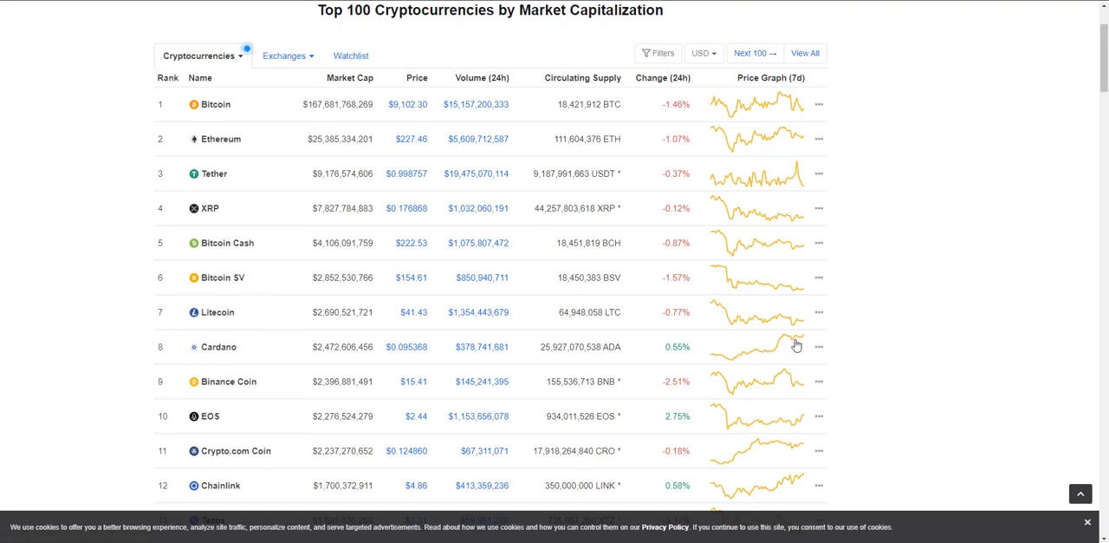
pyautogui.moveTo(877, 388)
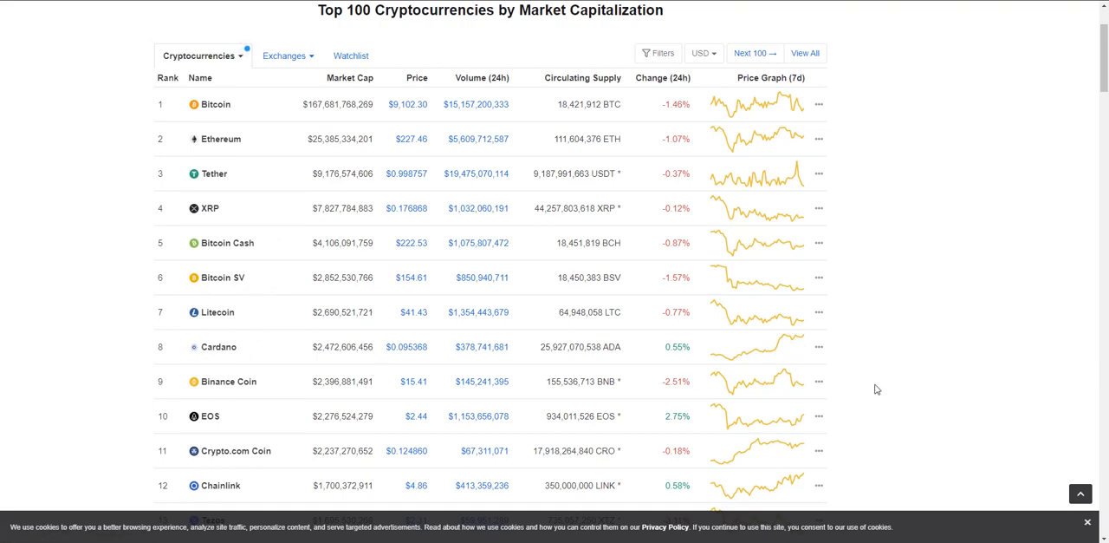
pyautogui.moveTo(136, 266)
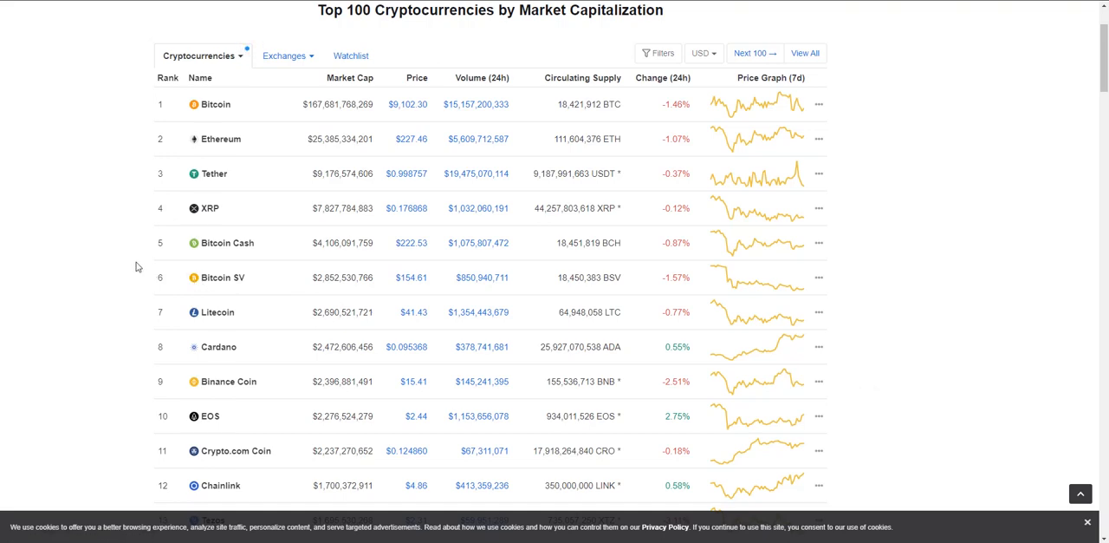
pyautogui.moveTo(133, 257)
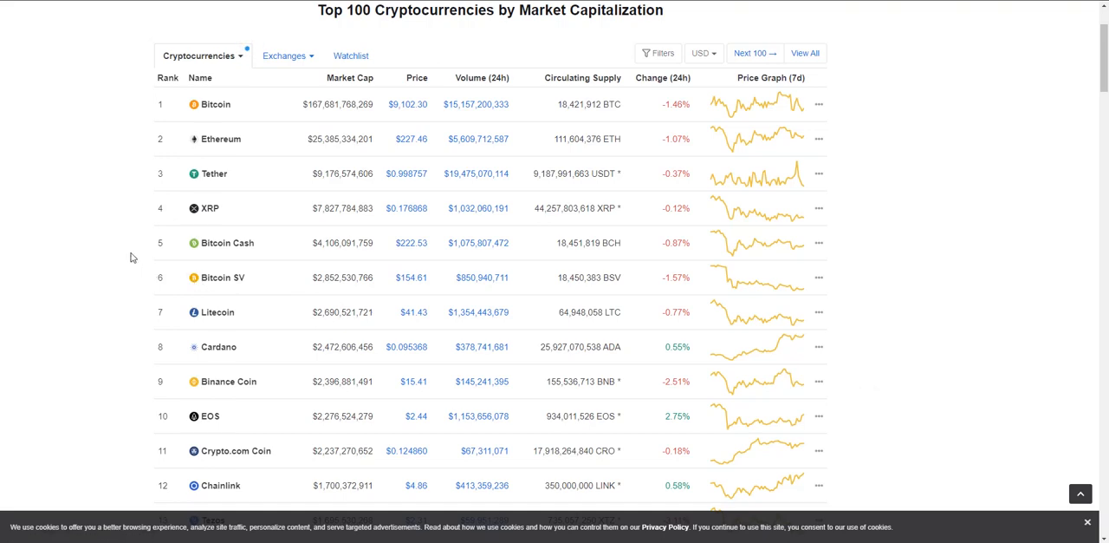
pyautogui.moveTo(655, 348)
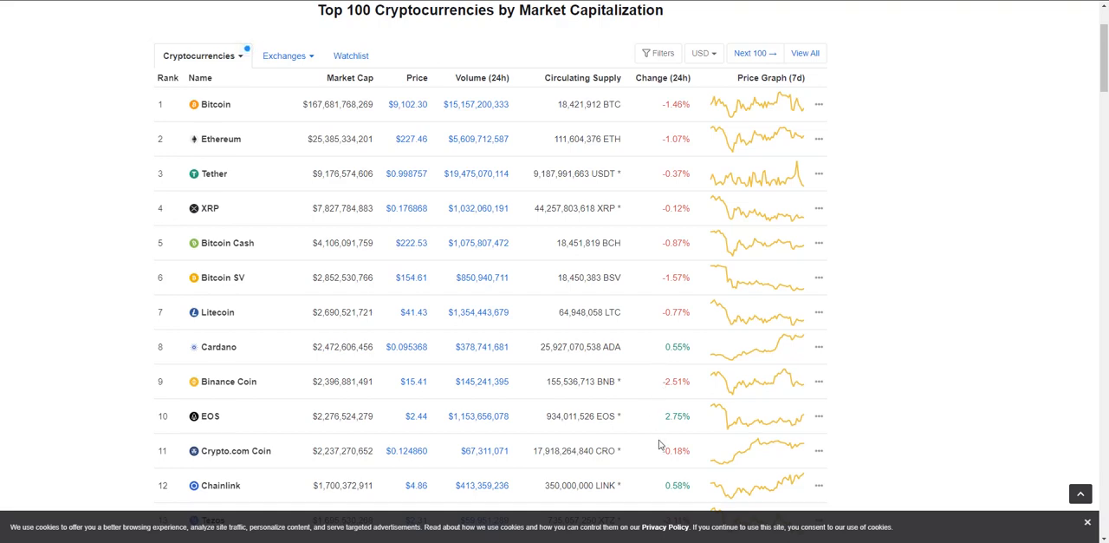
pyautogui.moveTo(437, 421)
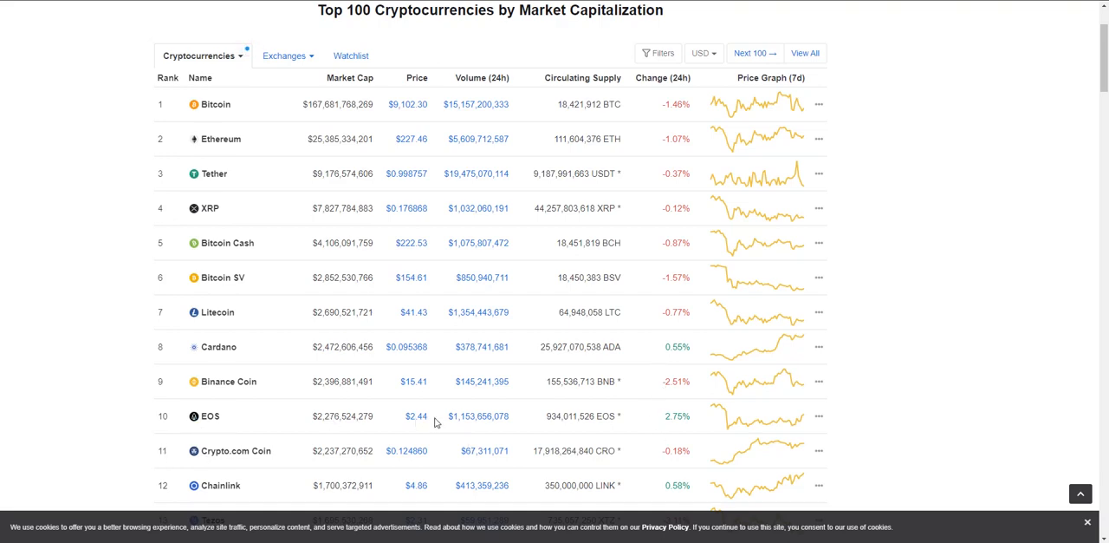
pyautogui.moveTo(681, 425)
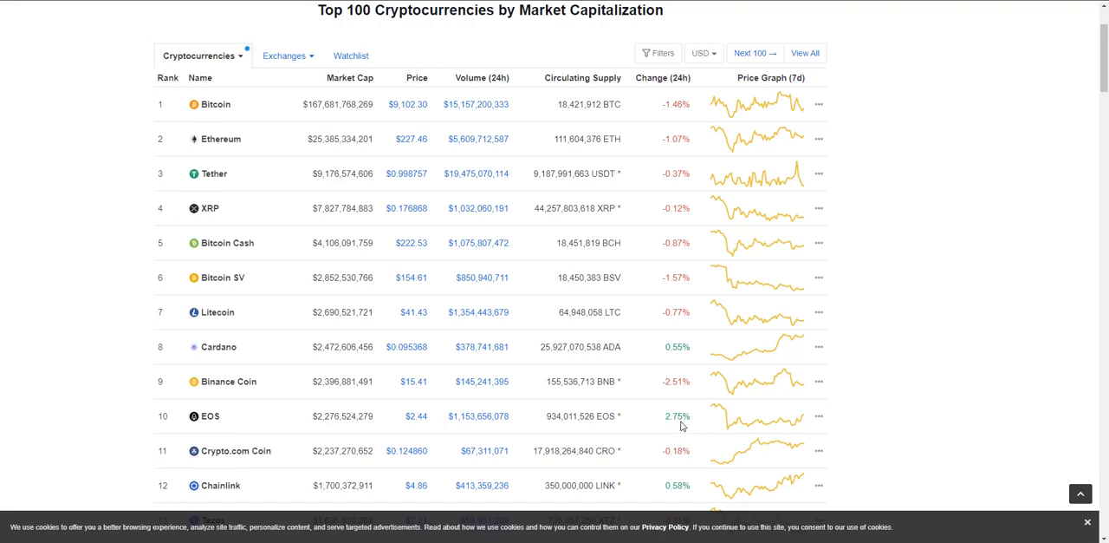
pyautogui.moveTo(159, 404)
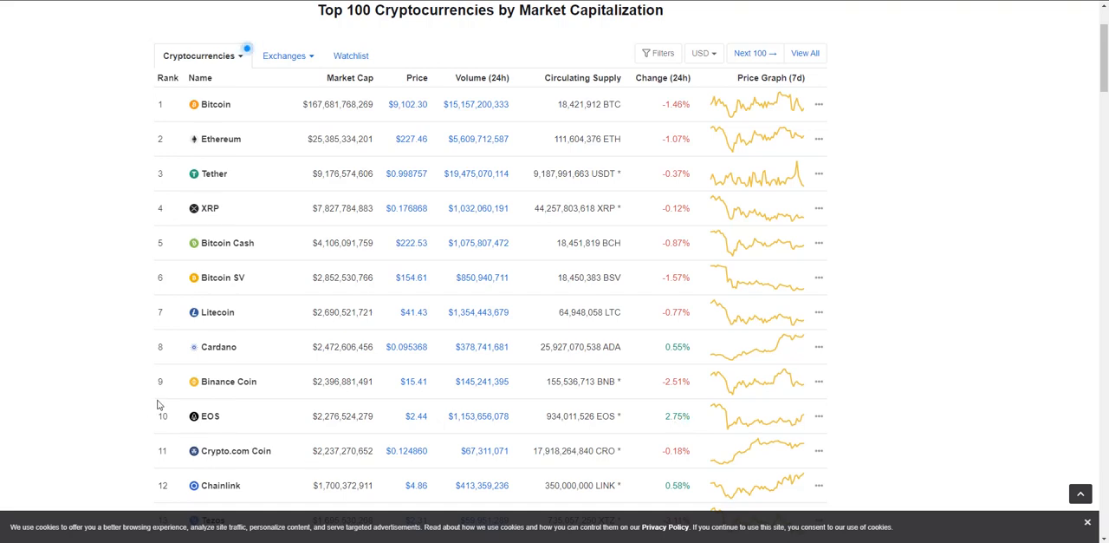
pyautogui.moveTo(178, 450)
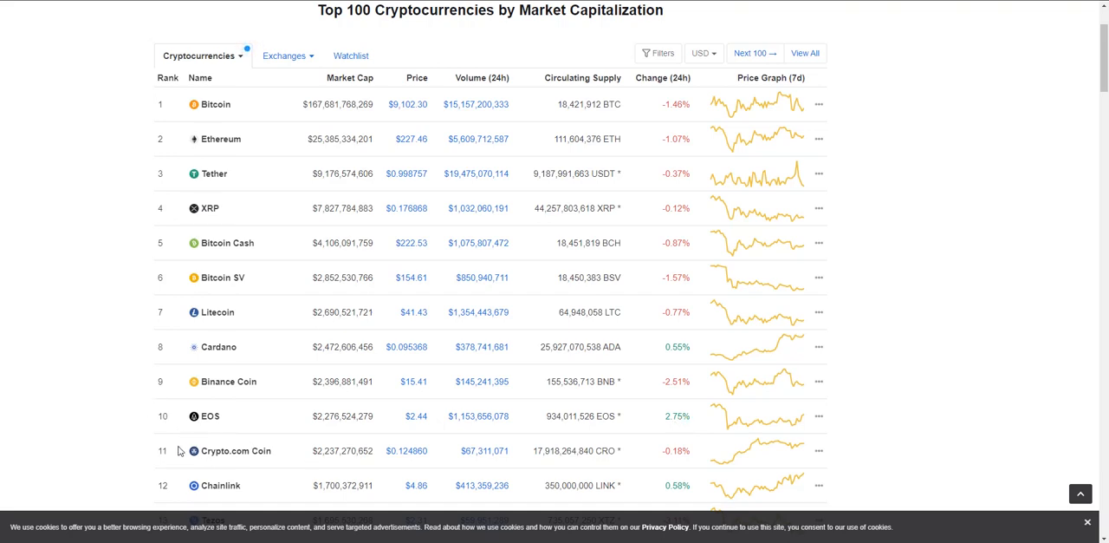
pyautogui.scroll(-3)
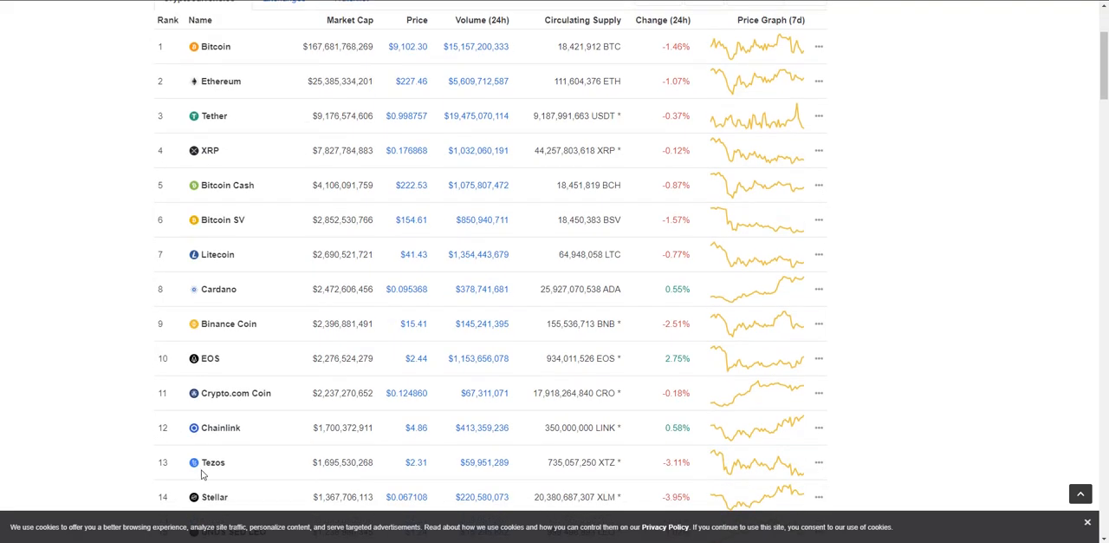
pyautogui.scroll(3)
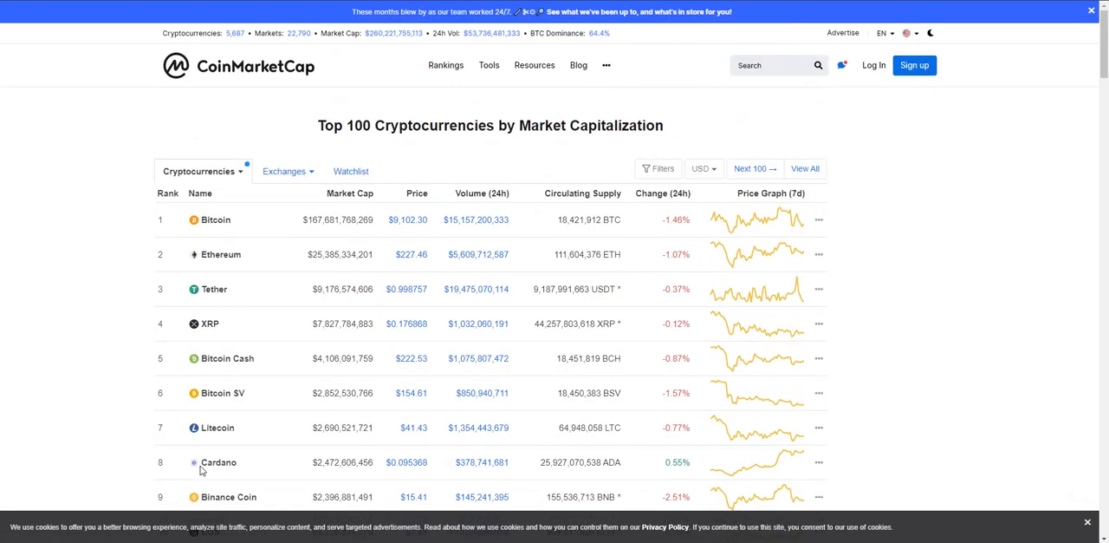